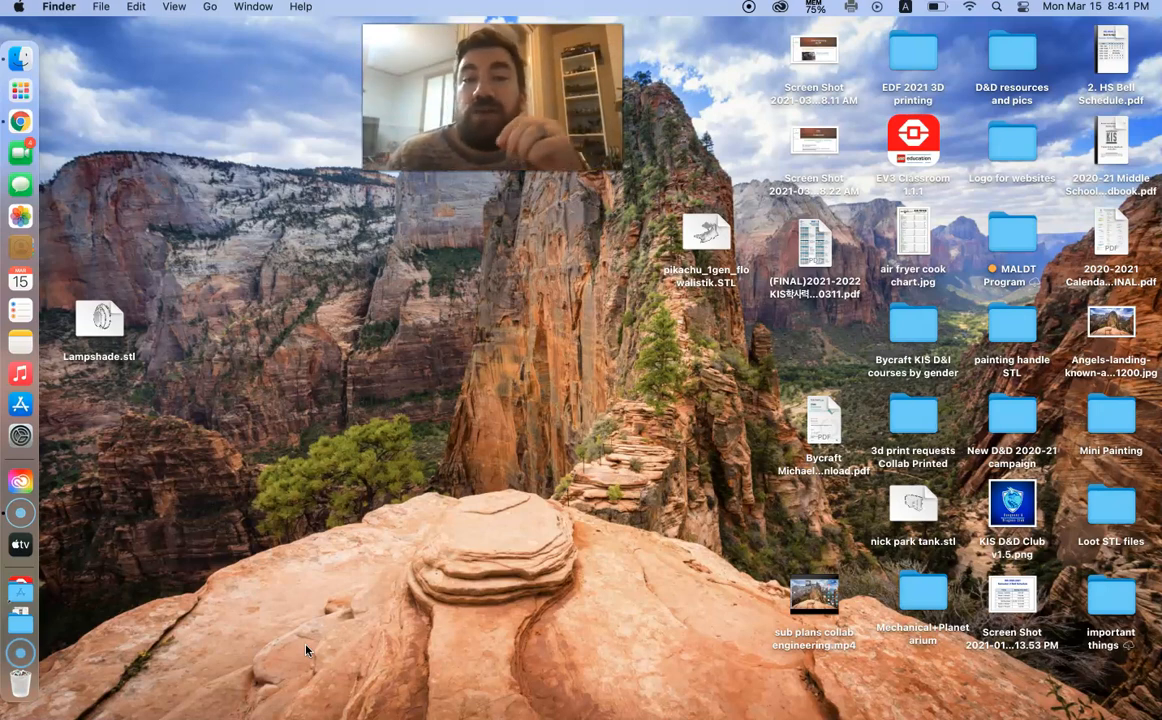
{"action": "mouse_move", "coordinate": [20, 184]}
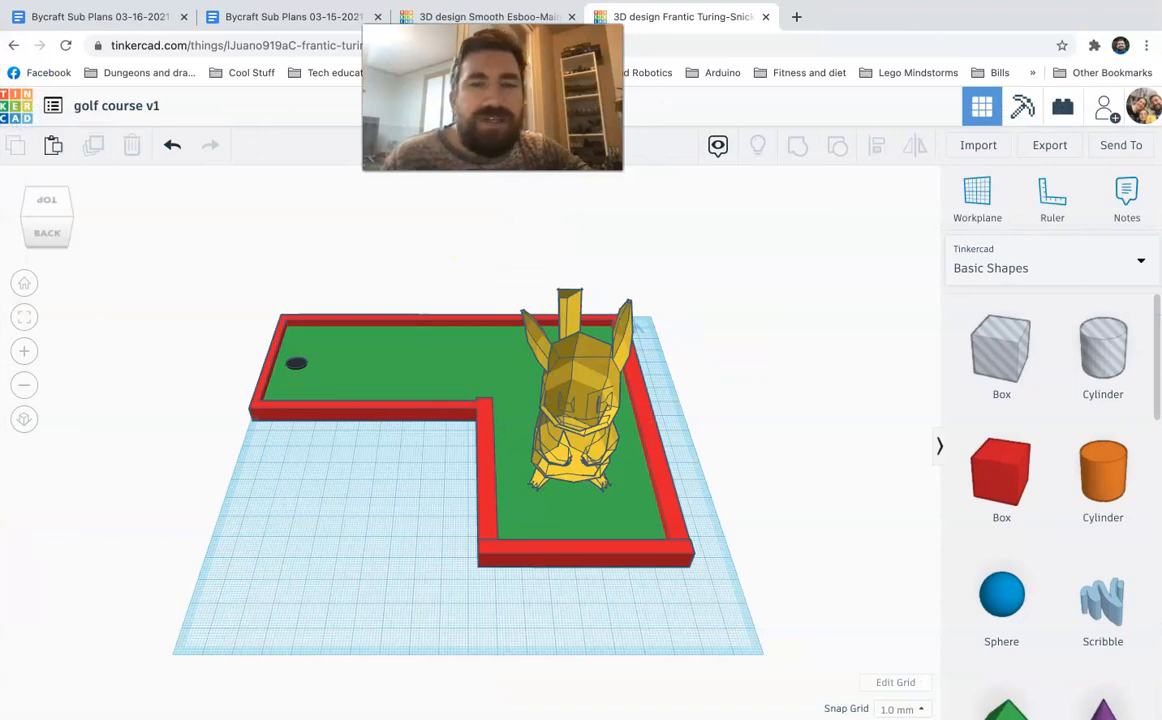
Step: Exit the golf course v1 design to the Tinkercad dashboard of recent designs
{"action": "left_click", "coordinate": [991, 17]}
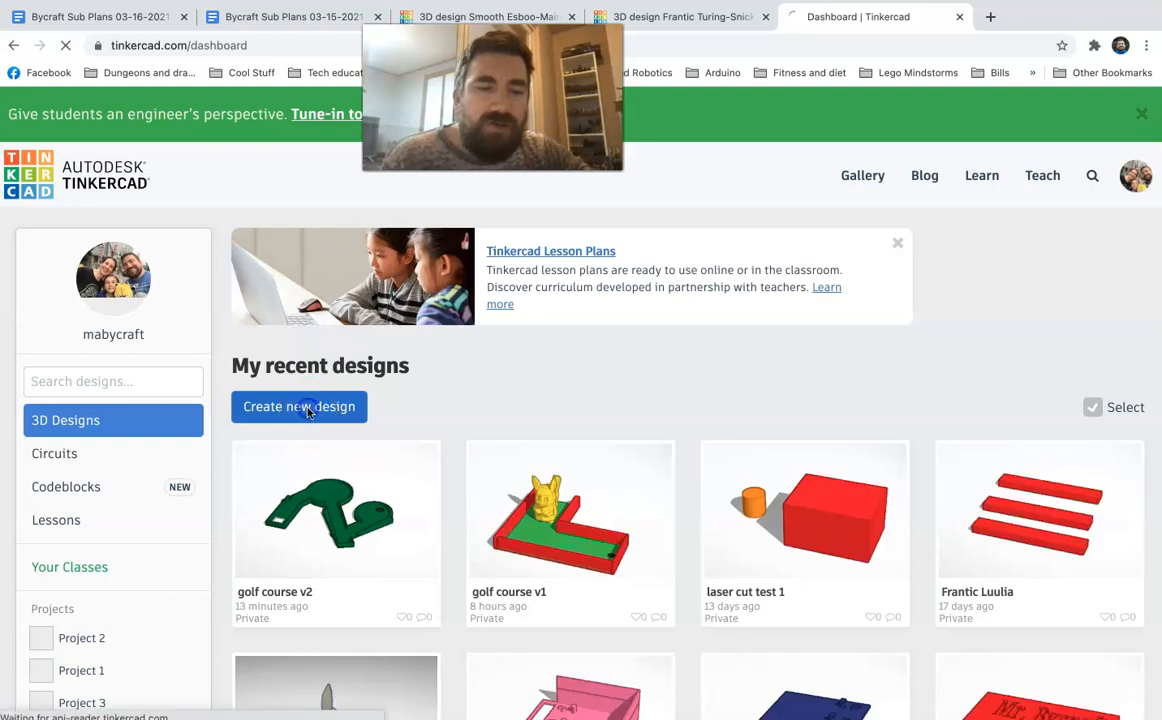
Step: Create a new design with a red box wall and an angled, shortened red bar
{"action": "left_click", "coordinate": [299, 406]}
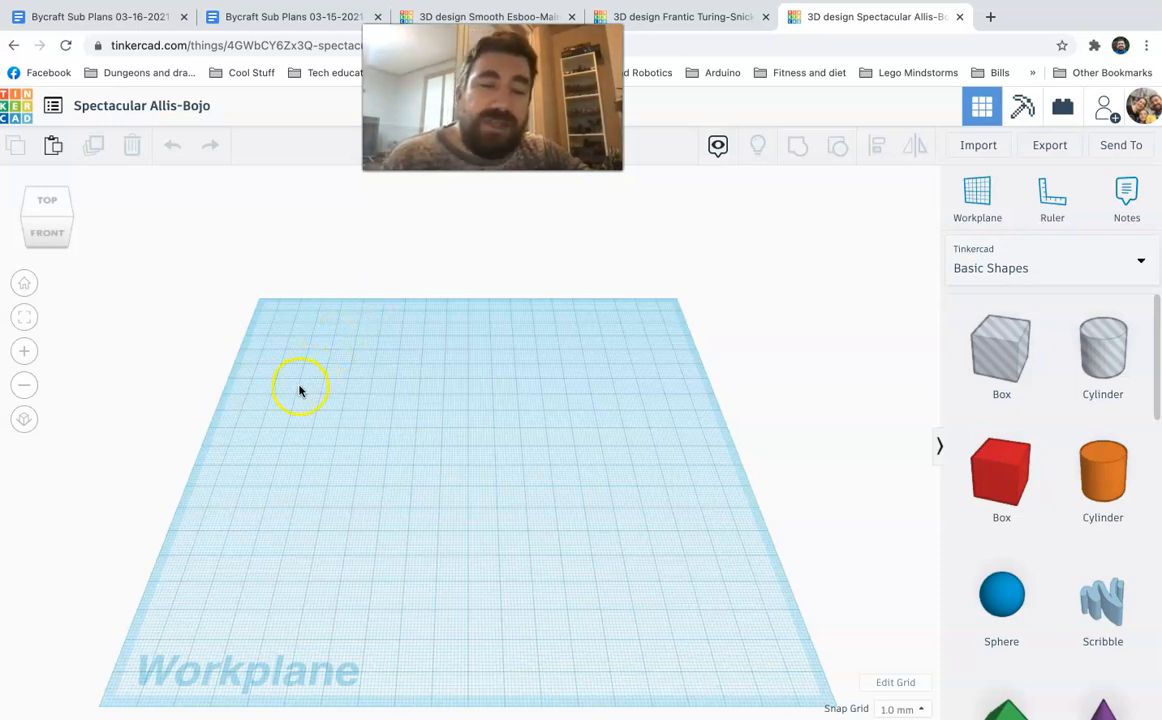
{"action": "mouse_move", "coordinate": [800, 408]}
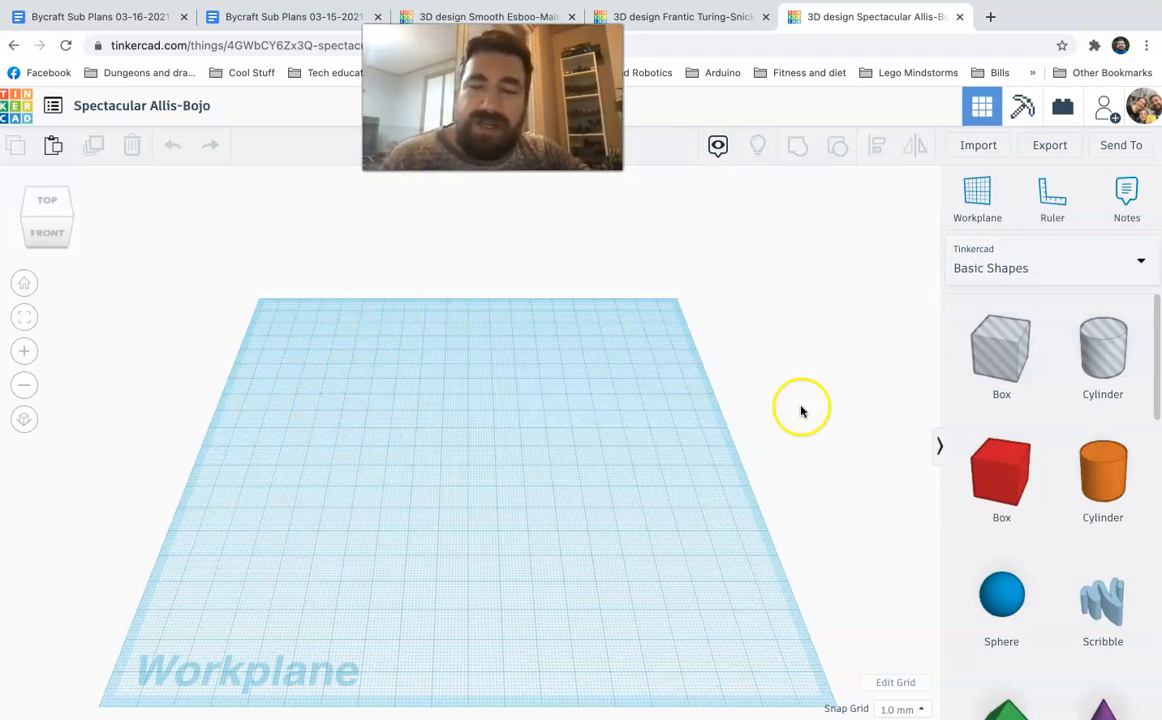
{"action": "left_click_drag", "start_coordinate": [1001, 477], "coordinate": [285, 580]}
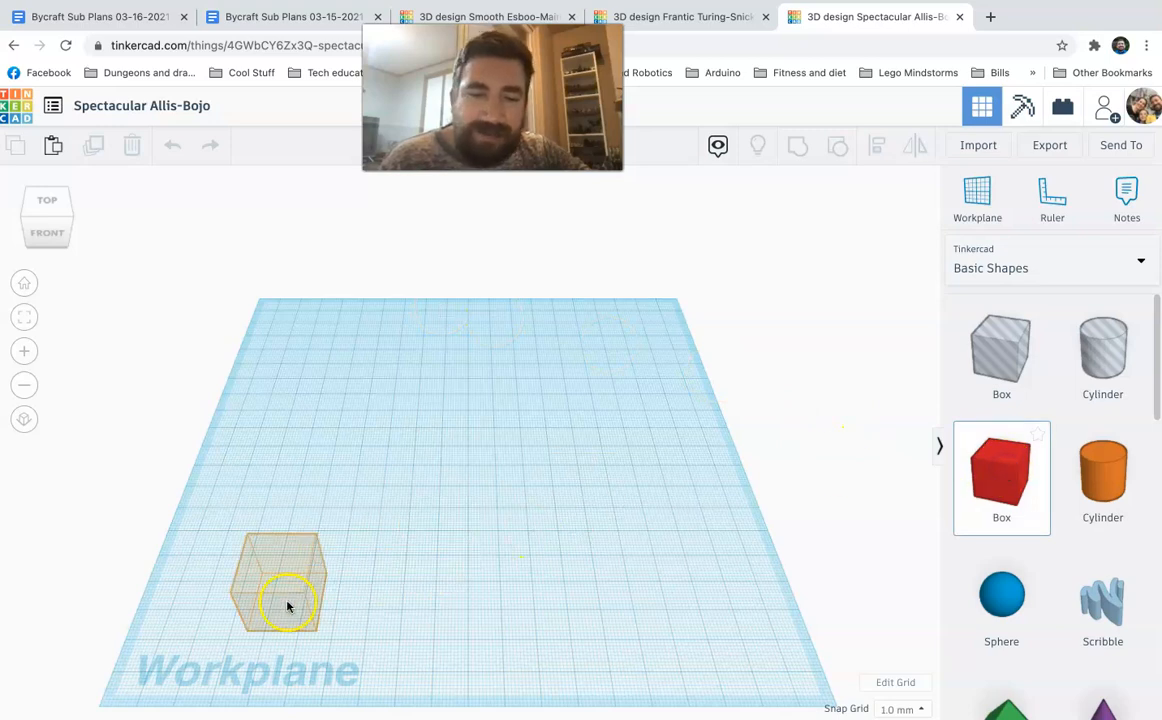
{"action": "left_click", "coordinate": [283, 585]}
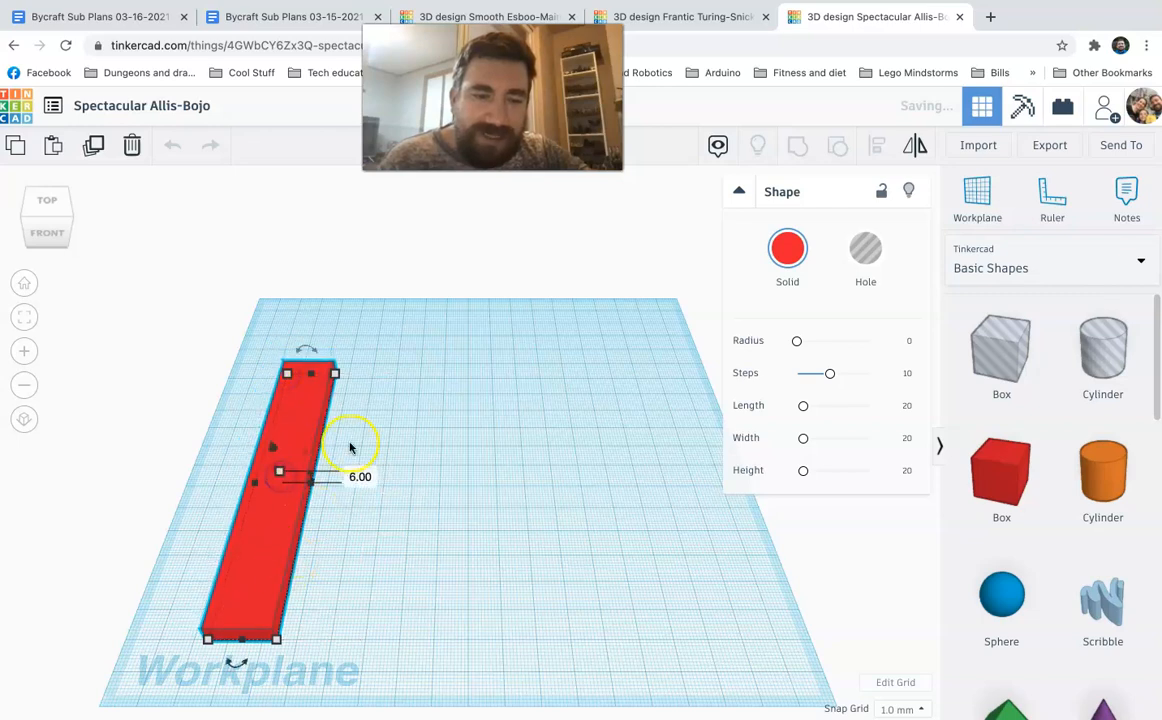
{"action": "mouse_move", "coordinate": [307, 393]}
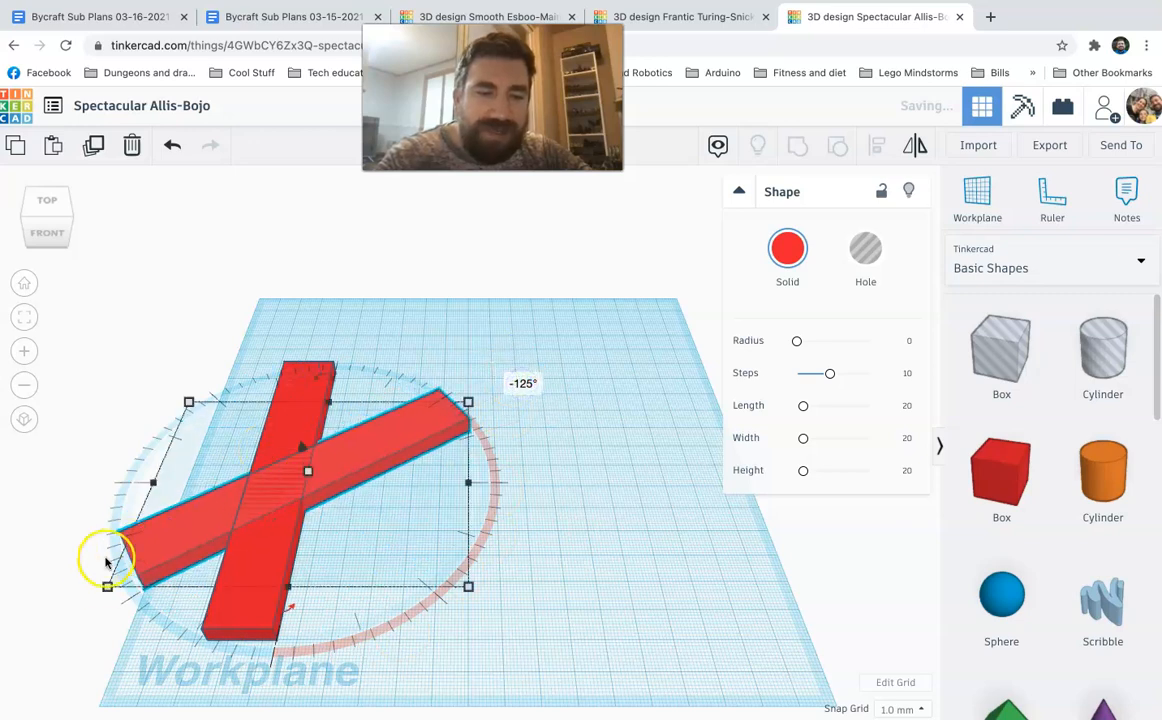
{"action": "left_click_drag", "start_coordinate": [107, 561], "coordinate": [230, 530]}
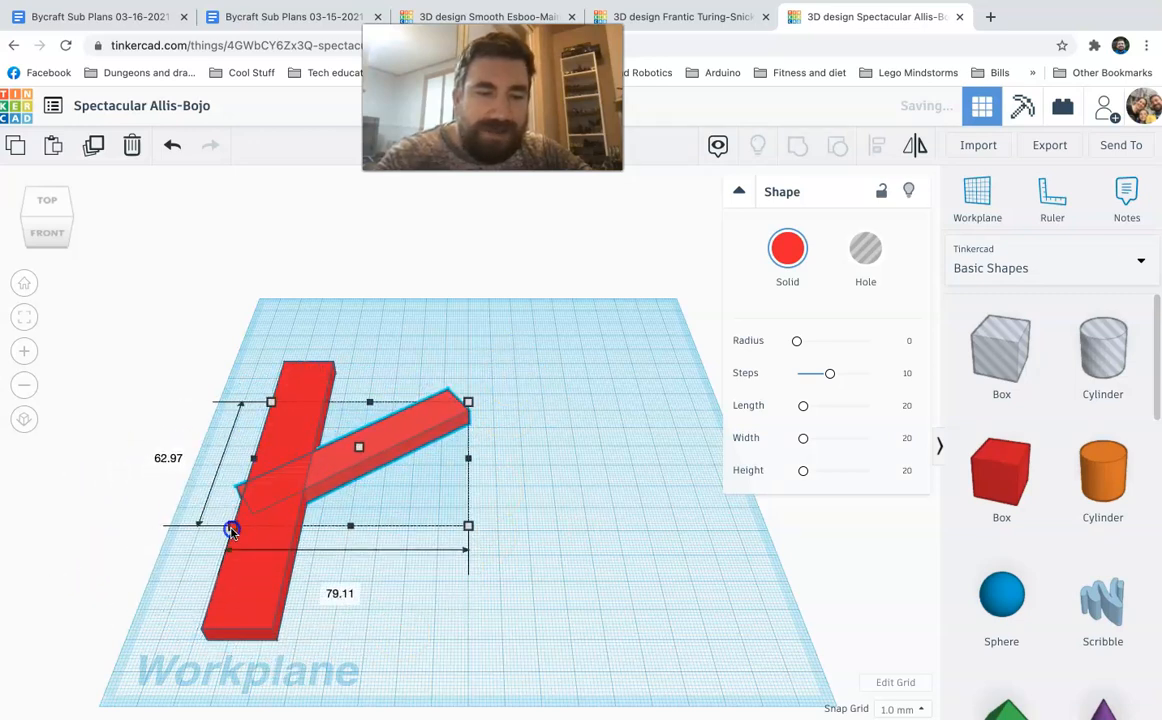
{"action": "left_click_drag", "start_coordinate": [231, 528], "coordinate": [252, 525]}
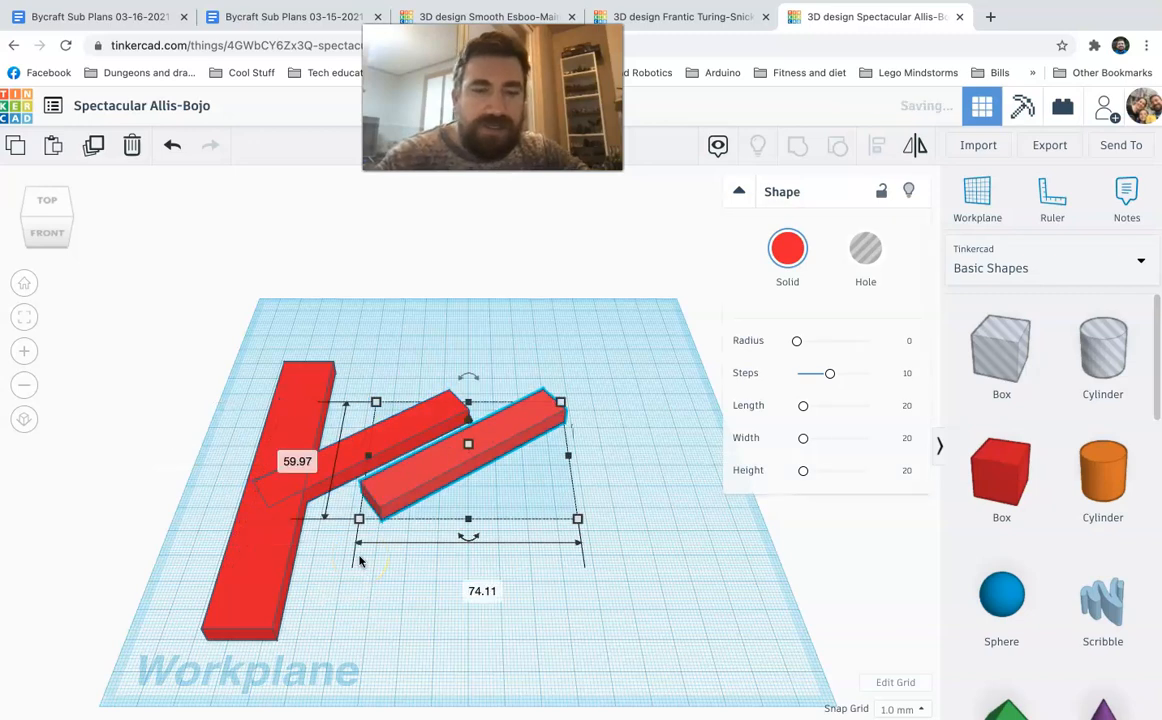
Step: Fit the upper angled arm against the long wall and enlarge the orange circle
{"action": "left_click_drag", "start_coordinate": [468, 443], "coordinate": [405, 385]}
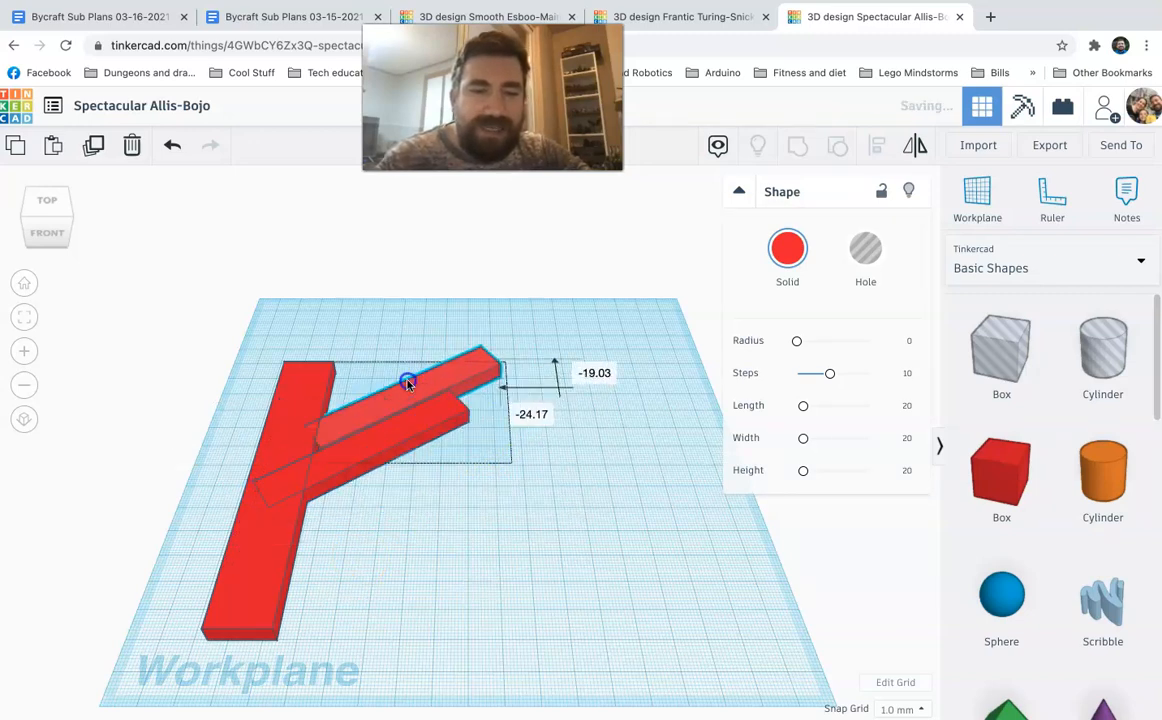
{"action": "left_click_drag", "start_coordinate": [408, 383], "coordinate": [400, 340]}
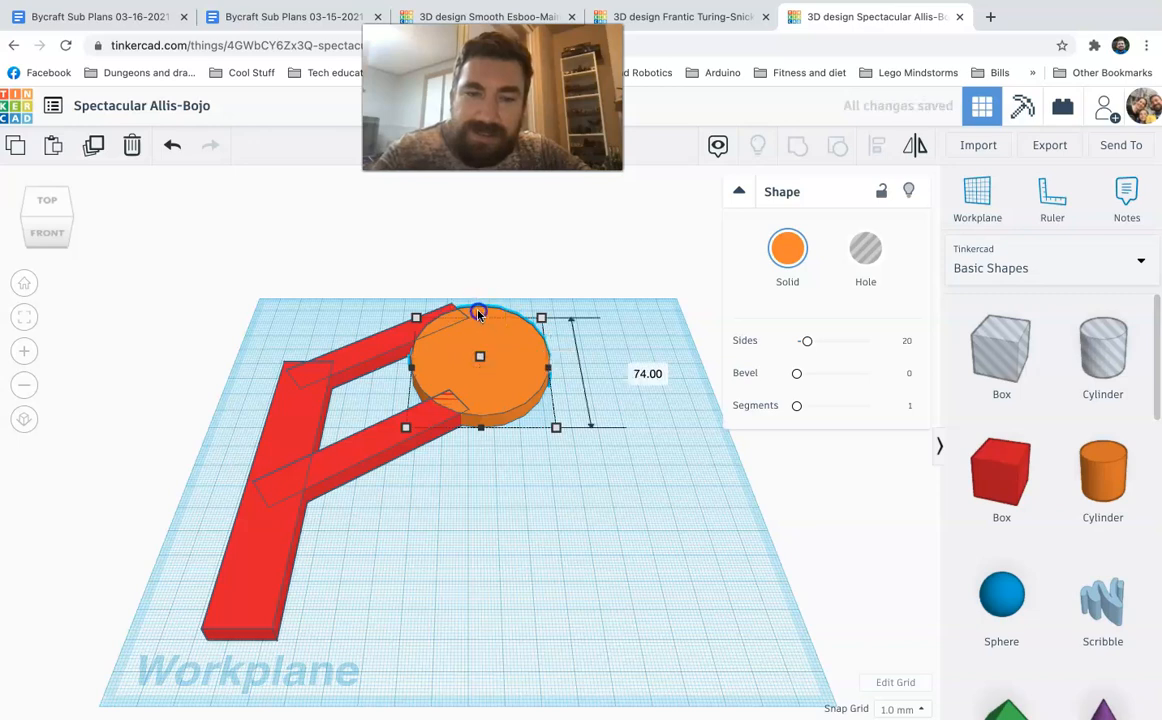
{"action": "left_click_drag", "start_coordinate": [479, 318], "coordinate": [479, 302]}
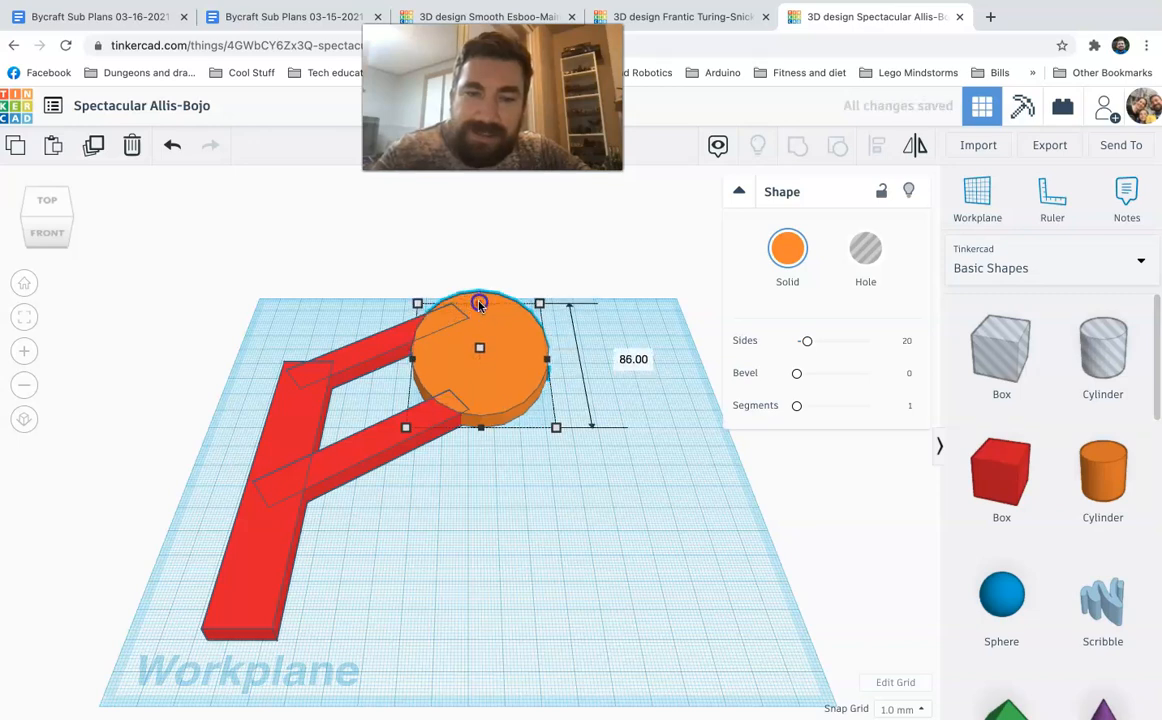
{"action": "left_click", "coordinate": [438, 490]}
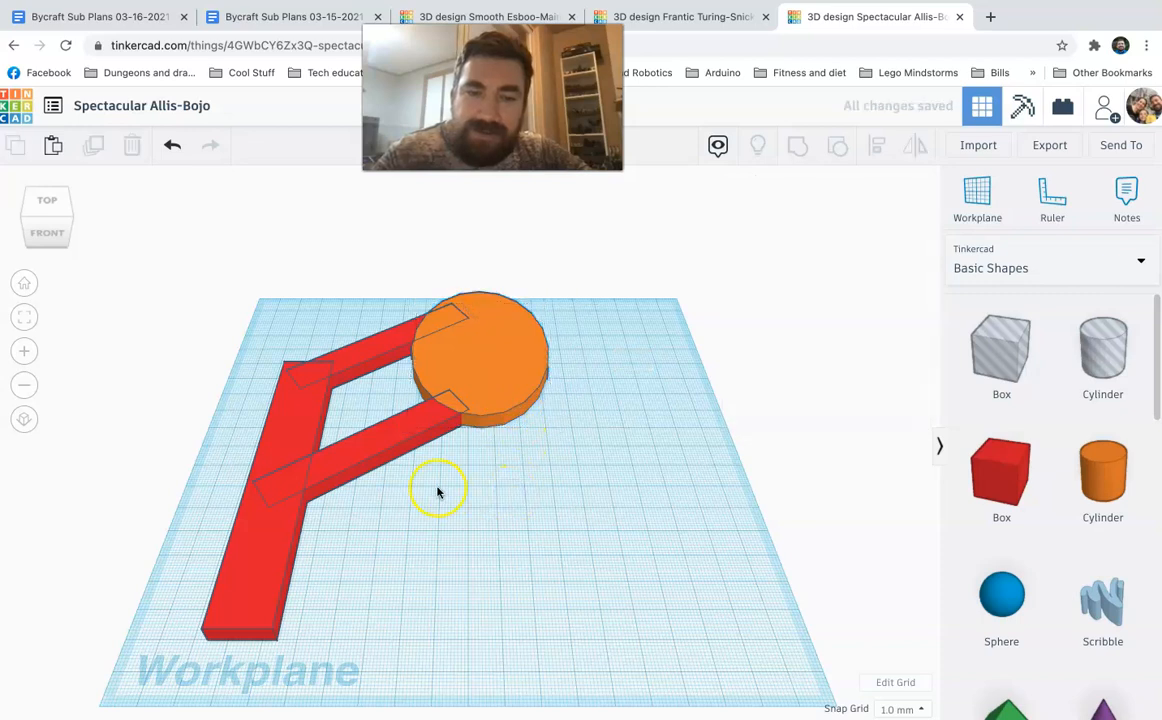
{"action": "mouse_move", "coordinate": [1102, 601]}
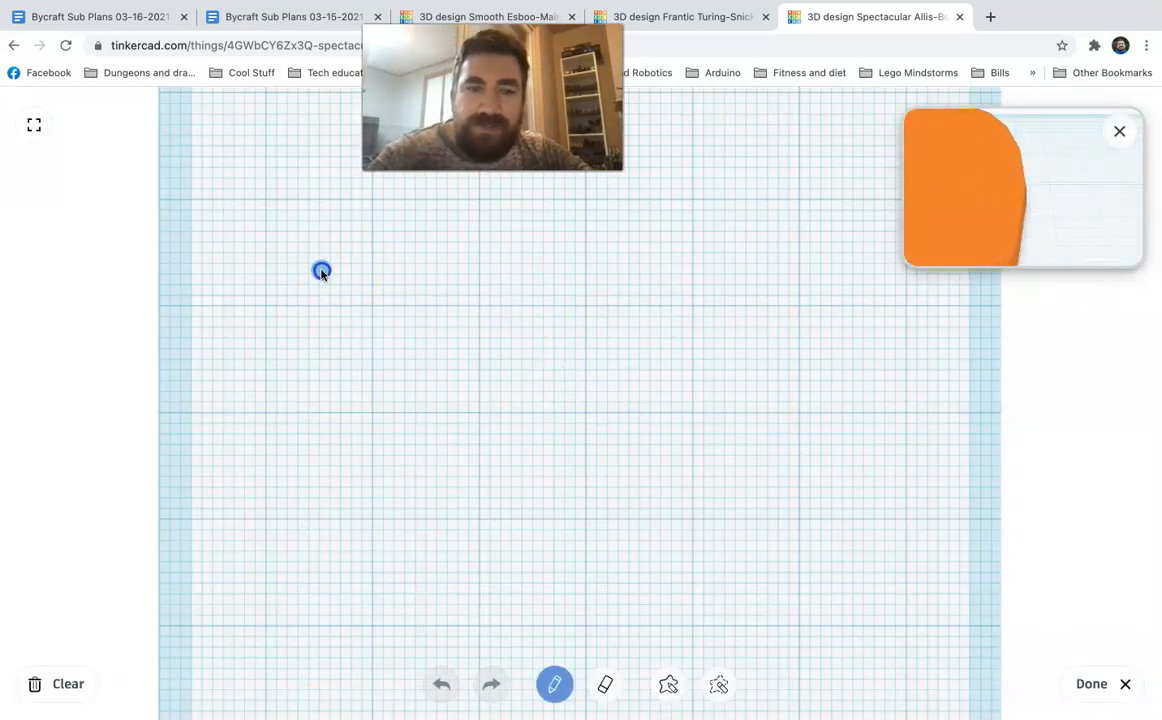
Step: Draw a curving light-blue scribble wall from the orange circle, thickening its top and bend
{"action": "left_click_drag", "start_coordinate": [322, 270], "coordinate": [740, 476]}
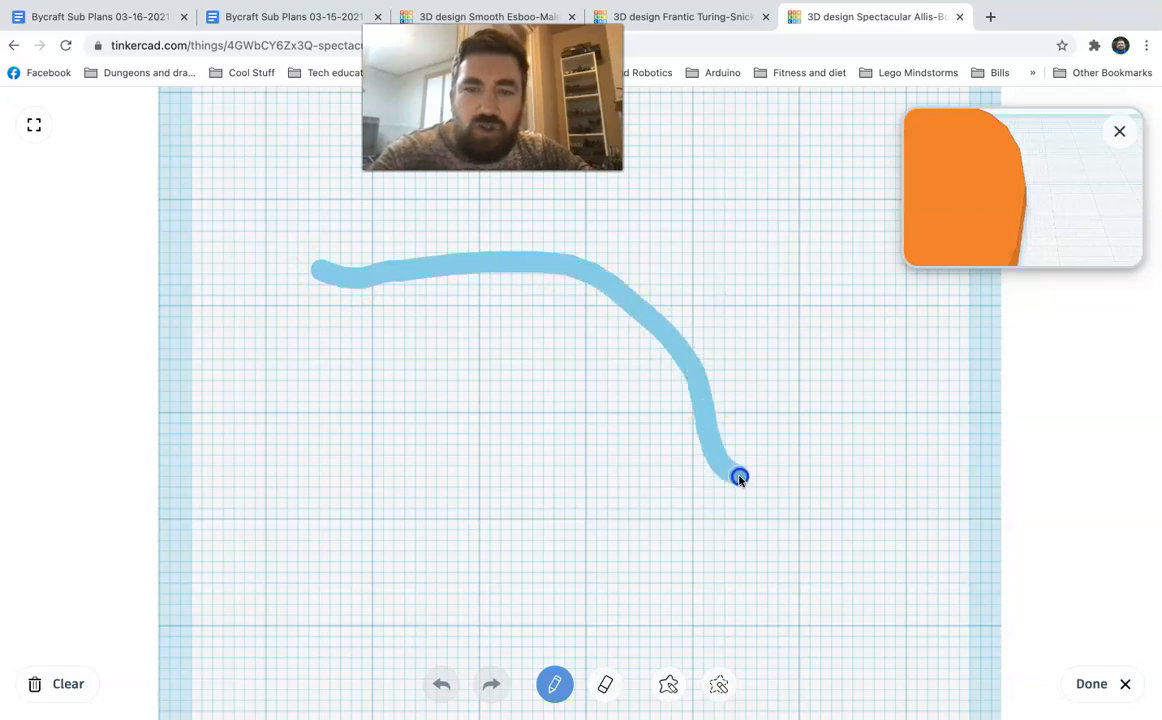
{"action": "left_click_drag", "start_coordinate": [740, 476], "coordinate": [820, 610]}
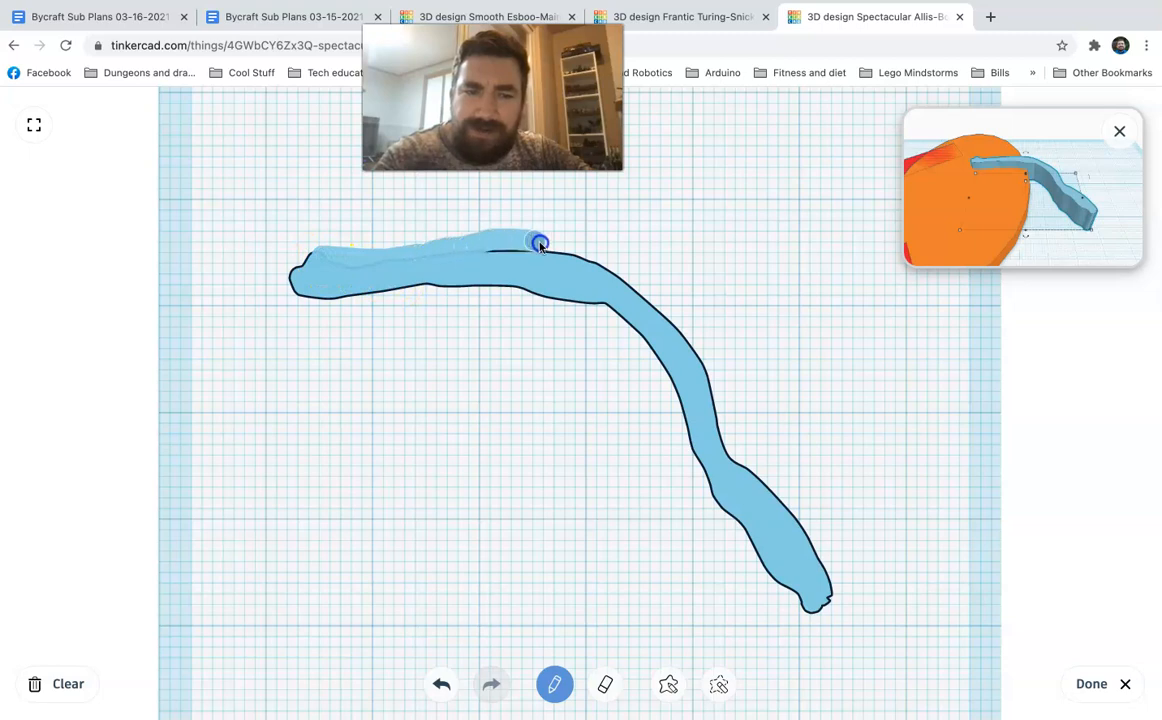
{"action": "left_click_drag", "start_coordinate": [540, 245], "coordinate": [680, 313]}
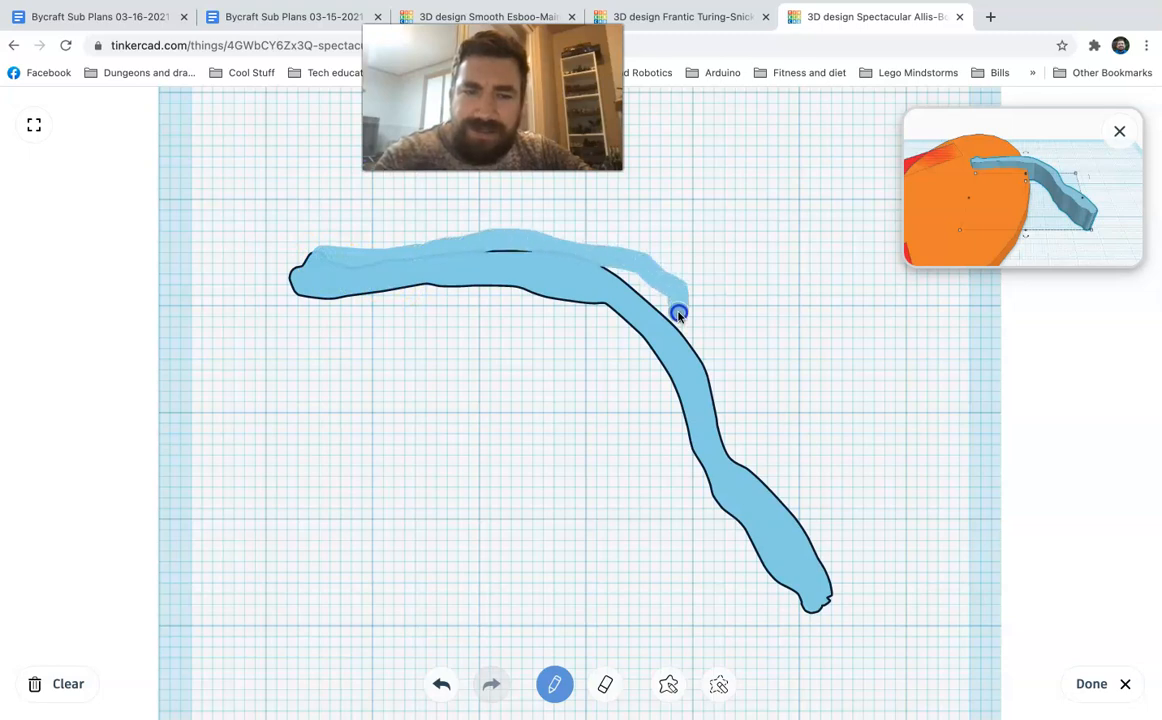
{"action": "left_click_drag", "start_coordinate": [680, 313], "coordinate": [830, 590]}
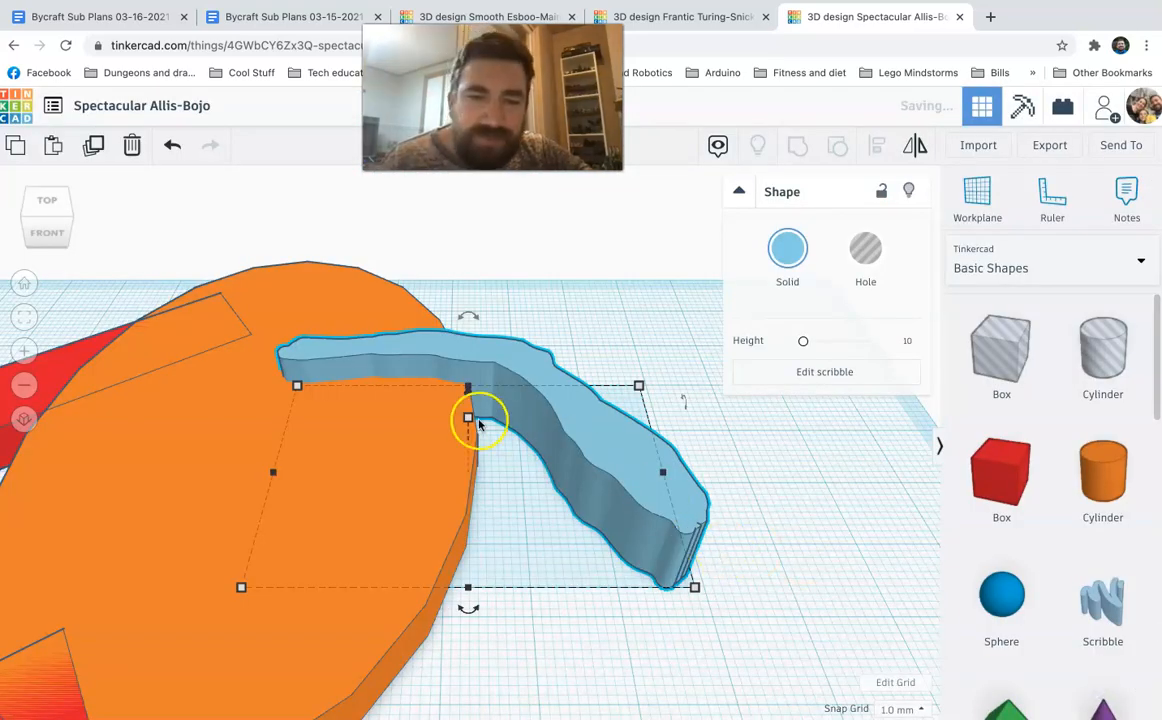
Step: Nudge the blue scribble wall down until its end touches the orange circle's rim
{"action": "left_click_drag", "start_coordinate": [468, 418], "coordinate": [472, 435]}
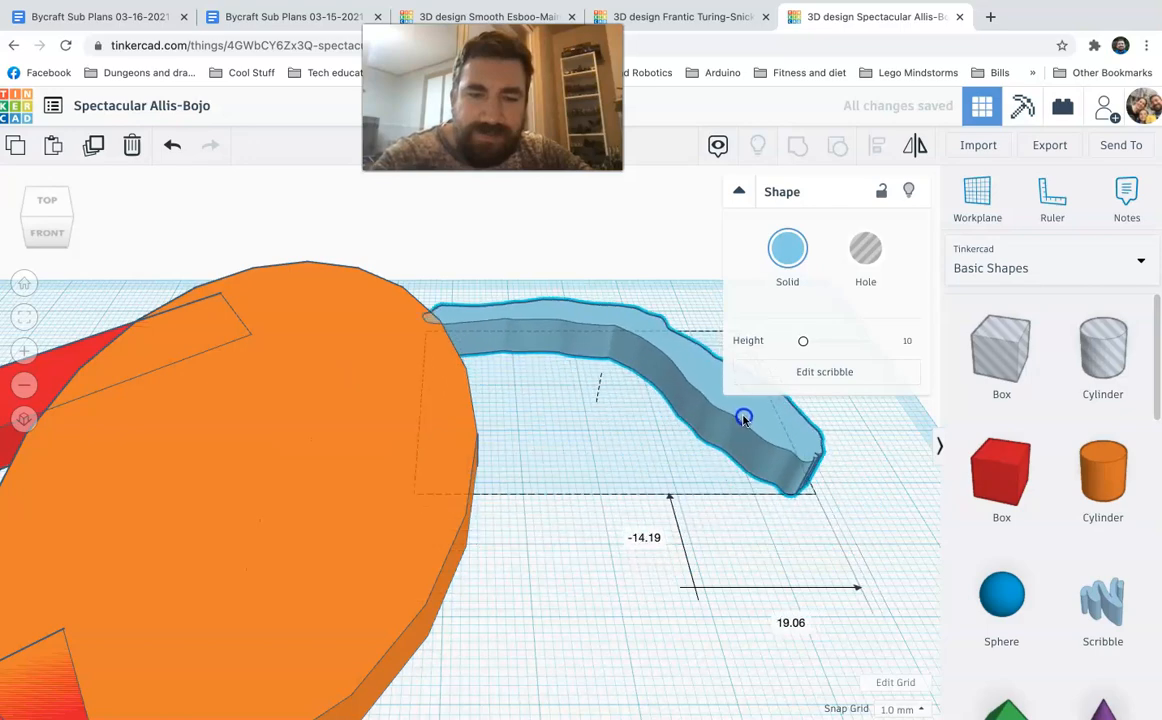
{"action": "left_click", "coordinate": [743, 417]}
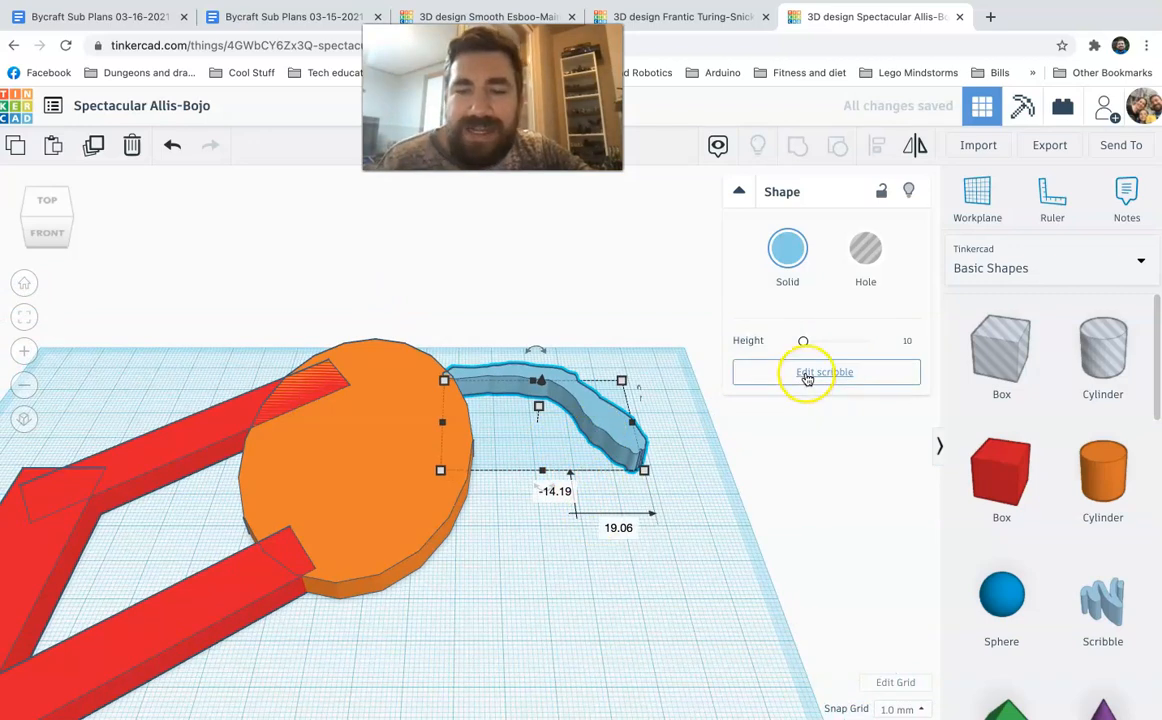
Step: Edit the blue scribble to thicken its upper left end and widen its top edge
{"action": "left_click", "coordinate": [824, 372]}
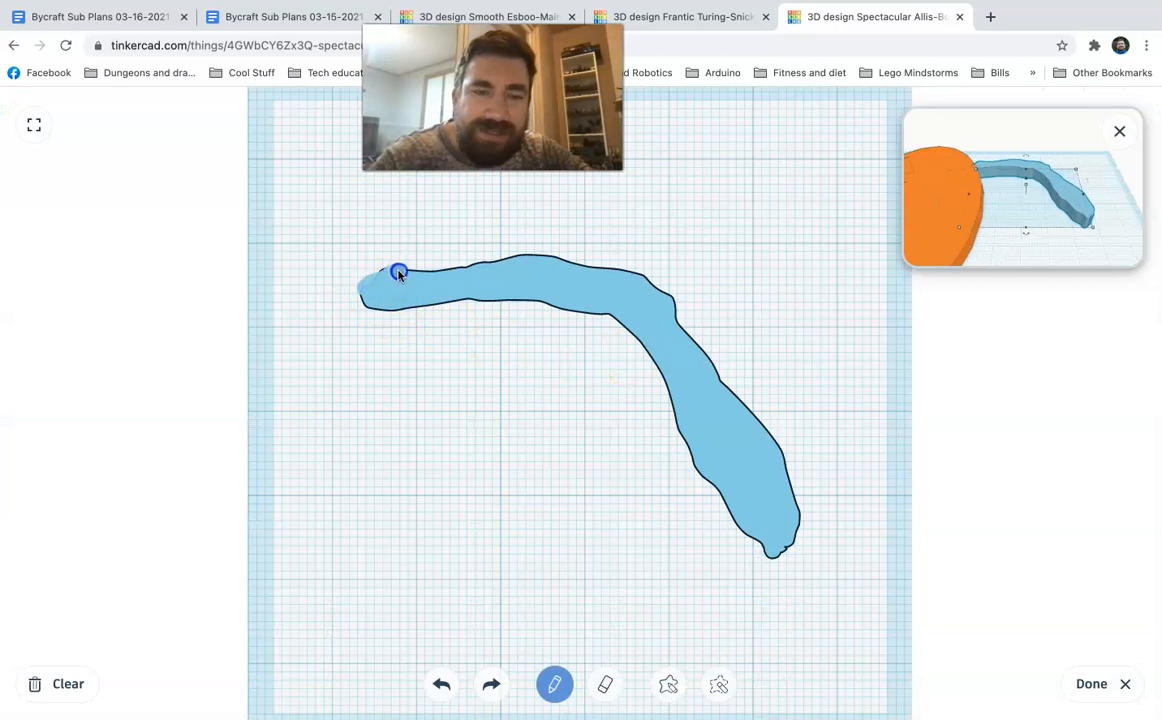
{"action": "left_click_drag", "start_coordinate": [398, 273], "coordinate": [366, 308]}
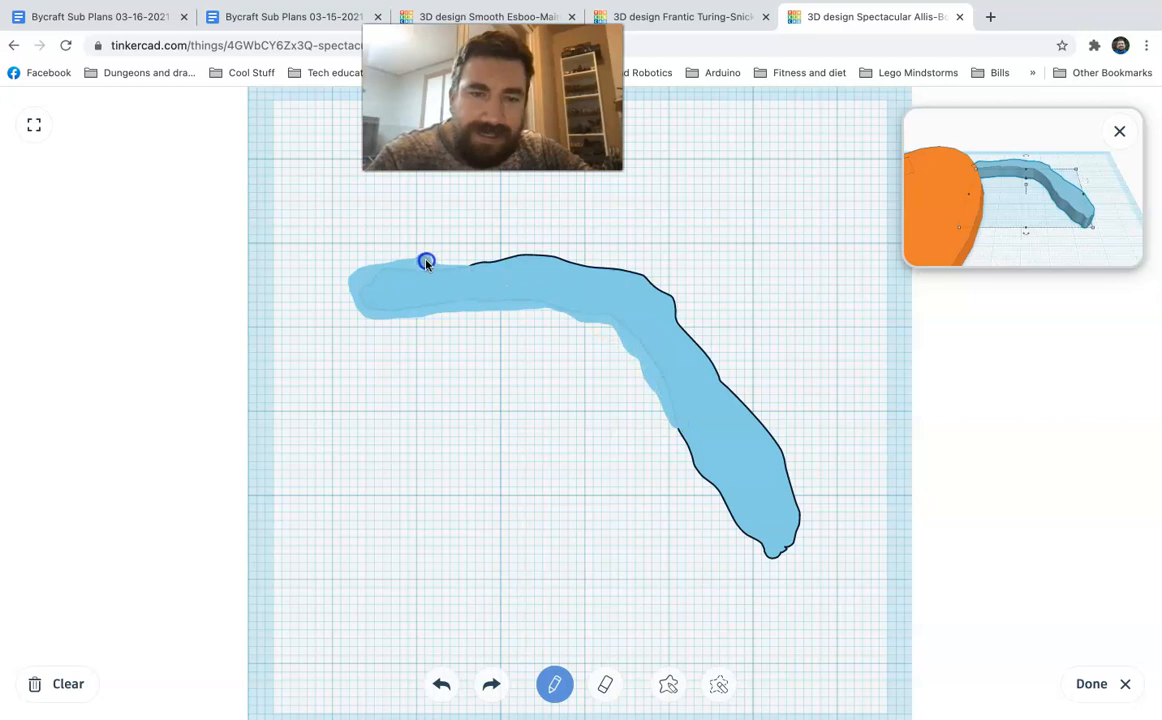
{"action": "left_click_drag", "start_coordinate": [427, 261], "coordinate": [607, 266]}
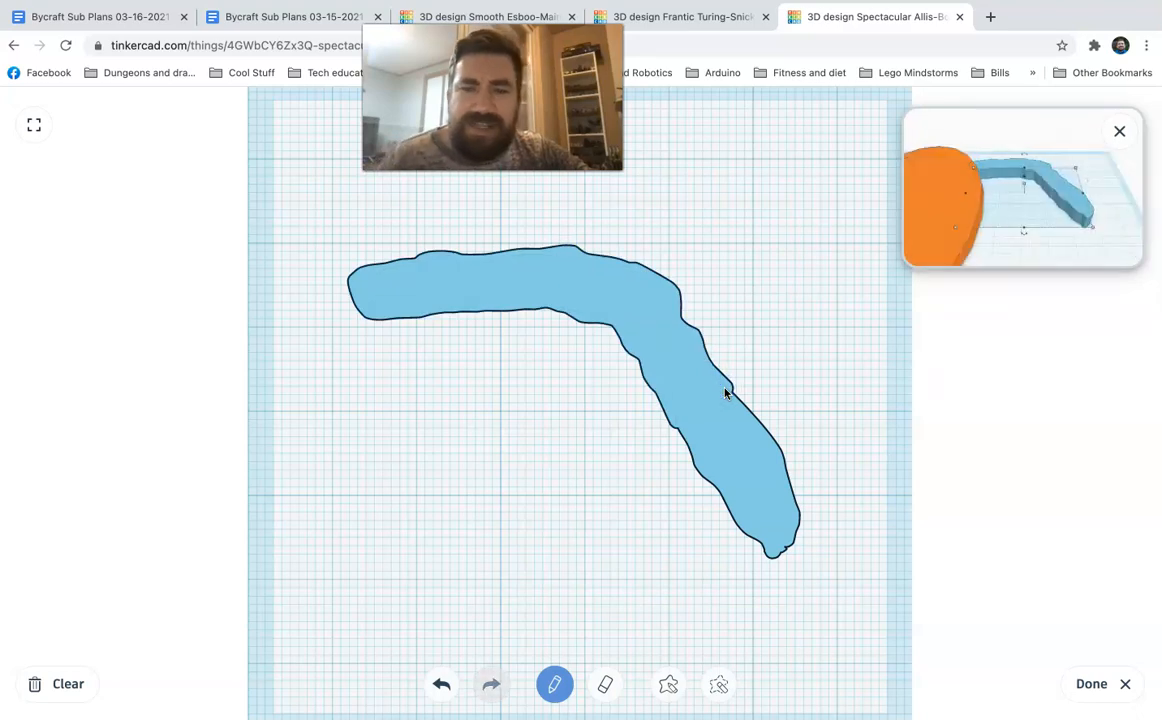
{"action": "left_click", "coordinate": [1091, 683]}
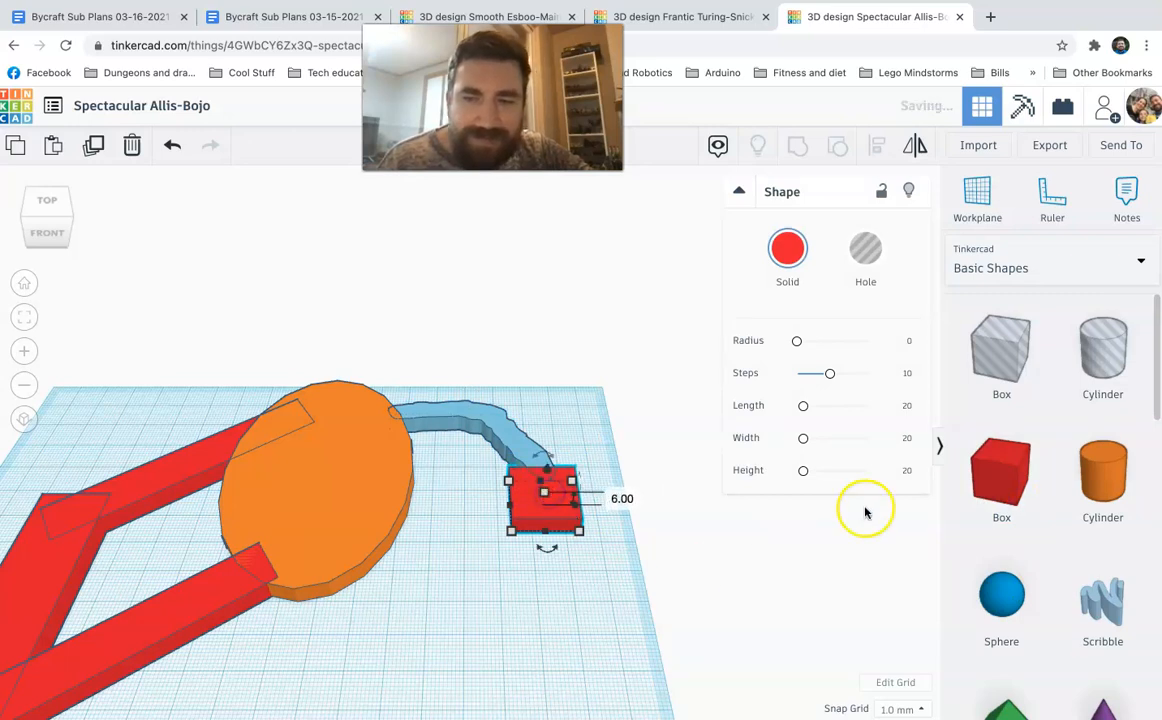
Step: Add a long narrow red bar (66 long) beneath the circle, ending in a resized orange circle
{"action": "left_click", "coordinate": [490, 535]}
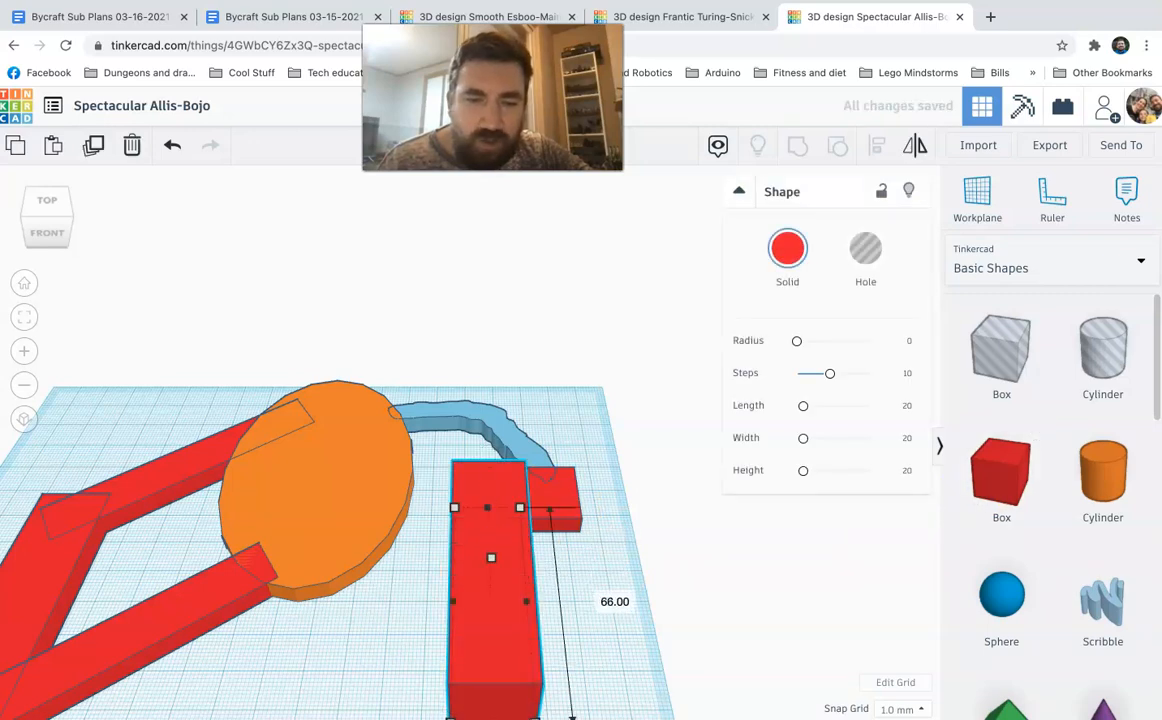
{"action": "left_click_drag", "start_coordinate": [491, 558], "coordinate": [491, 578]}
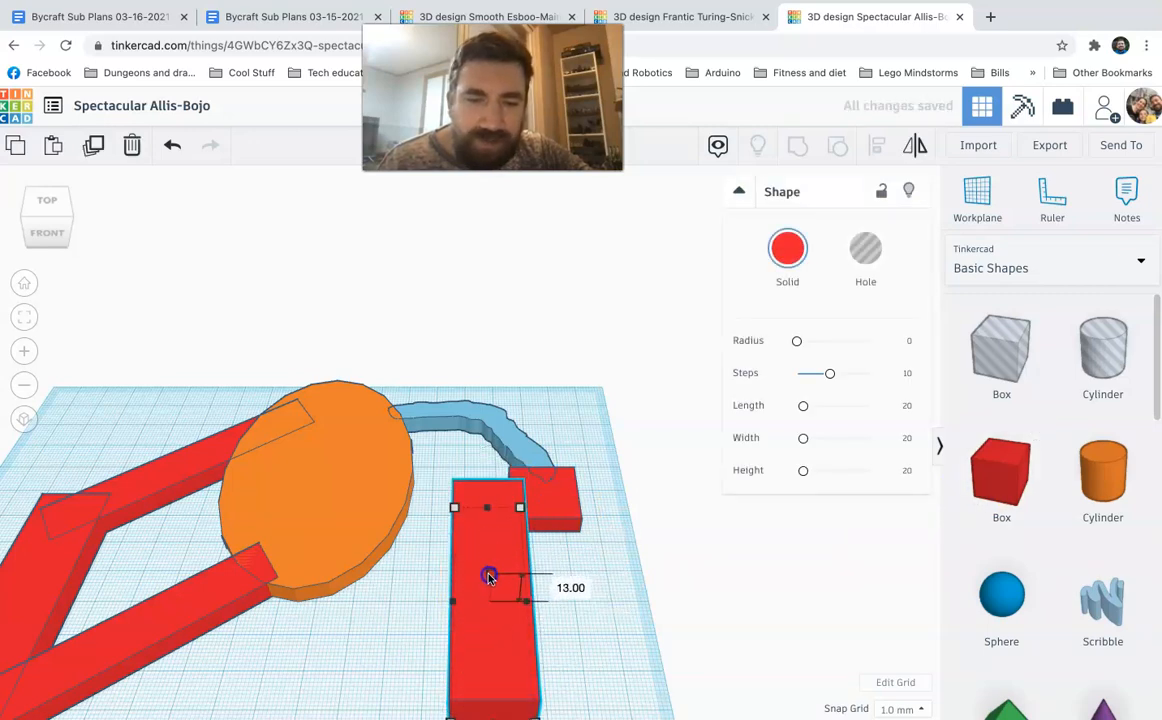
{"action": "left_click_drag", "start_coordinate": [489, 578], "coordinate": [487, 588]}
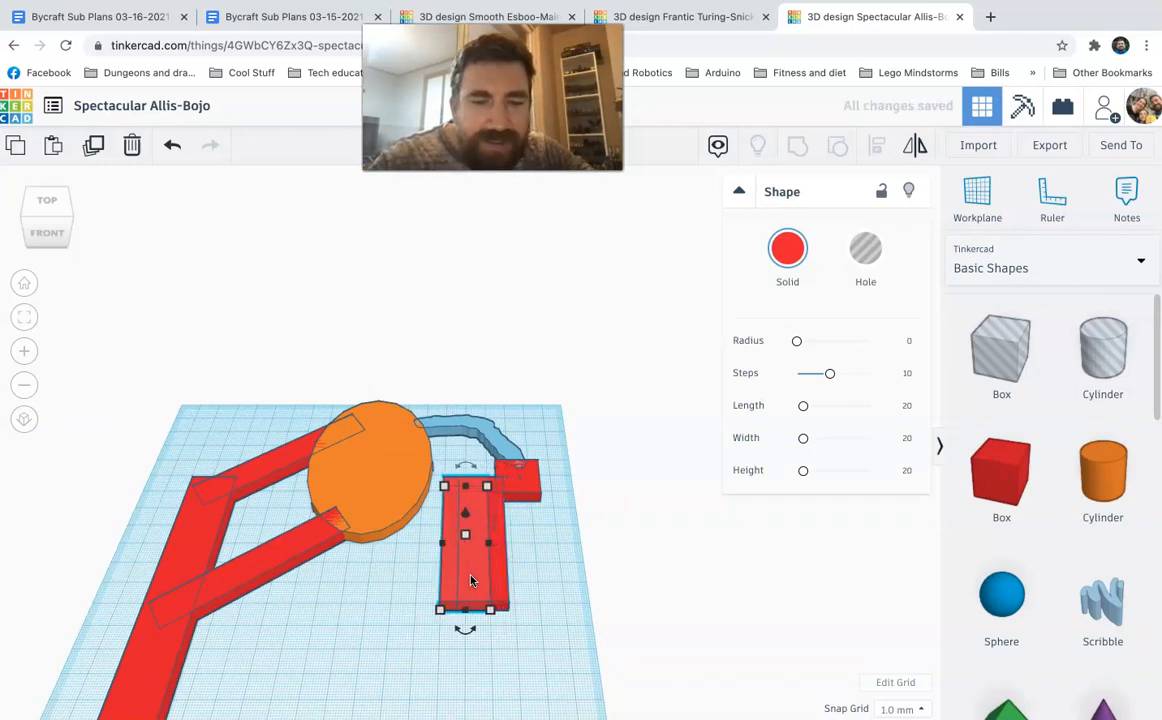
{"action": "left_click_drag", "start_coordinate": [465, 545], "coordinate": [405, 545]}
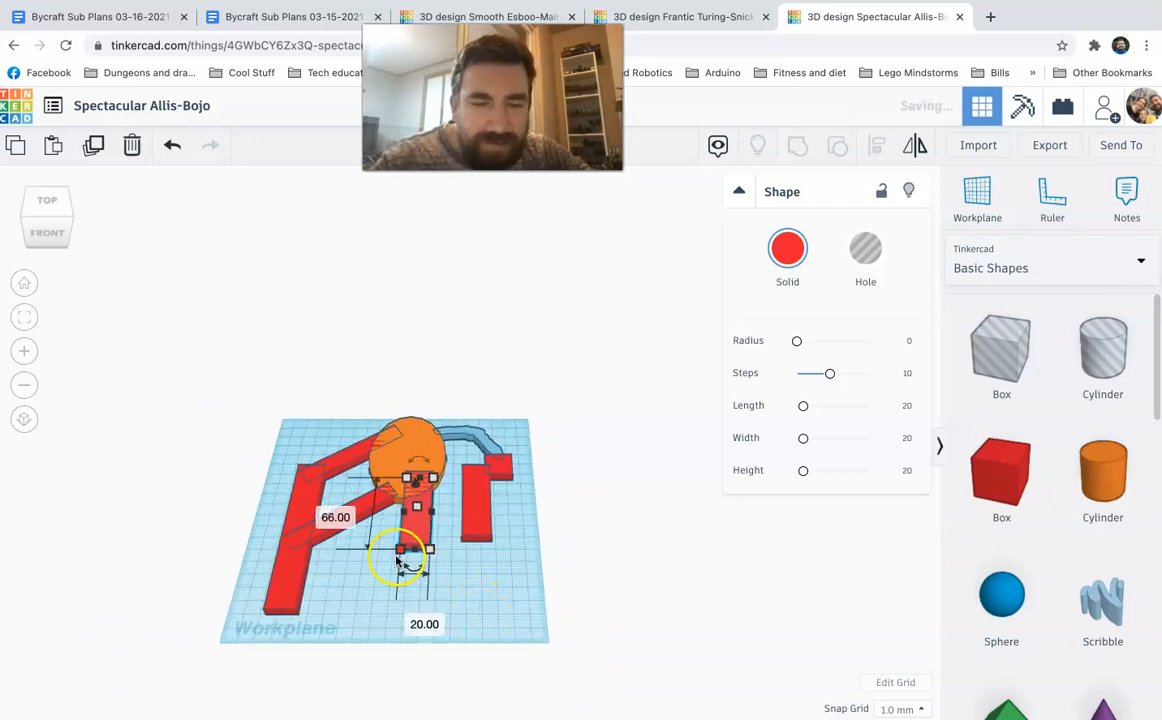
{"action": "left_click_drag", "start_coordinate": [398, 555], "coordinate": [410, 605]}
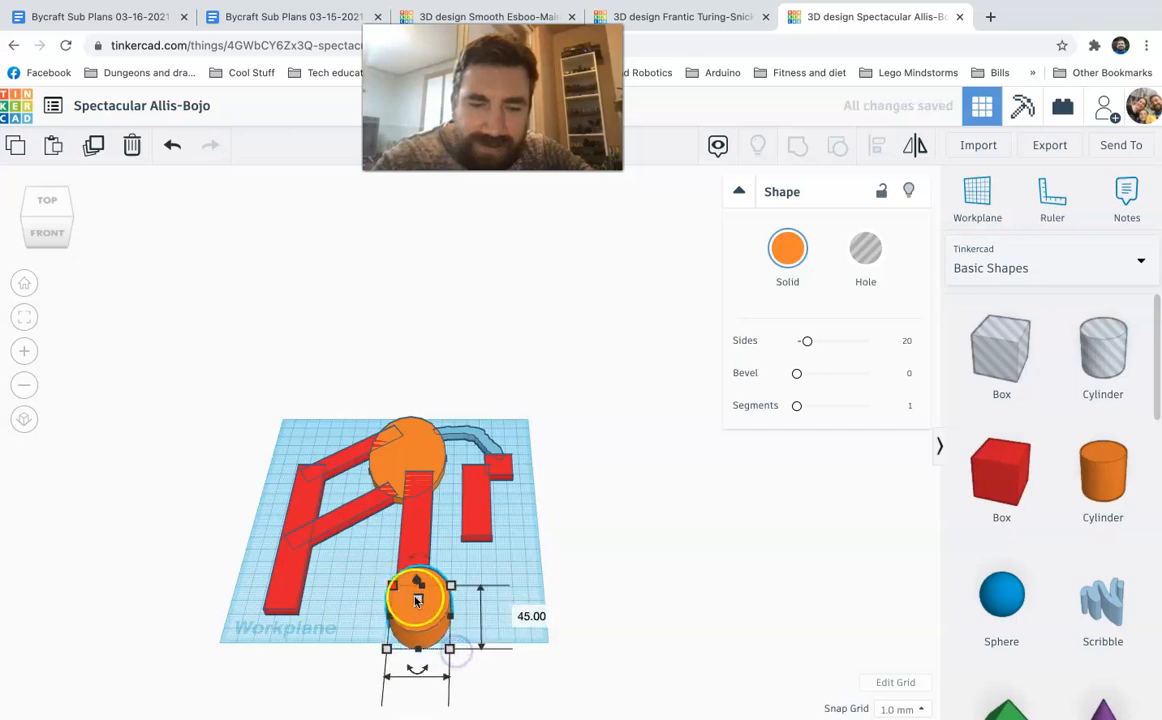
{"action": "left_click_drag", "start_coordinate": [418, 598], "coordinate": [418, 613]}
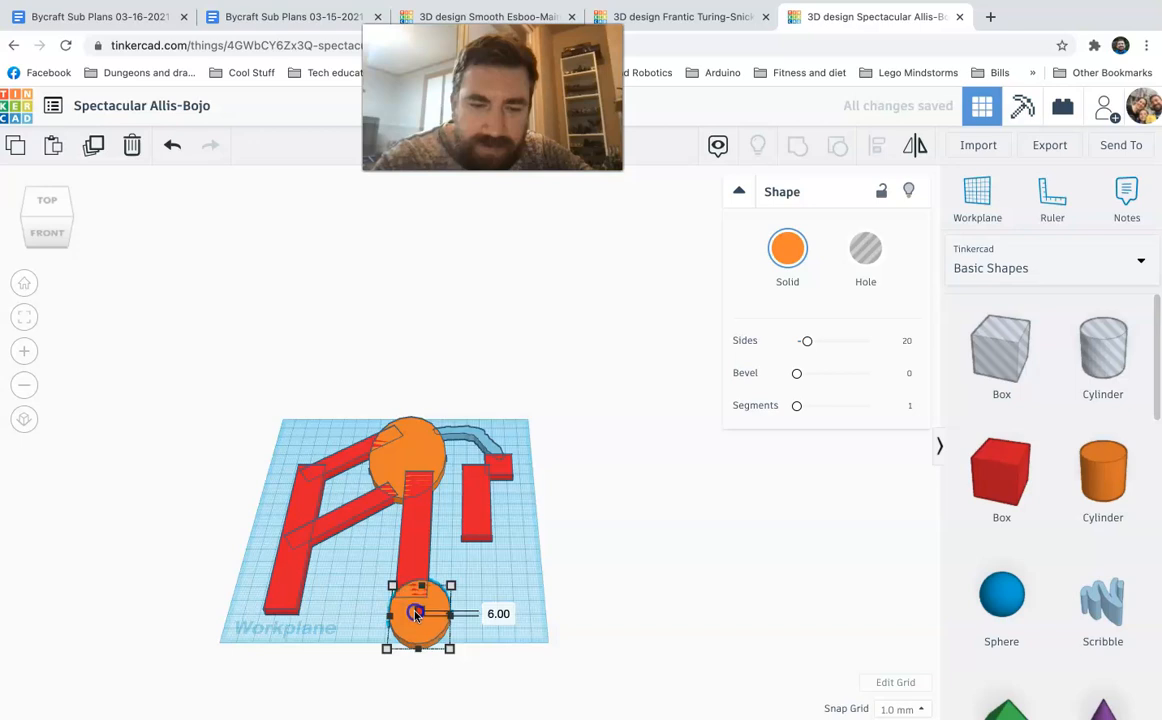
{"action": "left_click", "coordinate": [414, 613]}
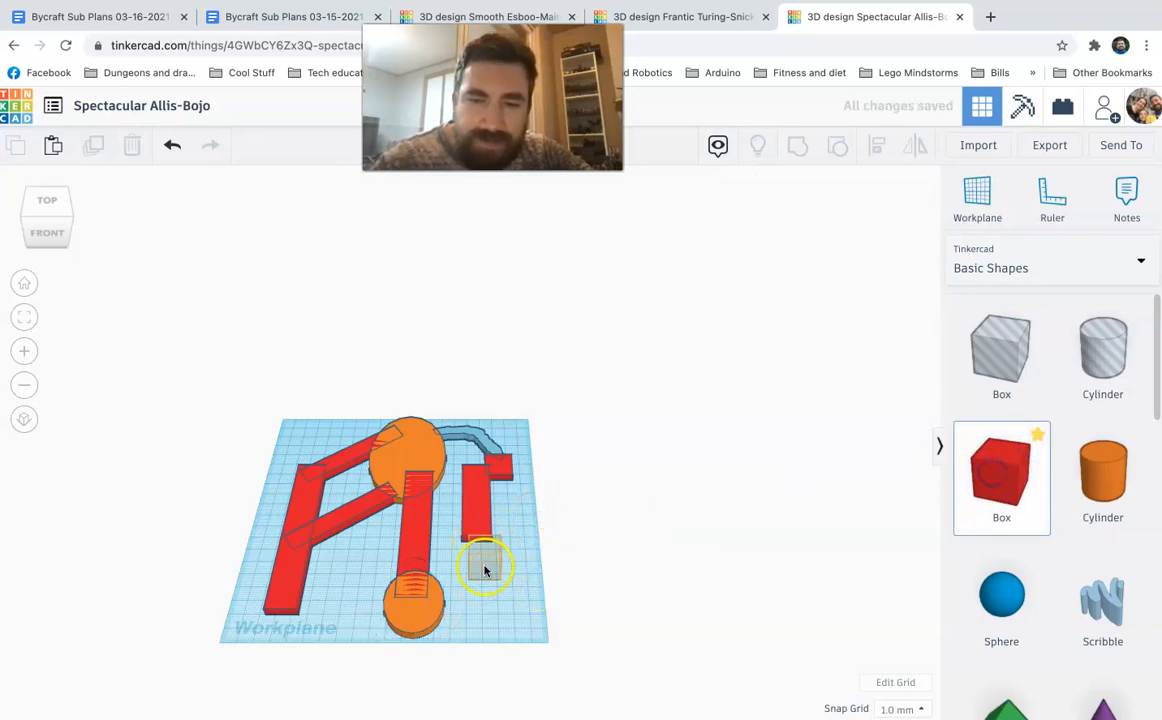
Step: Add a red pad below the right strip, about 49 by 62 mm and 7 mm tall
{"action": "left_click", "coordinate": [485, 567]}
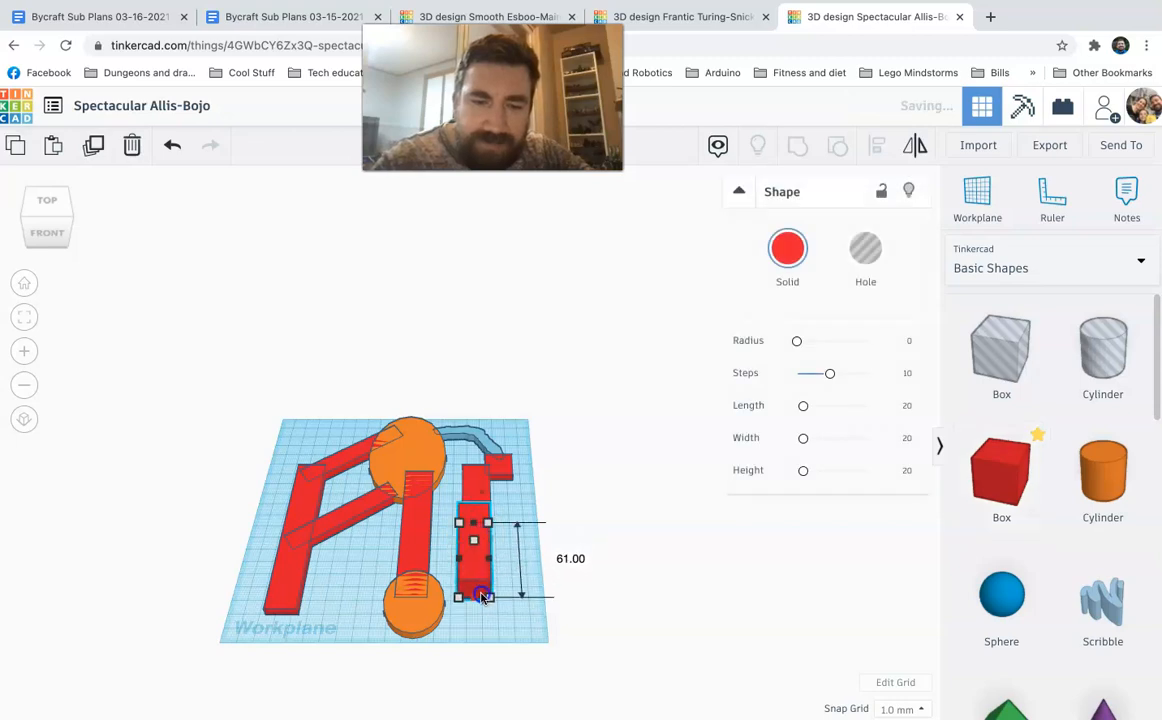
{"action": "left_click_drag", "start_coordinate": [483, 596], "coordinate": [540, 601]}
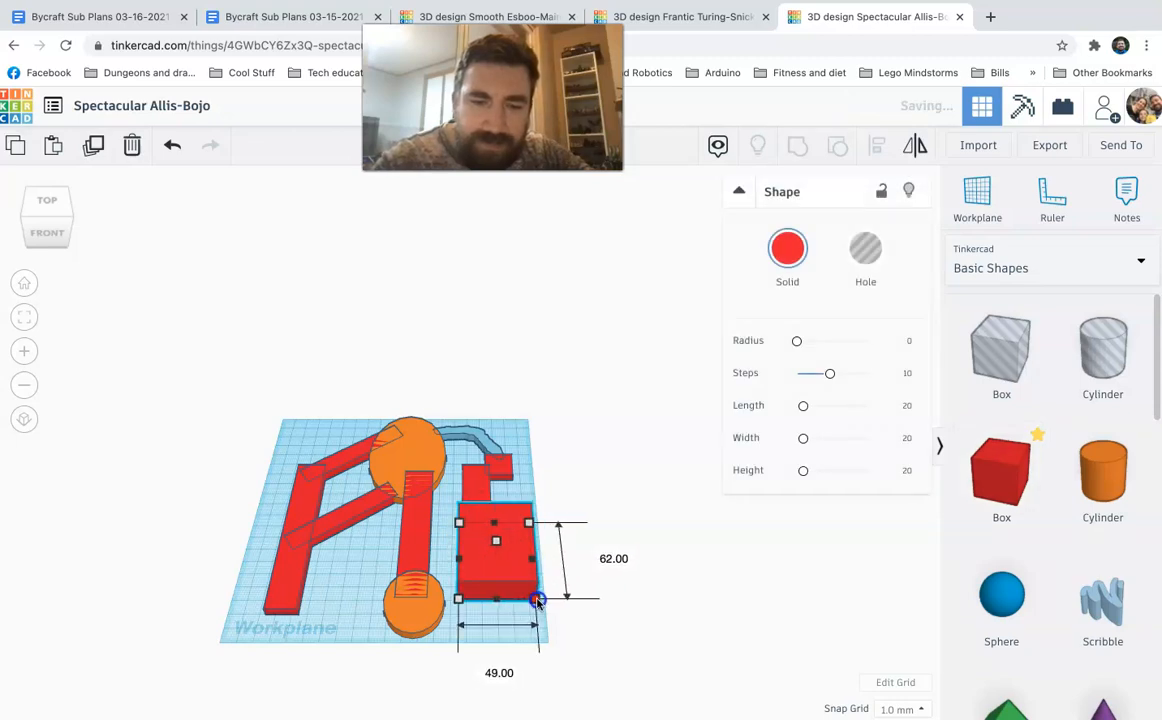
{"action": "left_click_drag", "start_coordinate": [540, 600], "coordinate": [497, 557]}
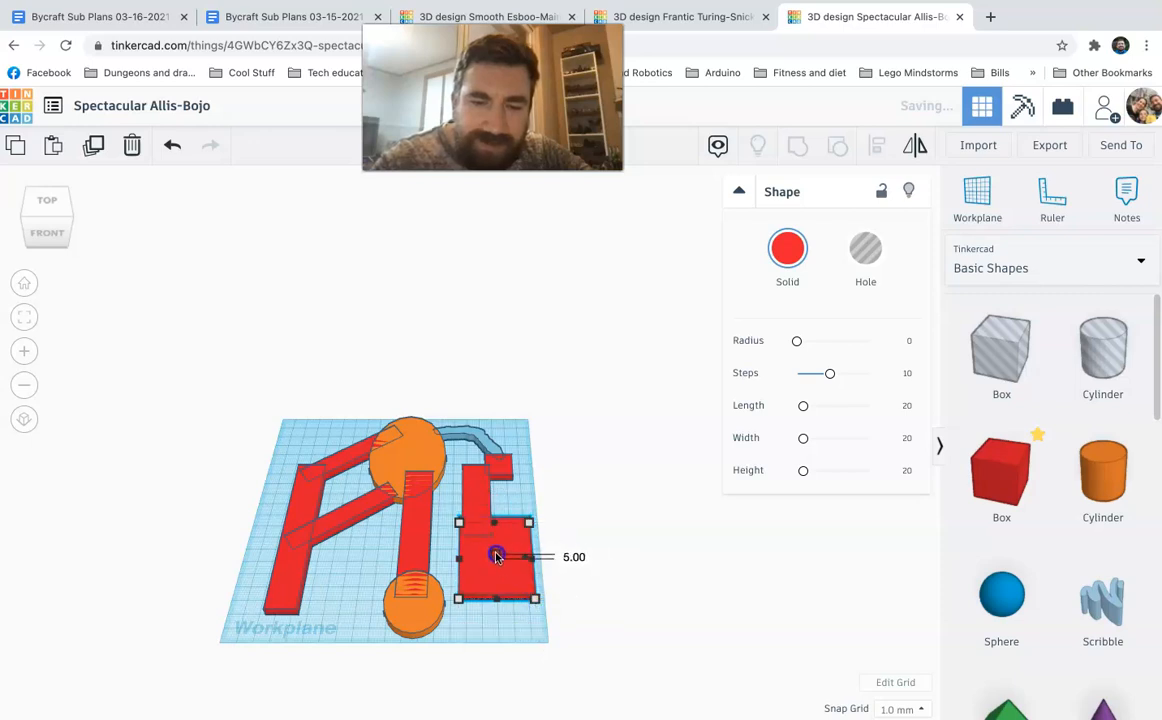
{"action": "left_click_drag", "start_coordinate": [497, 556], "coordinate": [535, 600]}
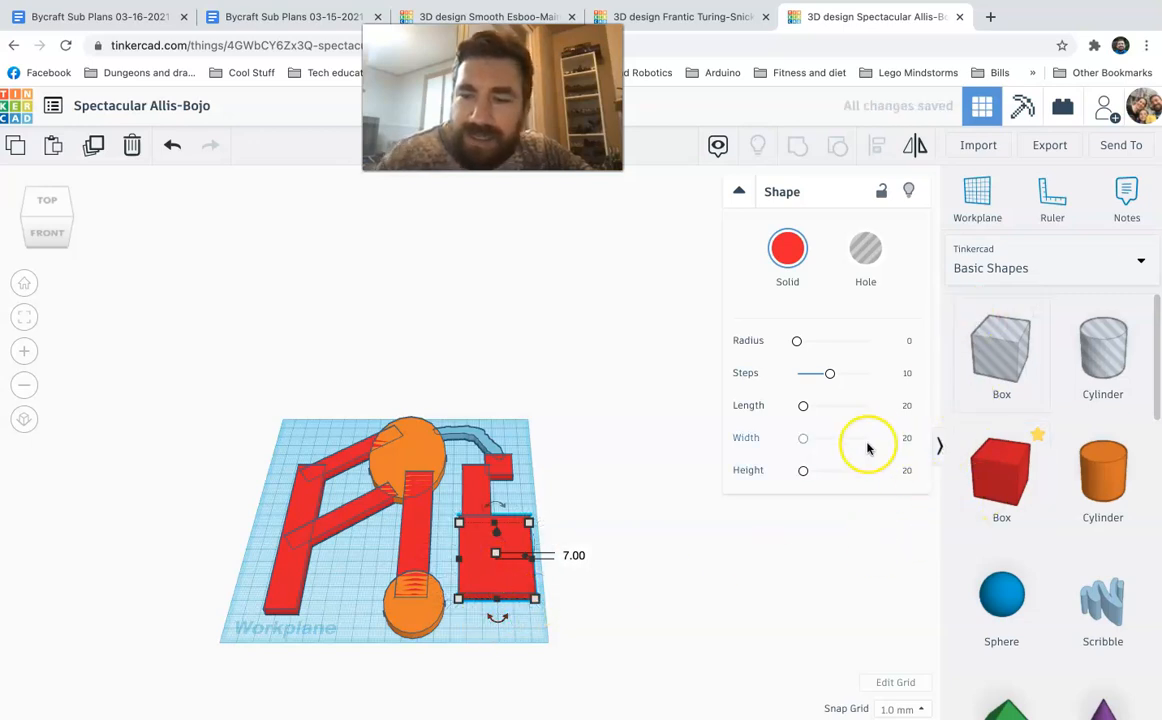
Step: Place a blue diamond beside the bottom orange cylinder and enlarge it
{"action": "scroll", "scroll_direction": "down", "scroll_amount": 3}
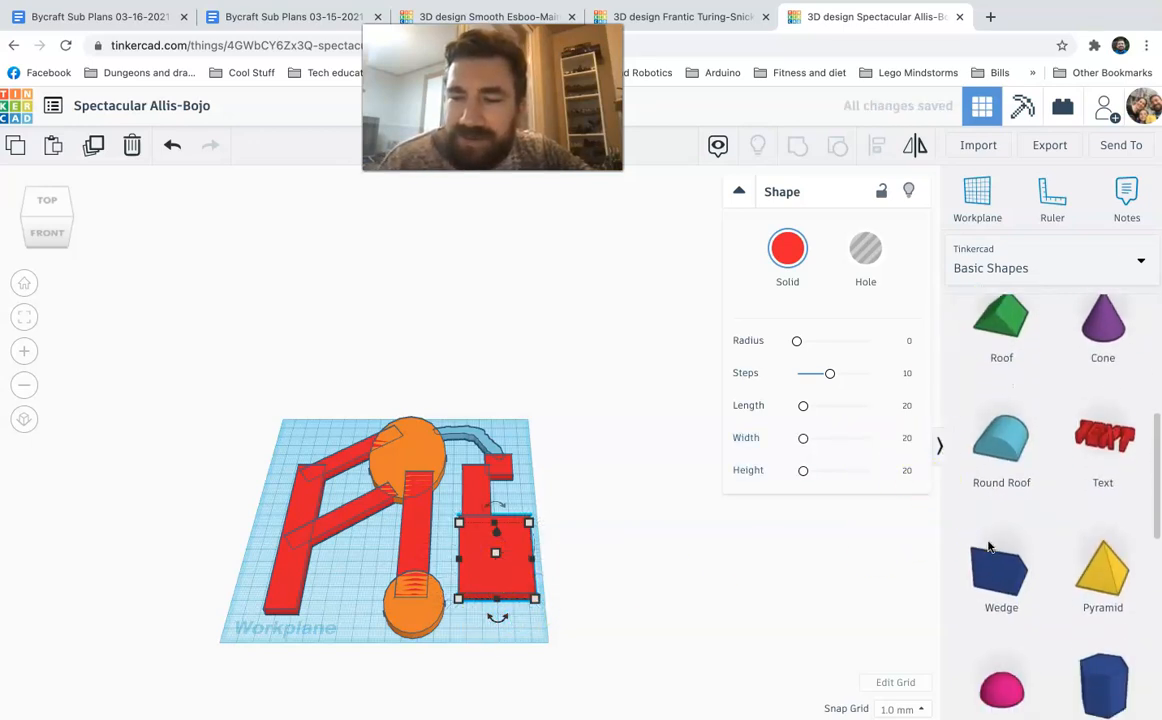
{"action": "scroll", "scroll_direction": "down", "scroll_amount": 3}
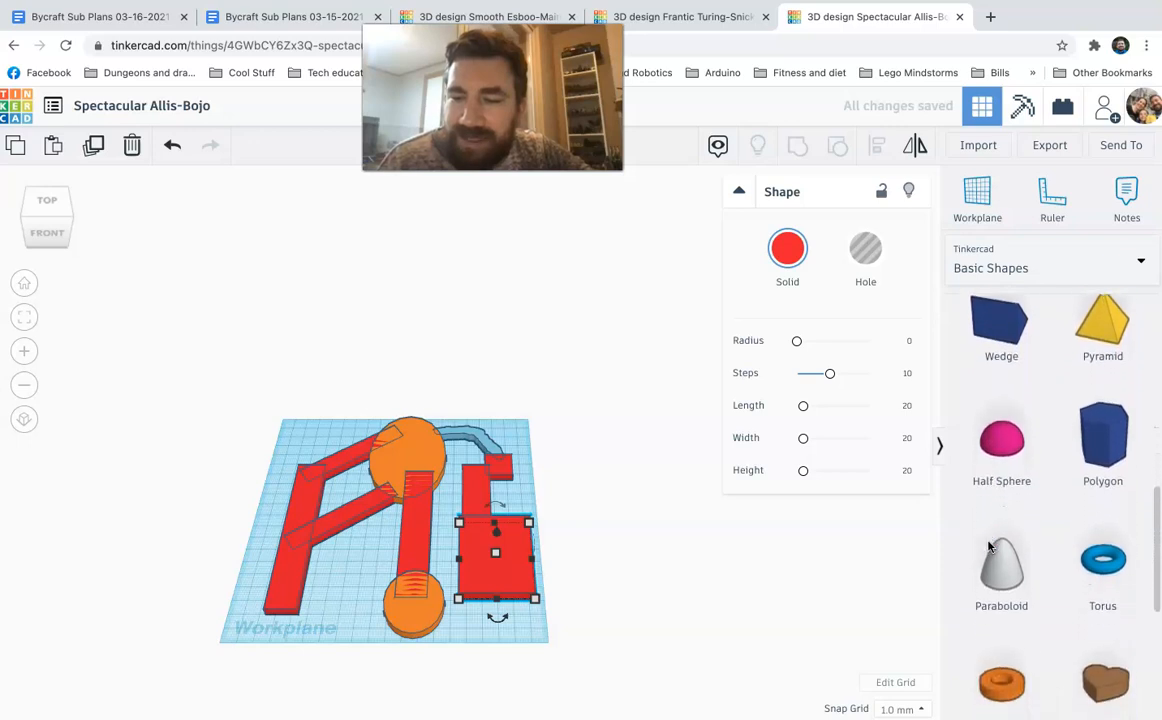
{"action": "scroll", "scroll_direction": "down", "scroll_amount": 3}
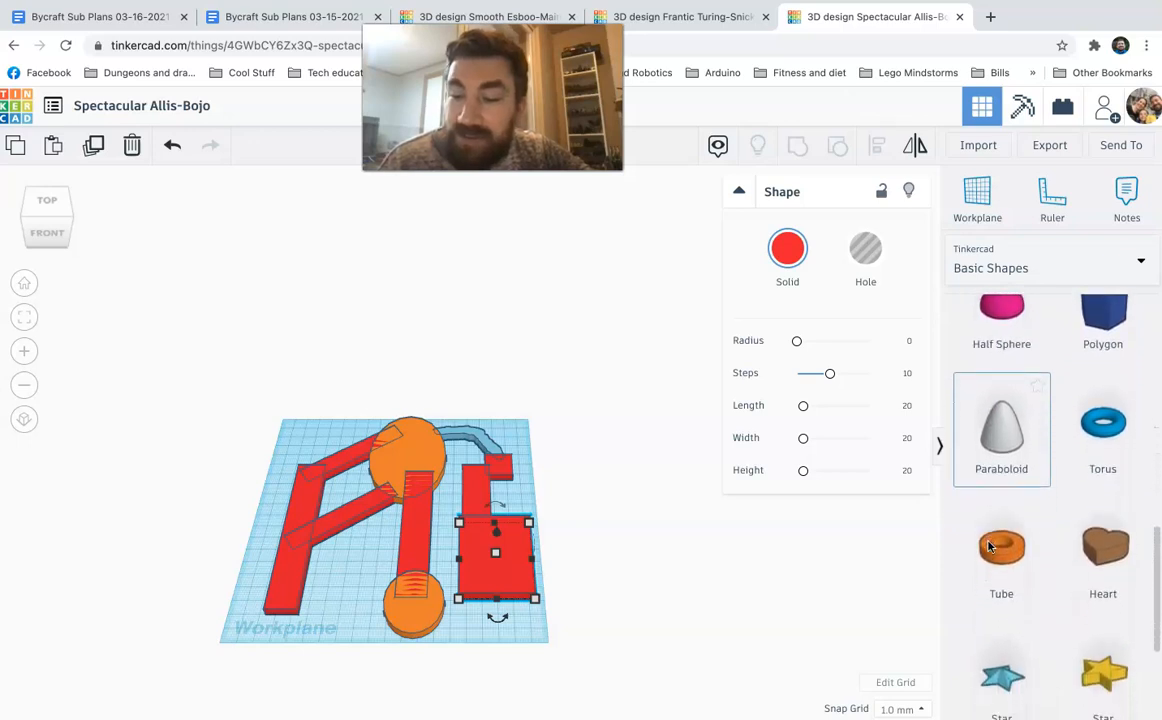
{"action": "scroll", "scroll_direction": "down", "scroll_amount": 3}
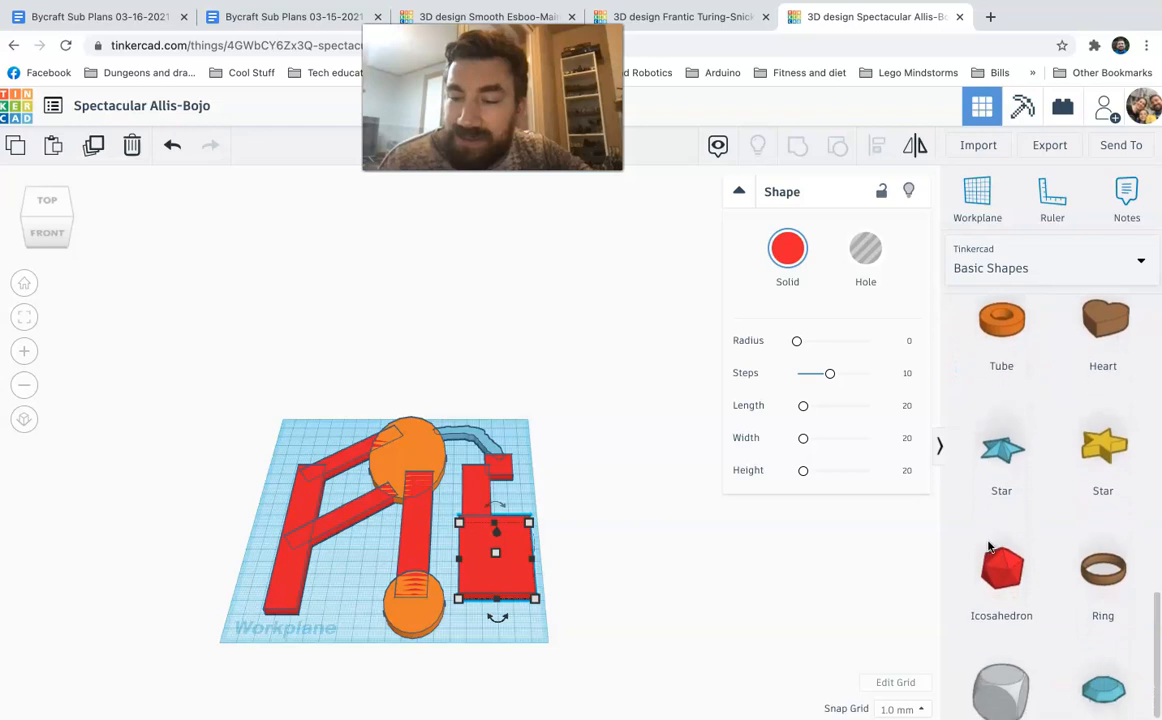
{"action": "scroll", "scroll_direction": "down", "scroll_amount": 3}
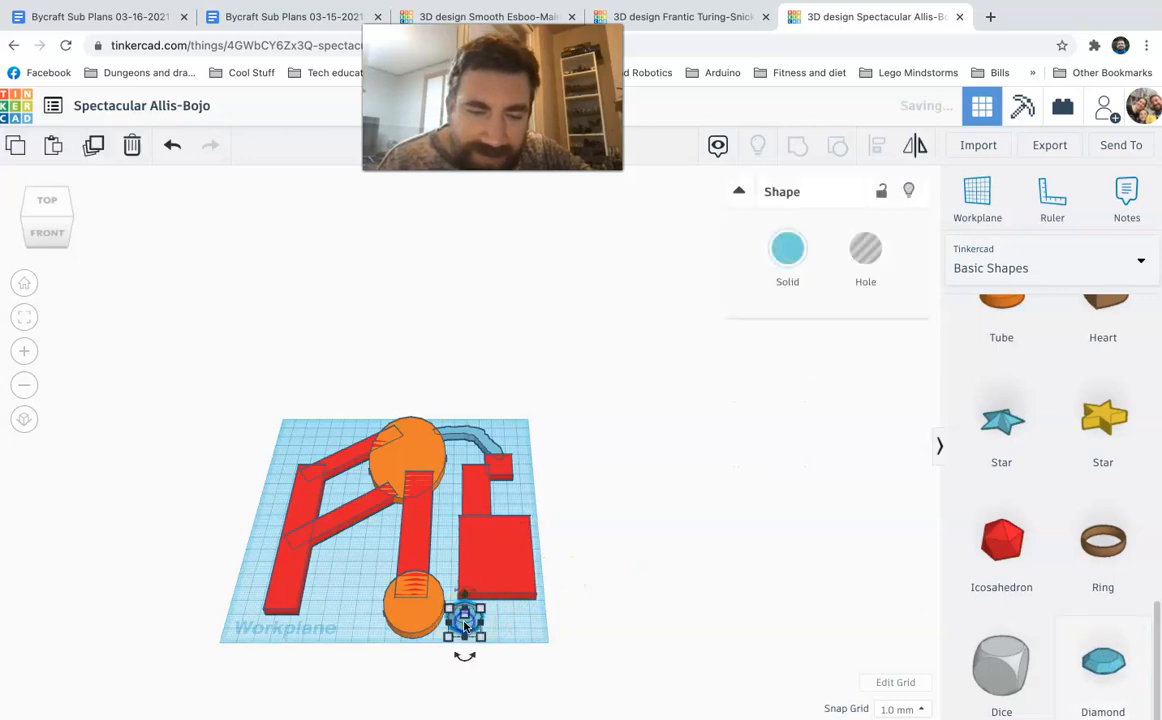
{"action": "left_click_drag", "start_coordinate": [465, 620], "coordinate": [450, 595]}
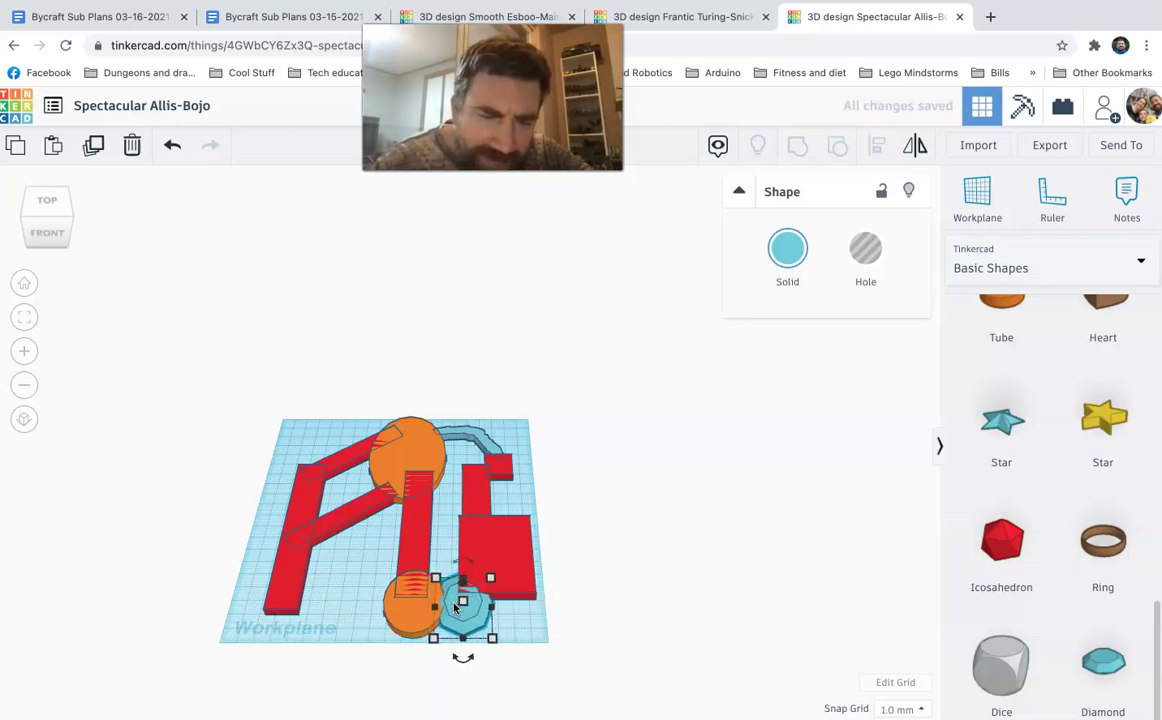
Step: Marquee-select all eleven course pieces and apply Group
{"action": "left_click", "coordinate": [349, 595]}
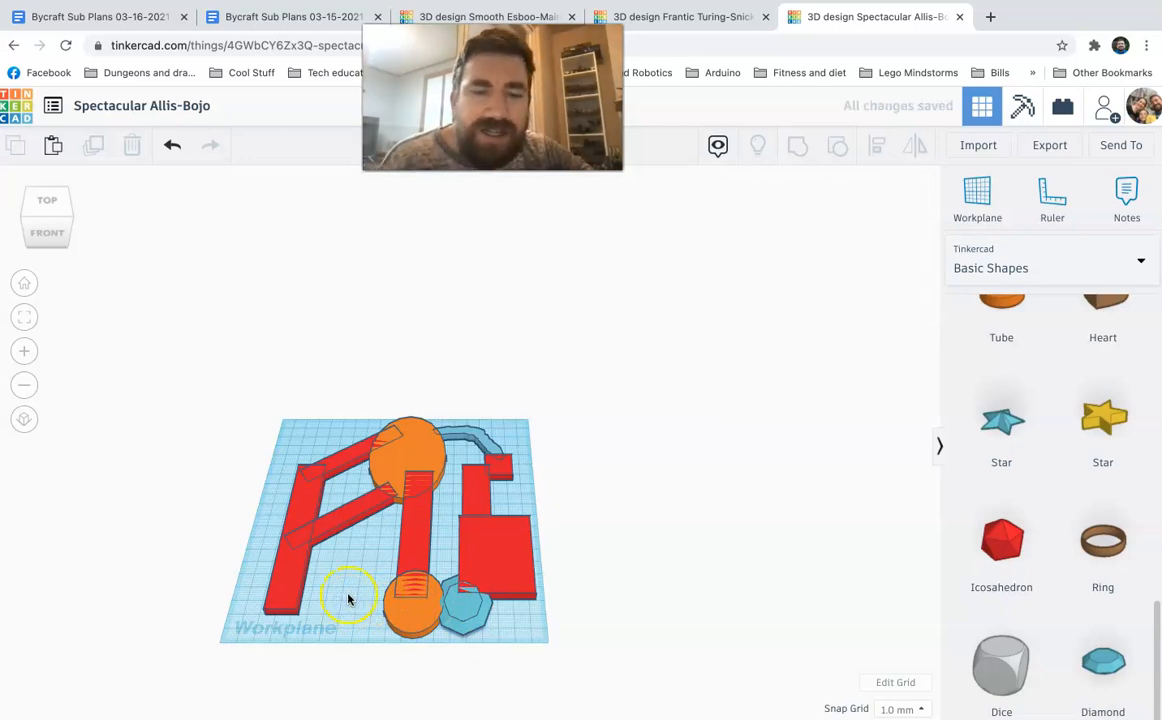
{"action": "mouse_move", "coordinate": [213, 394]}
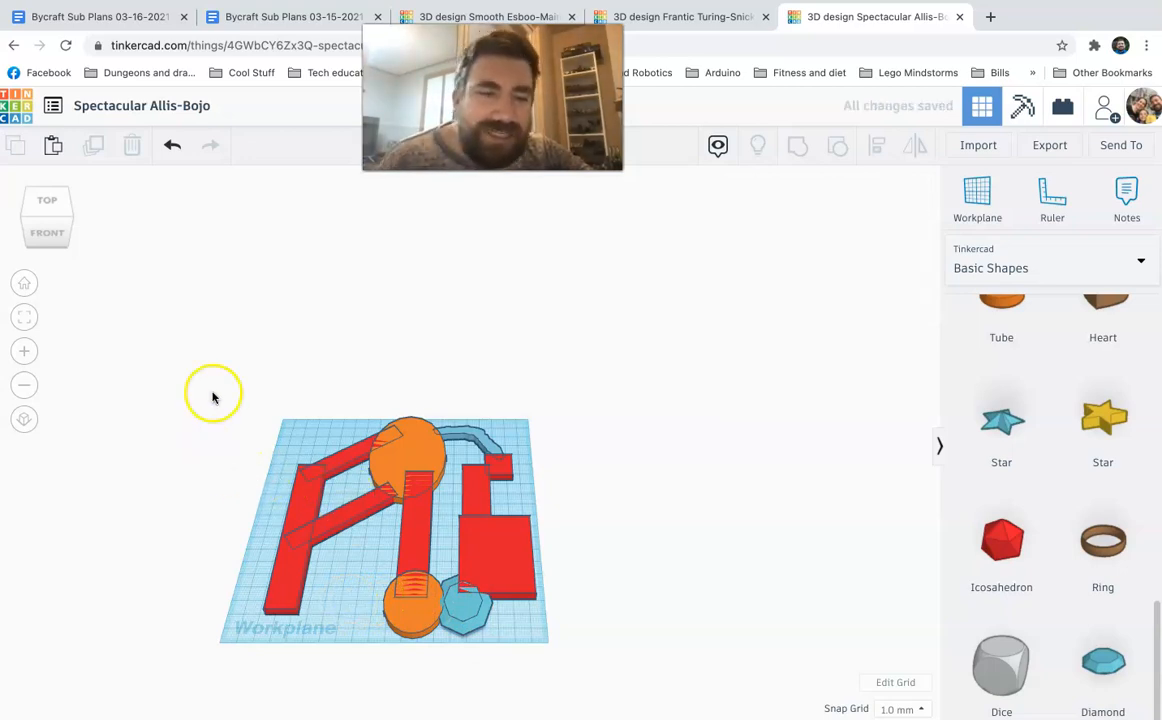
{"action": "left_click_drag", "start_coordinate": [212, 391], "coordinate": [600, 668]}
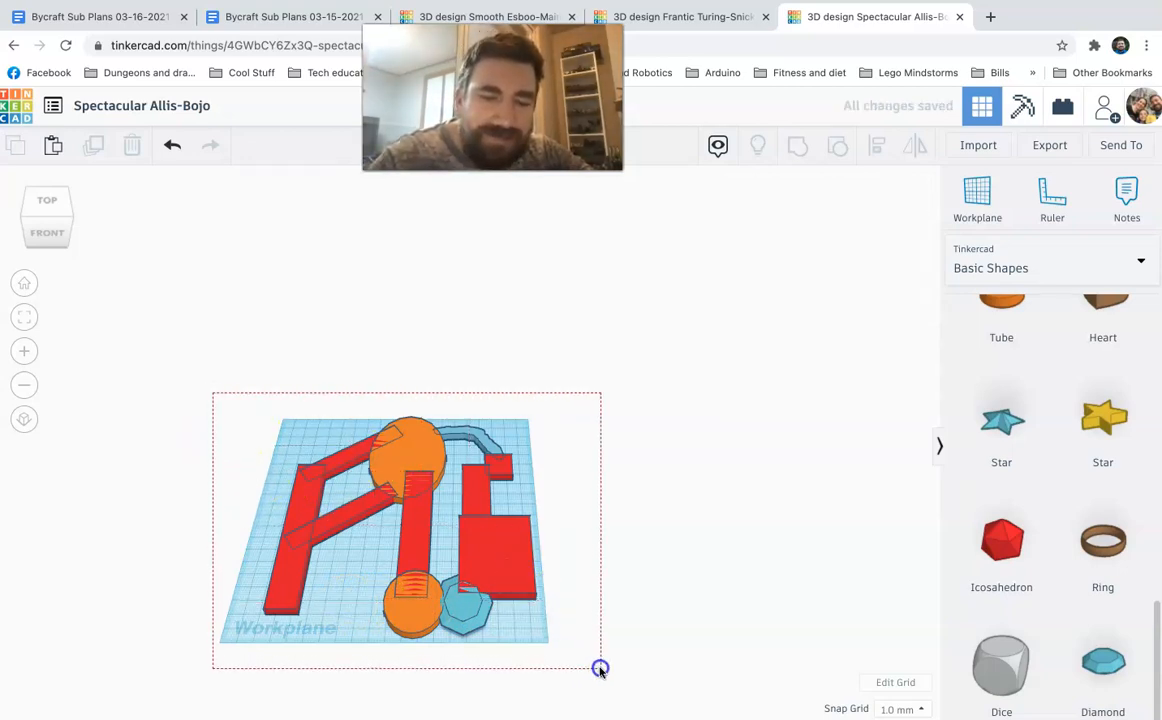
{"action": "left_click", "coordinate": [798, 146]}
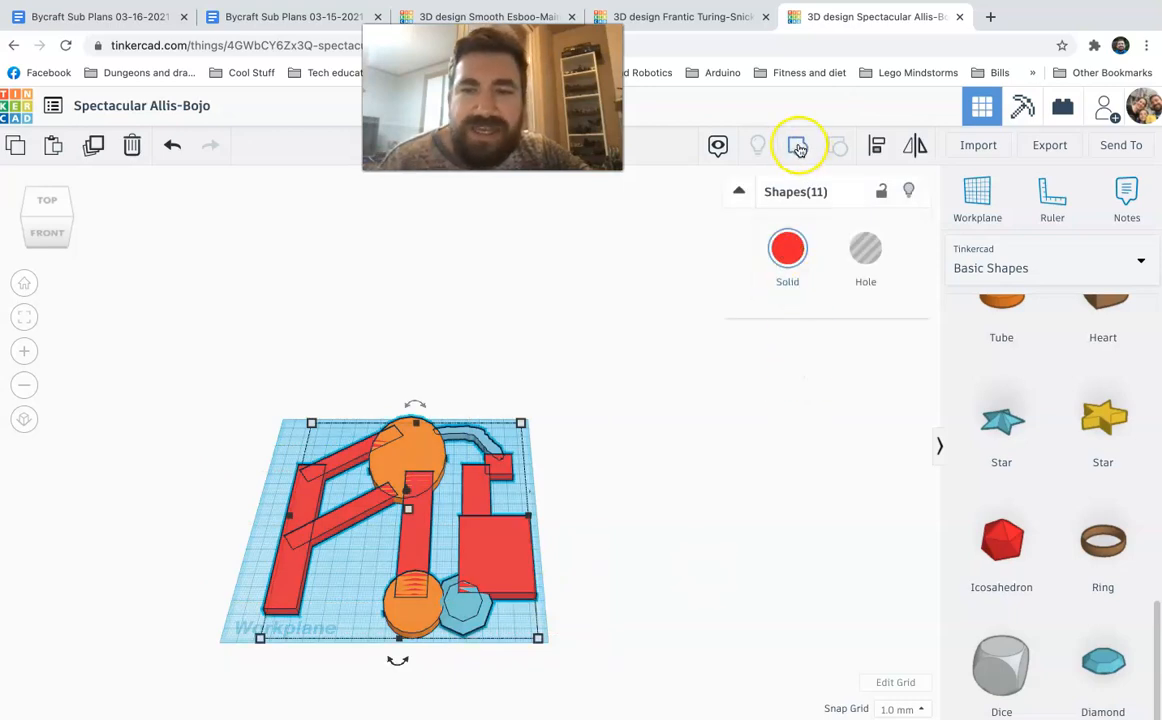
Step: Group the eleven pieces and give the merged course a dark green Solid color
{"action": "left_click", "coordinate": [798, 145]}
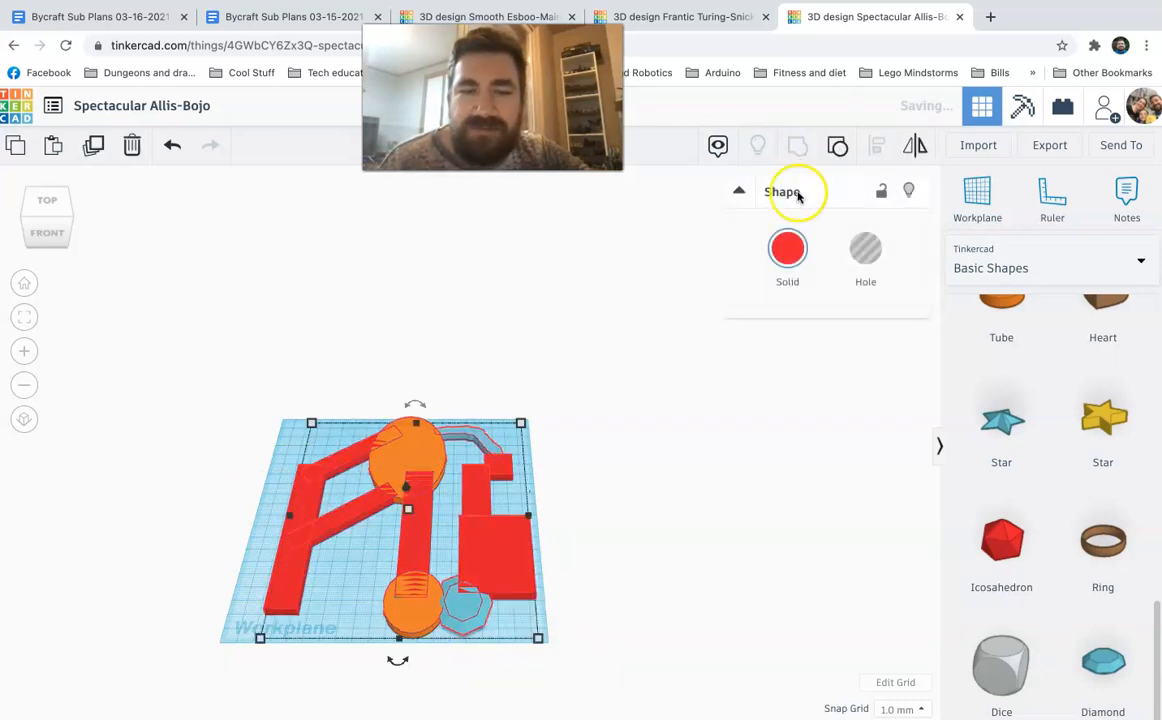
{"action": "left_click", "coordinate": [787, 248]}
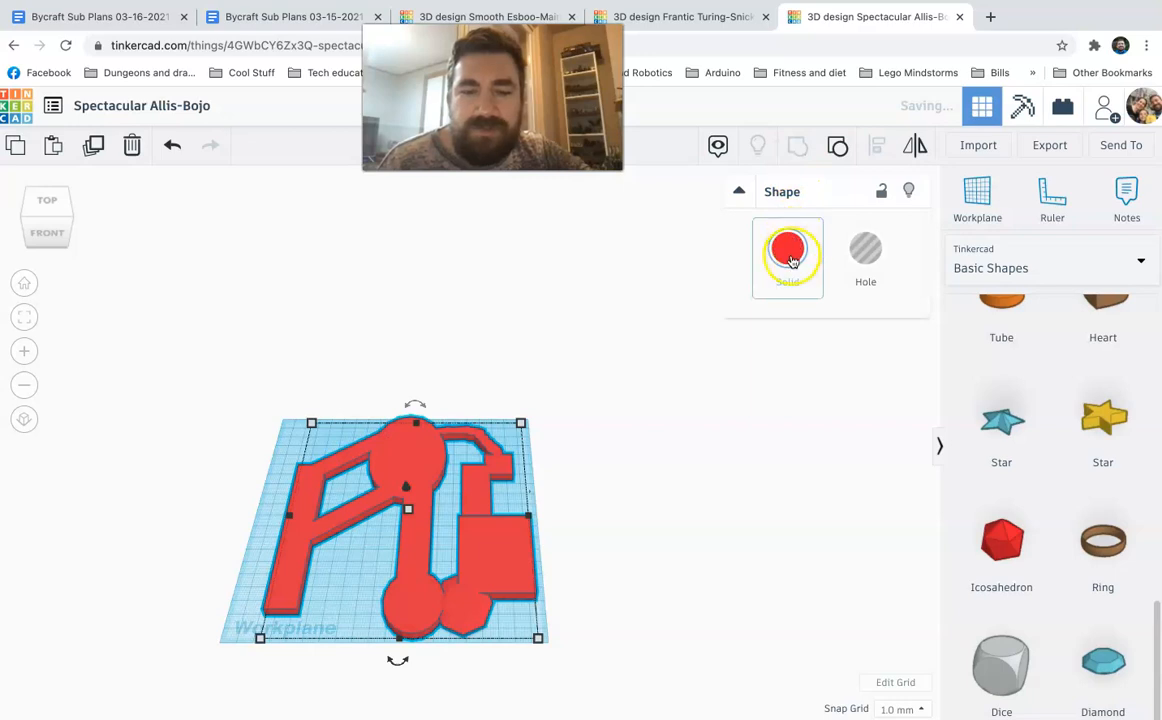
{"action": "left_click", "coordinate": [787, 248]}
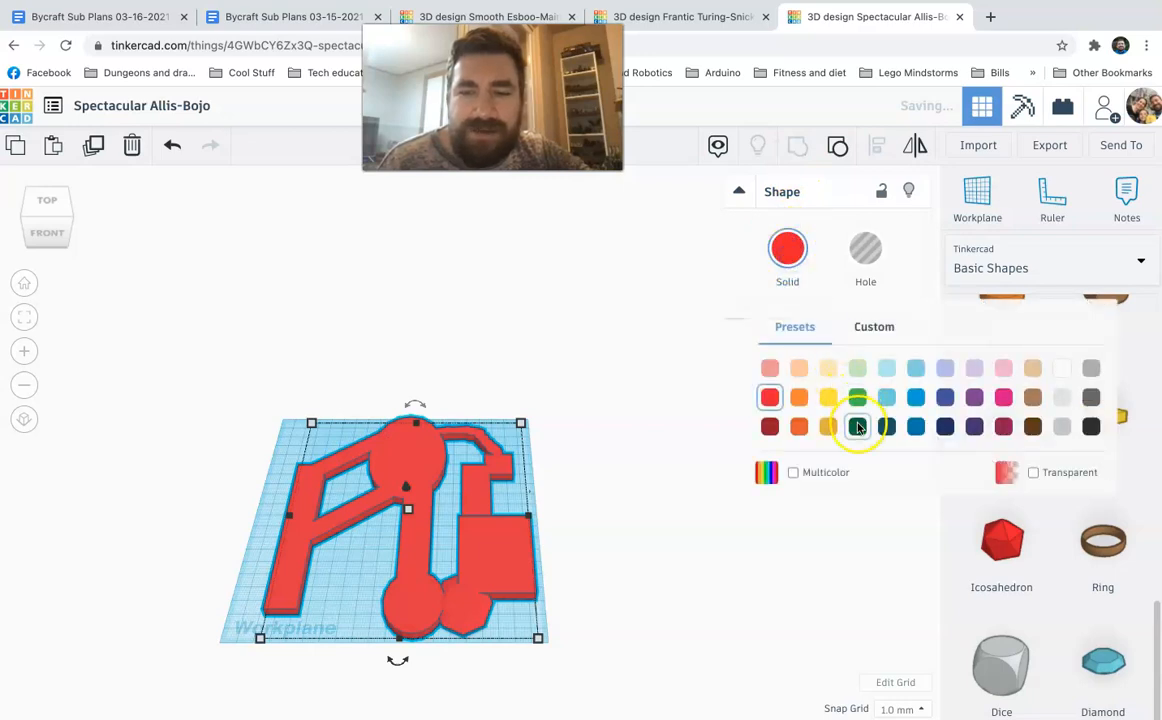
{"action": "left_click", "coordinate": [857, 426]}
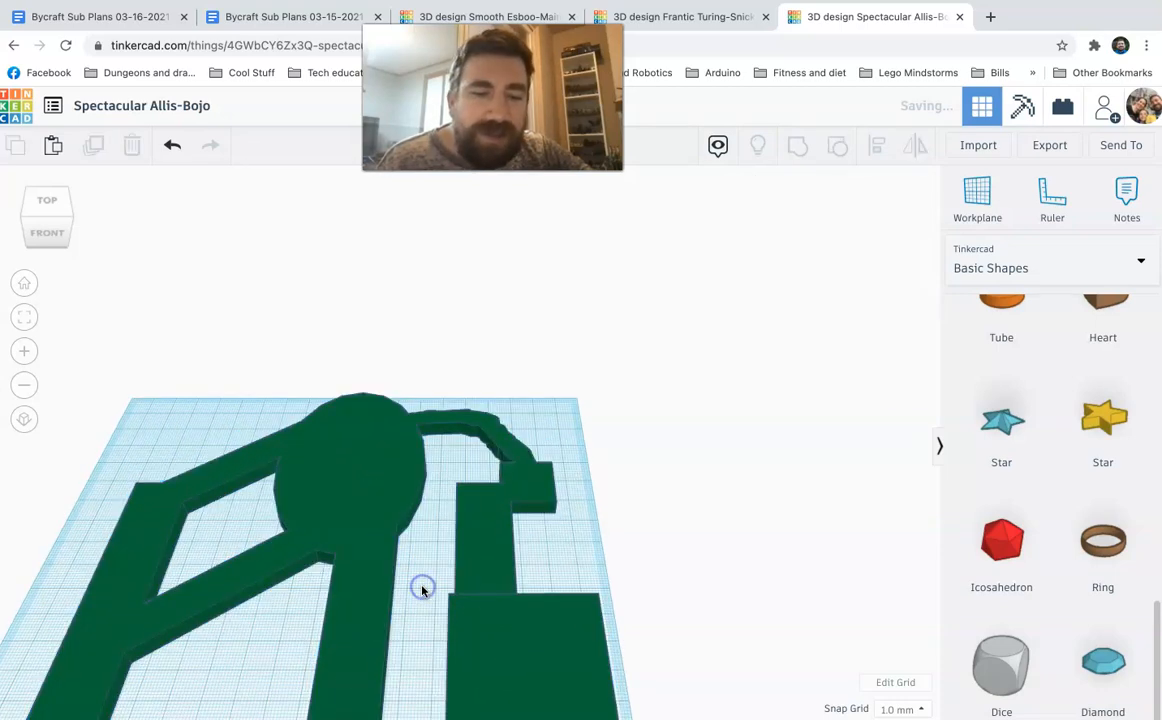
{"action": "left_click_drag", "start_coordinate": [420, 590], "coordinate": [293, 617]}
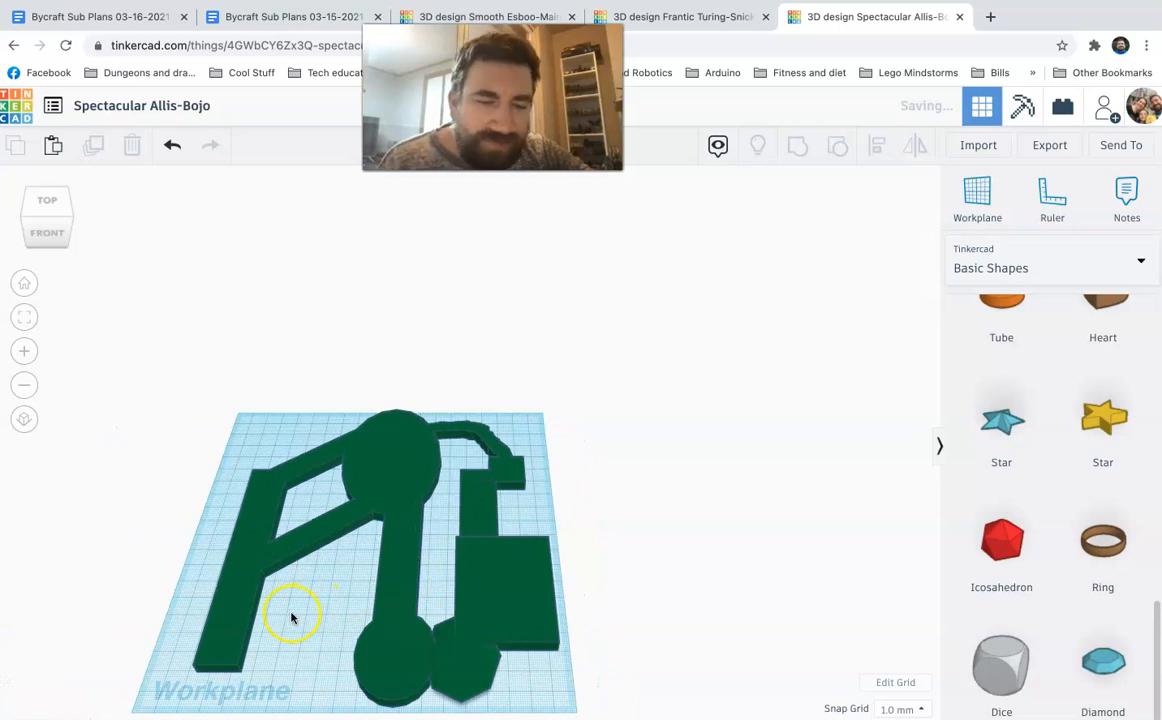
{"action": "scroll", "scroll_direction": "up", "scroll_amount": 3}
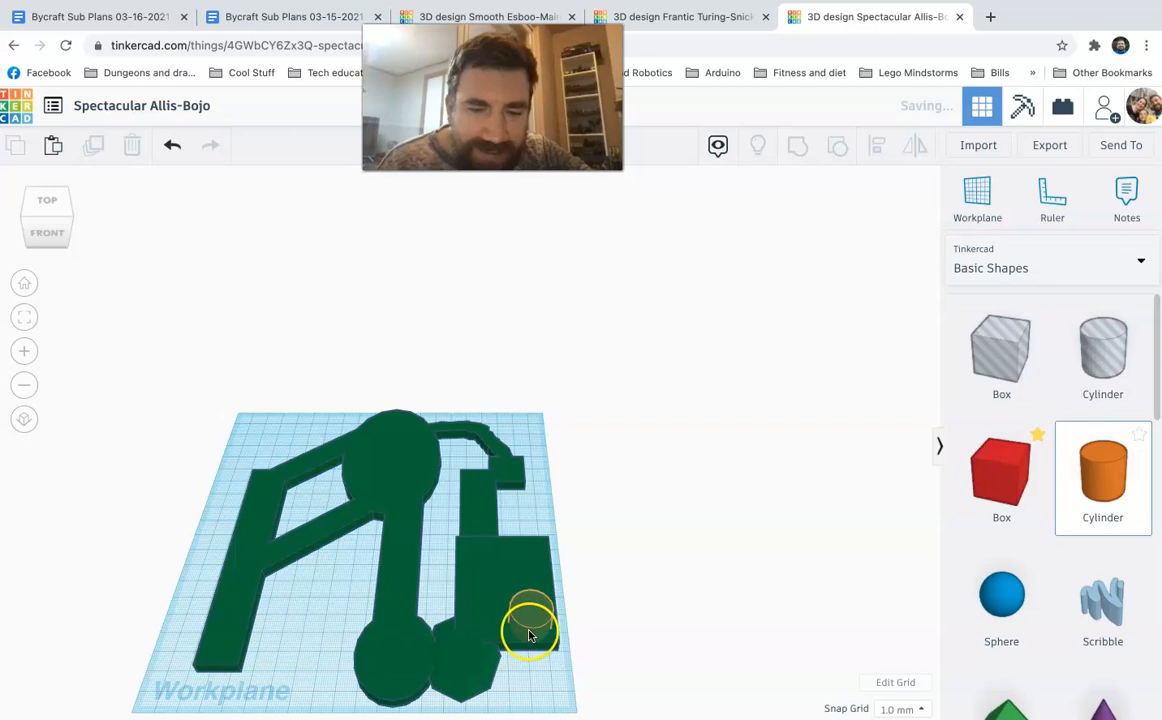
Step: Place a black cylinder on the right-hand pad and shrink it into a small hole
{"action": "left_click", "coordinate": [530, 615]}
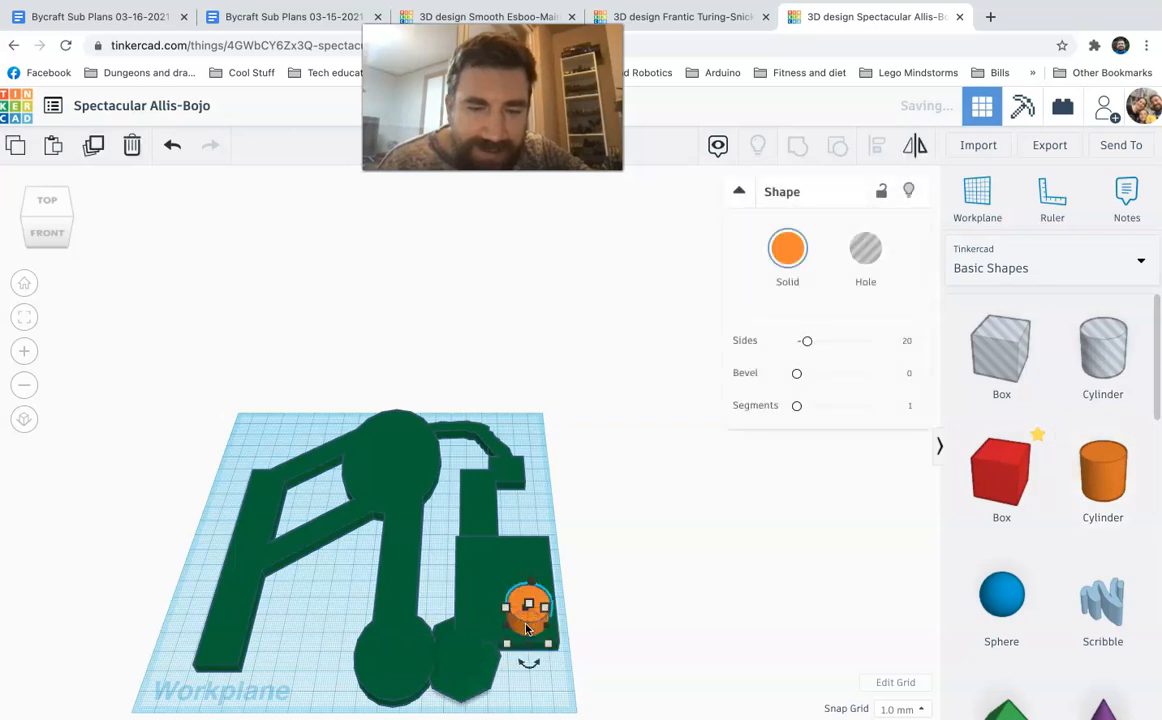
{"action": "left_click", "coordinate": [787, 247]}
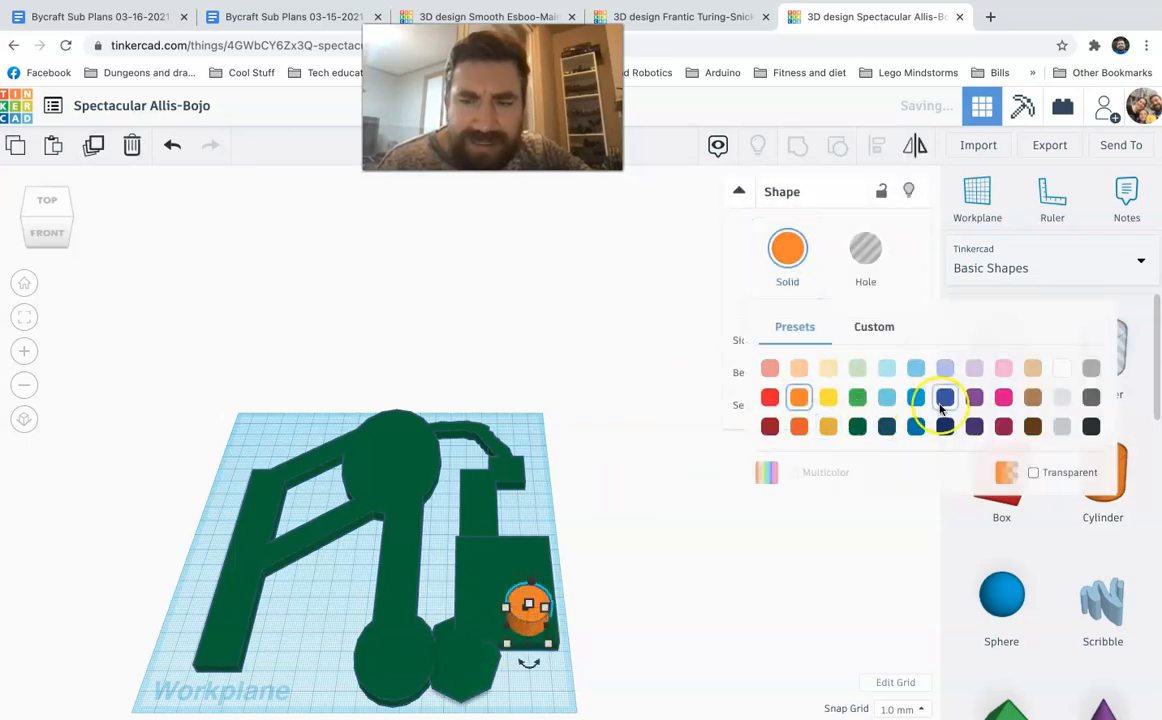
{"action": "left_click", "coordinate": [945, 397]}
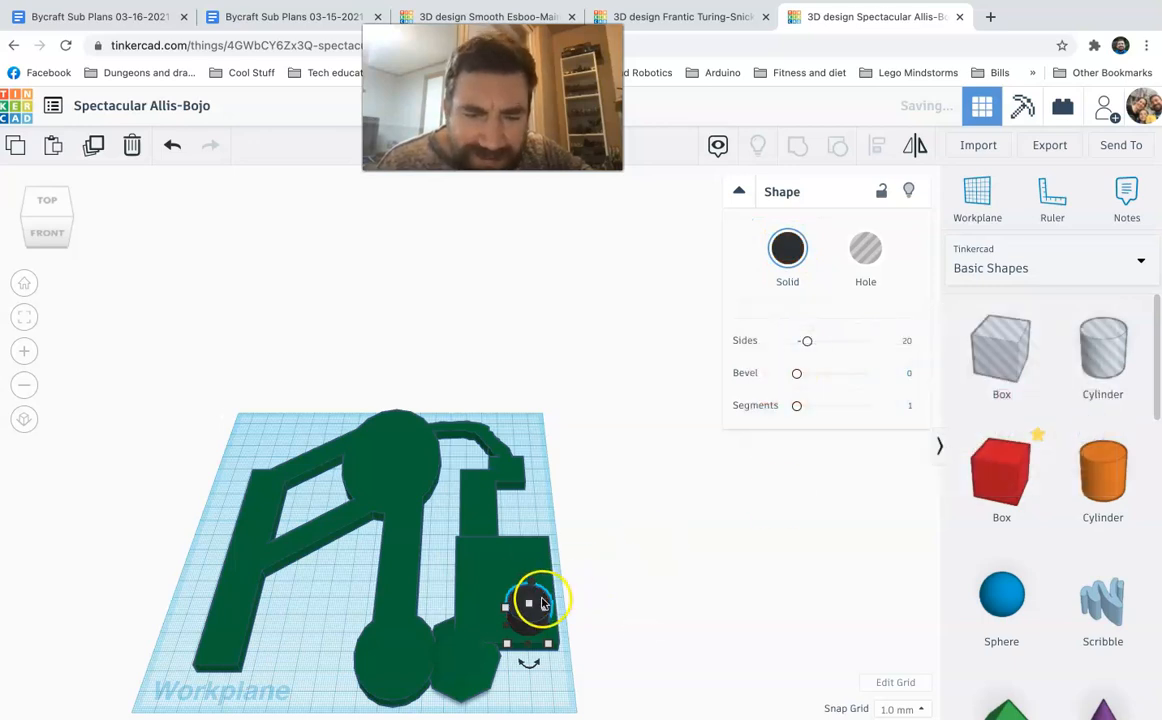
{"action": "left_click_drag", "start_coordinate": [528, 603], "coordinate": [528, 620]}
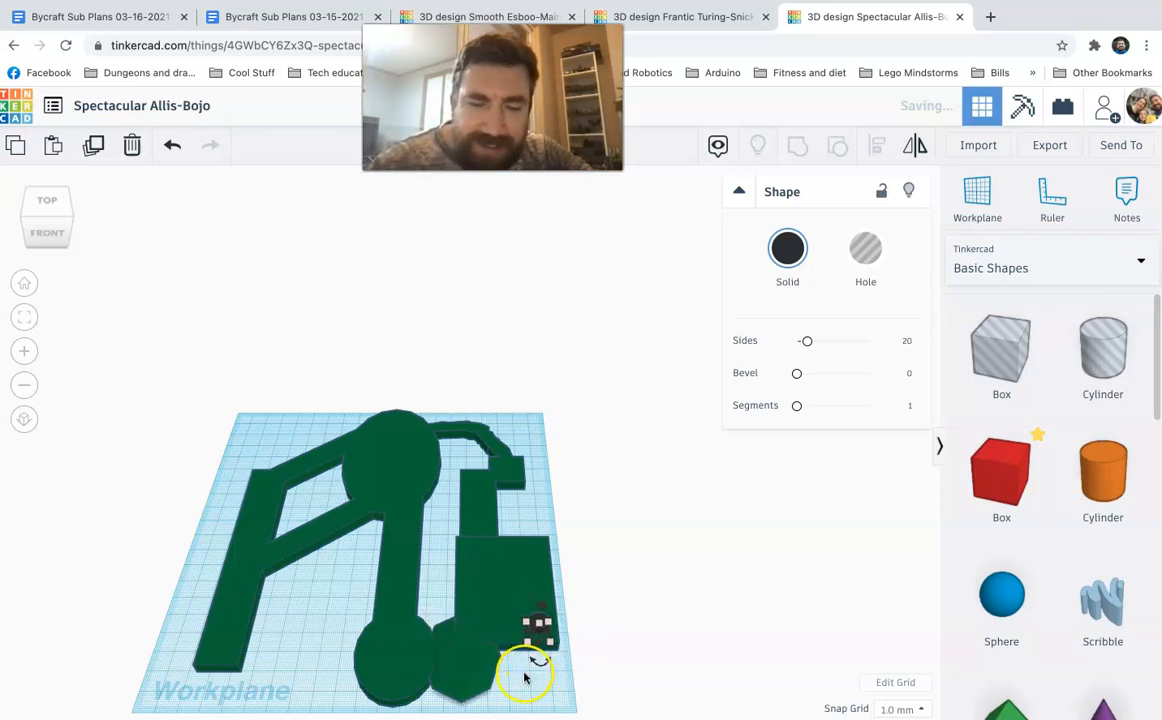
{"action": "left_click", "coordinate": [525, 678]}
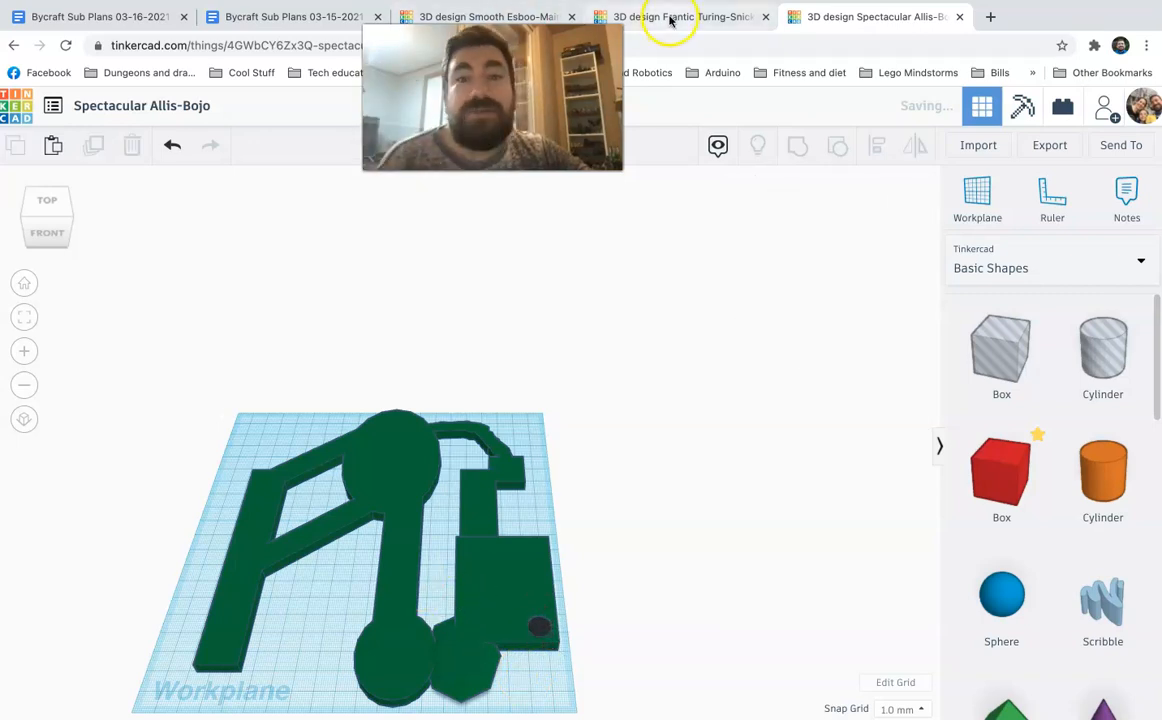
Step: In golf course v1, select the course and drag the red walls to new positions
{"action": "left_click", "coordinate": [680, 17]}
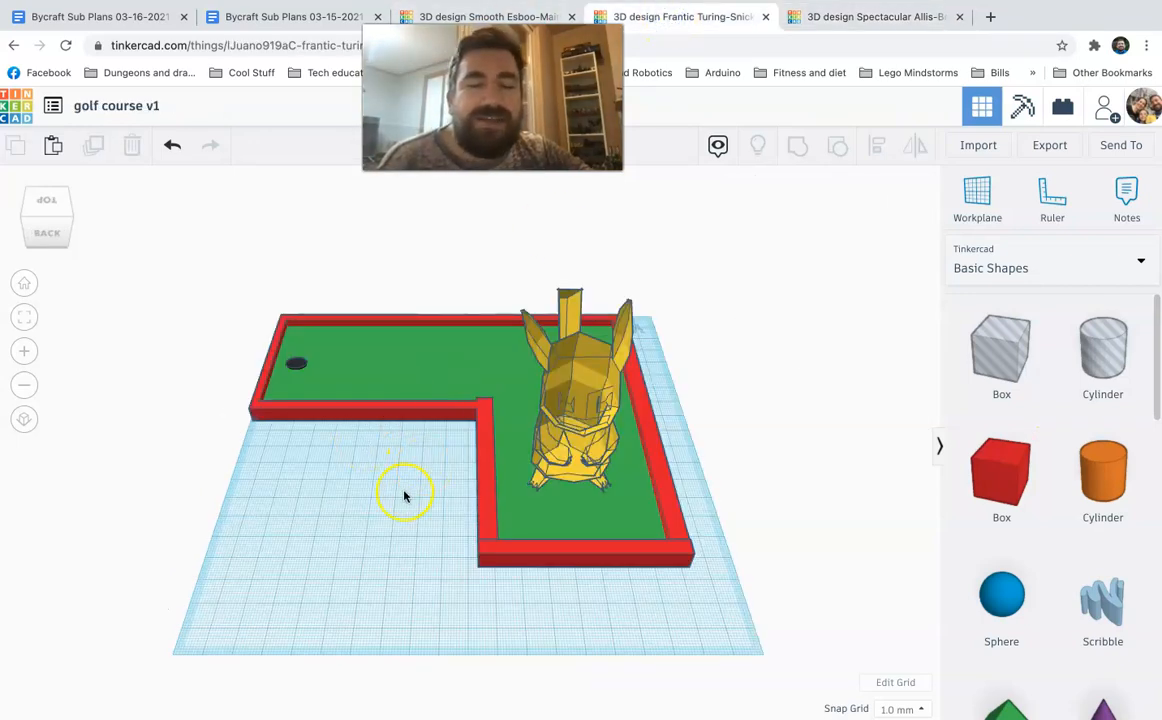
{"action": "mouse_move", "coordinate": [418, 383]}
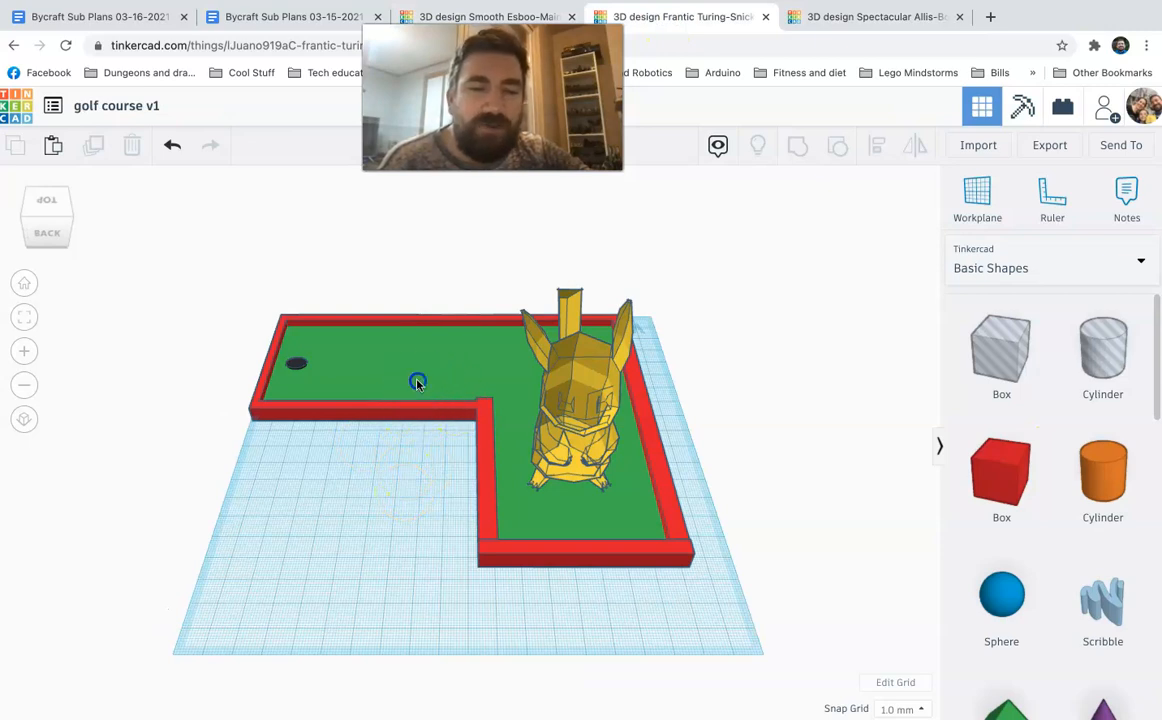
{"action": "left_click", "coordinate": [418, 382]}
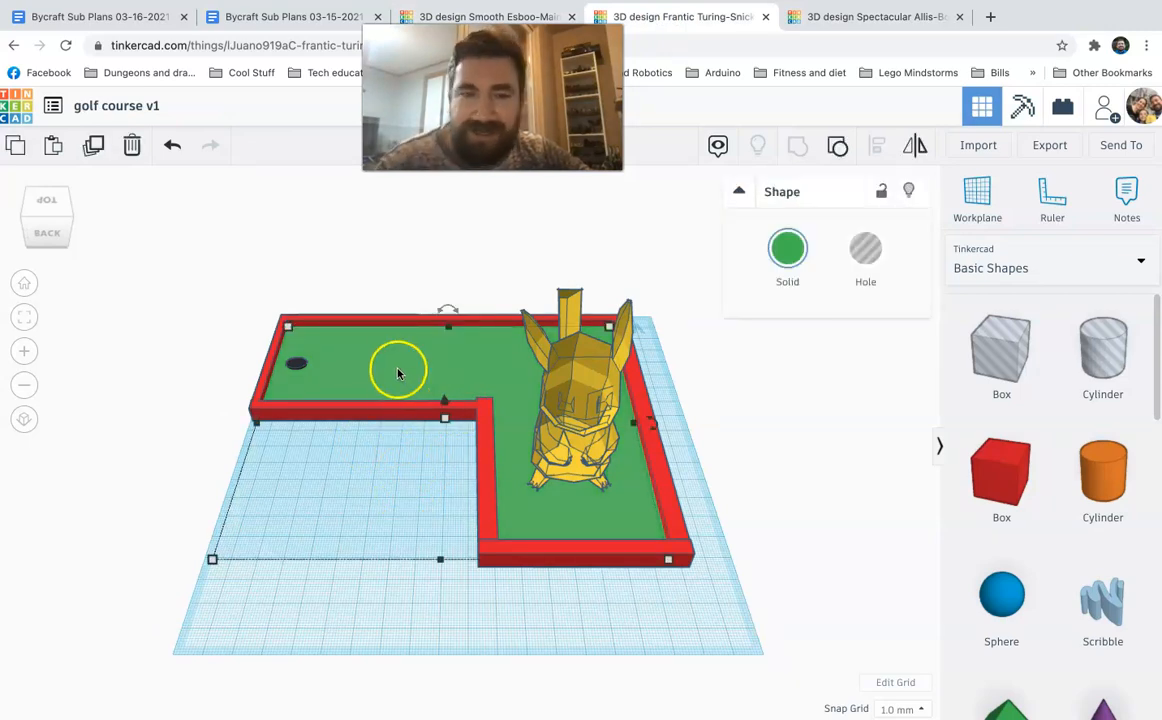
{"action": "left_click_drag", "start_coordinate": [398, 372], "coordinate": [392, 403]}
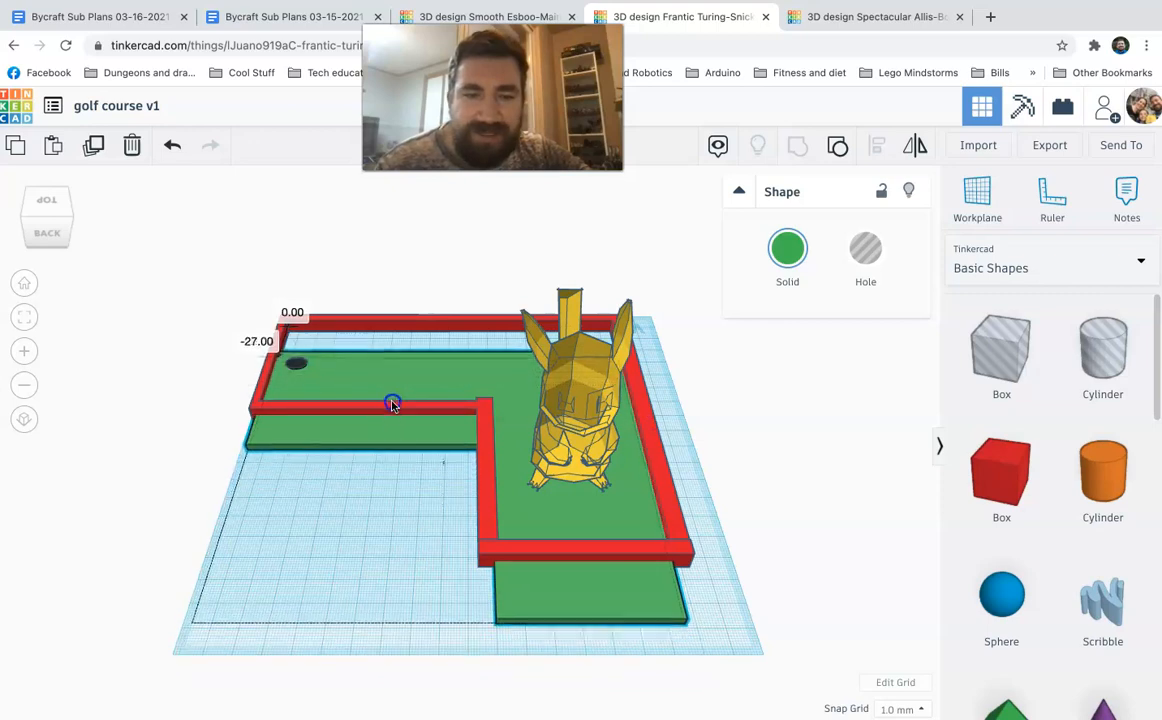
{"action": "left_click_drag", "start_coordinate": [392, 404], "coordinate": [398, 376]}
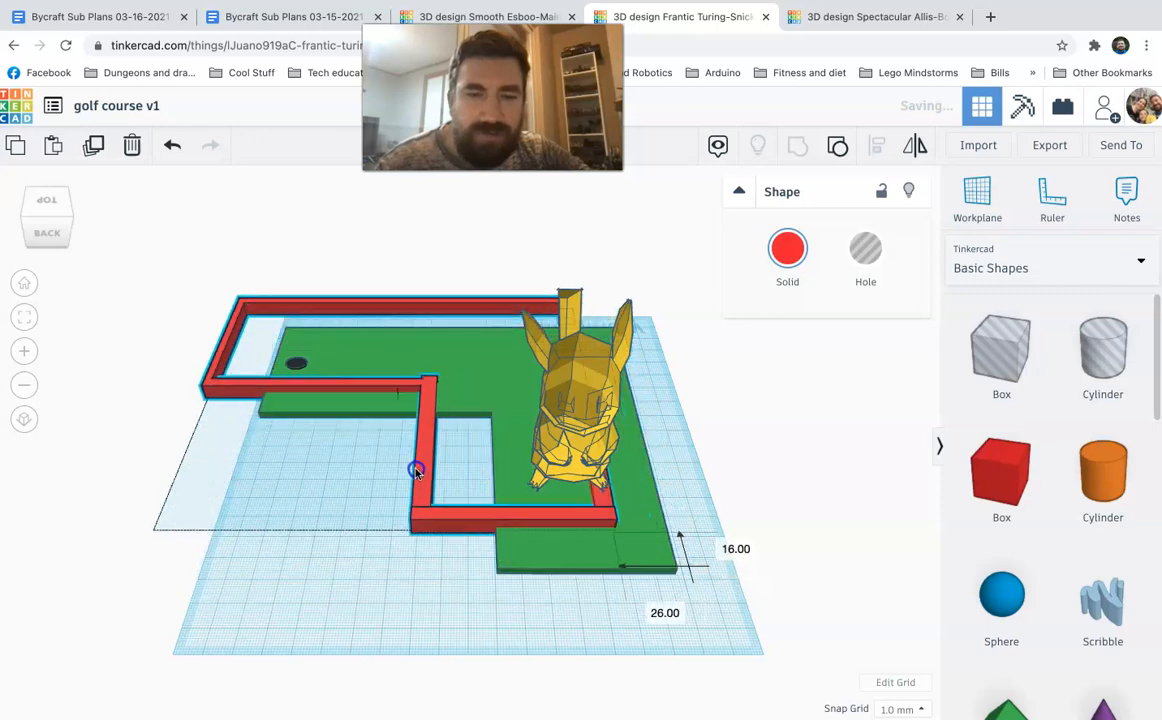
Step: Move the red walls back onto the green base, then open the Spectacular Allis-Bojo design
{"action": "left_click_drag", "start_coordinate": [417, 470], "coordinate": [483, 505]}
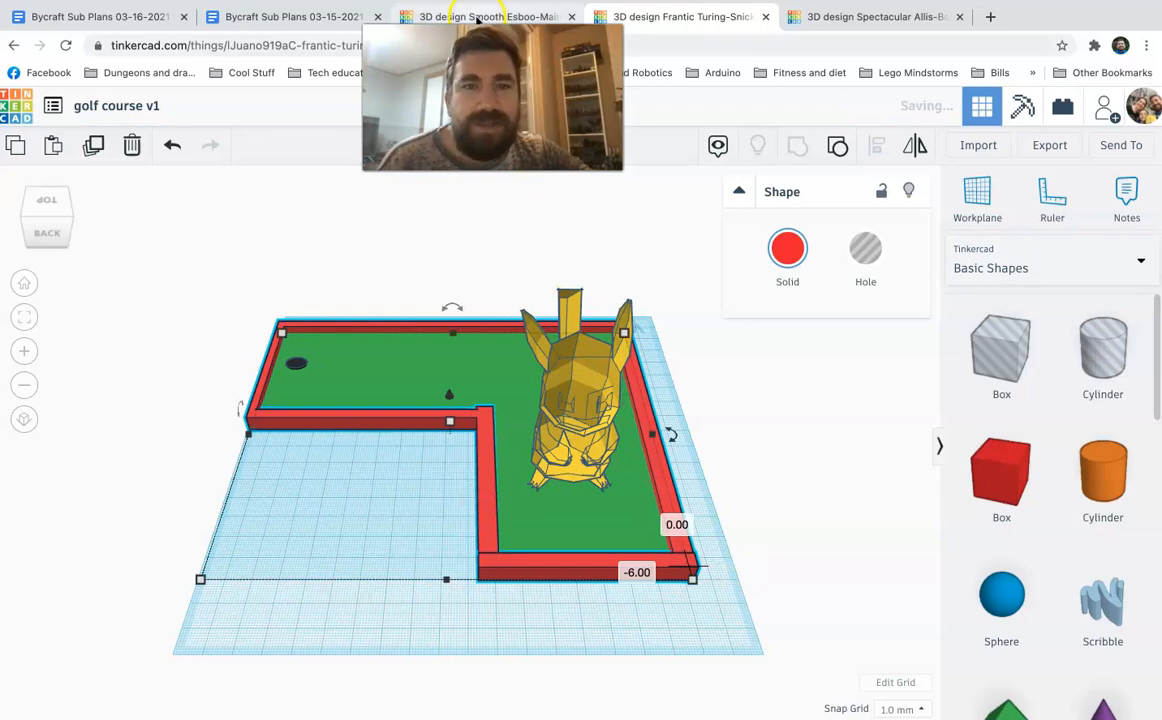
{"action": "left_click", "coordinate": [485, 17]}
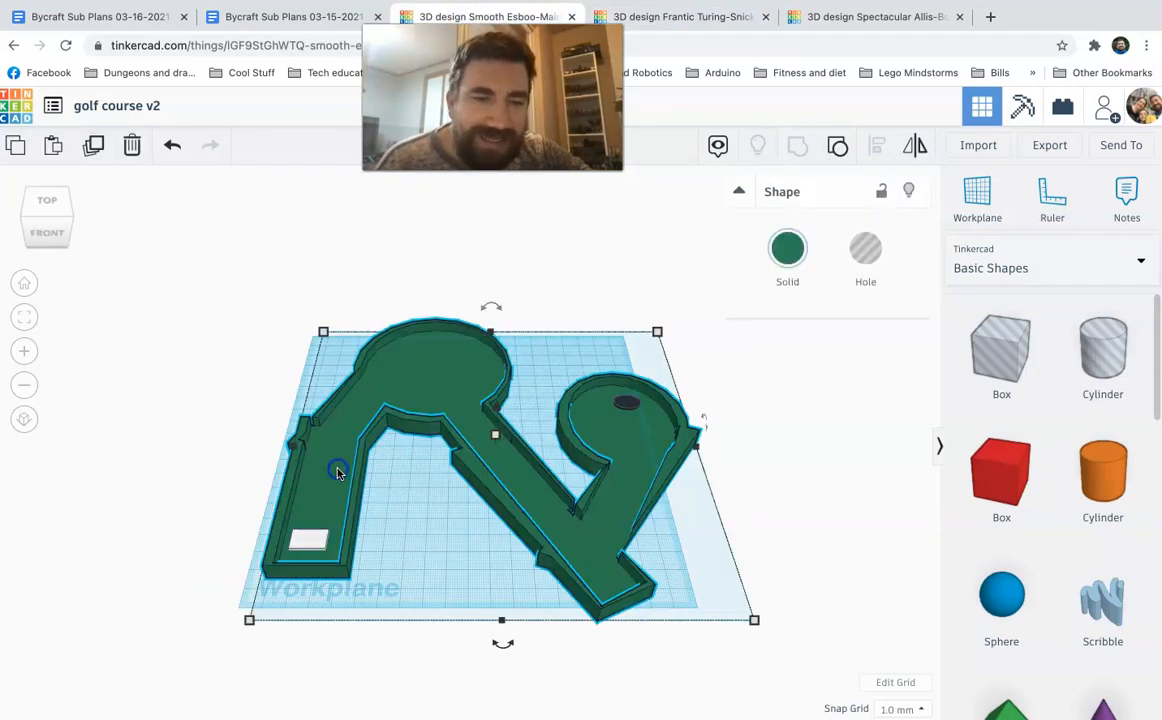
{"action": "mouse_move", "coordinate": [430, 387]}
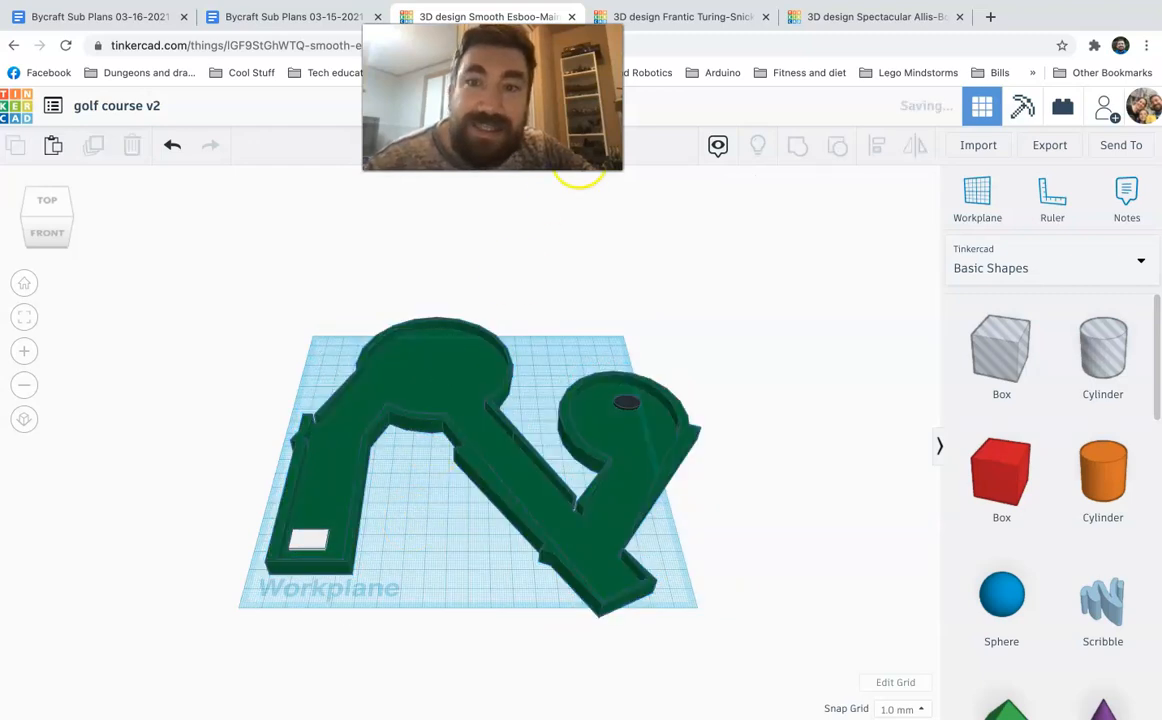
{"action": "left_click", "coordinate": [873, 17]}
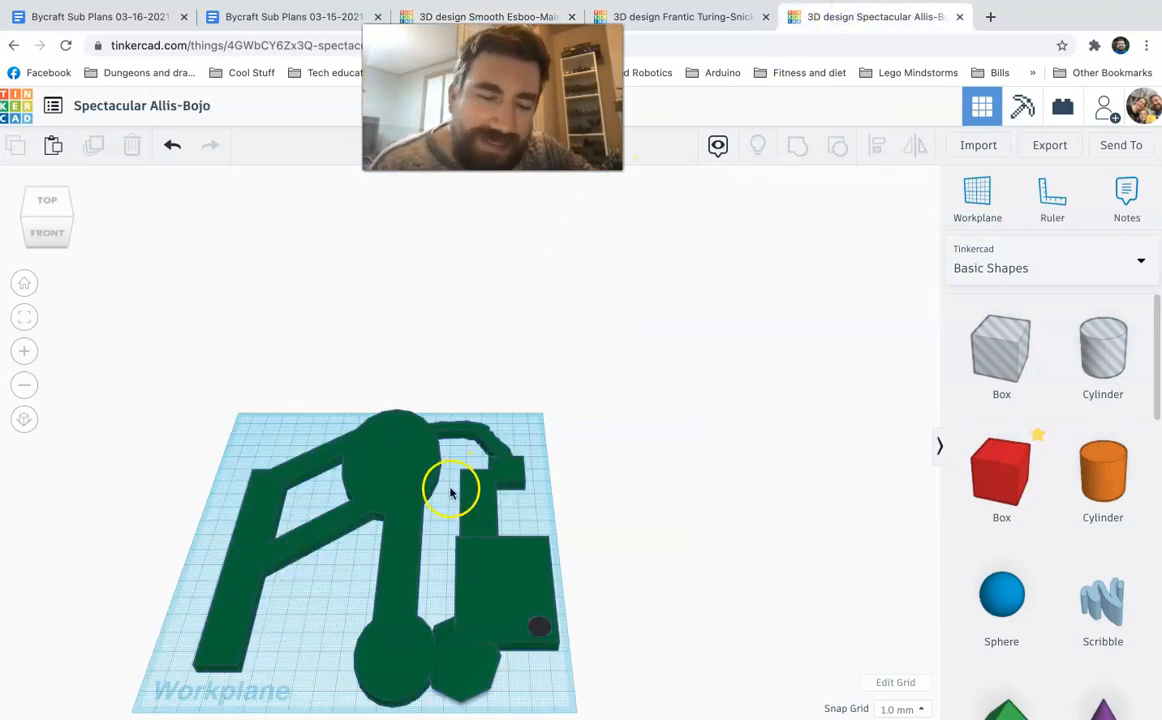
{"action": "mouse_move", "coordinate": [399, 602]}
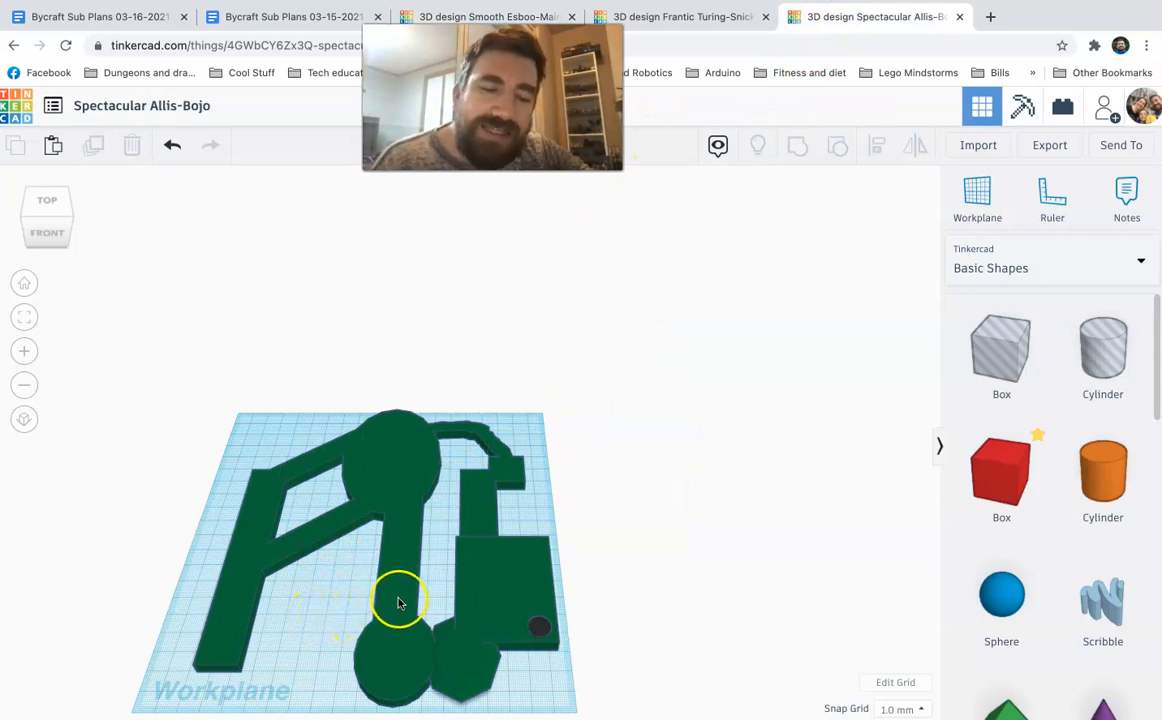
{"action": "mouse_move", "coordinate": [398, 538]}
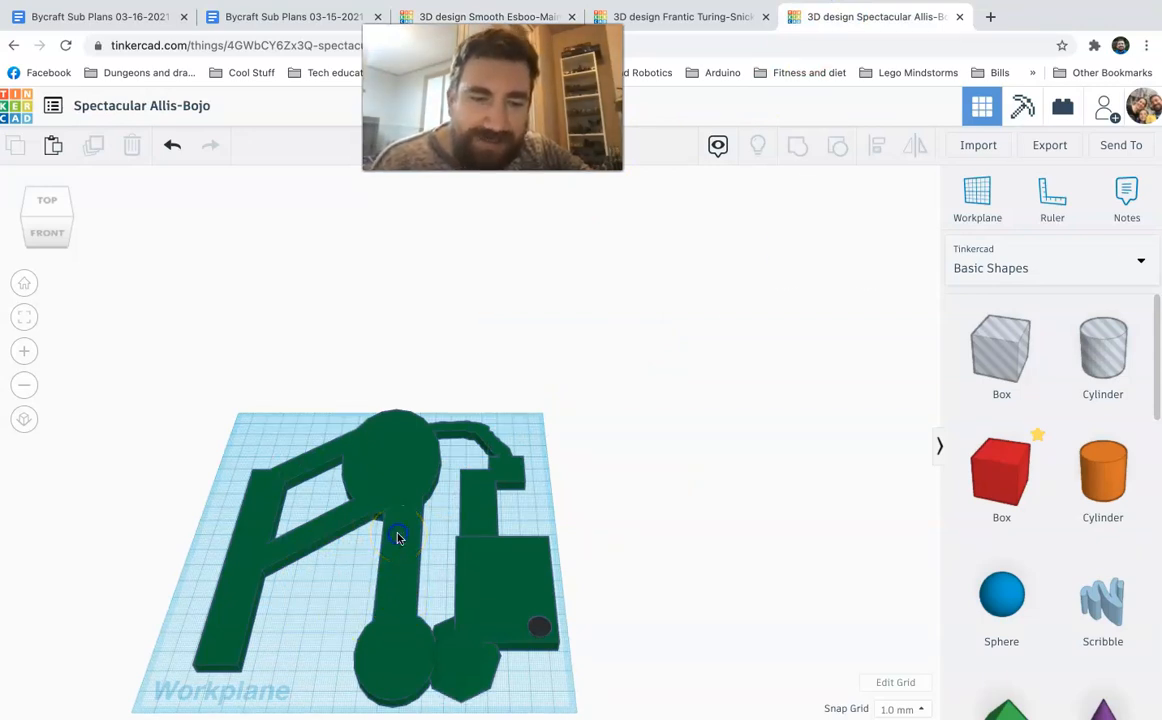
Step: Stretch the duplicated course shape's length to about 193 mm
{"action": "left_click", "coordinate": [398, 537]}
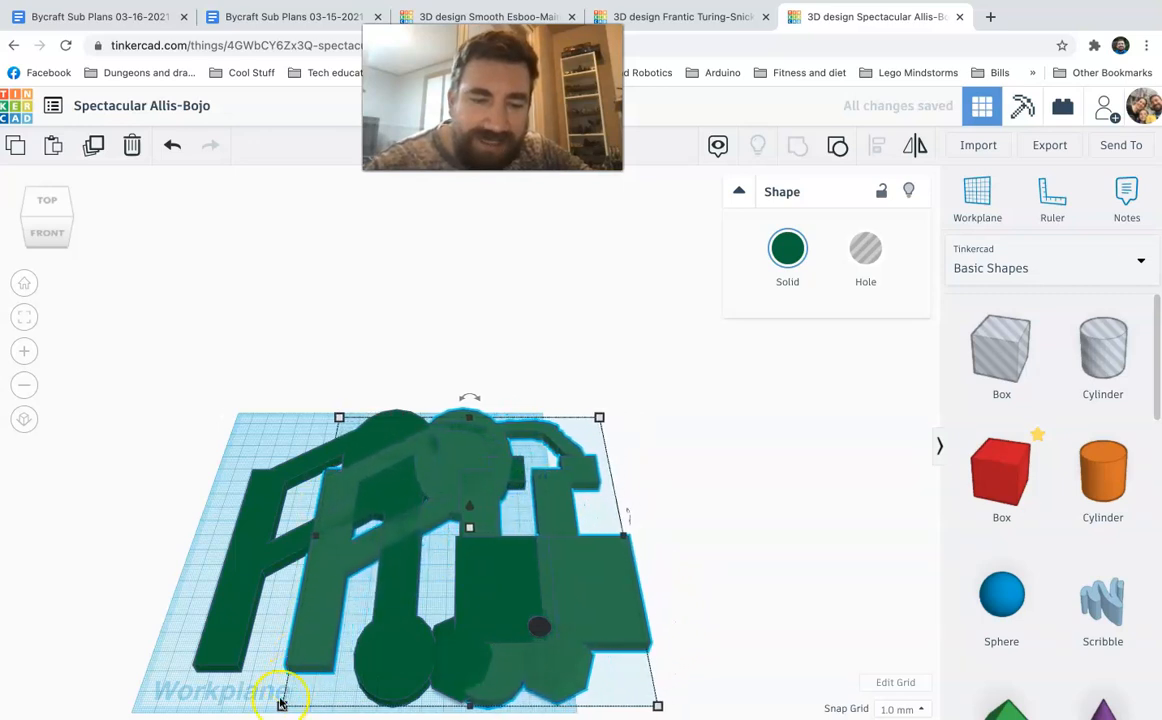
{"action": "left_click_drag", "start_coordinate": [283, 695], "coordinate": [267, 707]}
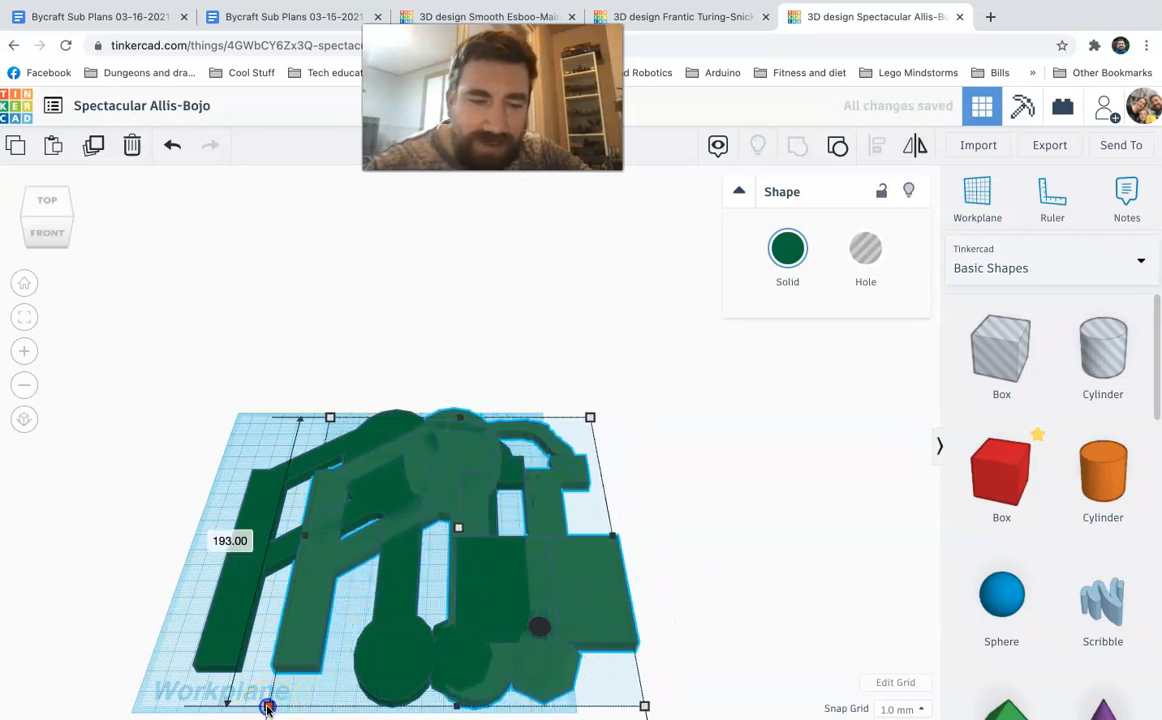
{"action": "left_click_drag", "start_coordinate": [267, 706], "coordinate": [275, 708]}
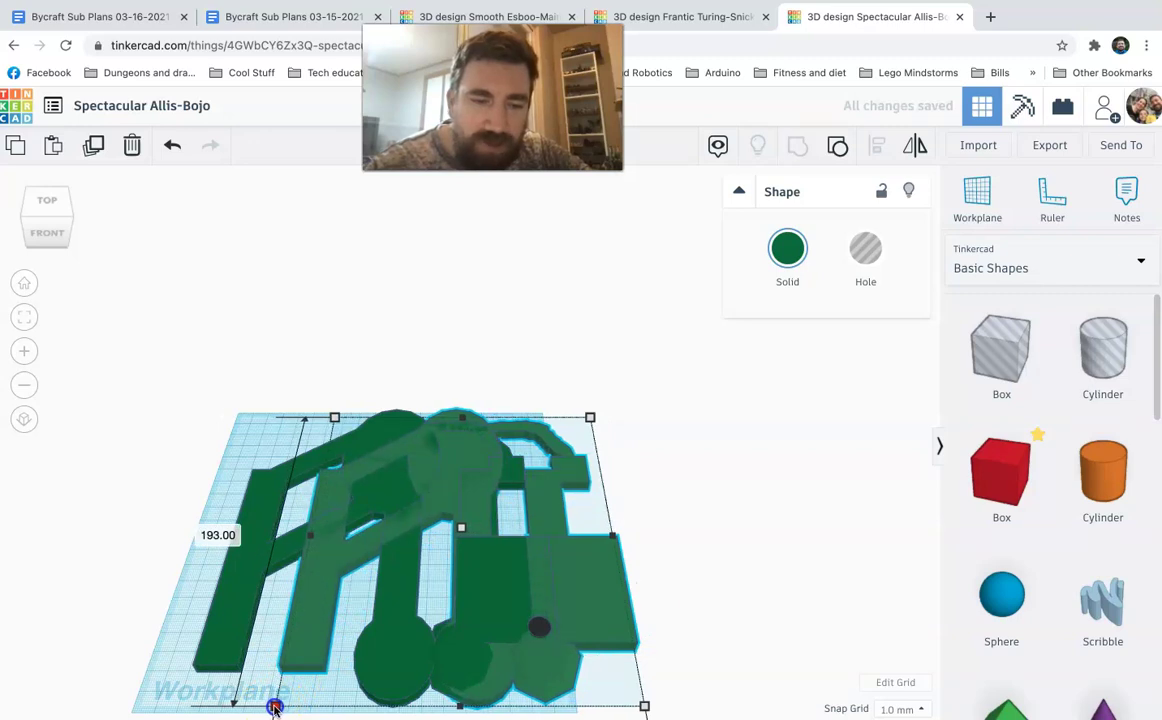
{"action": "left_click_drag", "start_coordinate": [275, 707], "coordinate": [460, 707]}
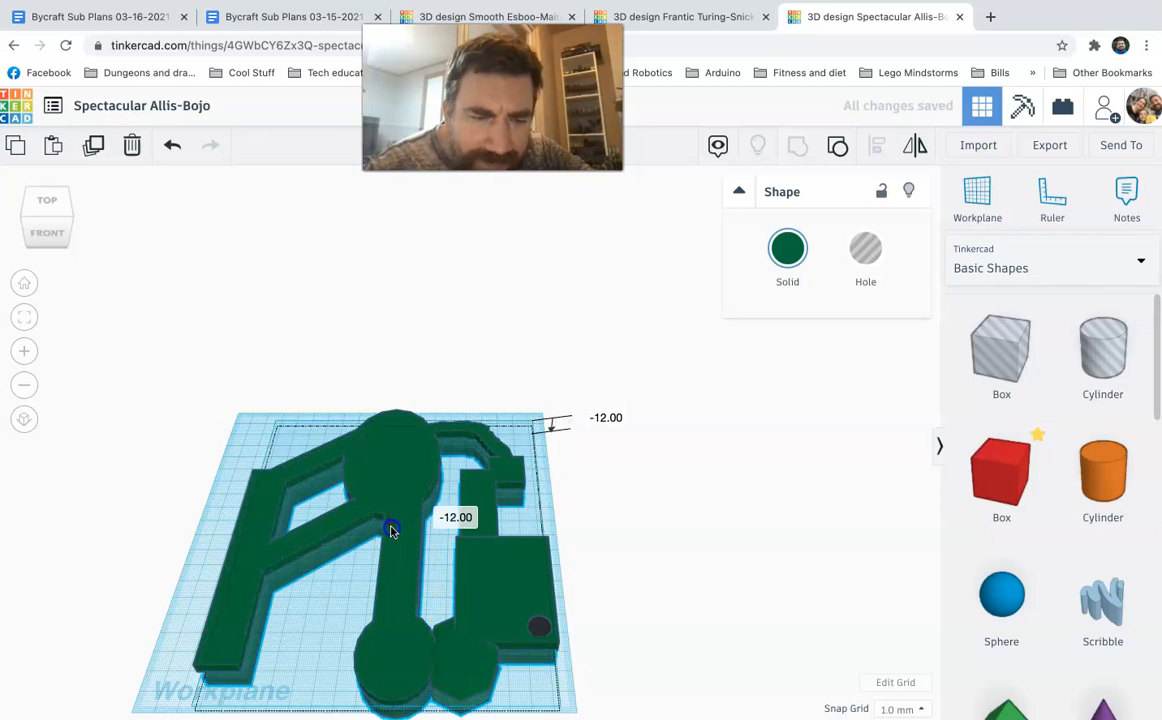
Step: Shift the course copy back 12 mm and set its elevation to 1 mm
{"action": "left_click_drag", "start_coordinate": [390, 530], "coordinate": [387, 508]}
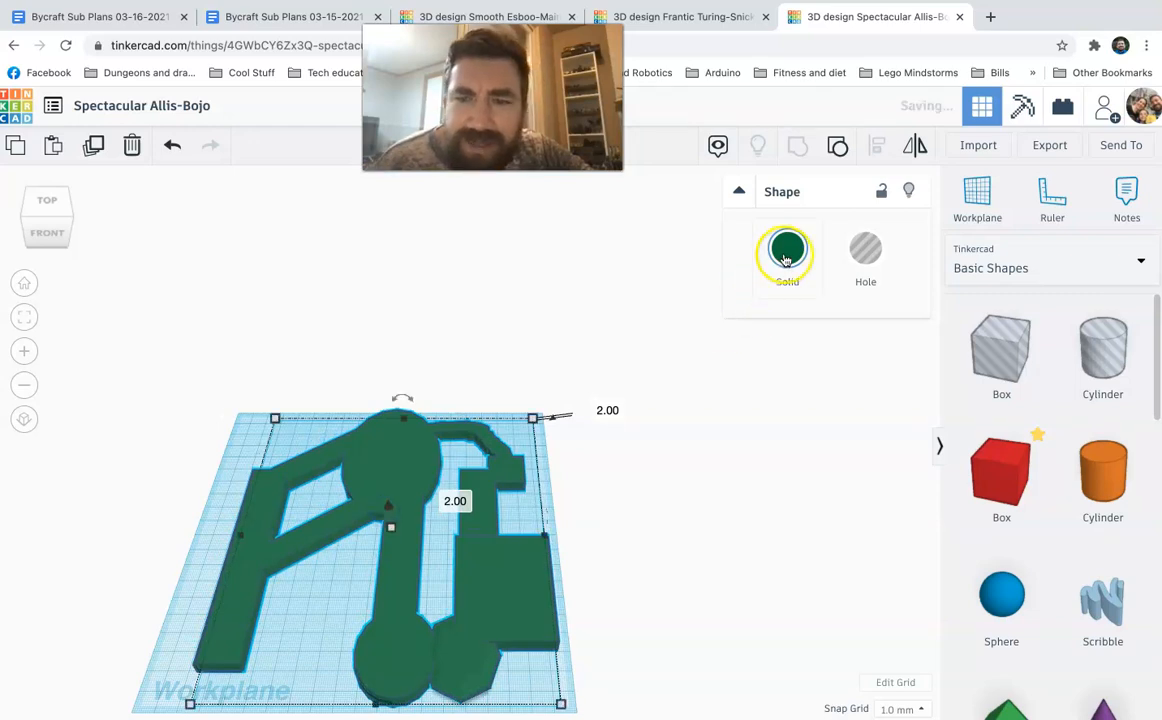
{"action": "left_click", "coordinate": [787, 248]}
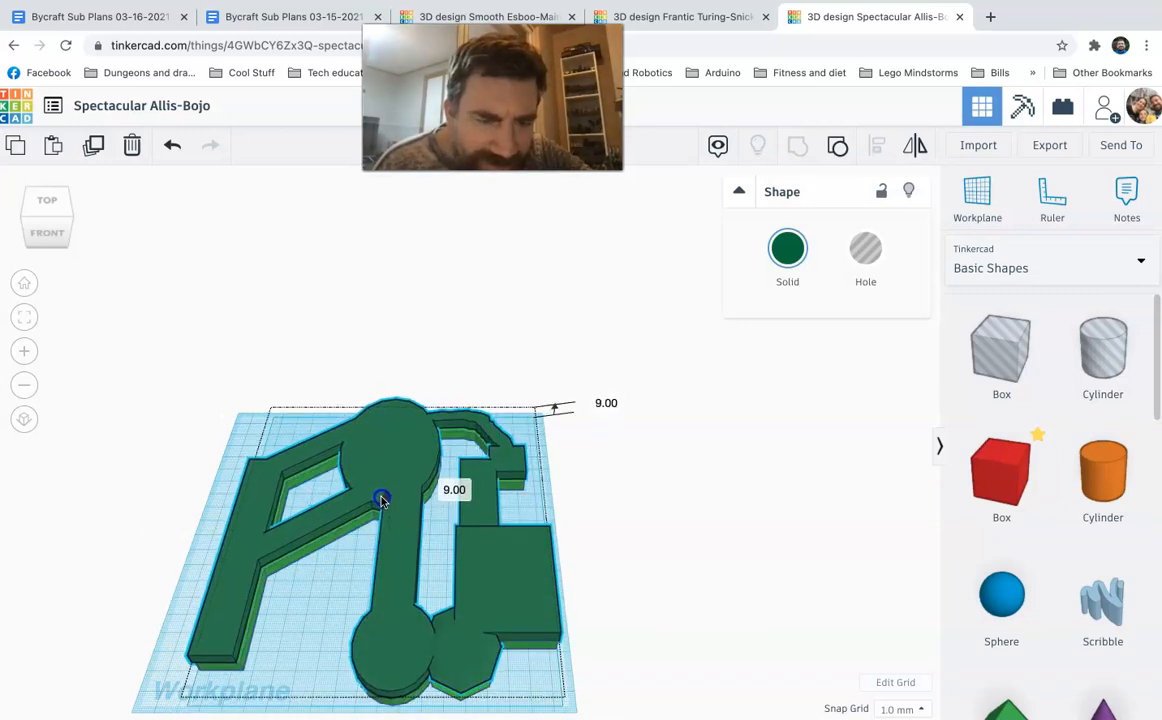
{"action": "left_click_drag", "start_coordinate": [382, 499], "coordinate": [386, 509]}
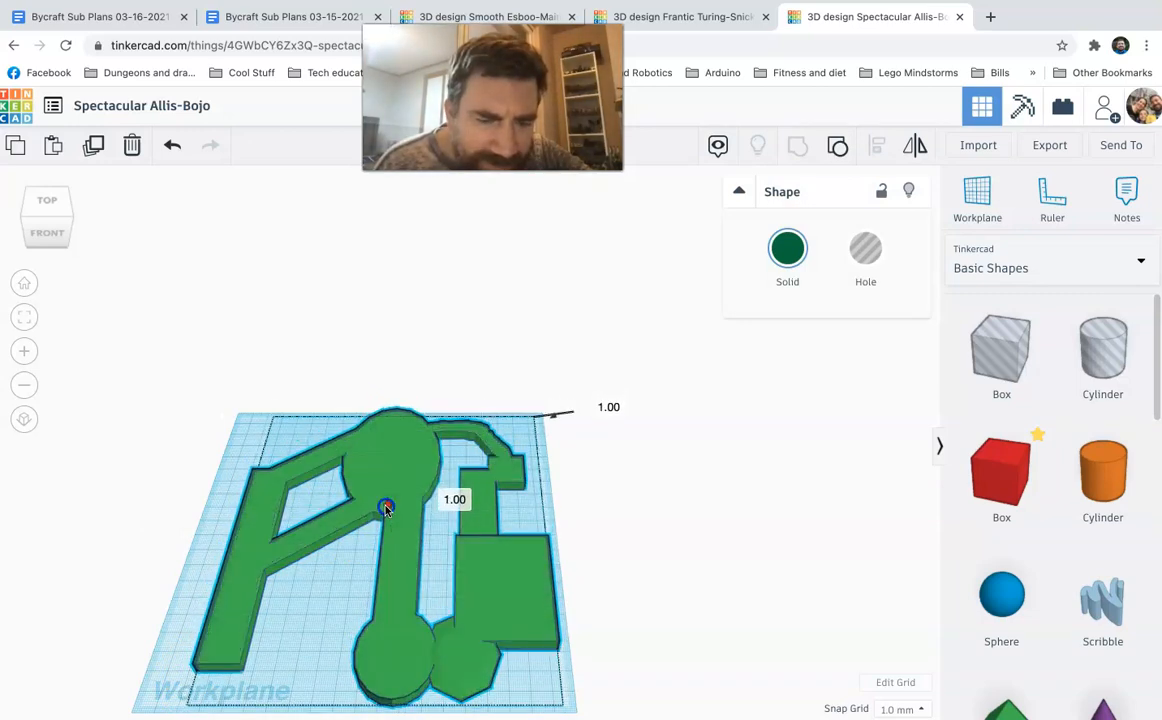
{"action": "left_click", "coordinate": [152, 573]}
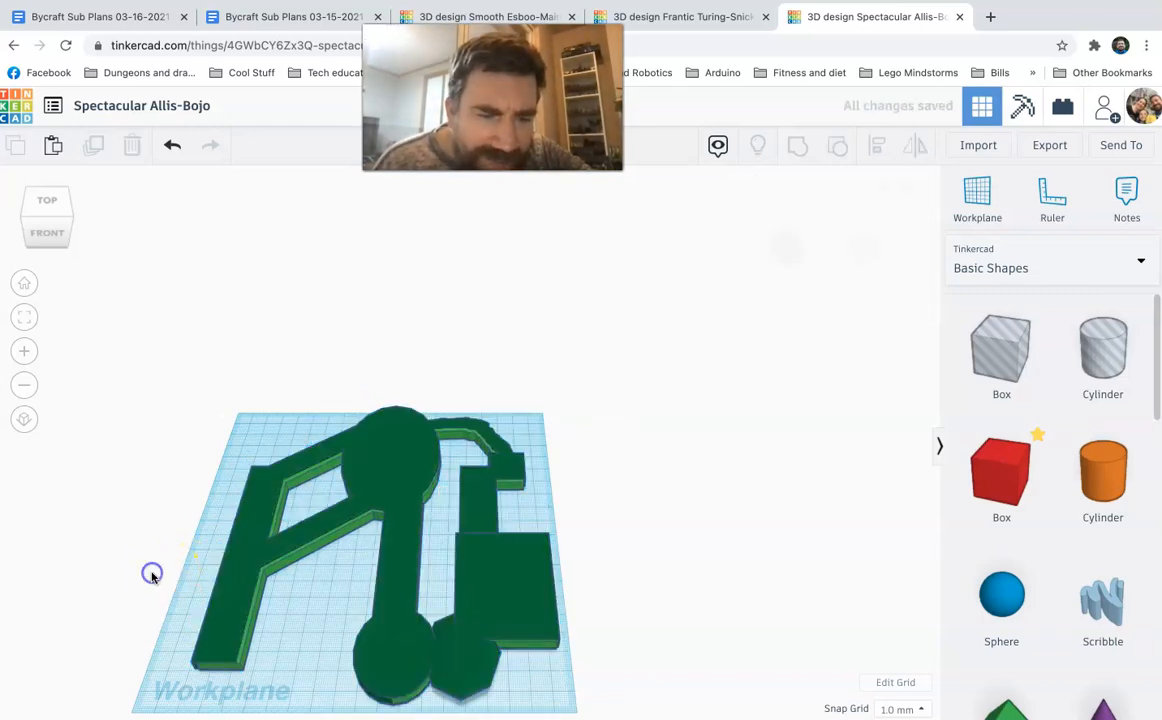
{"action": "mouse_move", "coordinate": [351, 573]}
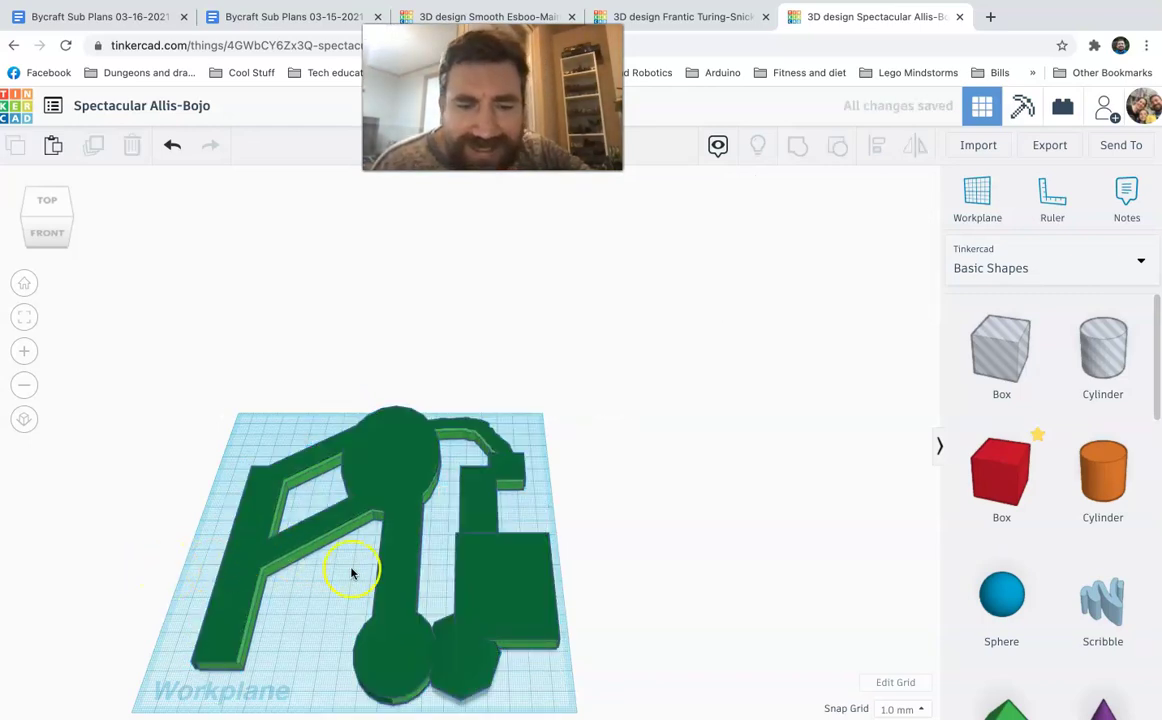
Step: Select the course layer, nudge it and adjust its height with the cone handle
{"action": "left_click", "coordinate": [390, 665]}
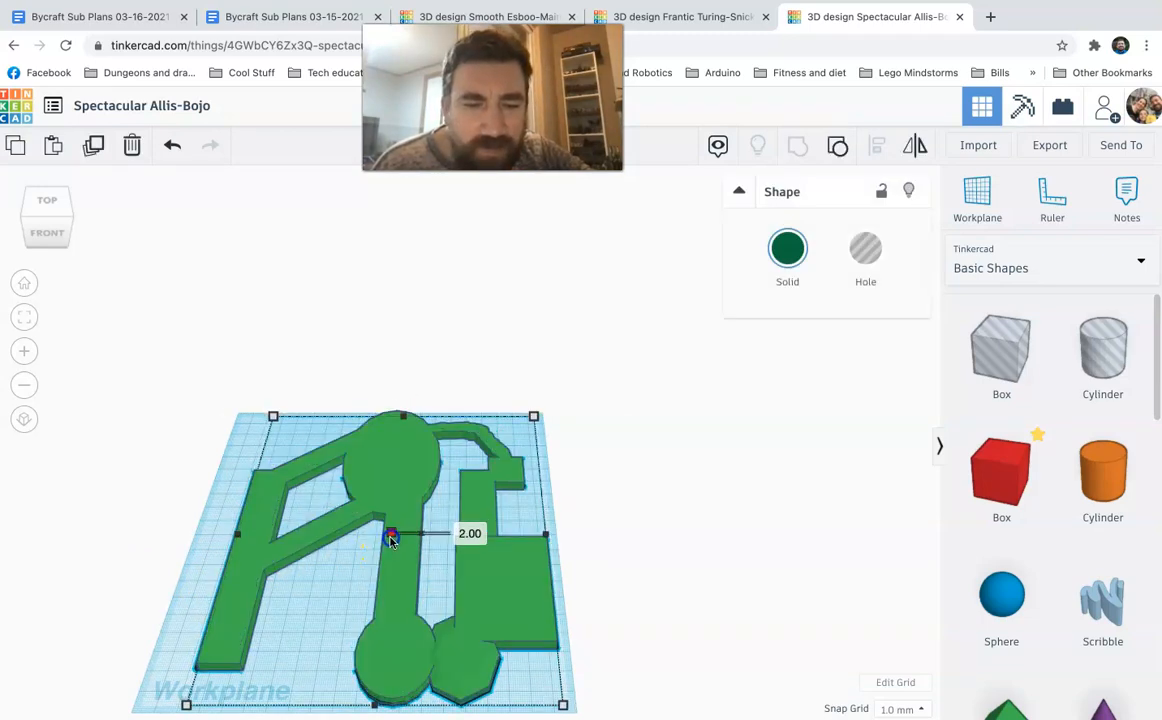
{"action": "left_click_drag", "start_coordinate": [390, 533], "coordinate": [390, 528]}
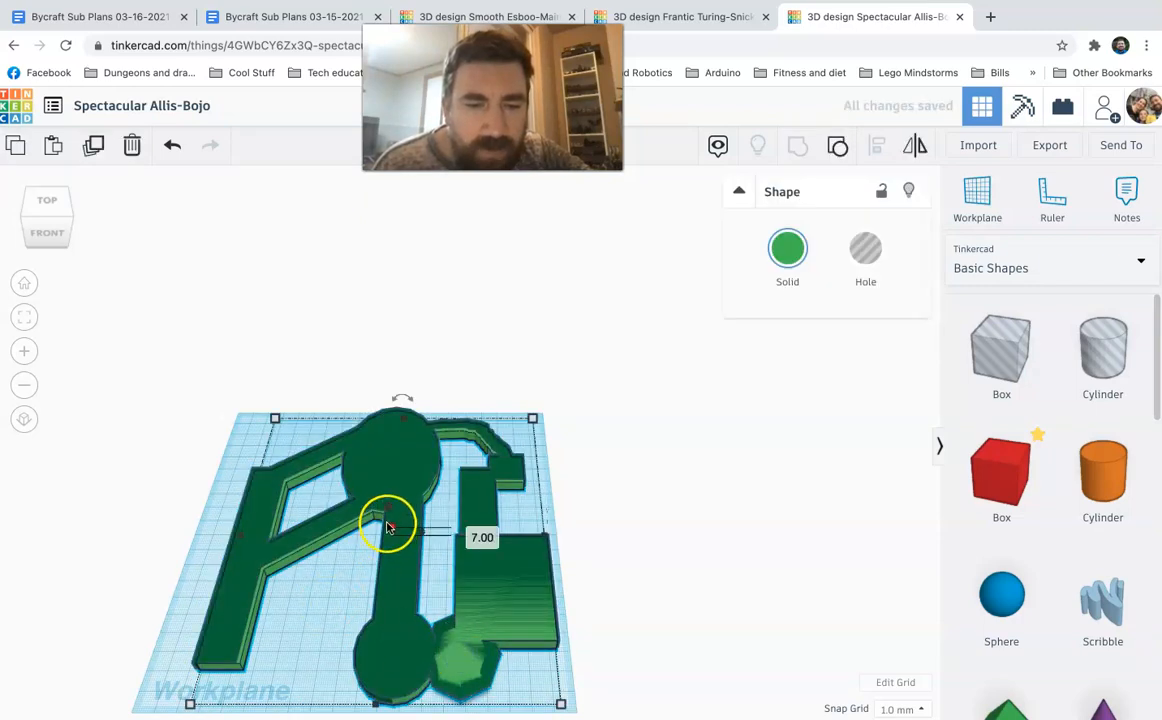
{"action": "left_click_drag", "start_coordinate": [387, 527], "coordinate": [387, 503]}
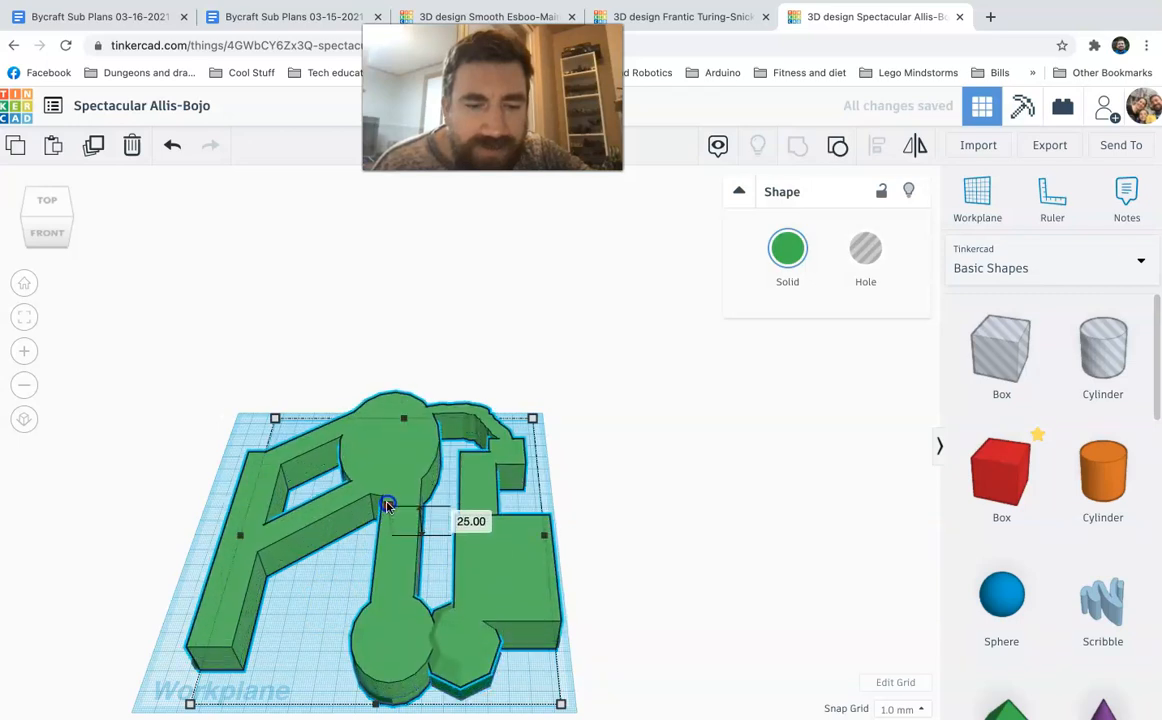
{"action": "left_click_drag", "start_coordinate": [387, 502], "coordinate": [399, 538]}
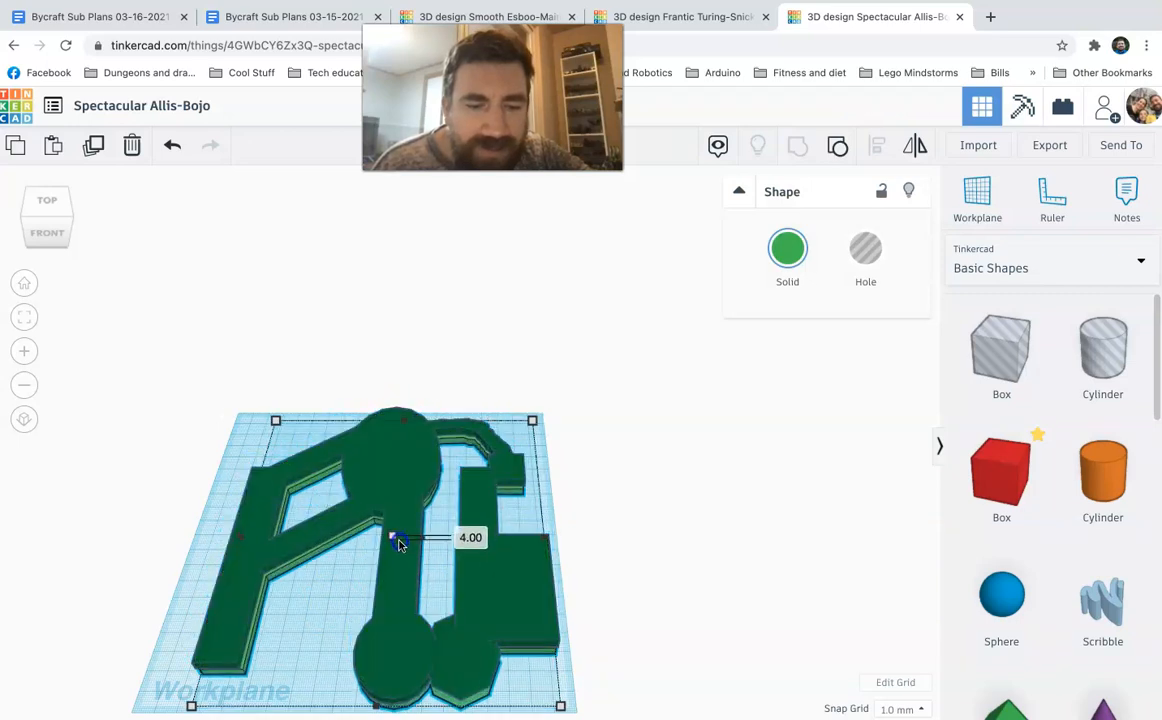
{"action": "left_click_drag", "start_coordinate": [394, 538], "coordinate": [389, 509]}
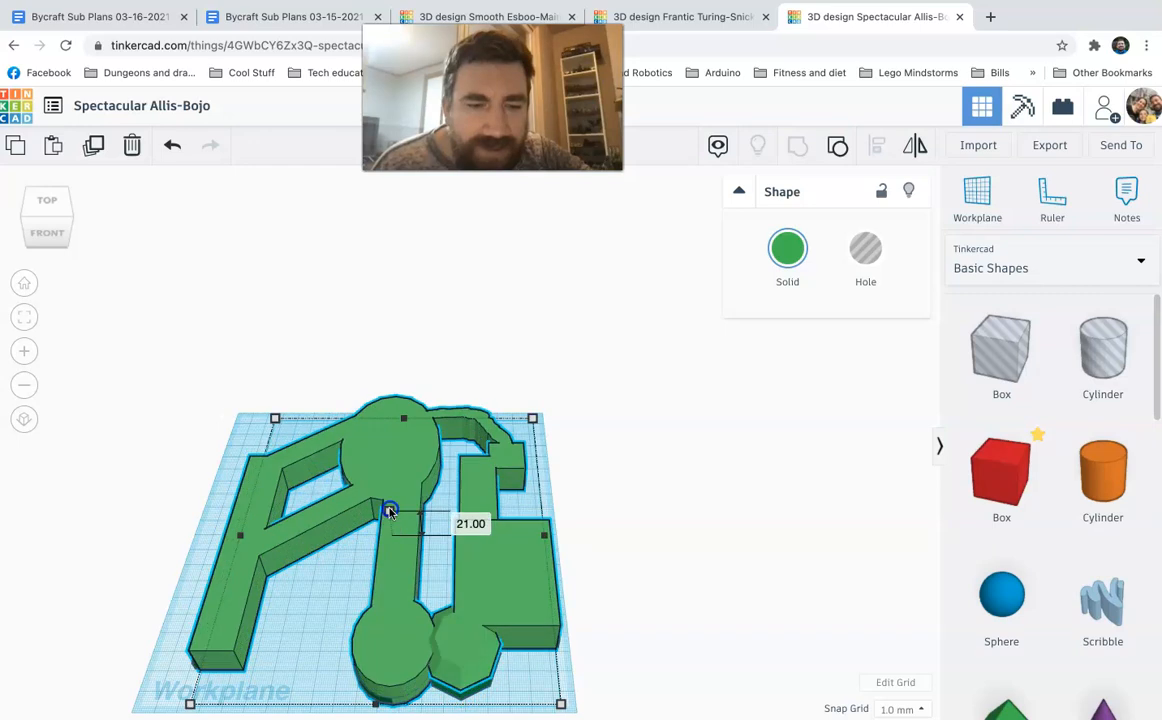
Step: Stretch the dark green base outward to 198 mm to form a border
{"action": "left_click", "coordinate": [185, 675]}
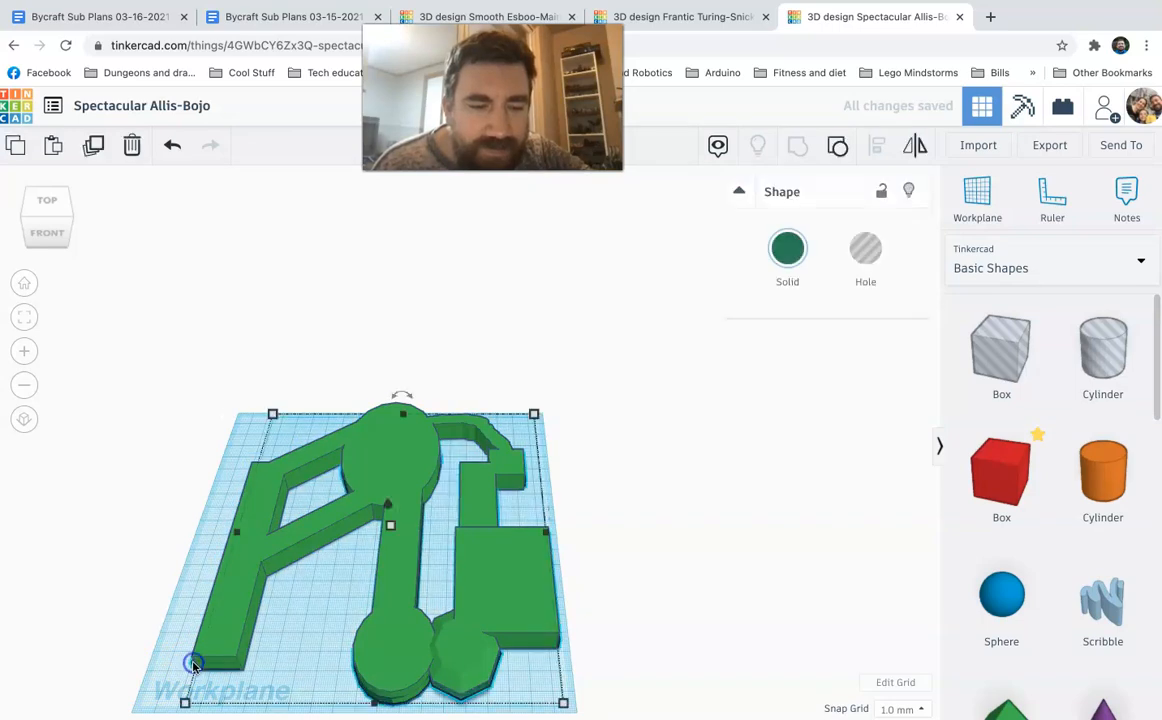
{"action": "left_click_drag", "start_coordinate": [193, 665], "coordinate": [178, 705]}
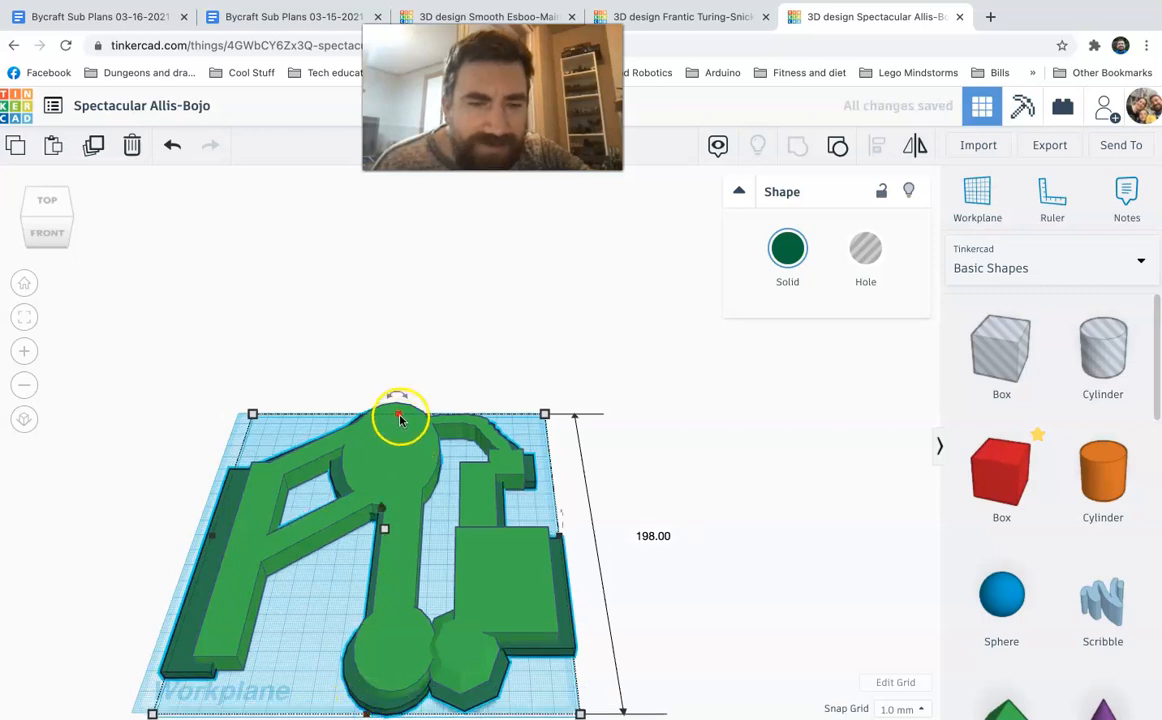
{"action": "left_click_drag", "start_coordinate": [400, 418], "coordinate": [398, 405]}
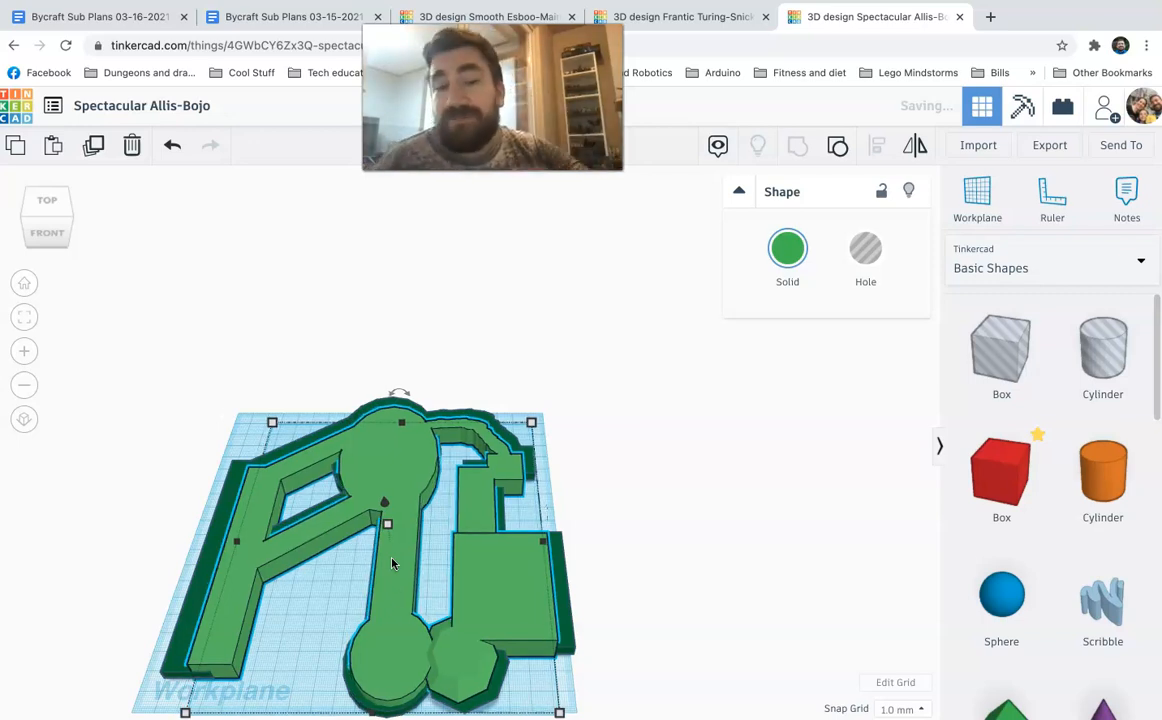
{"action": "mouse_move", "coordinate": [314, 272]}
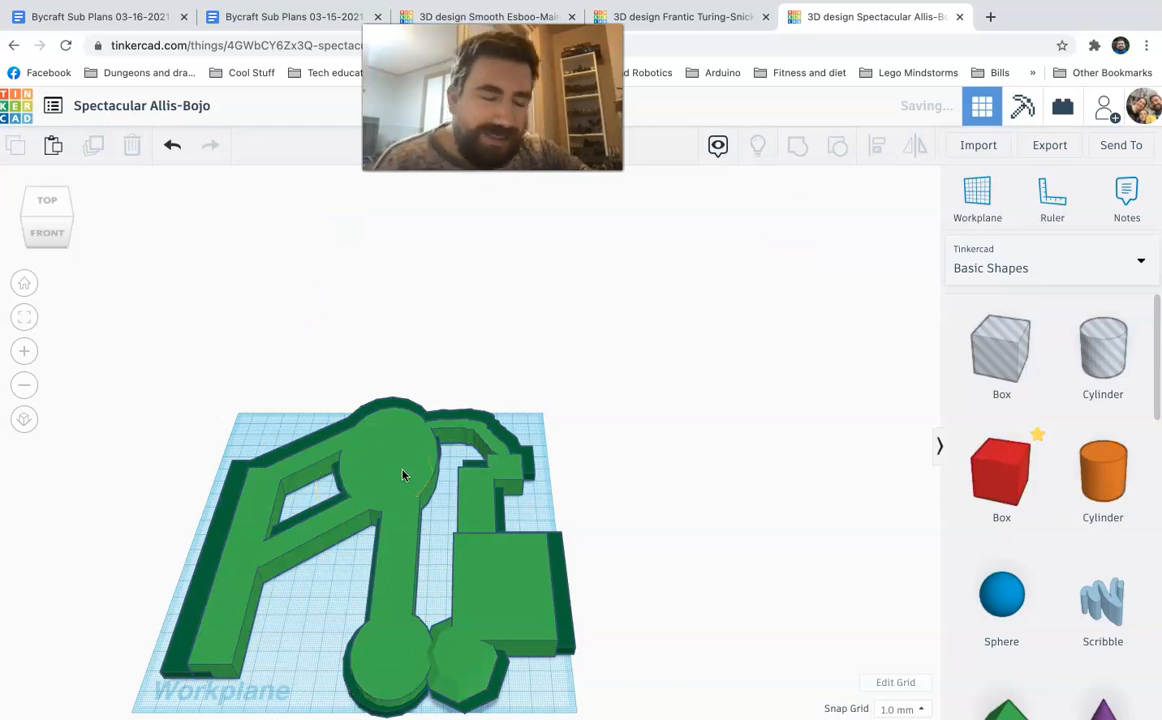
{"action": "mouse_move", "coordinate": [420, 512]}
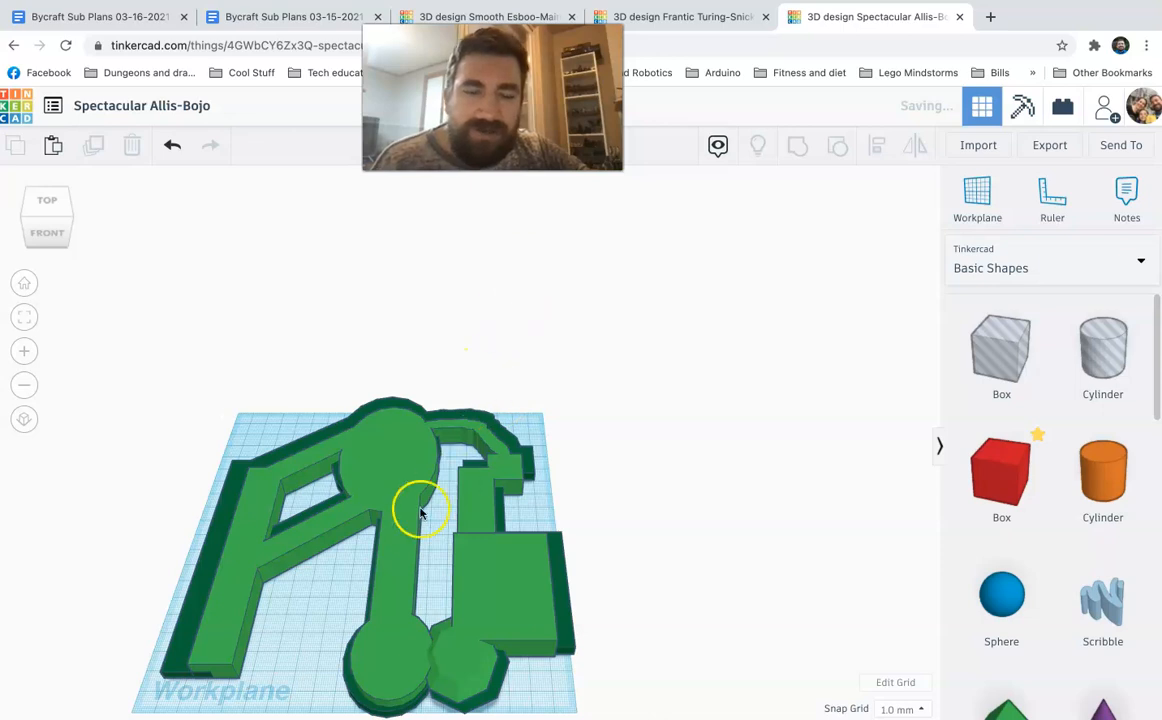
{"action": "mouse_move", "coordinate": [718, 260]}
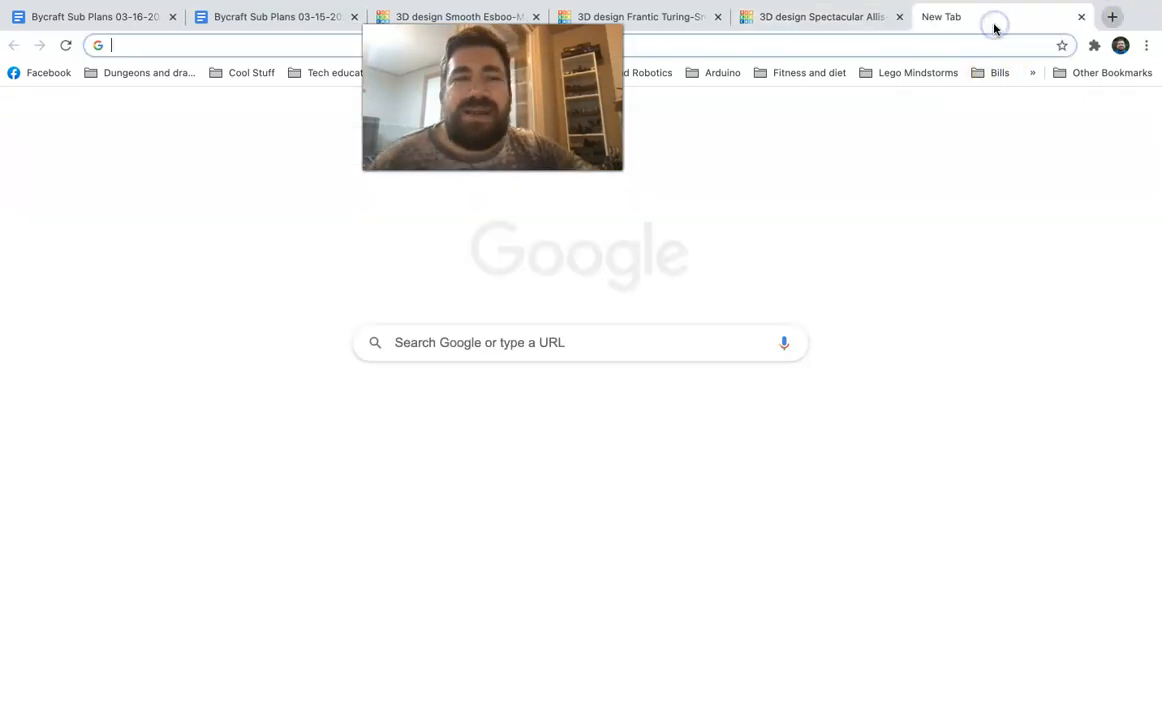
Step: Search for 'thingiverse' and open the Thingiverse website
{"action": "type", "text": "thingiverse"}
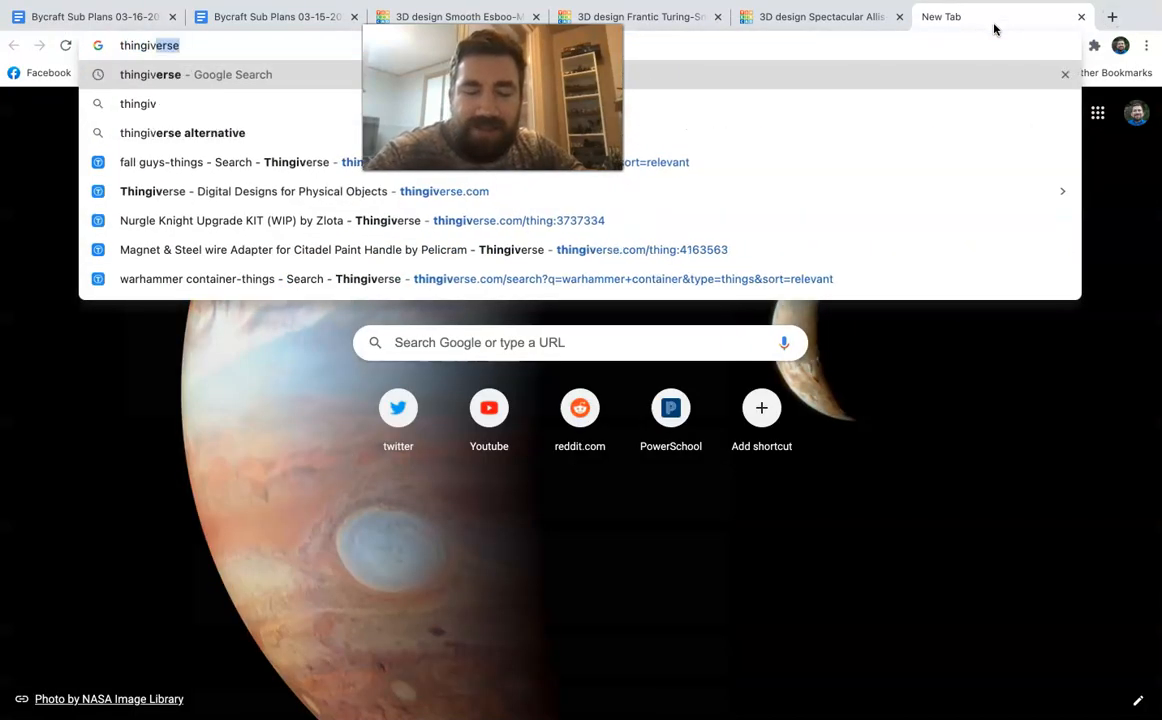
{"action": "key", "text": "Return"}
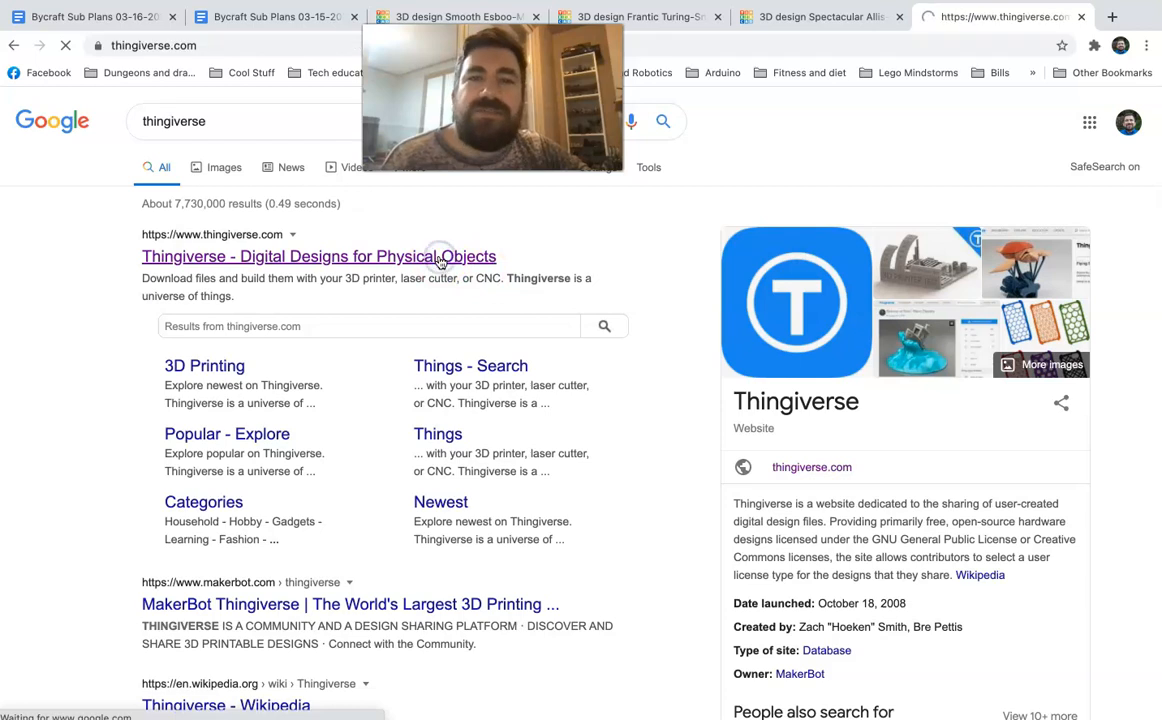
{"action": "left_click", "coordinate": [318, 256]}
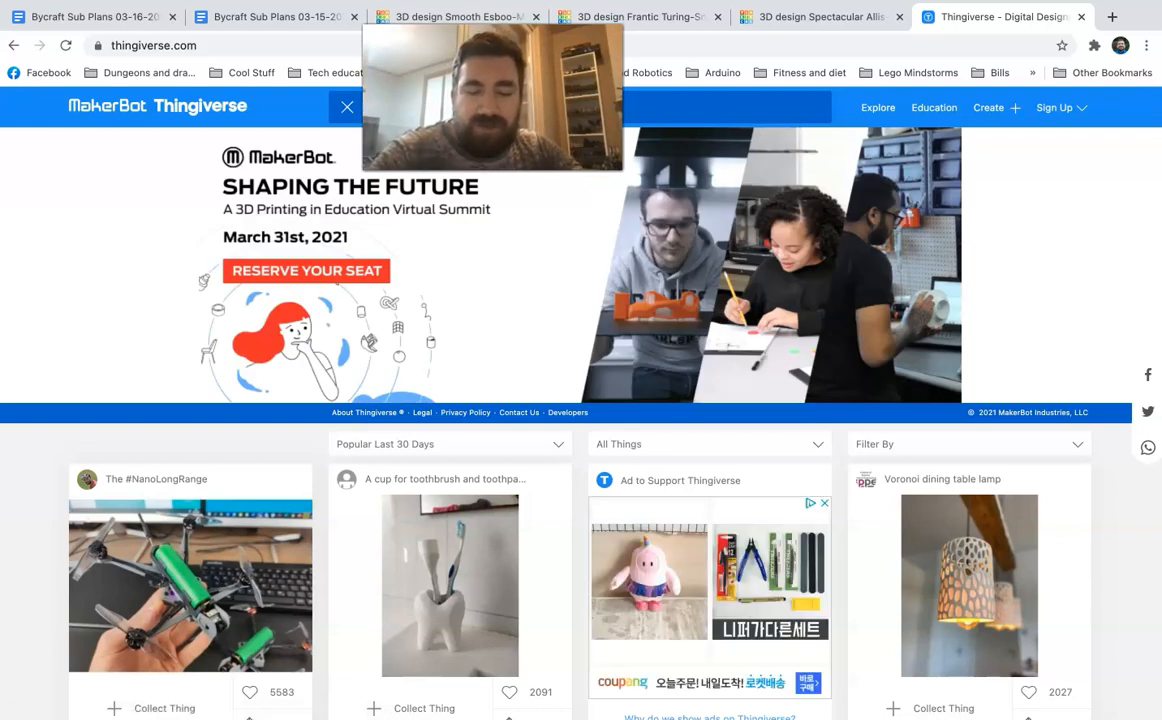
Step: Search Thingiverse for Super Mario and open the Boo from Mario games model
{"action": "key", "text": "Return"}
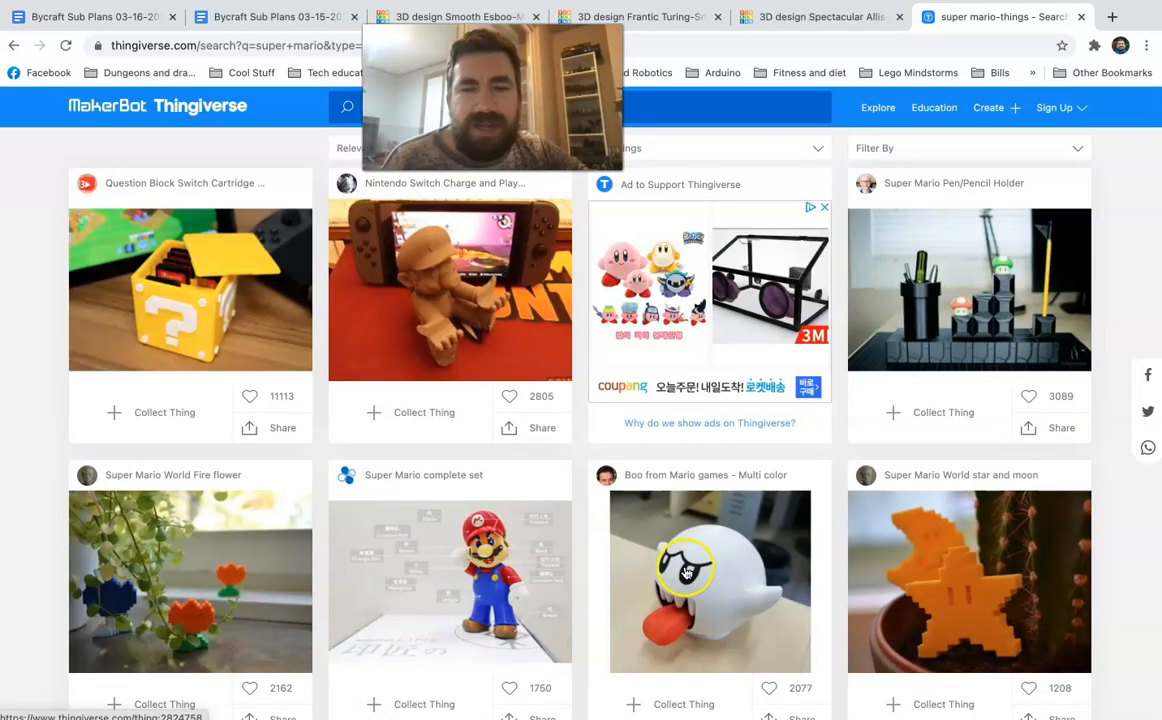
{"action": "scroll", "scroll_direction": "down", "scroll_amount": 3}
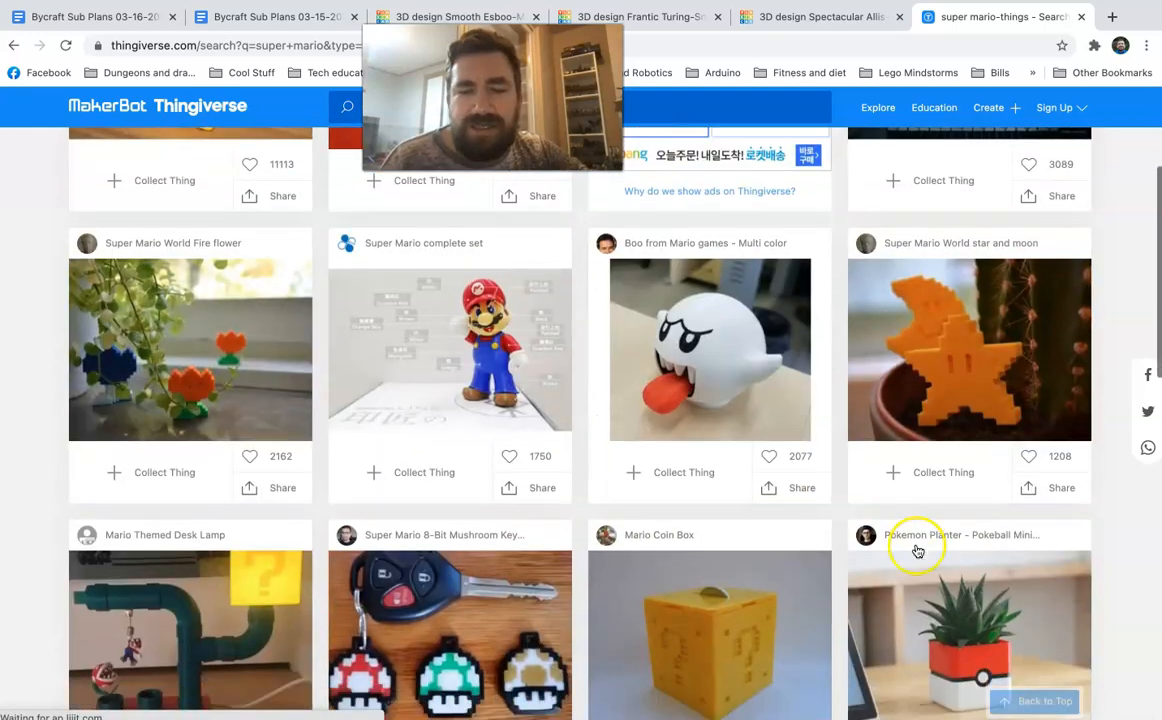
{"action": "scroll", "scroll_direction": "down", "scroll_amount": 3}
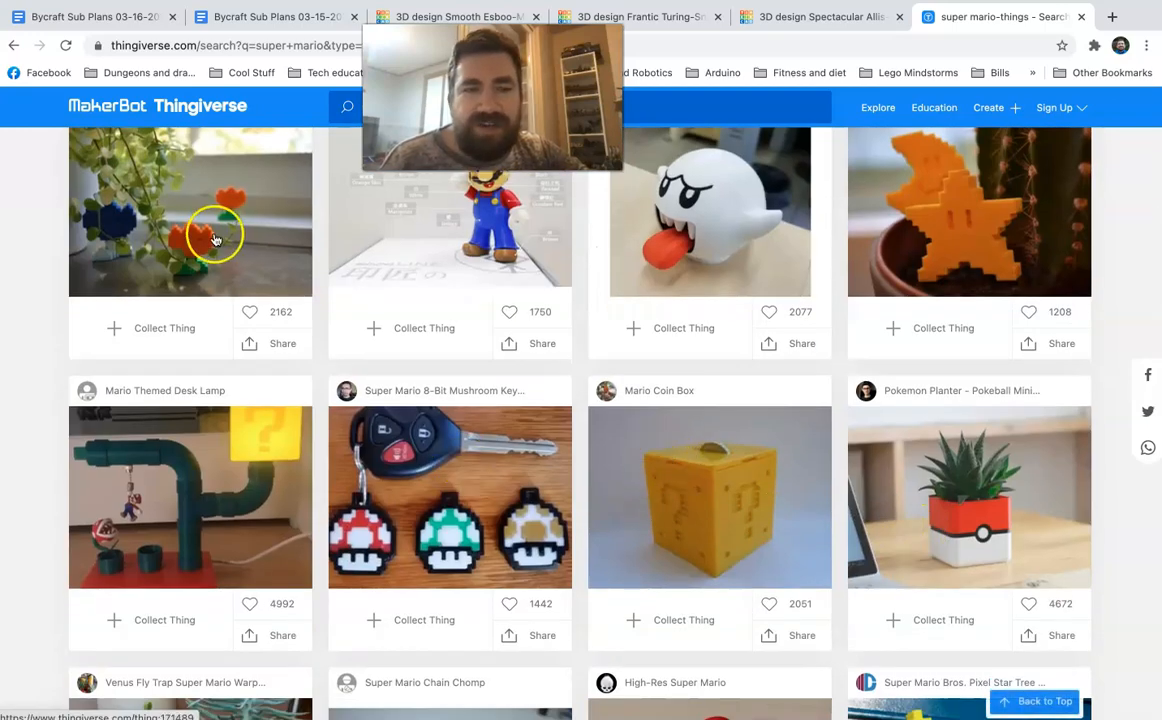
{"action": "scroll", "scroll_direction": "down", "scroll_amount": 3}
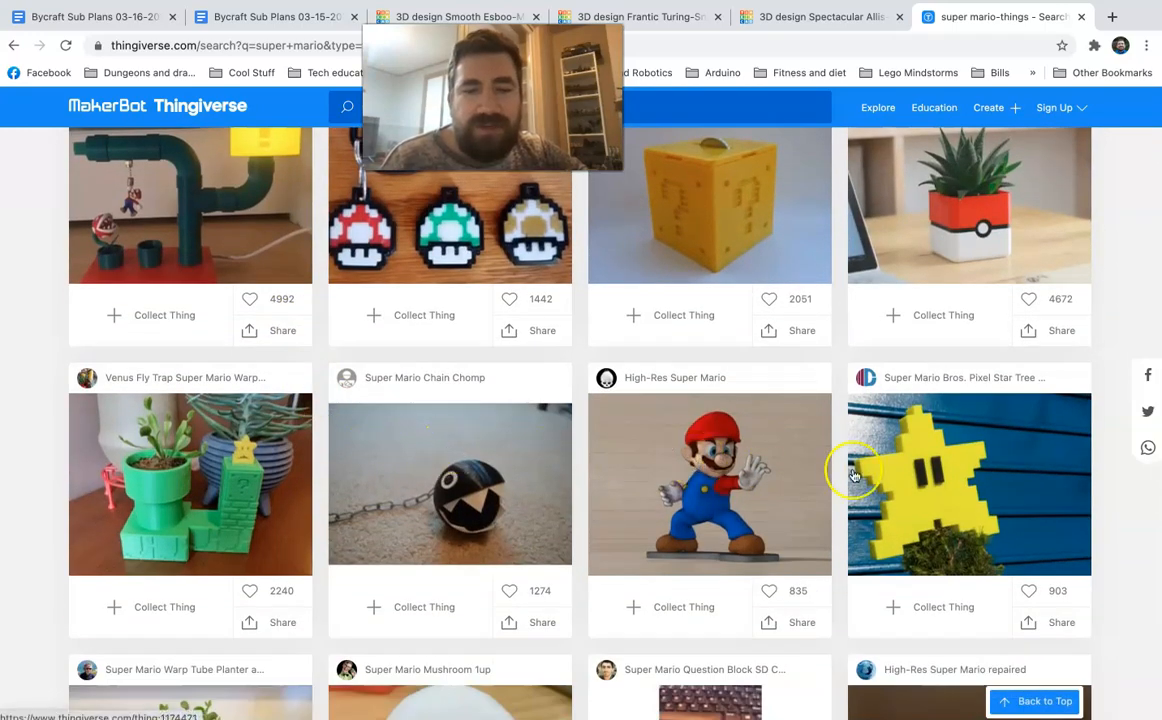
{"action": "scroll", "scroll_direction": "down", "scroll_amount": 3}
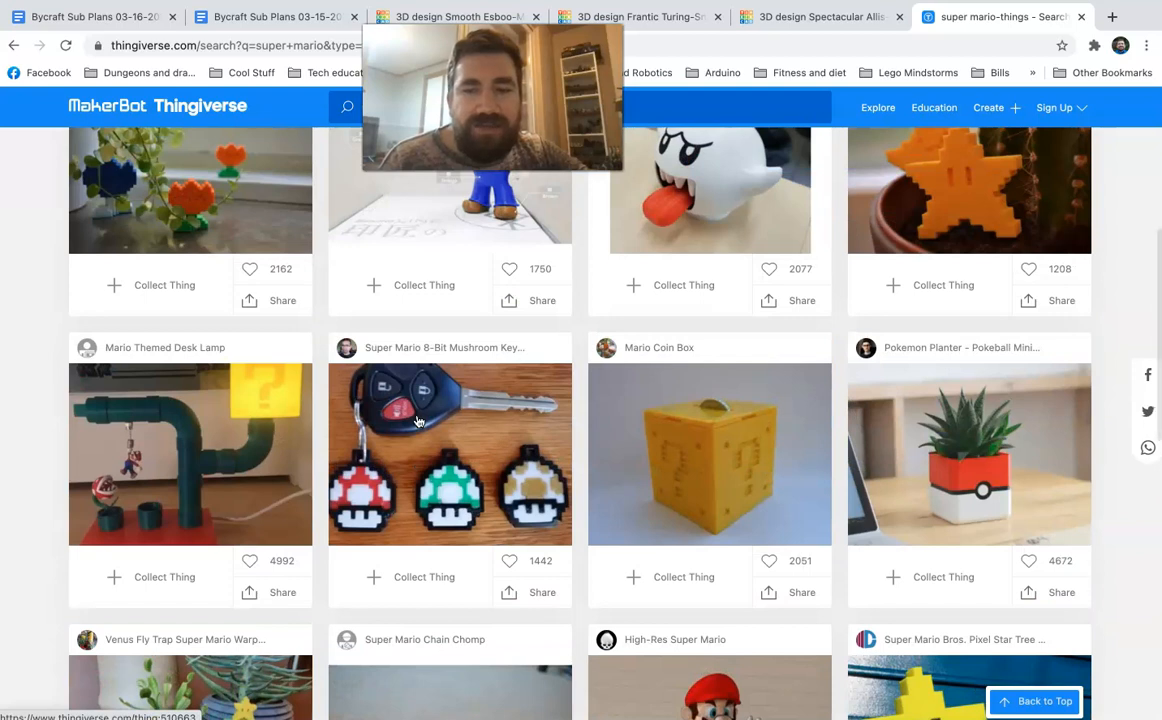
{"action": "scroll", "scroll_direction": "up", "scroll_amount": 3}
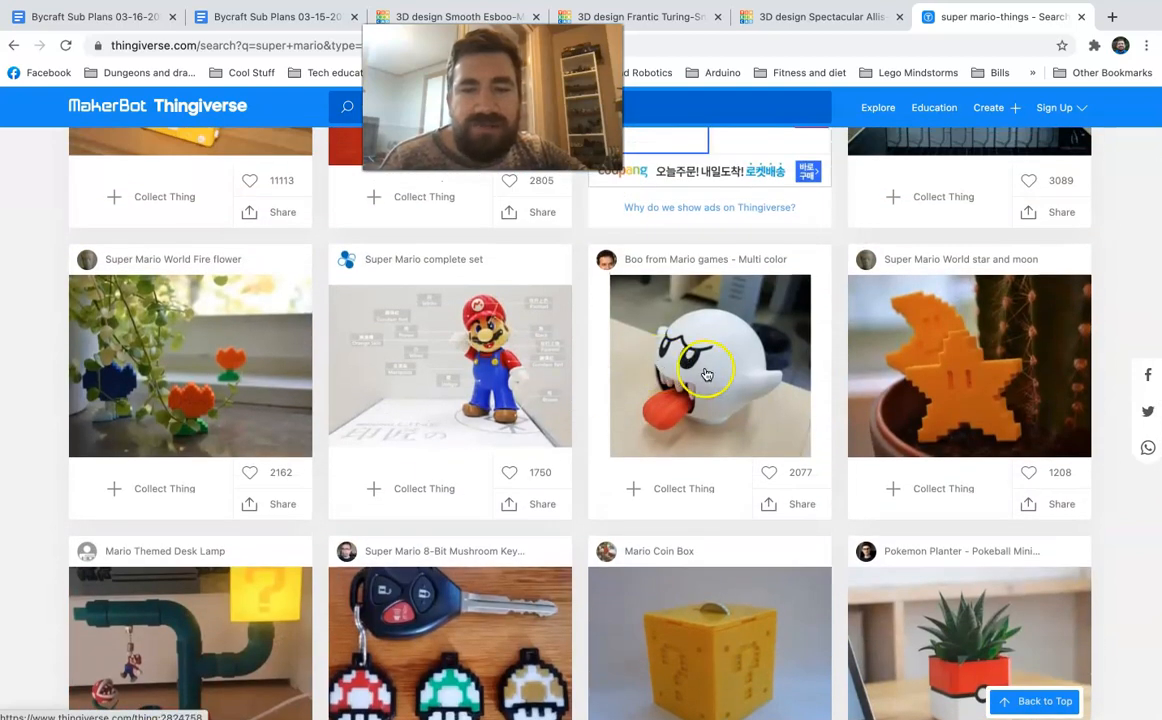
{"action": "left_click", "coordinate": [708, 370]}
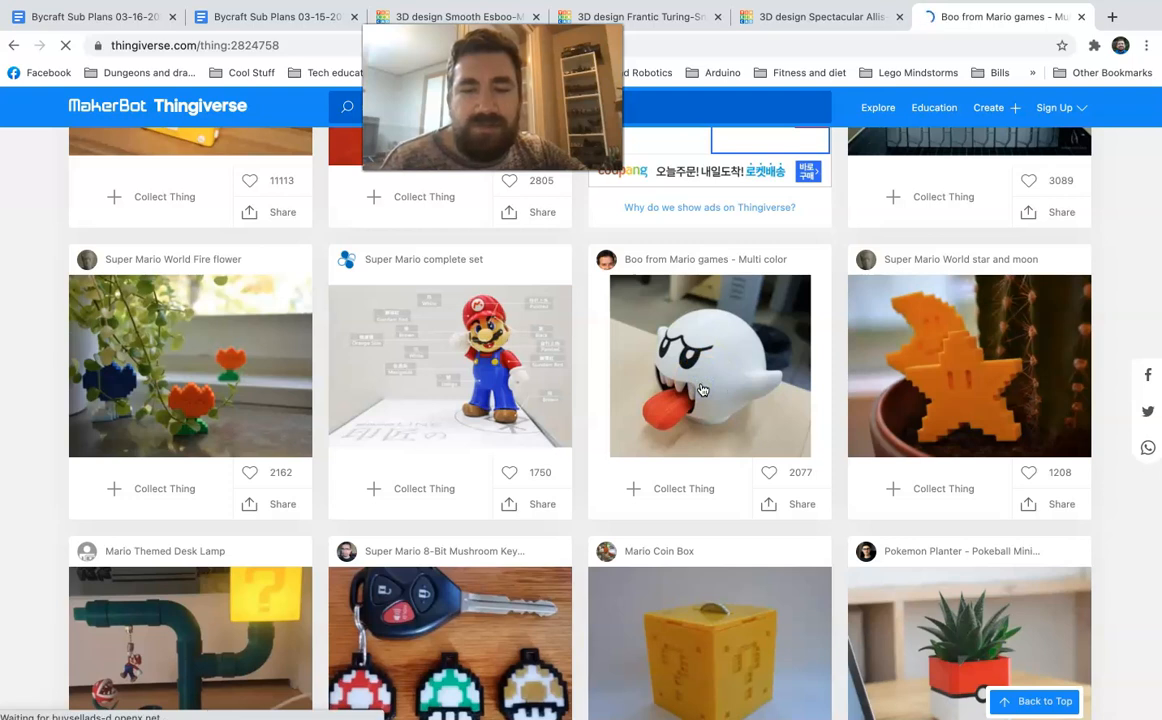
Step: Download all Boo model files and show the archive in Finder
{"action": "left_click", "coordinate": [709, 365]}
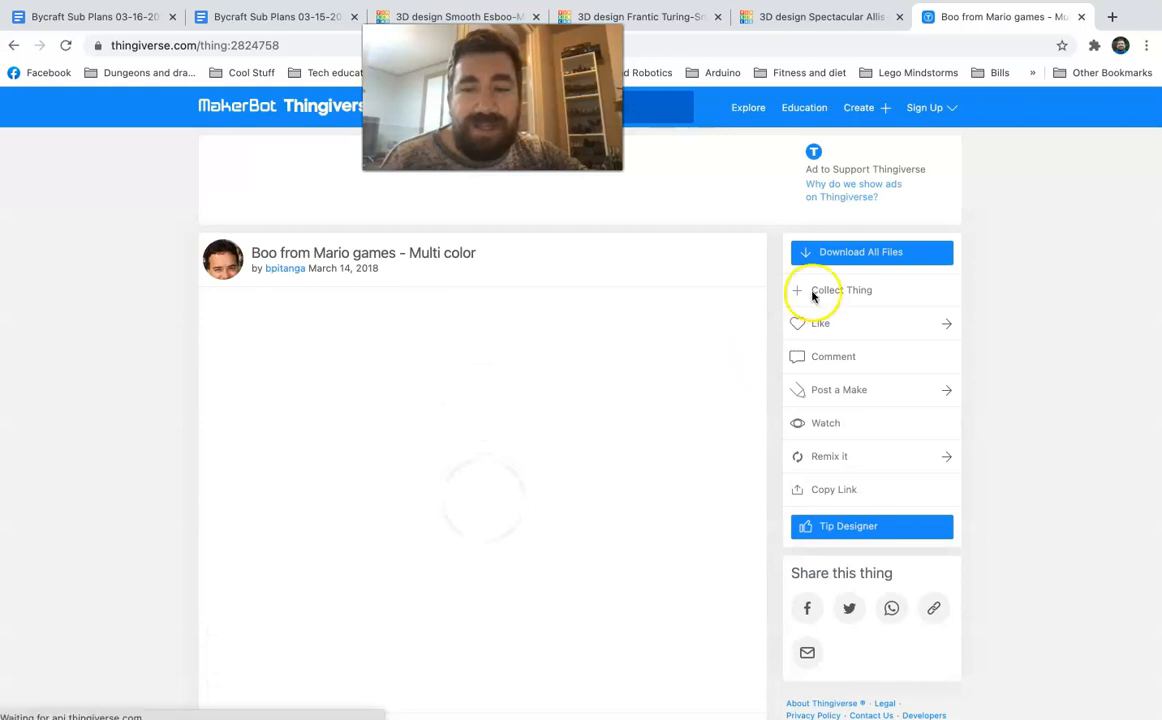
{"action": "left_click", "coordinate": [871, 252]}
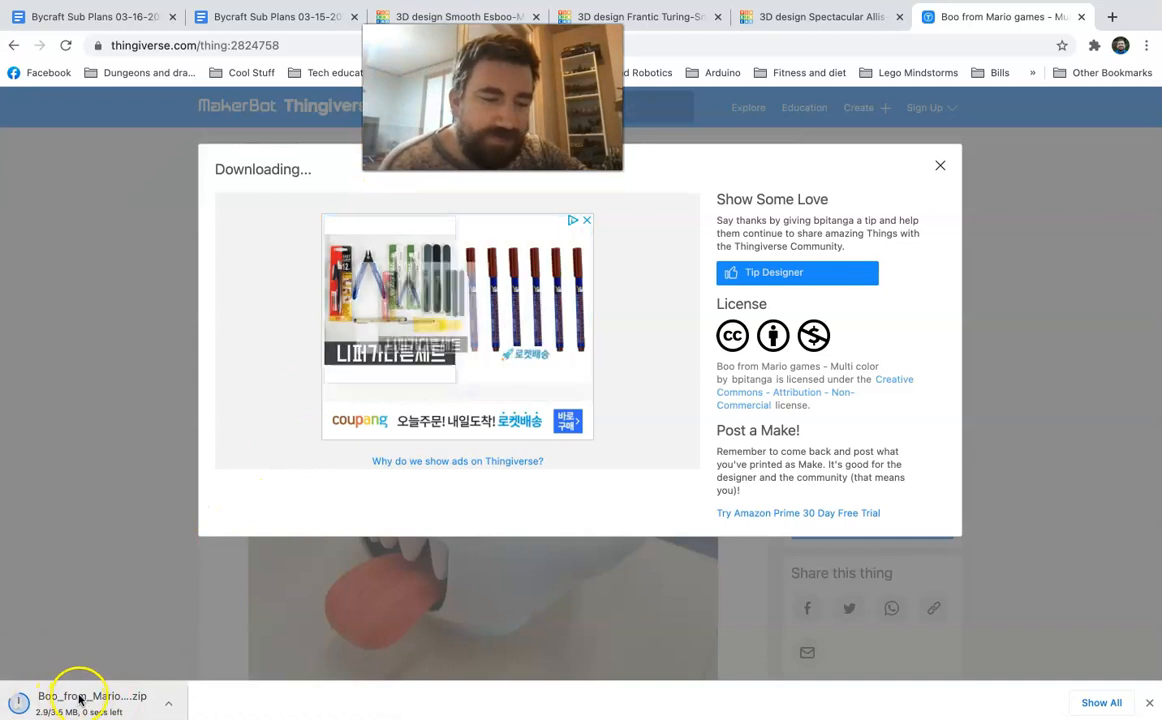
{"action": "left_click", "coordinate": [92, 695]}
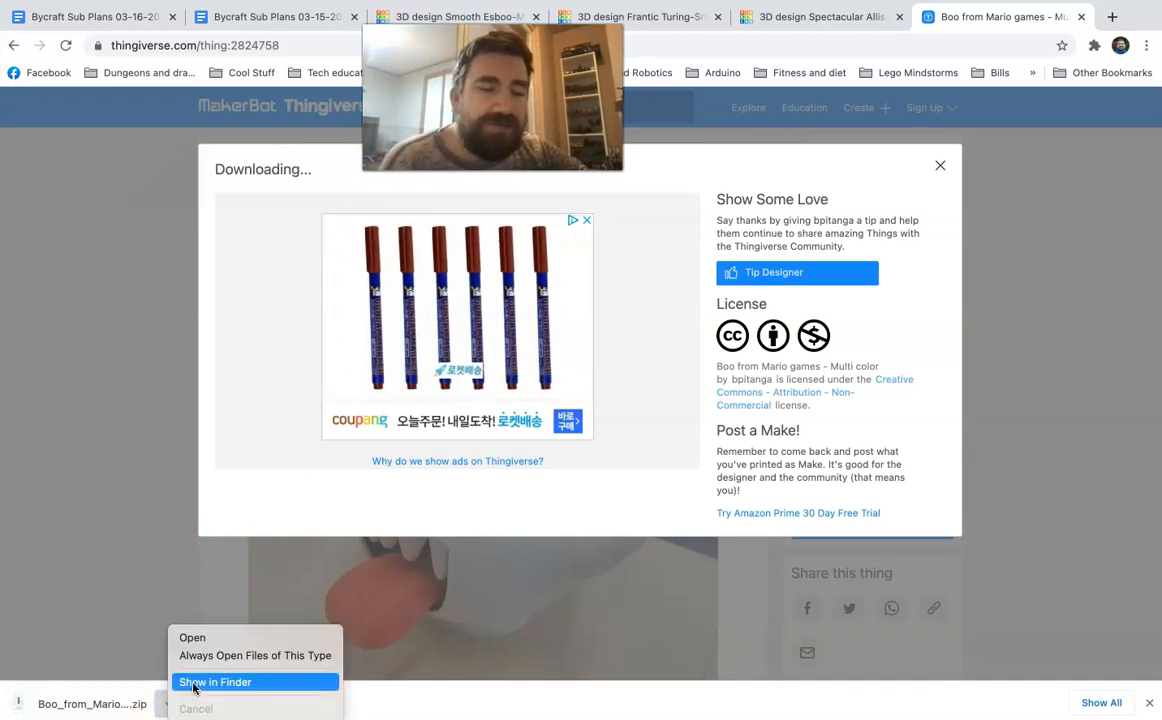
{"action": "left_click", "coordinate": [215, 682]}
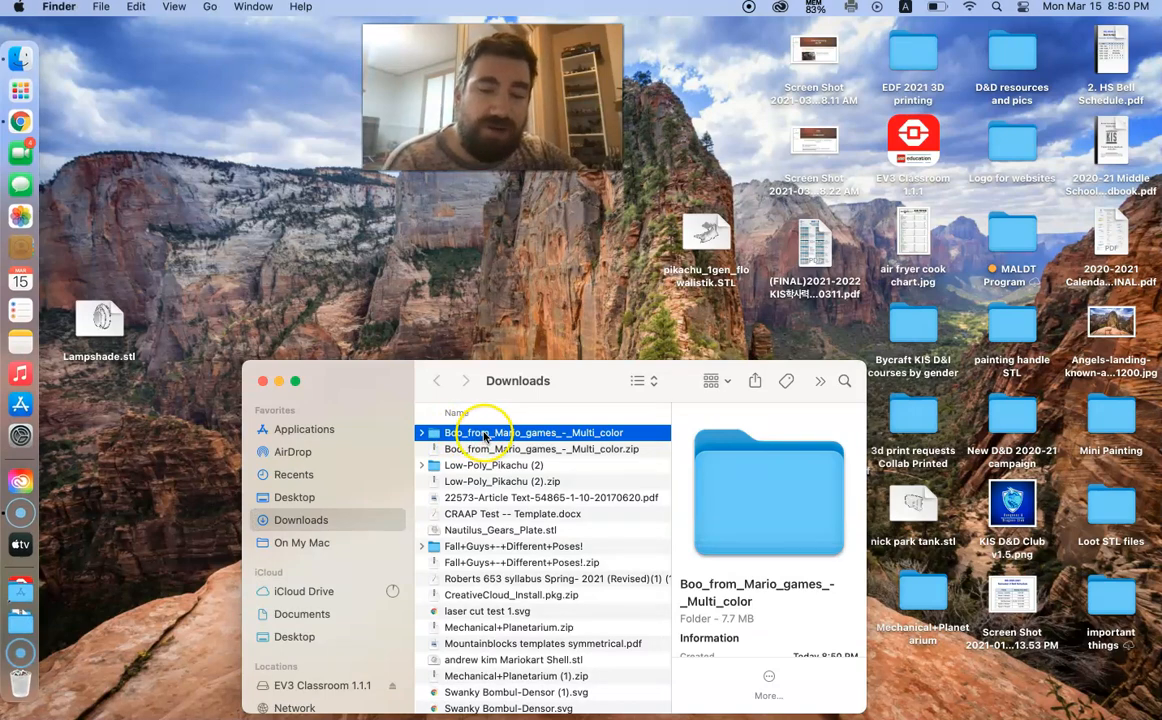
Step: Preview the Boo back_body, mouth and teeth STL parts, then return to Chrome
{"action": "double_click", "coordinate": [538, 432]}
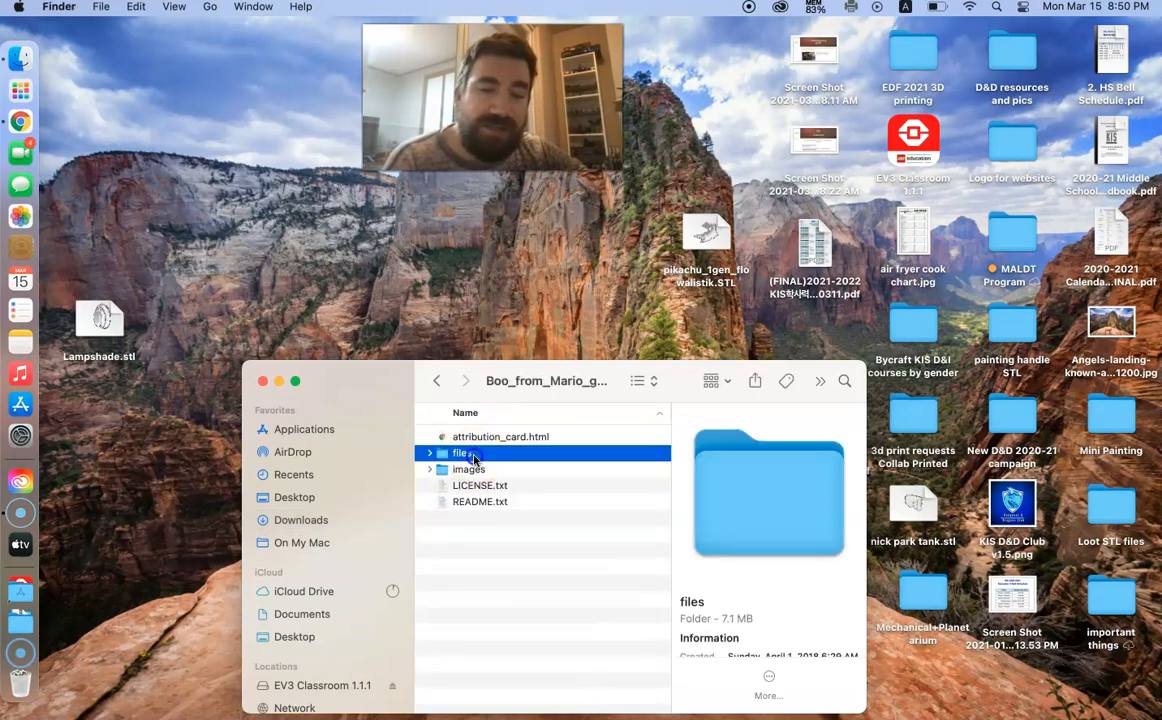
{"action": "double_click", "coordinate": [465, 453]}
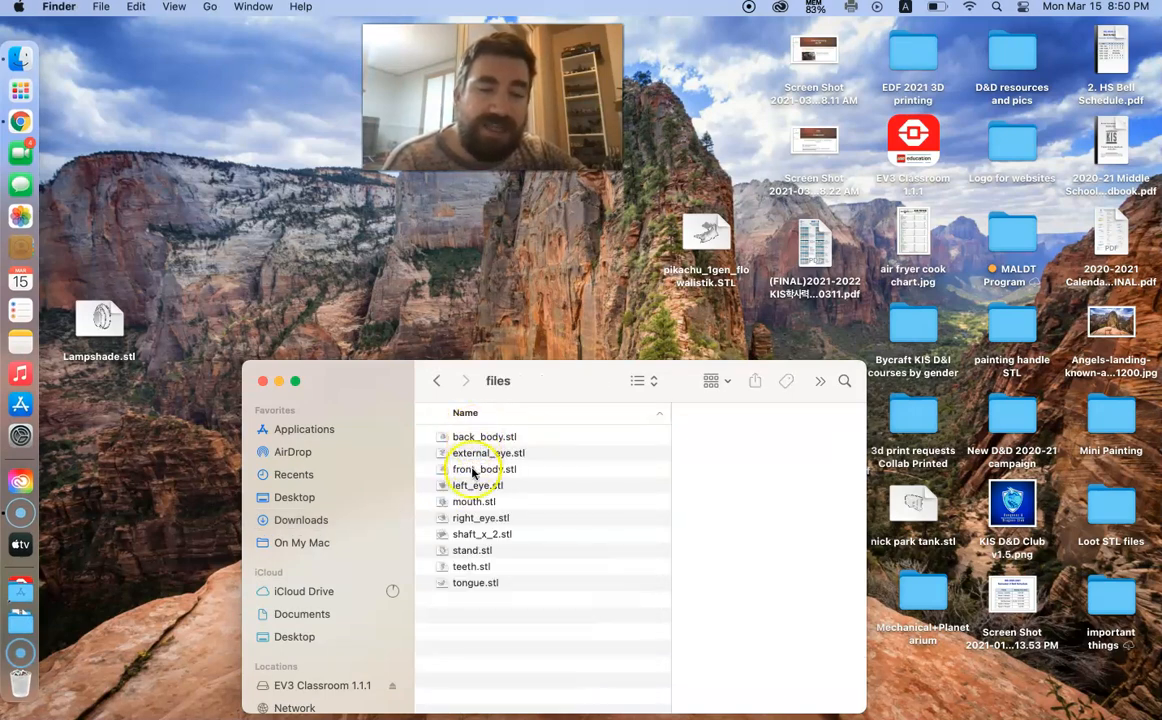
{"action": "mouse_move", "coordinate": [475, 540]}
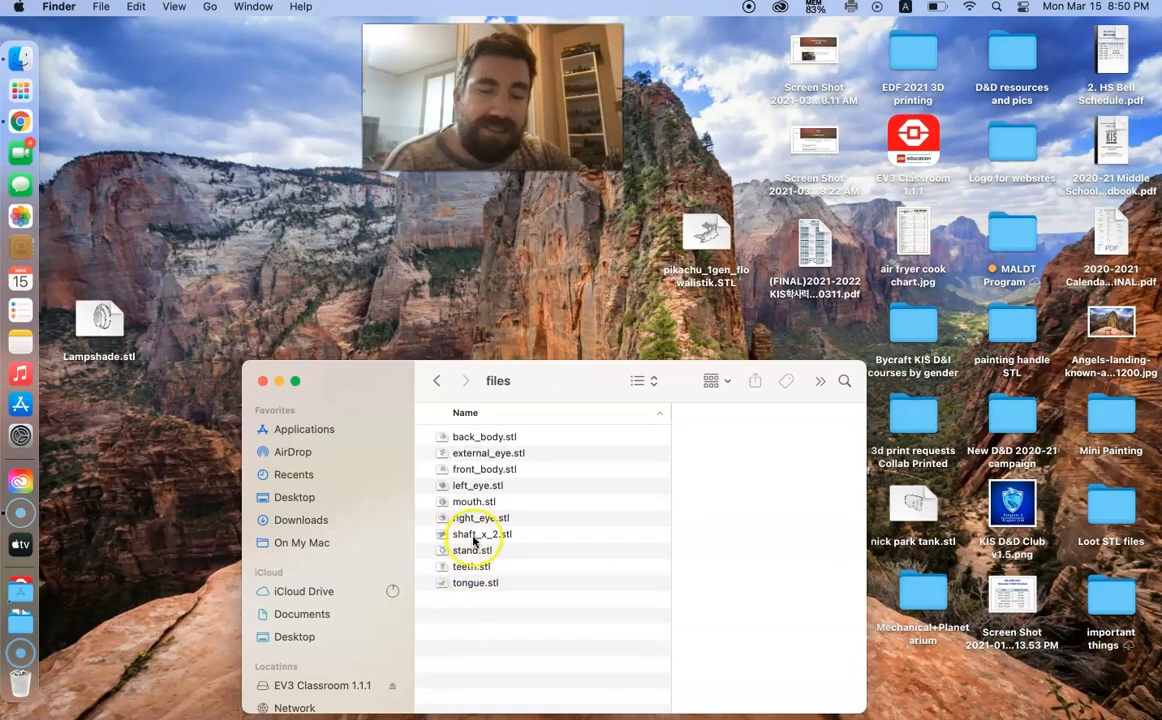
{"action": "left_click", "coordinate": [485, 436]}
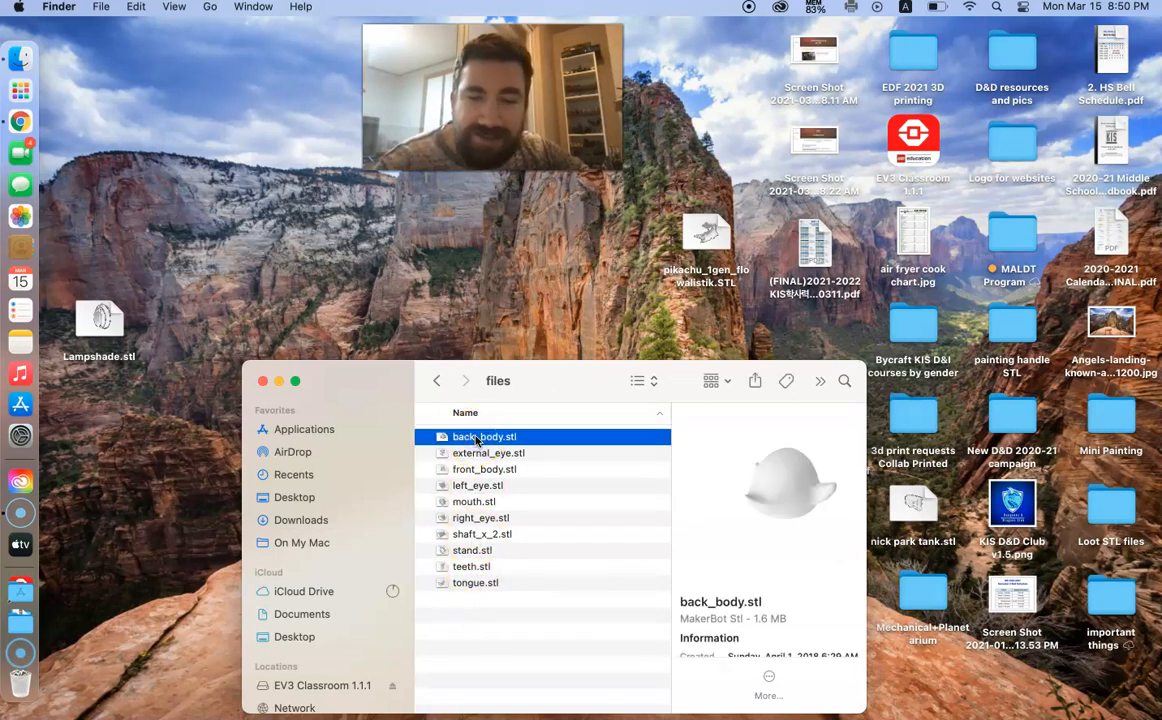
{"action": "left_click", "coordinate": [473, 501]}
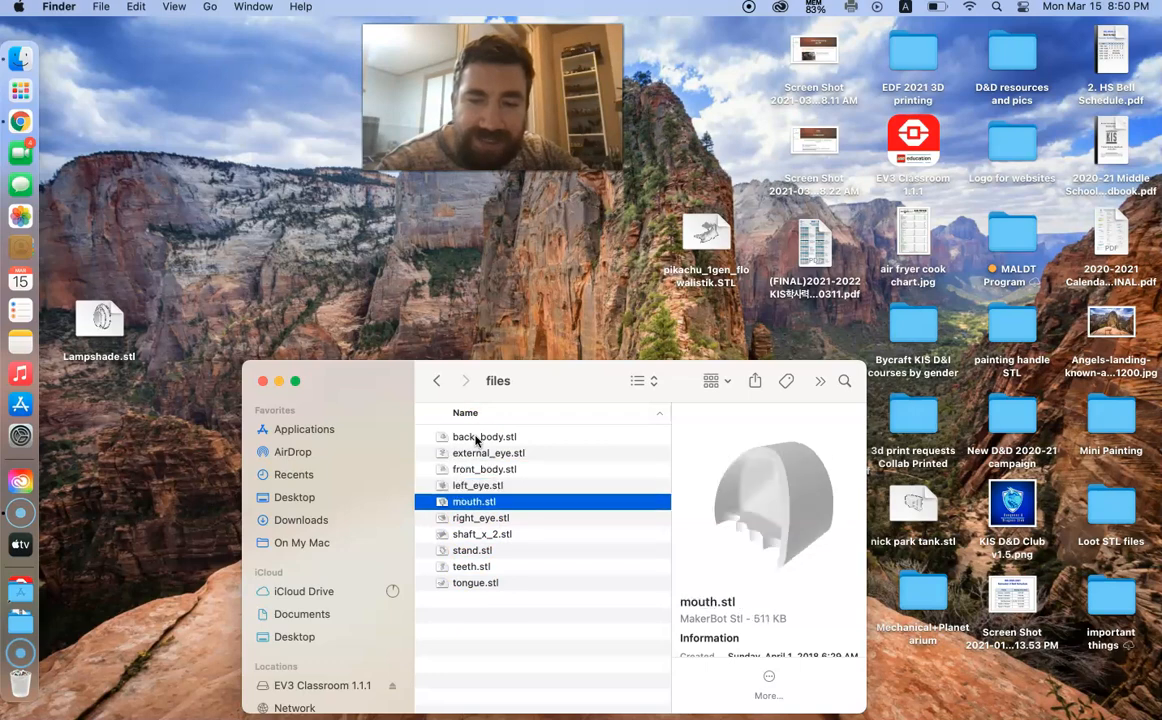
{"action": "left_click", "coordinate": [471, 566]}
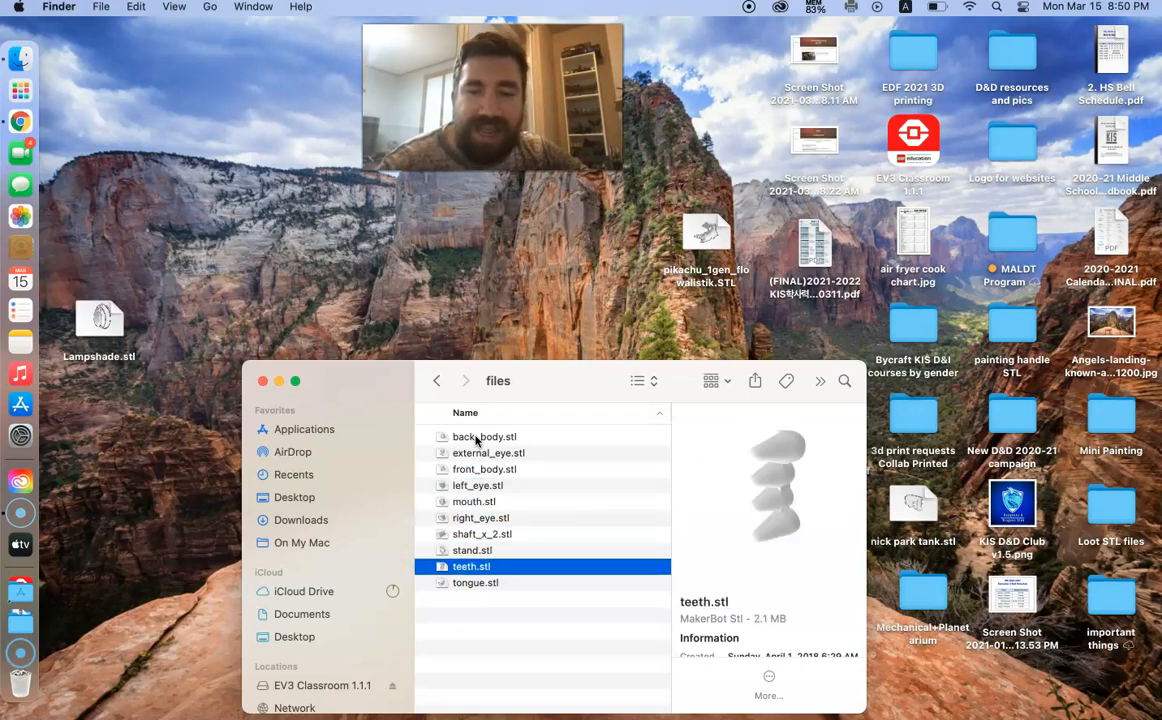
{"action": "left_click", "coordinate": [475, 582]}
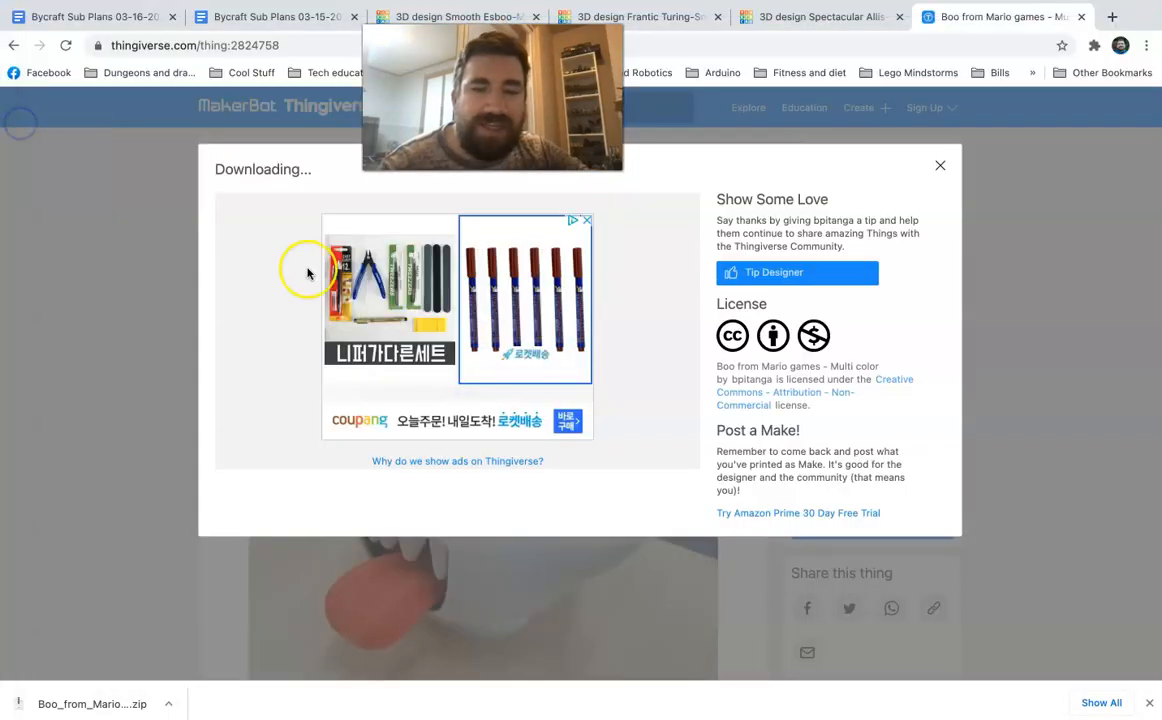
Step: Return to the Super Mario results and open the Super Mario Mushroom 1up model
{"action": "left_click", "coordinate": [15, 46]}
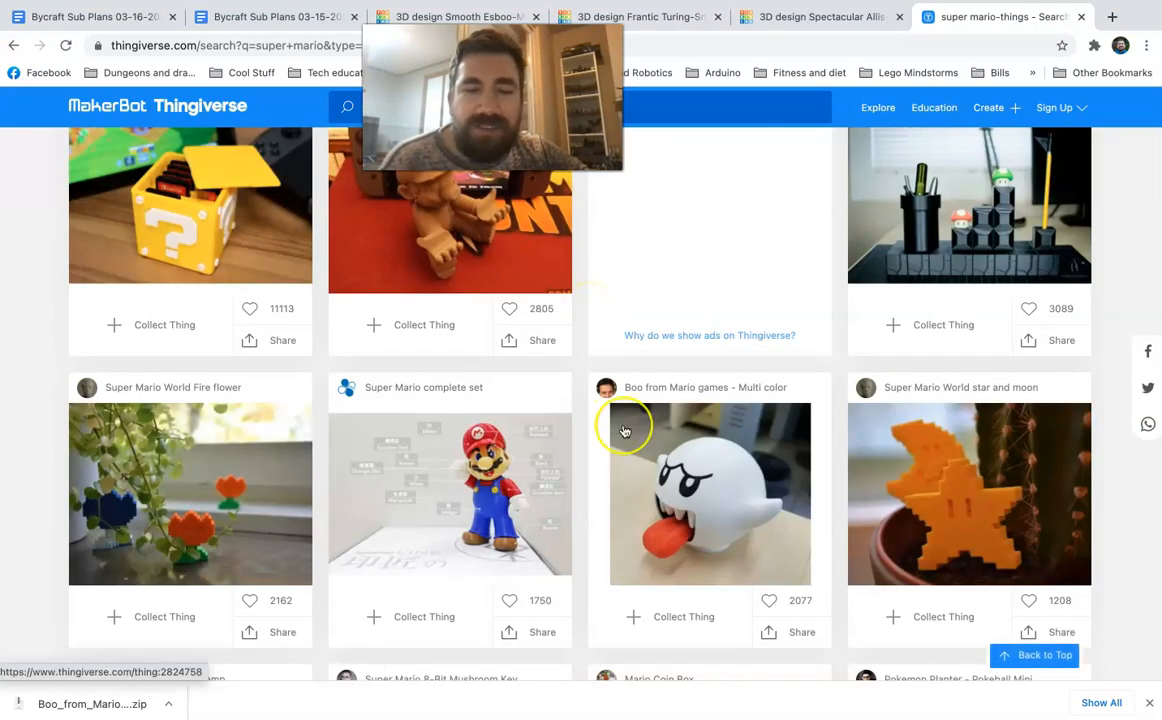
{"action": "scroll", "scroll_direction": "down", "scroll_amount": 3}
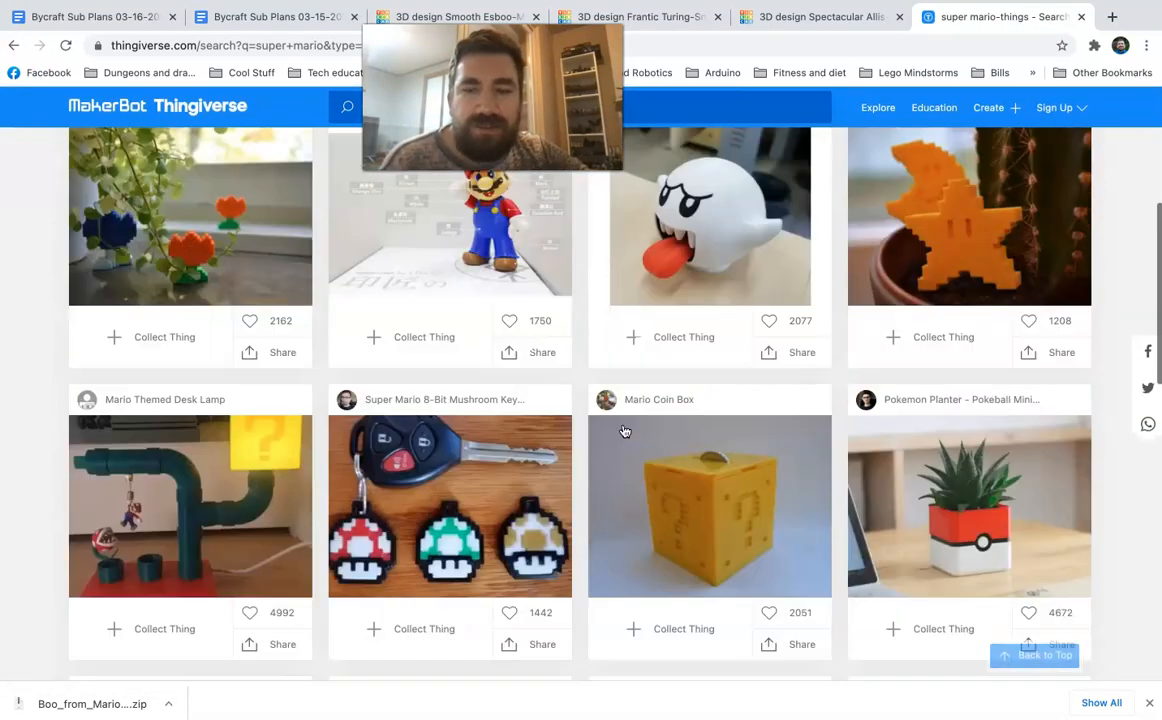
{"action": "scroll", "scroll_direction": "down", "scroll_amount": 3}
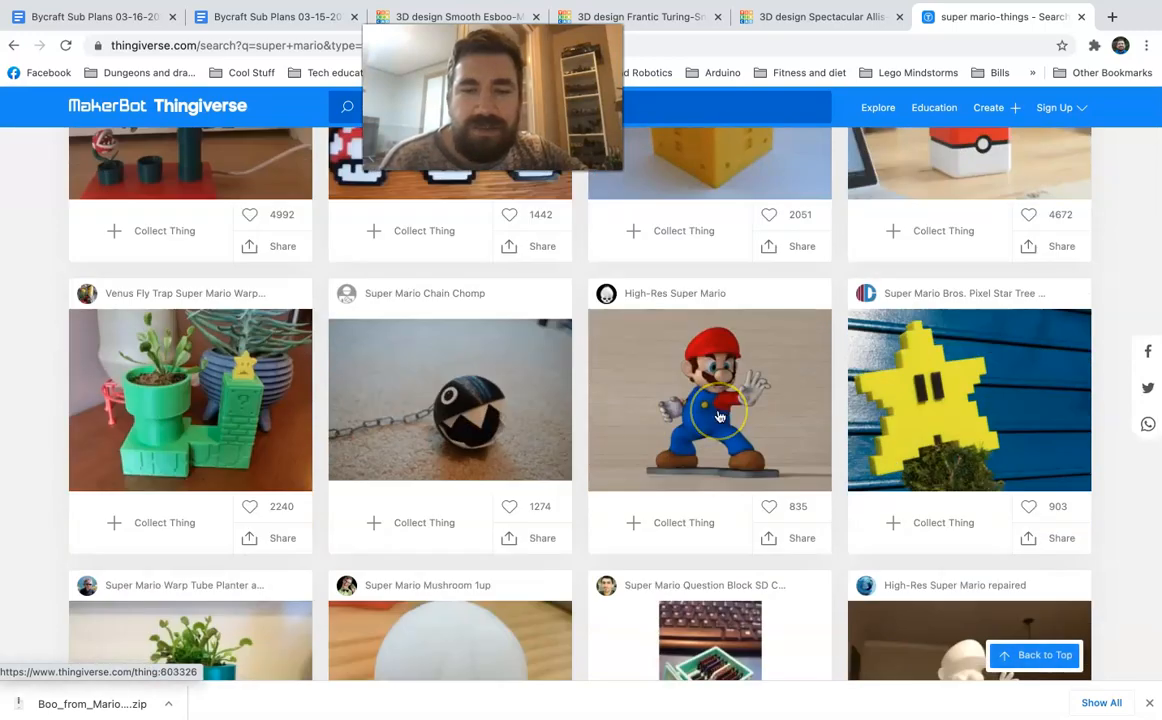
{"action": "scroll", "scroll_direction": "down", "scroll_amount": 3}
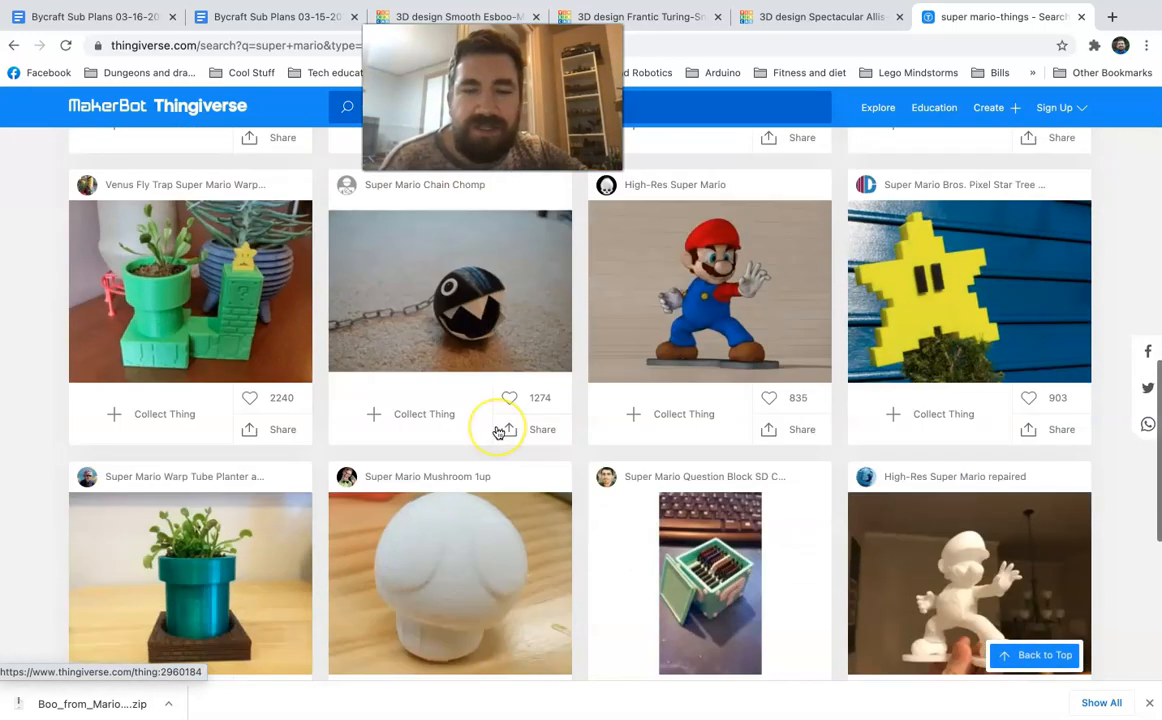
{"action": "scroll", "scroll_direction": "down", "scroll_amount": 3}
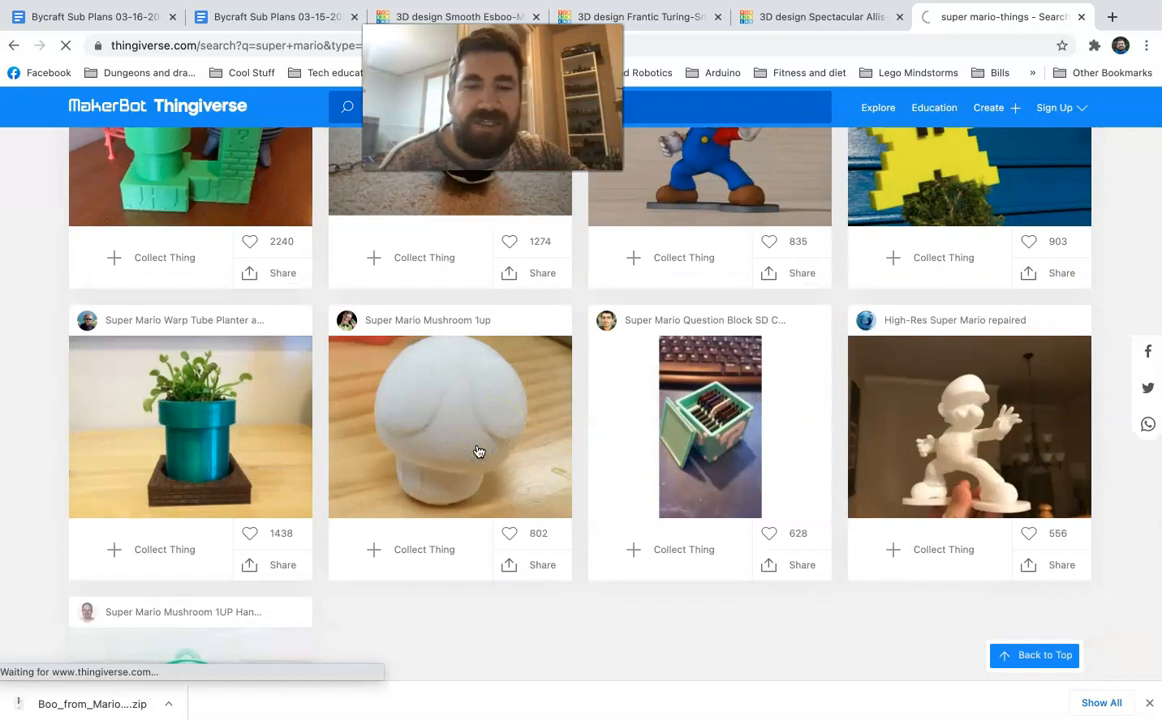
{"action": "left_click", "coordinate": [450, 425]}
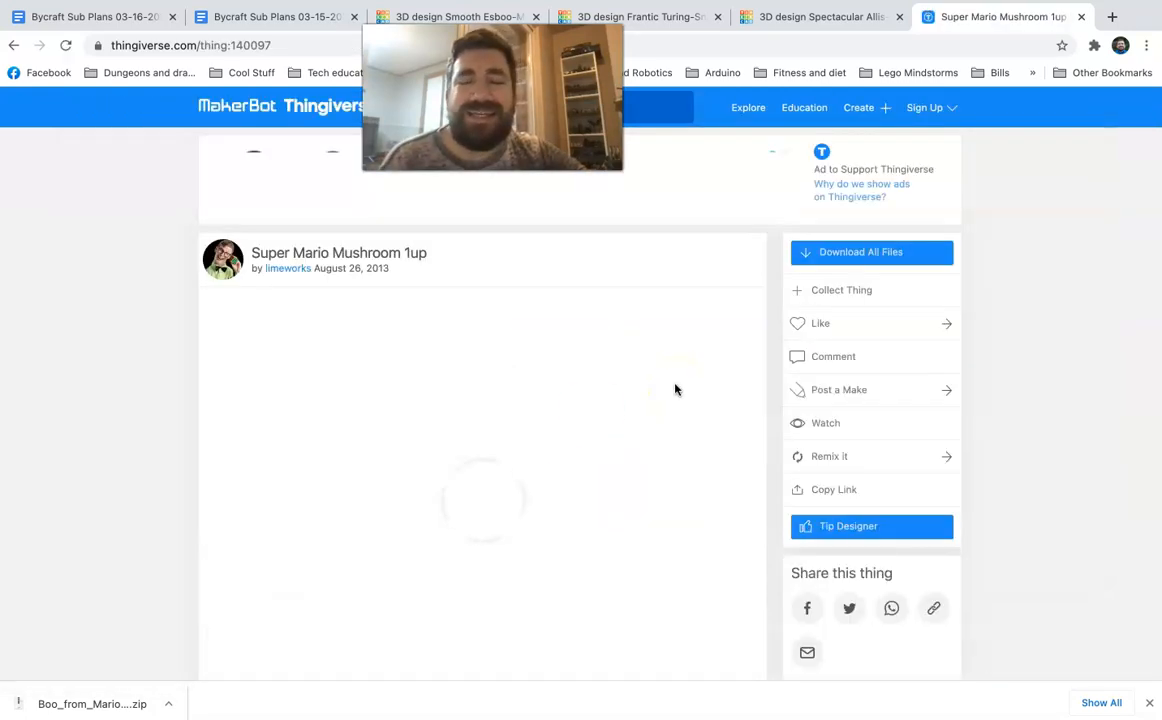
Step: Download all Super Mario Mushroom 1up files and show the zip in Finder
{"action": "left_click", "coordinate": [860, 252]}
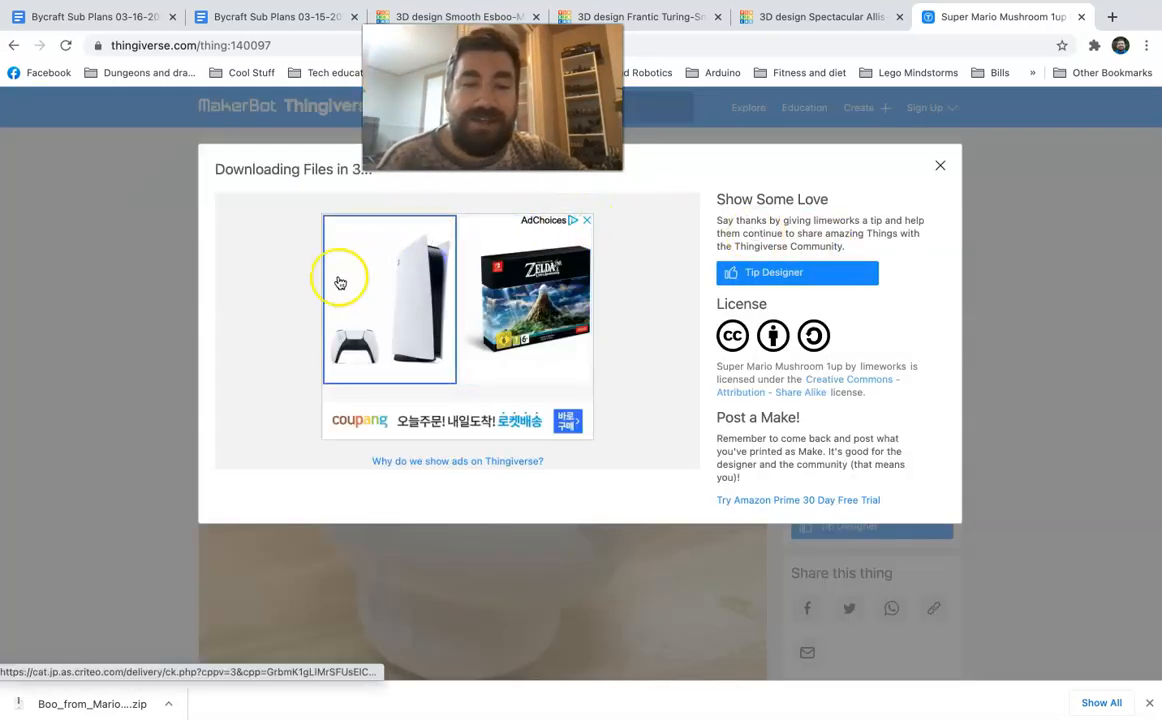
{"action": "mouse_move", "coordinate": [369, 297]}
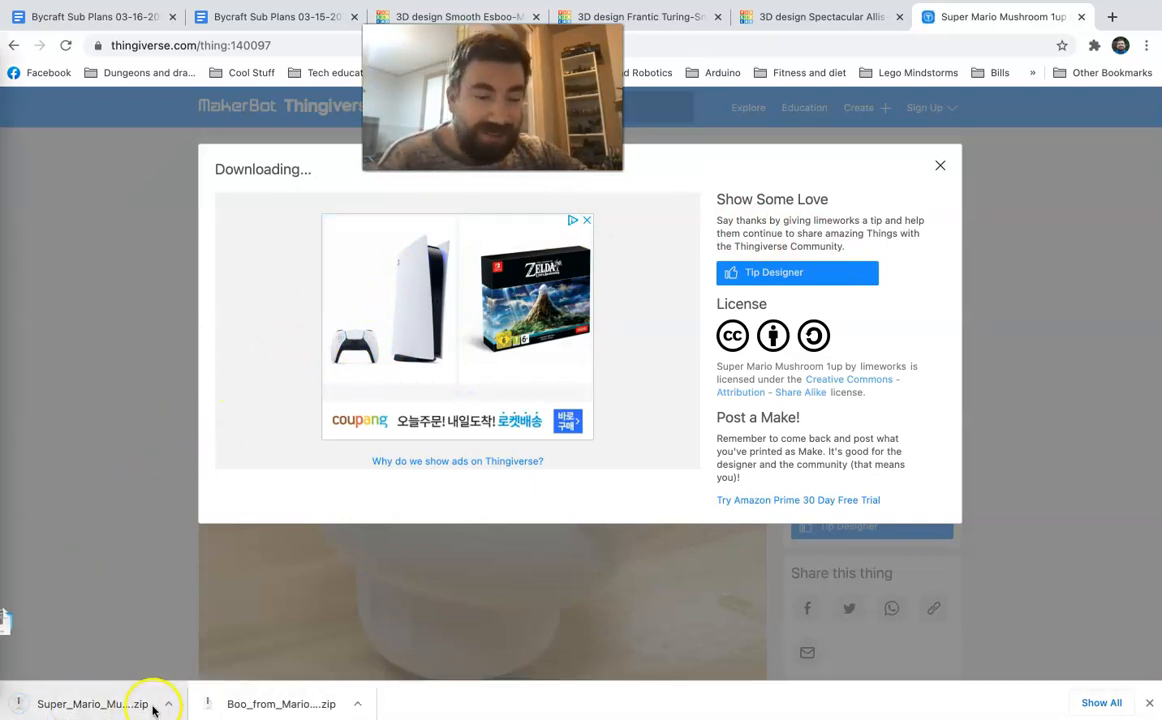
{"action": "left_click", "coordinate": [169, 703]}
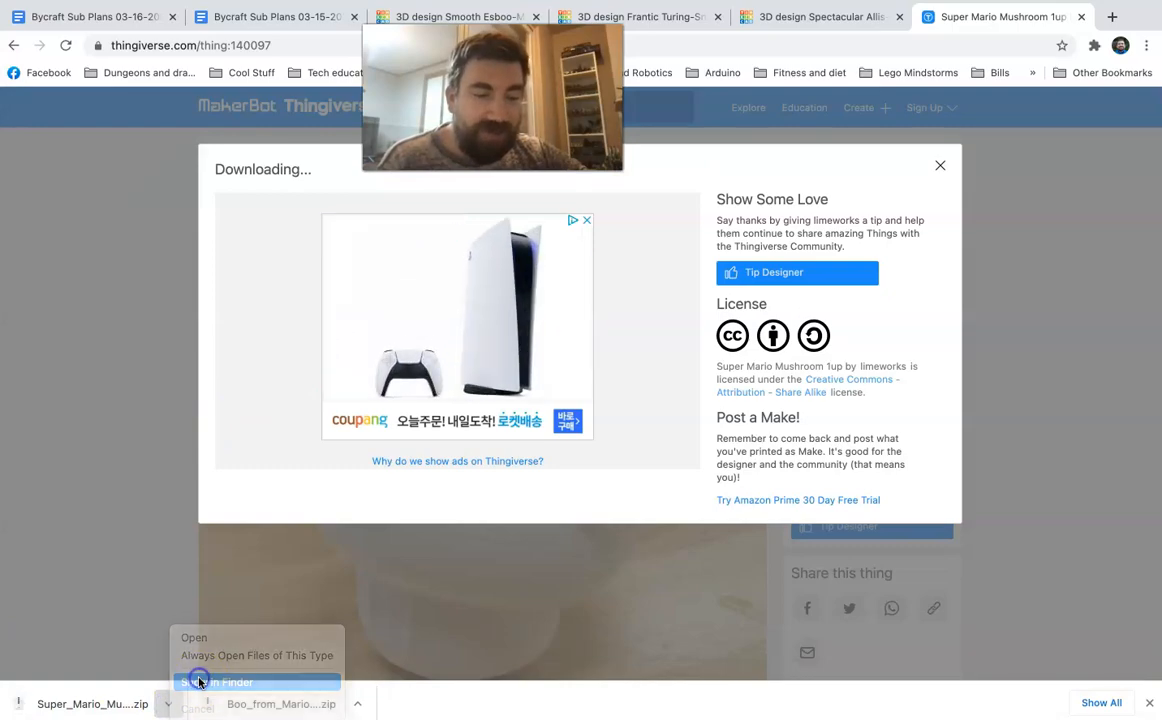
{"action": "left_click", "coordinate": [216, 681]}
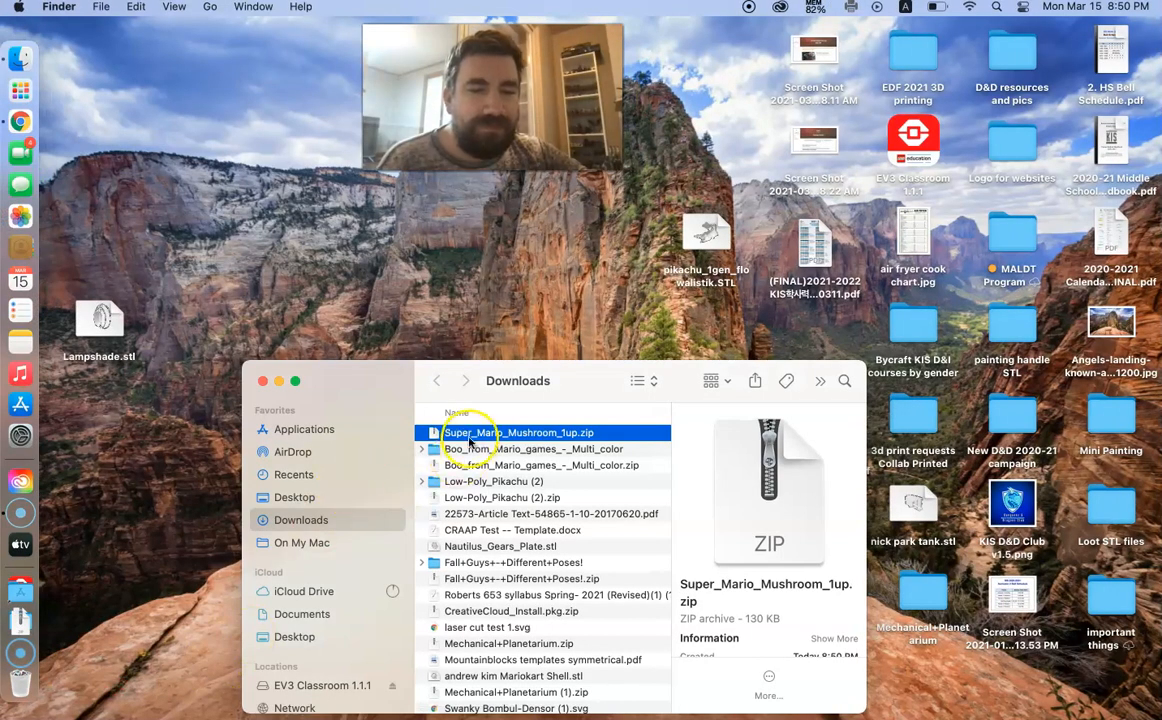
Step: Extract the mushroom archive, put 1up_mushroom.stl on the desktop and close Finder
{"action": "double_click", "coordinate": [518, 432]}
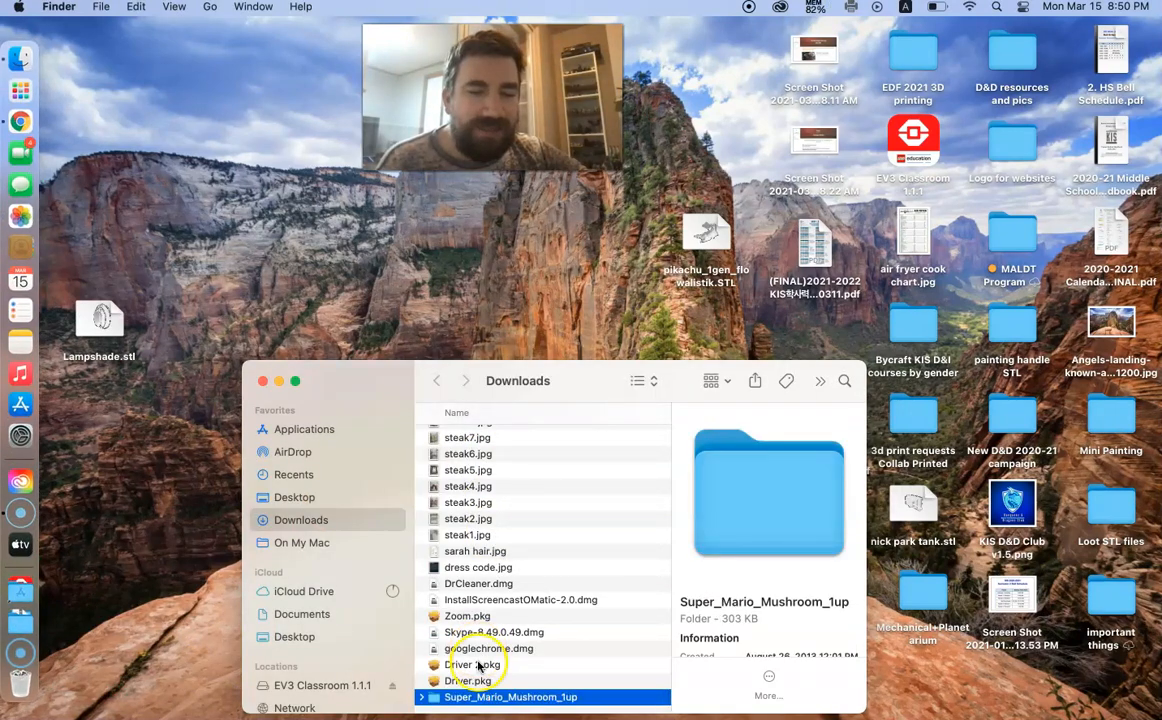
{"action": "double_click", "coordinate": [510, 697]}
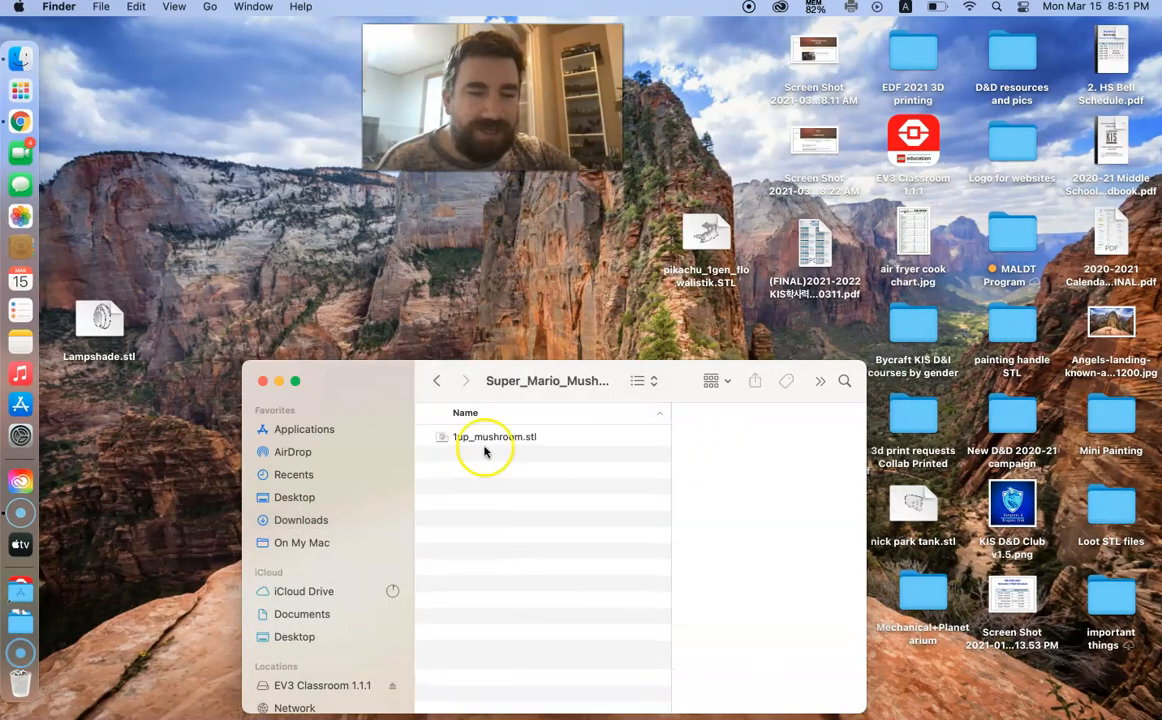
{"action": "left_click", "coordinate": [495, 437]}
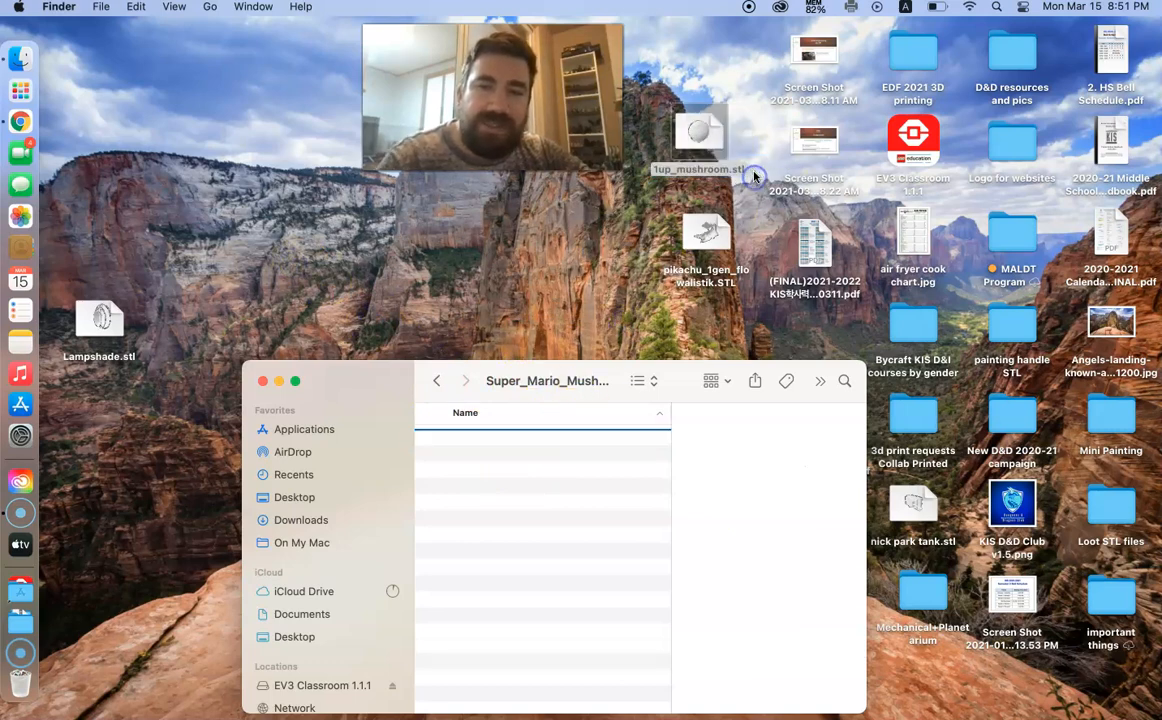
{"action": "left_click", "coordinate": [263, 381]}
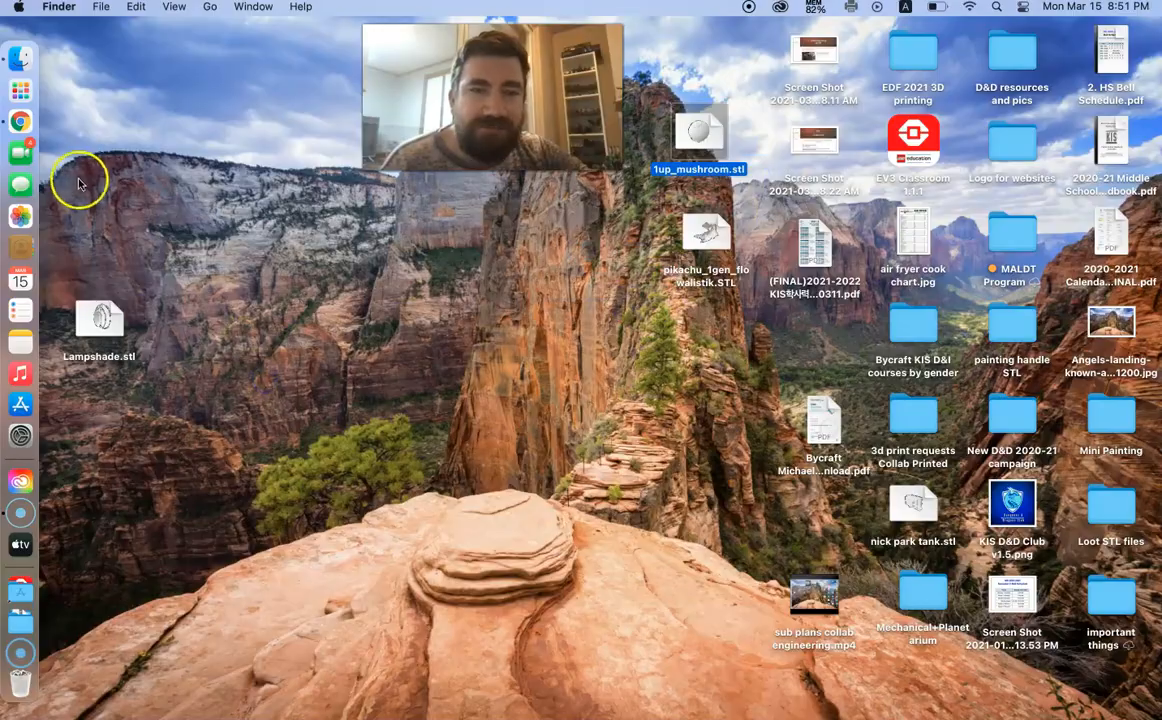
{"action": "left_click", "coordinate": [20, 121]}
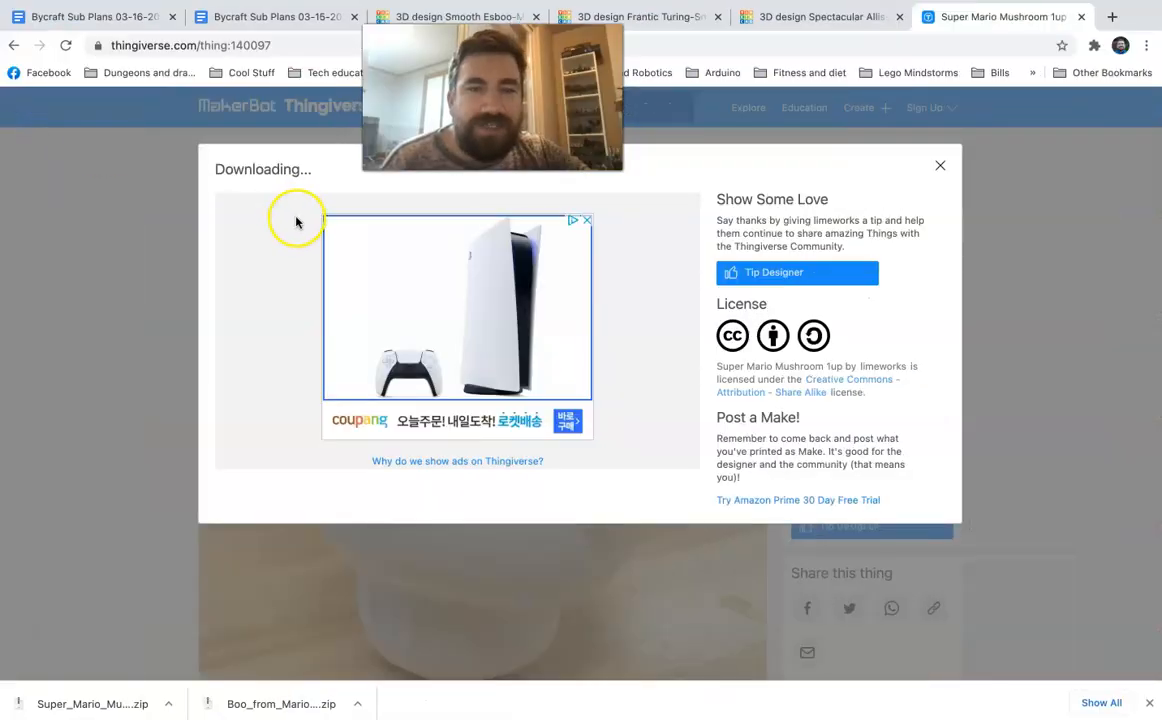
Step: Import pikachu_1gen_flowalistik.STL from the Desktop into the golf course design
{"action": "left_click", "coordinate": [820, 17]}
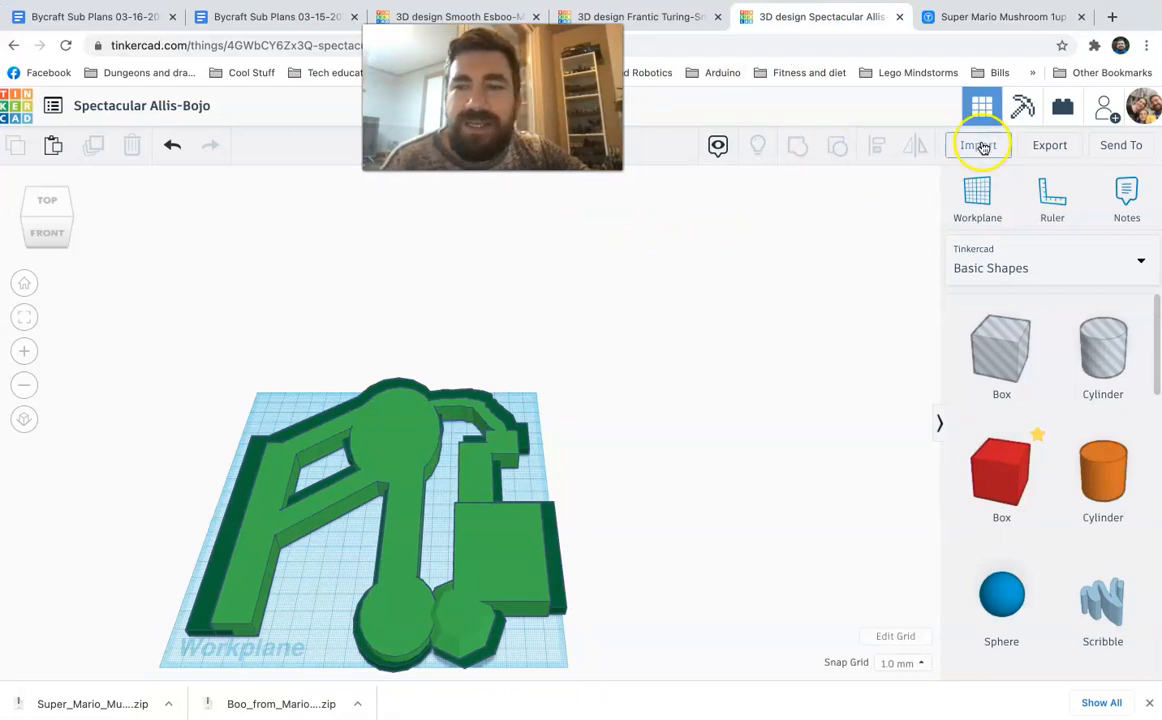
{"action": "left_click", "coordinate": [978, 145]}
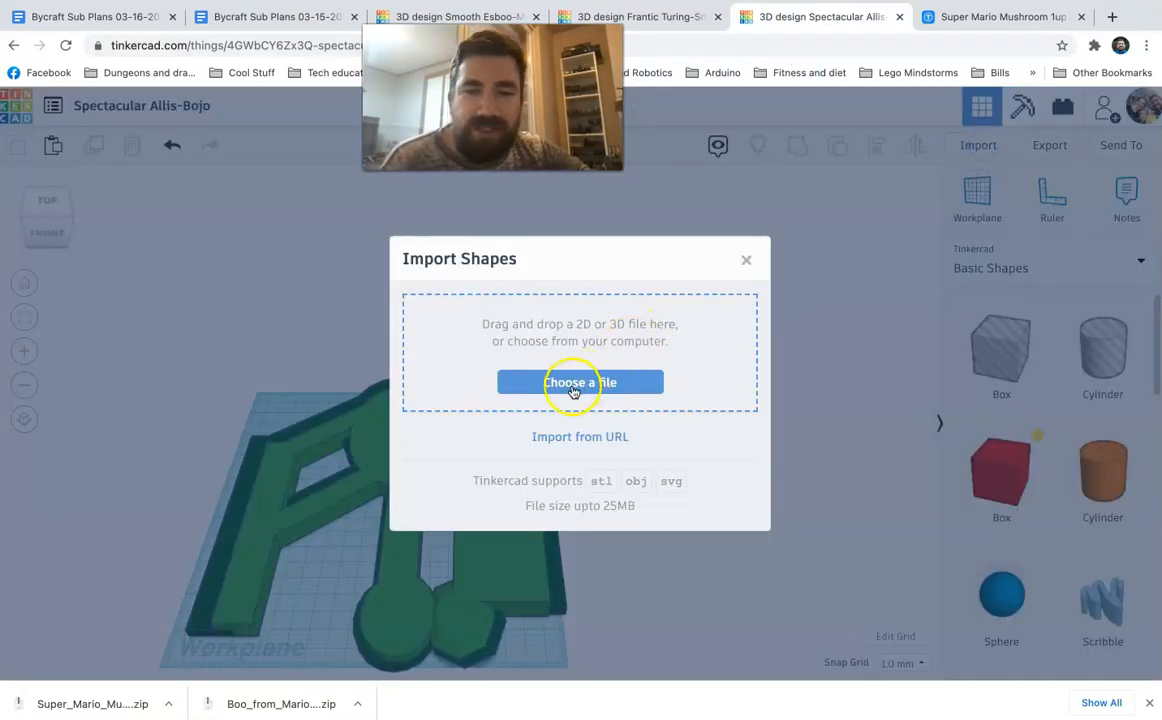
{"action": "left_click", "coordinate": [580, 382]}
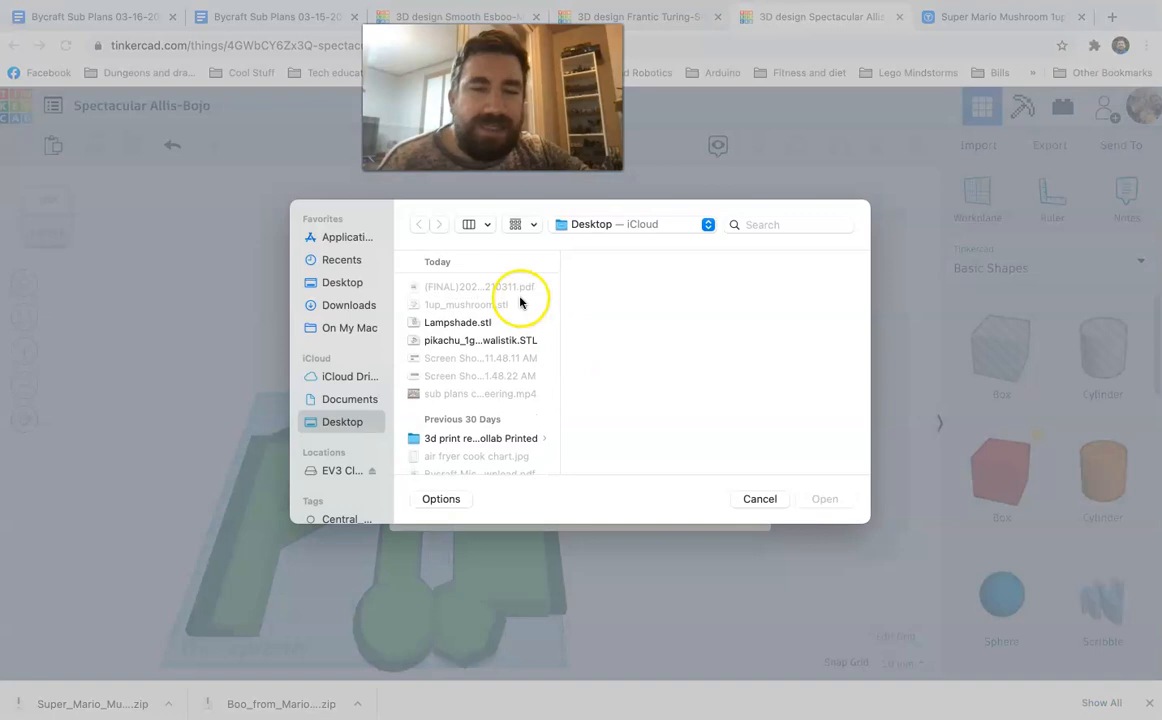
{"action": "left_click", "coordinate": [465, 304]}
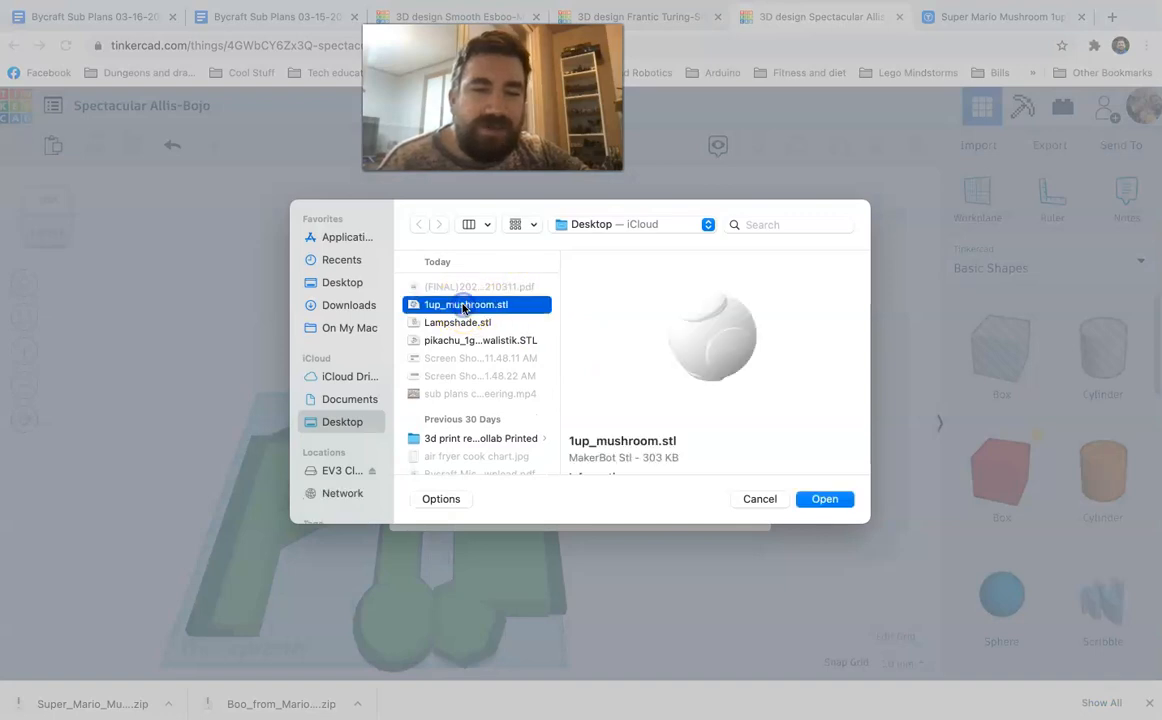
{"action": "mouse_move", "coordinate": [467, 343]}
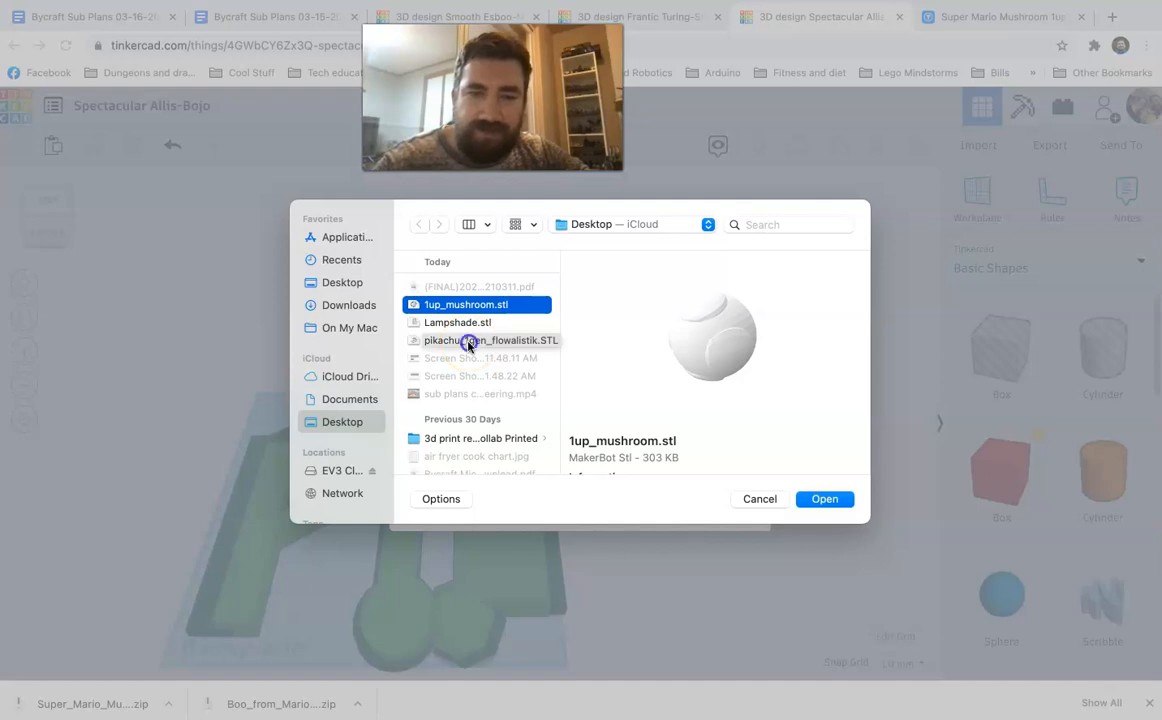
{"action": "left_click", "coordinate": [490, 340]}
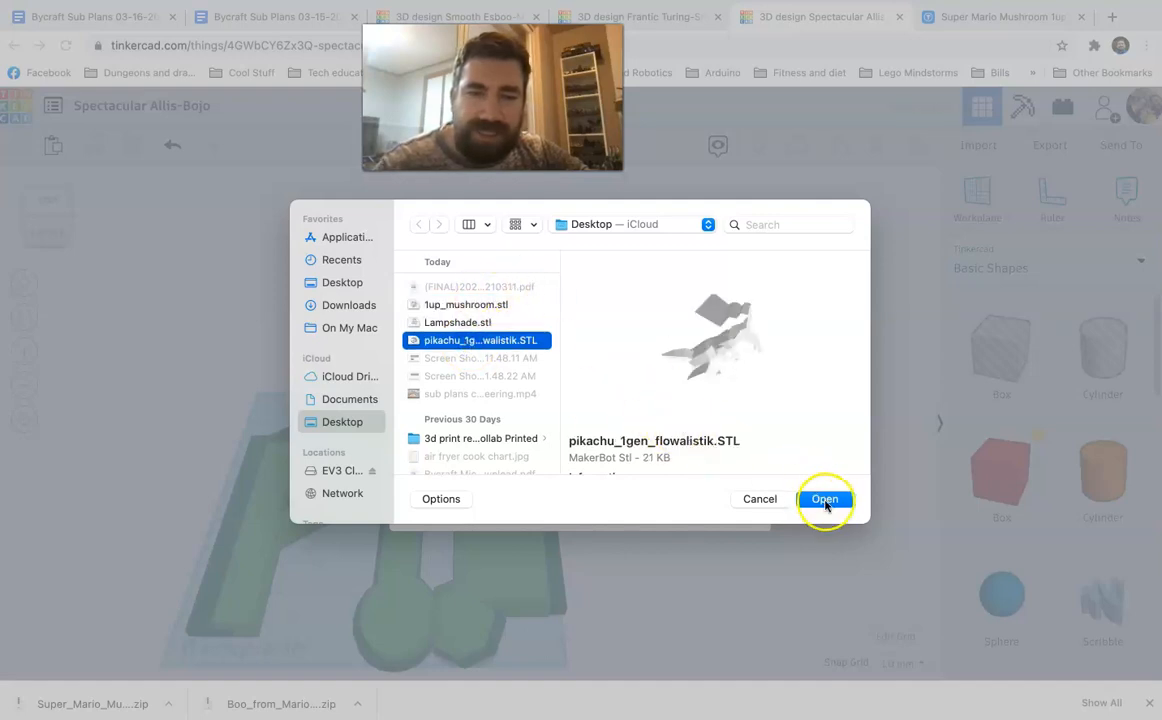
{"action": "left_click", "coordinate": [824, 499]}
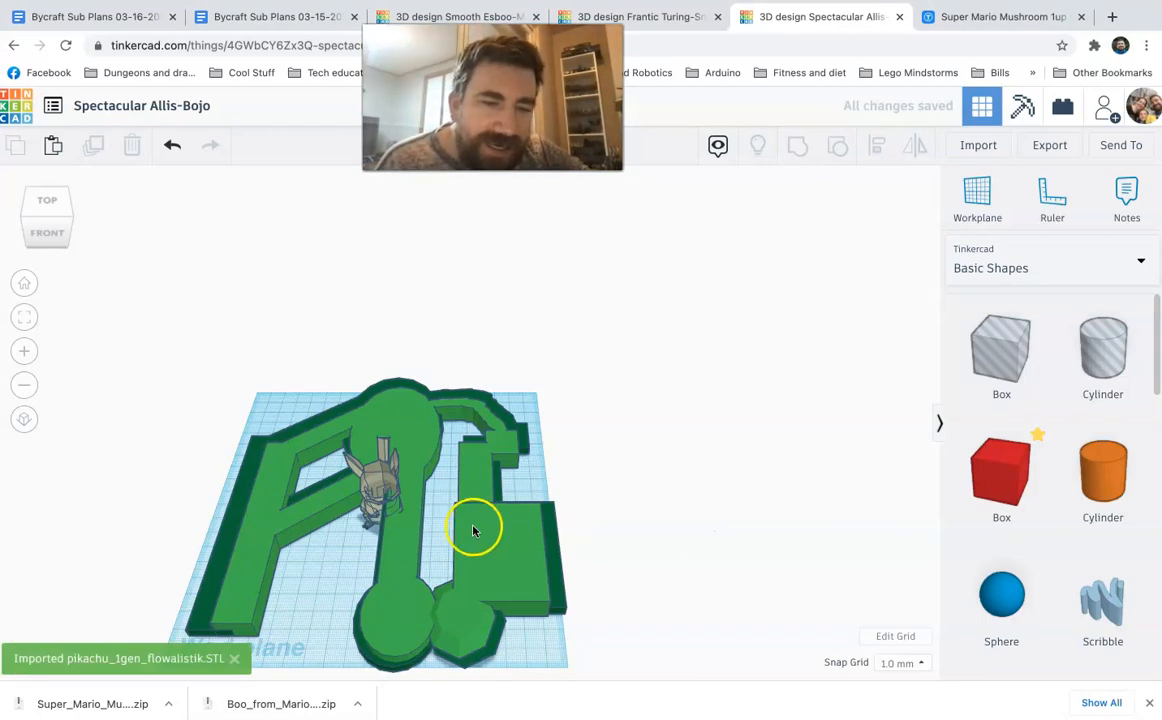
Step: Colour the imported Pikachu yellow and shrink it
{"action": "left_click", "coordinate": [315, 565]}
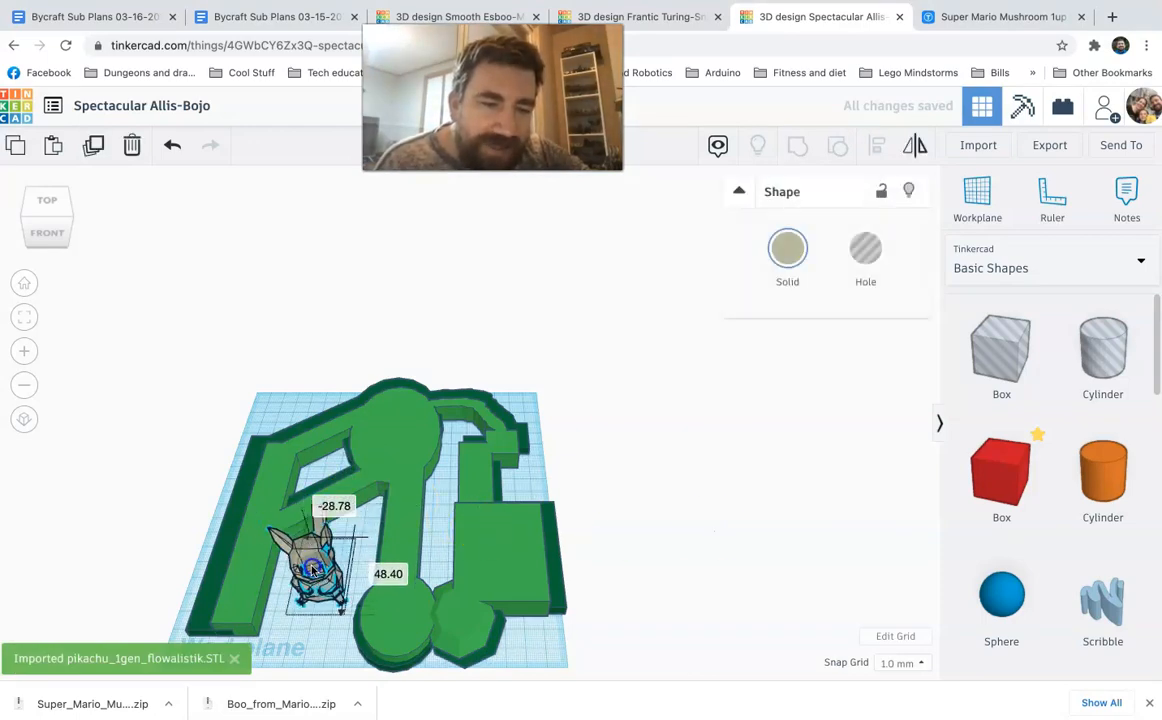
{"action": "left_click", "coordinate": [787, 248]}
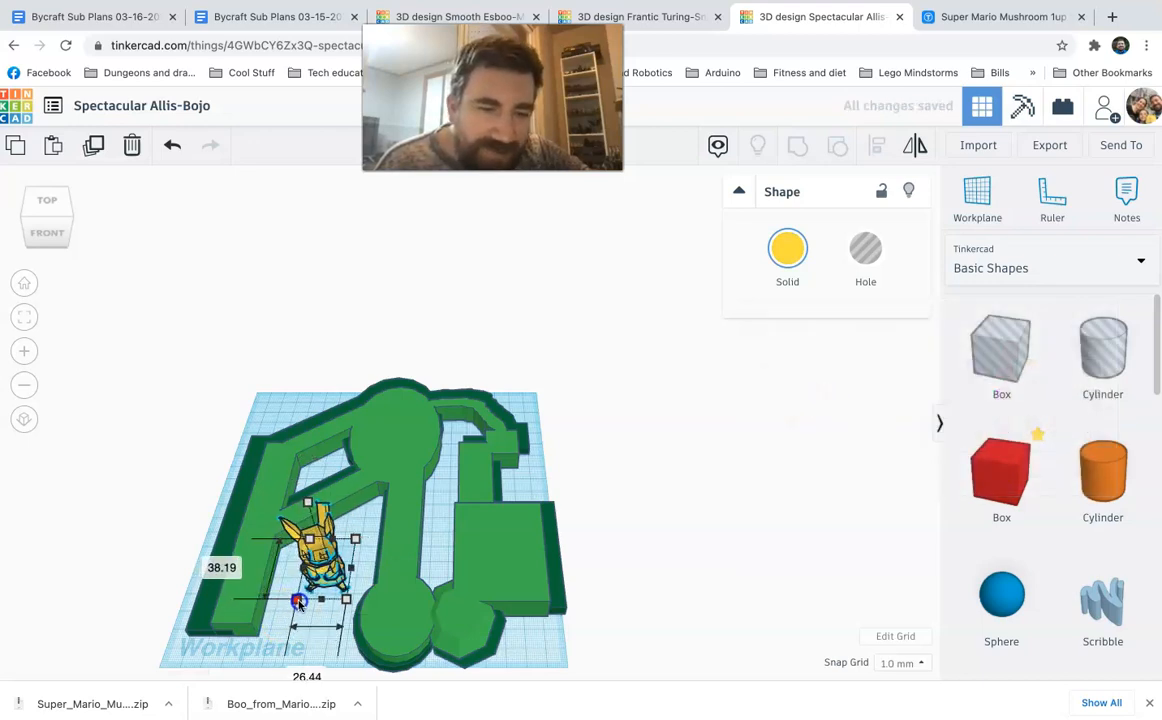
{"action": "left_click_drag", "start_coordinate": [300, 600], "coordinate": [320, 540]}
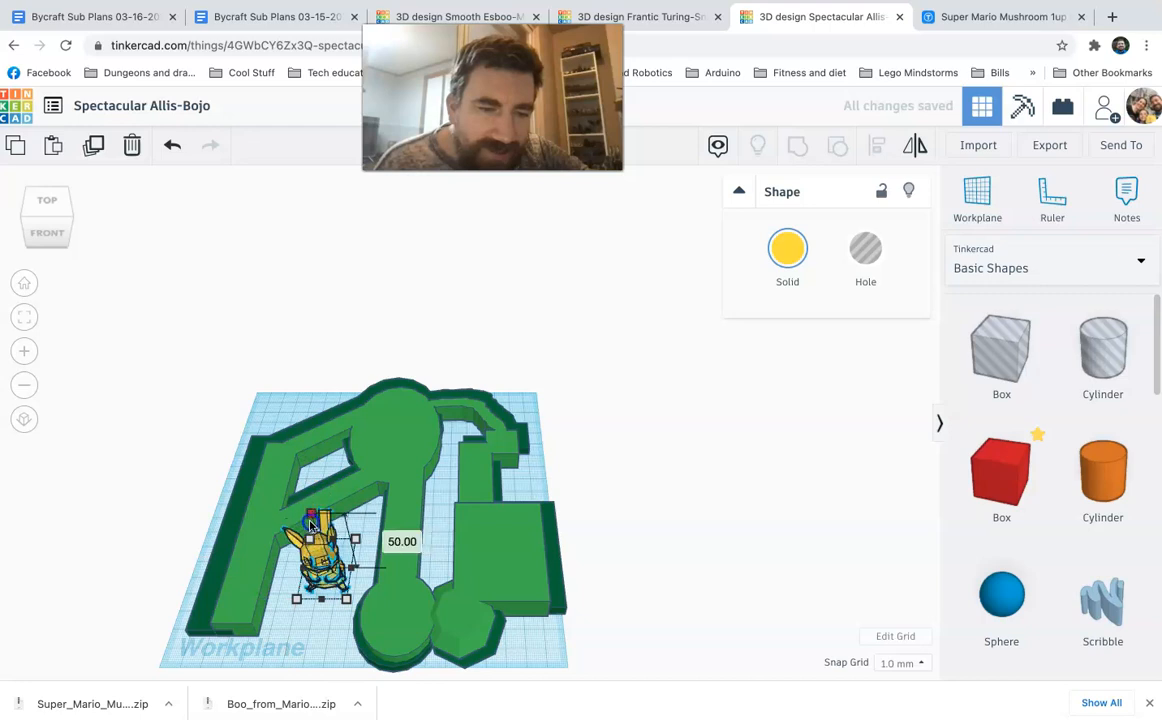
{"action": "left_click_drag", "start_coordinate": [320, 555], "coordinate": [340, 575]}
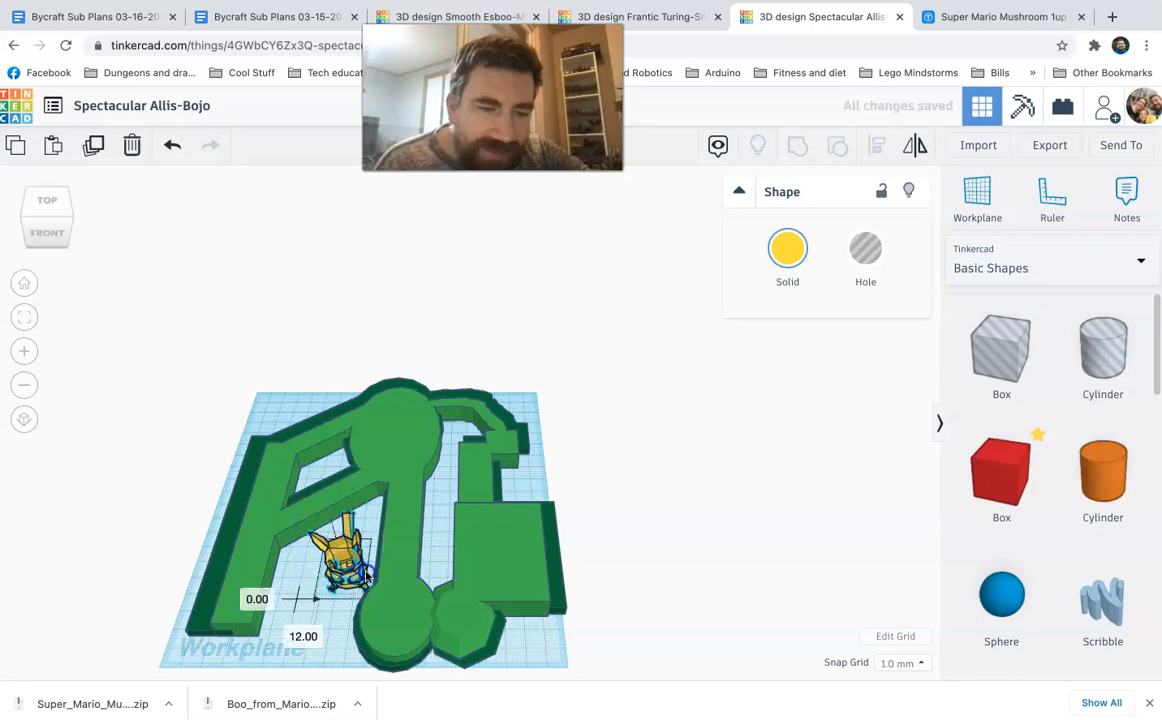
Step: Place Pikachu on the course's right pad and start another import
{"action": "left_click_drag", "start_coordinate": [355, 555], "coordinate": [490, 525]}
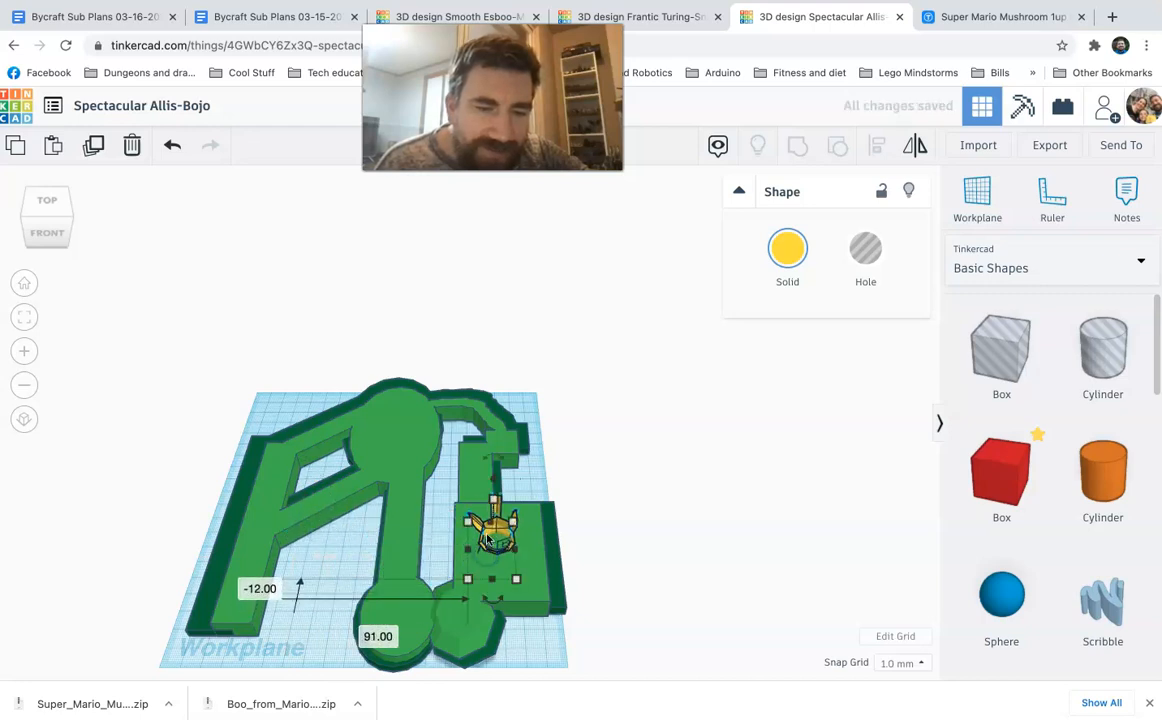
{"action": "left_click_drag", "start_coordinate": [490, 535], "coordinate": [490, 465]}
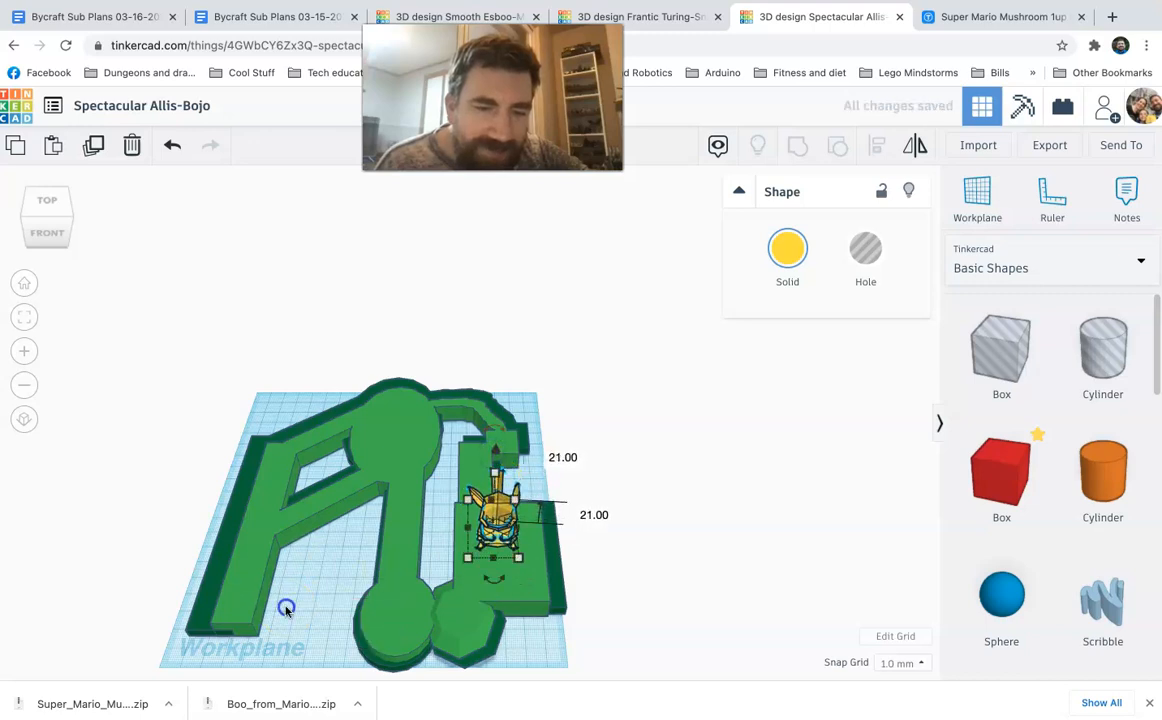
{"action": "left_click", "coordinate": [977, 145]}
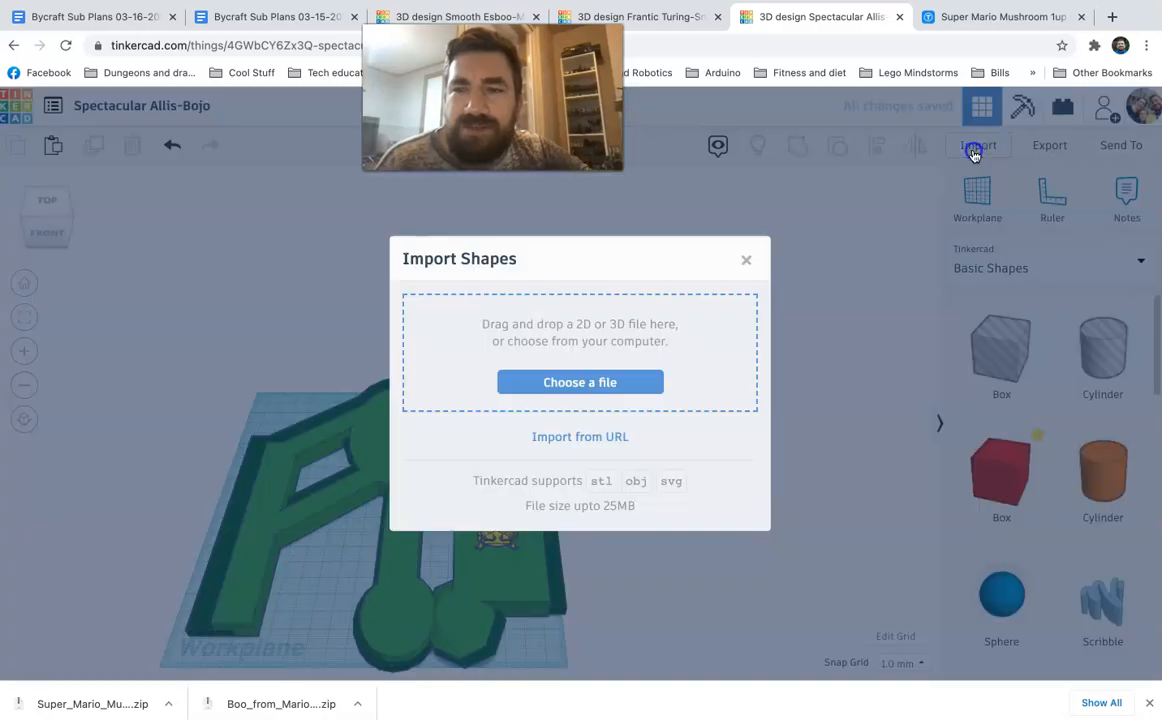
Step: Import 1up_mushroom.stl, shrink it to about 32 mm and drag it onto the top round area
{"action": "left_click", "coordinate": [580, 382]}
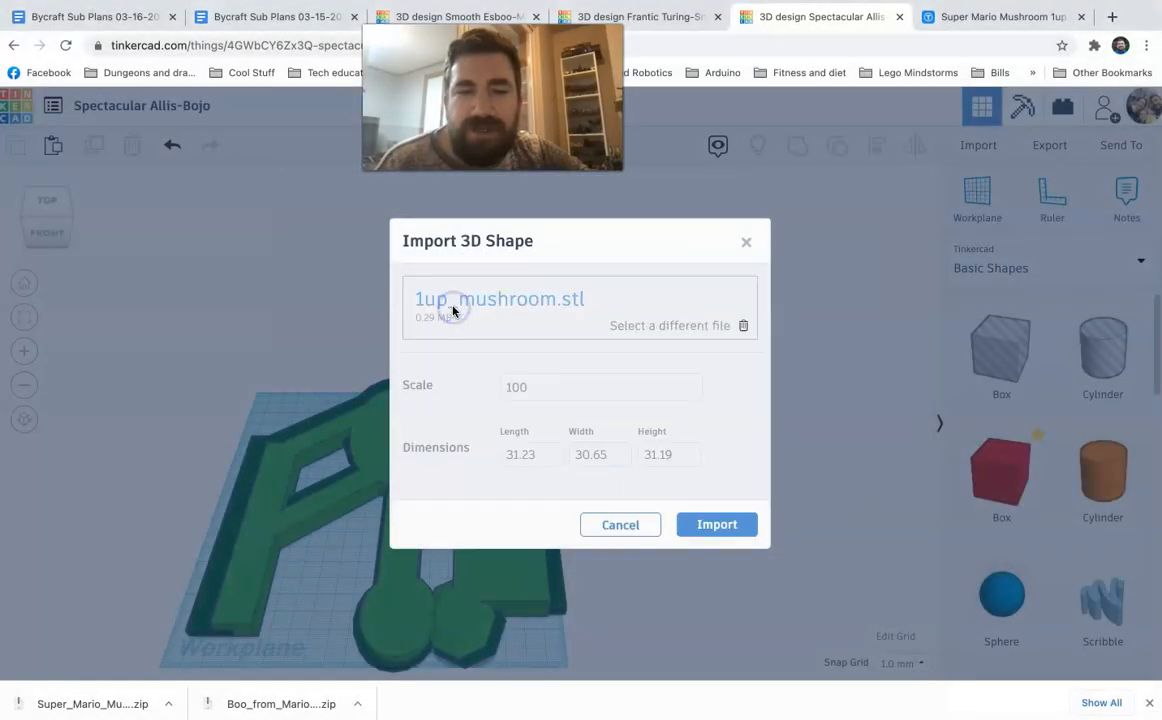
{"action": "left_click", "coordinate": [716, 524]}
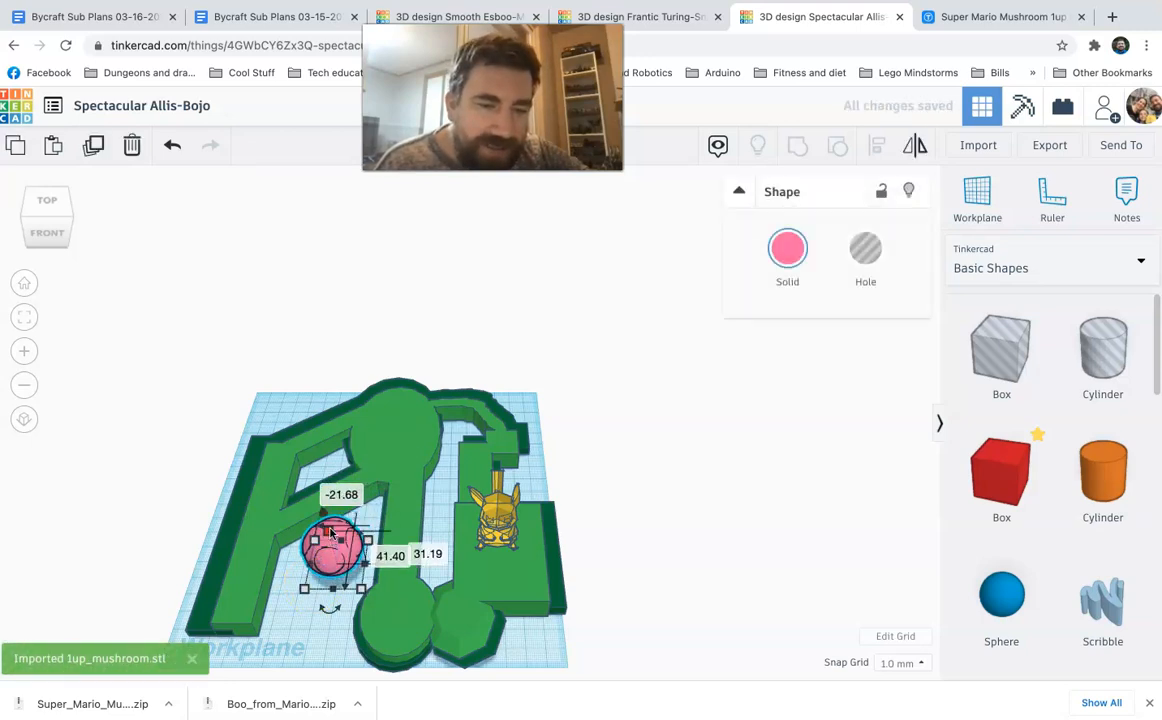
{"action": "left_click_drag", "start_coordinate": [333, 543], "coordinate": [320, 510]}
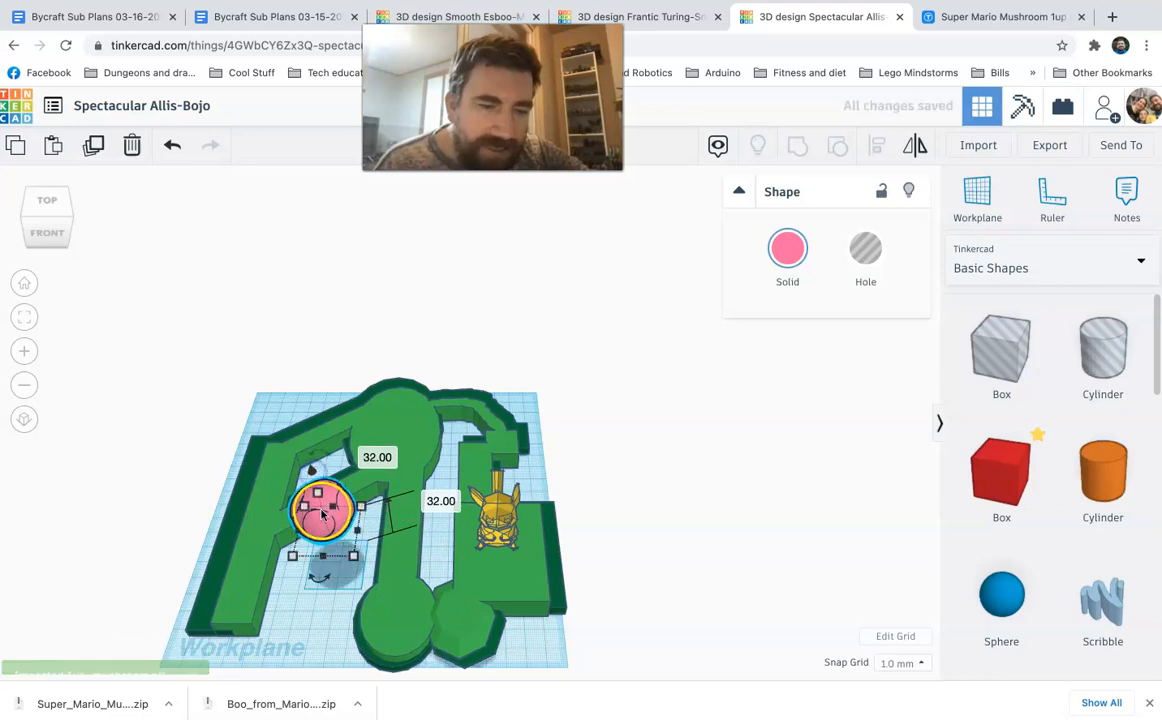
{"action": "left_click_drag", "start_coordinate": [322, 510], "coordinate": [400, 405]}
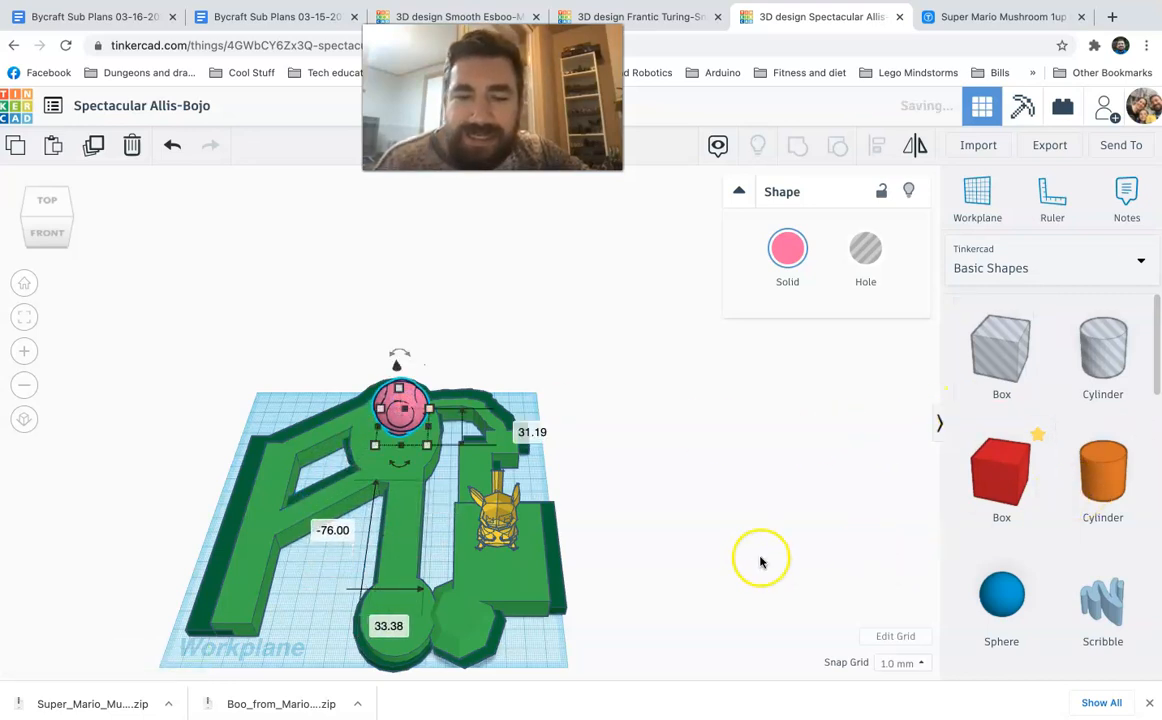
Step: Add a black cylinder hole below Pikachu and a white box tee at the bottom-left end
{"action": "left_click", "coordinate": [762, 558]}
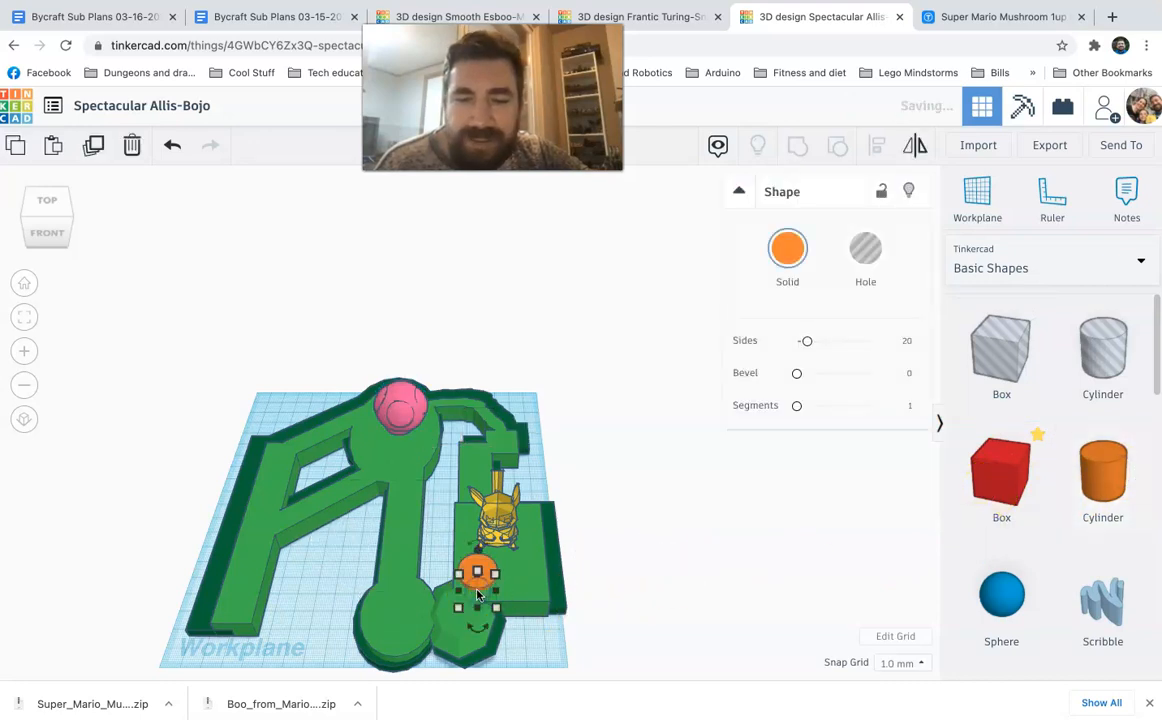
{"action": "left_click", "coordinate": [787, 248]}
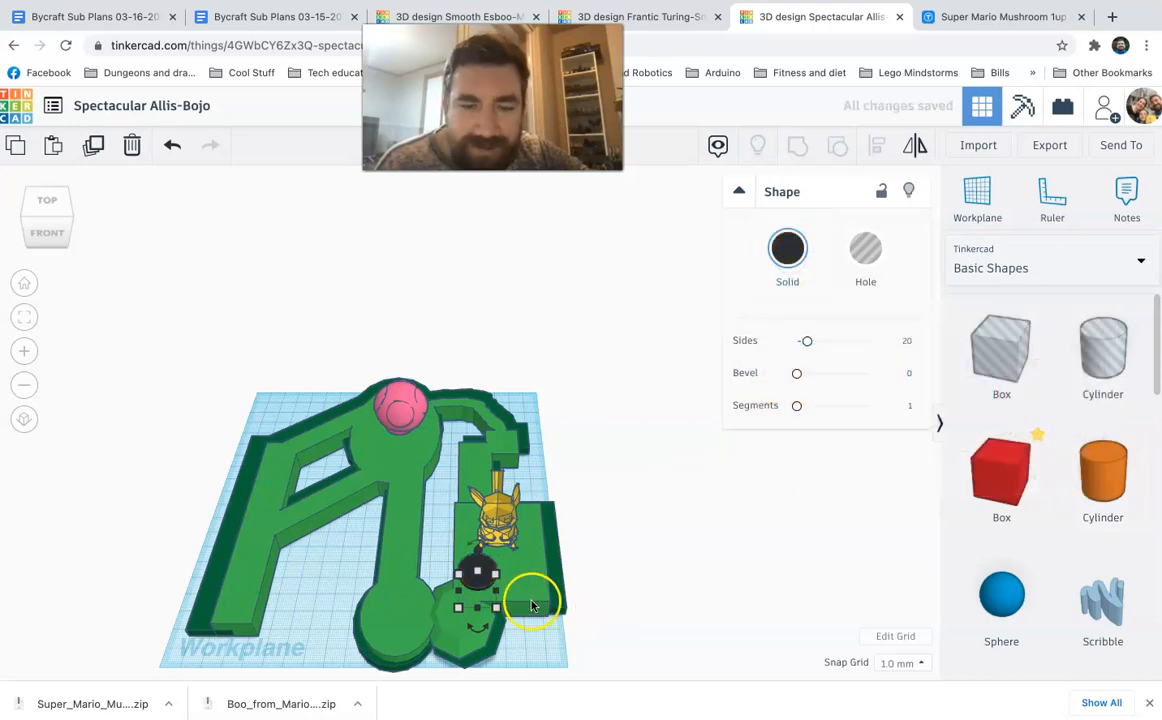
{"action": "left_click", "coordinate": [477, 573]}
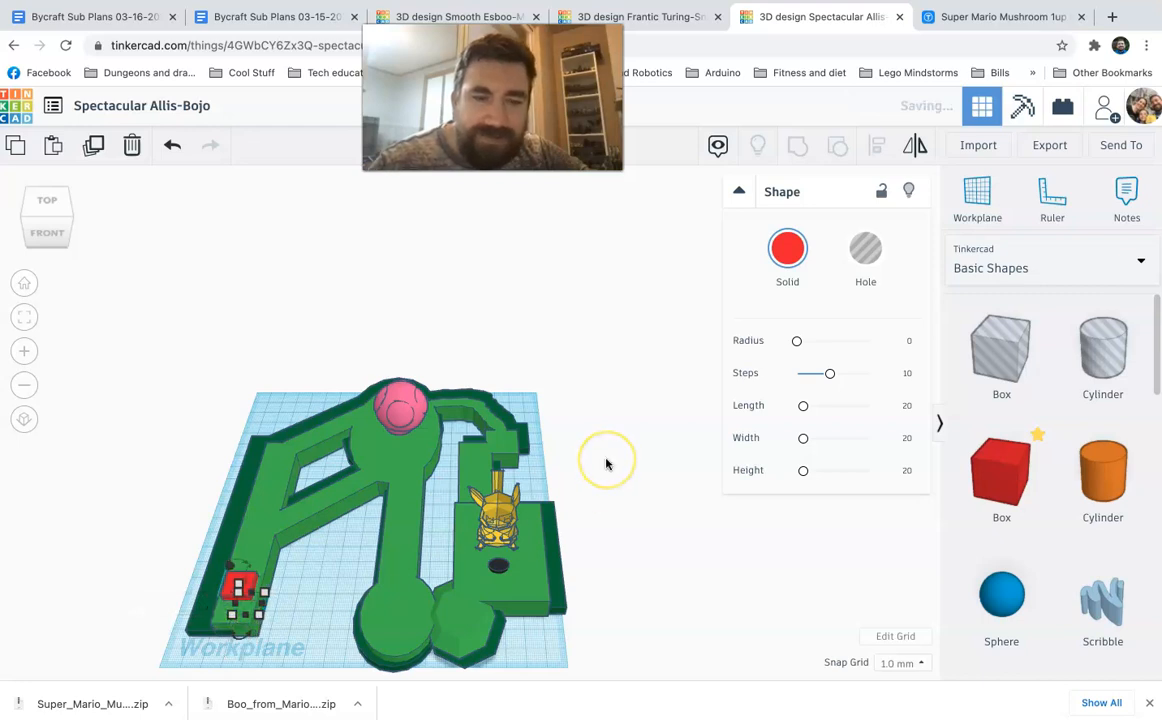
{"action": "left_click", "coordinate": [787, 248]}
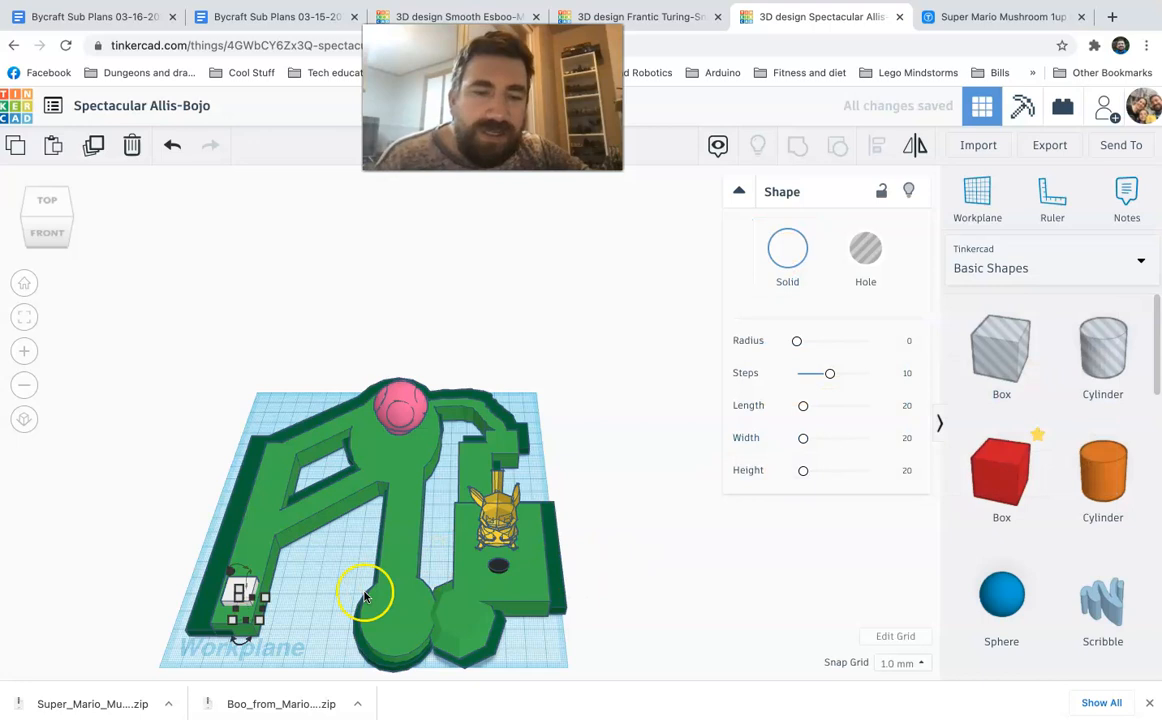
{"action": "left_click", "coordinate": [365, 592]}
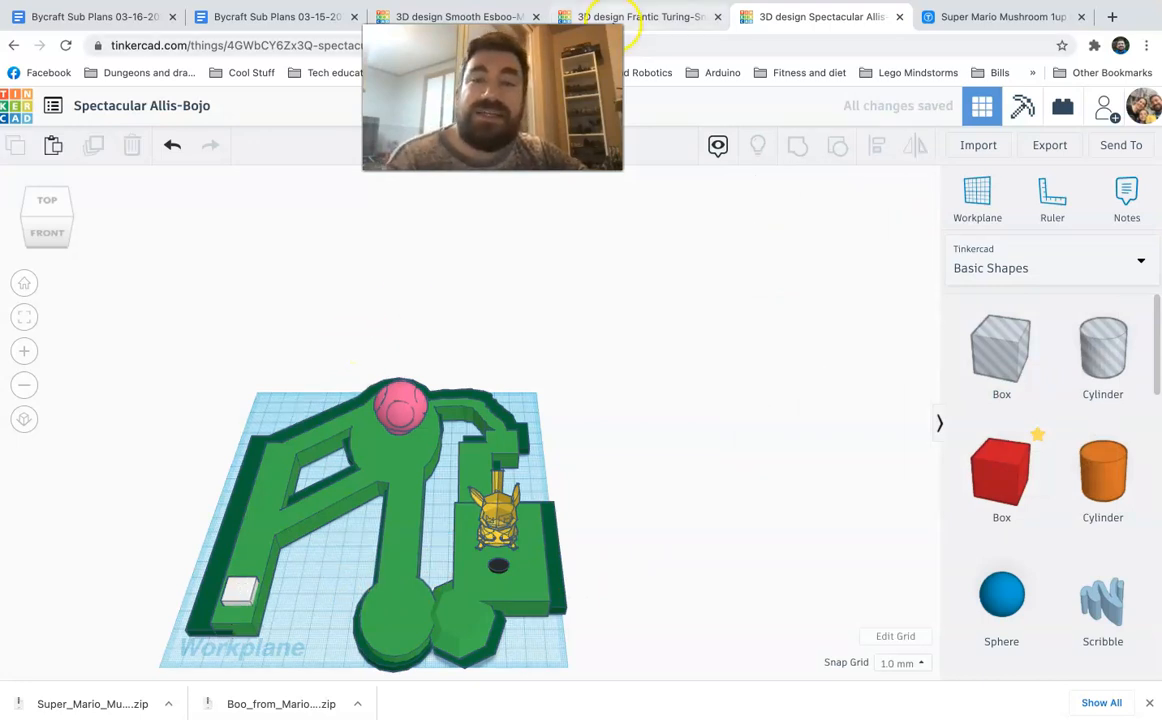
Step: Switch between the golf course v1 and v2 examples and select the course
{"action": "left_click", "coordinate": [639, 17]}
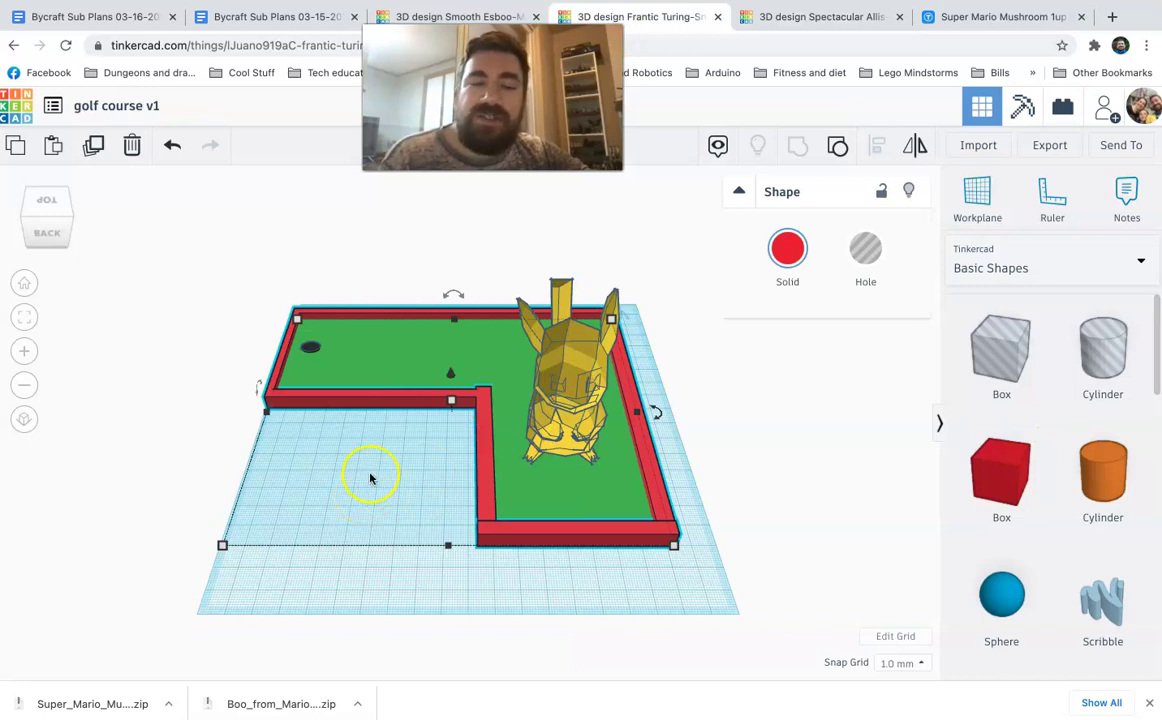
{"action": "mouse_move", "coordinate": [565, 478]}
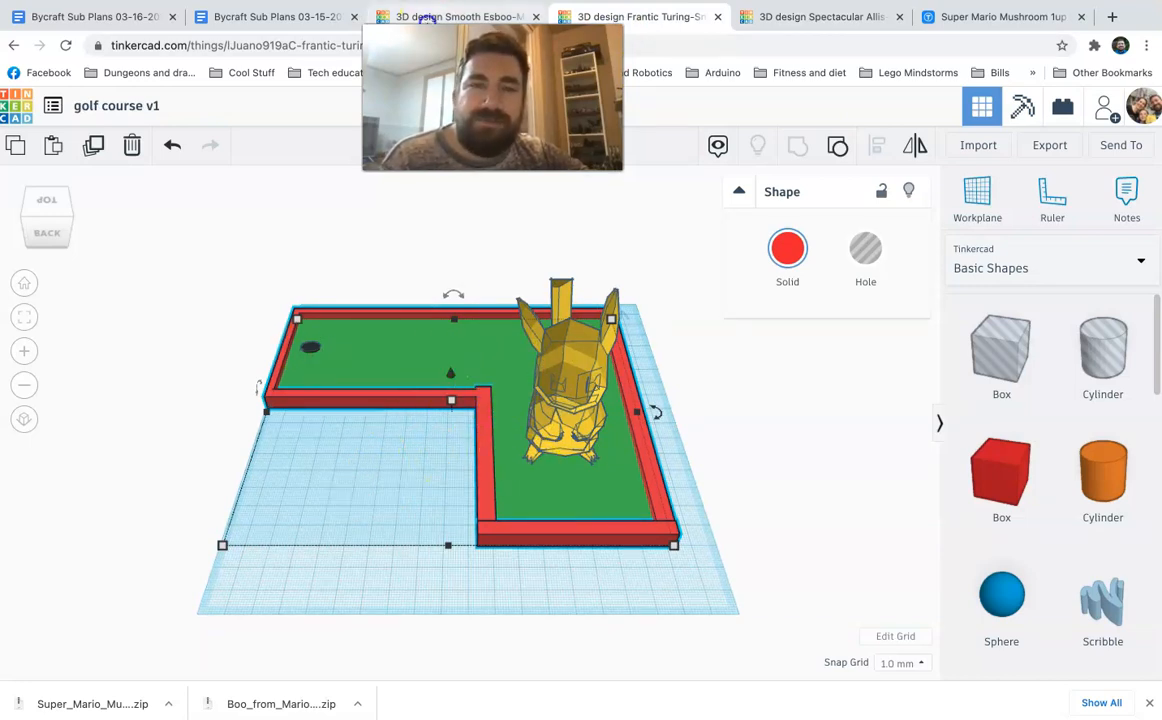
{"action": "left_click", "coordinate": [455, 17]}
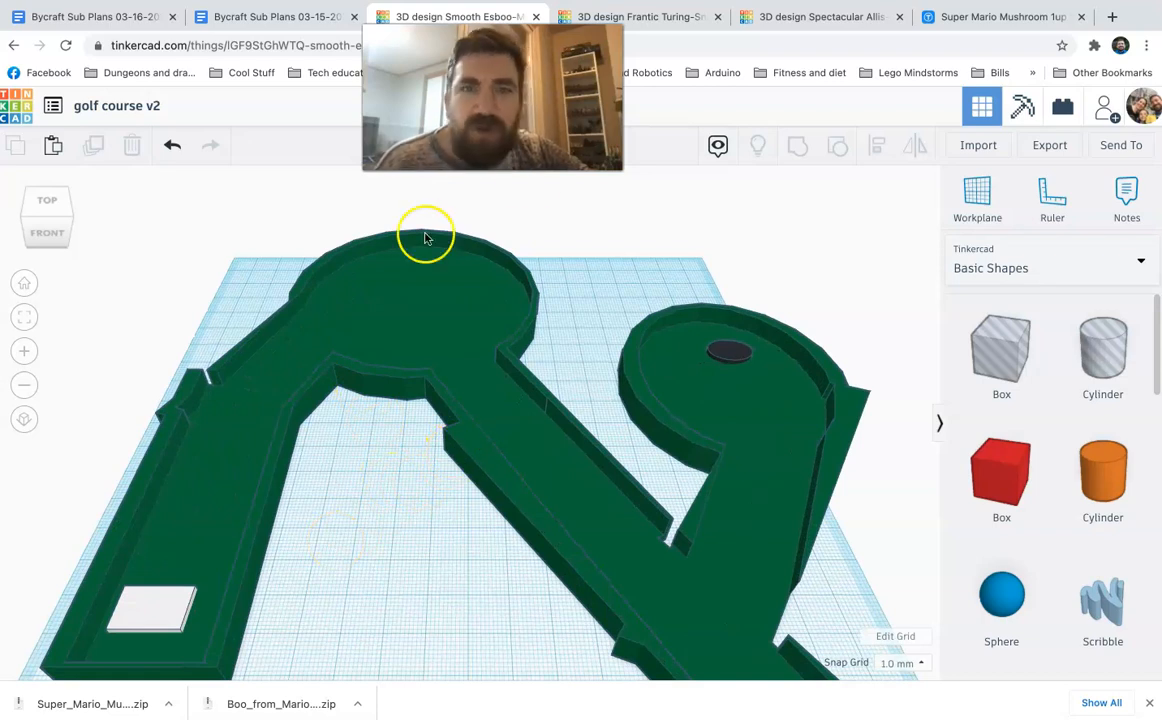
{"action": "left_click", "coordinate": [638, 17]}
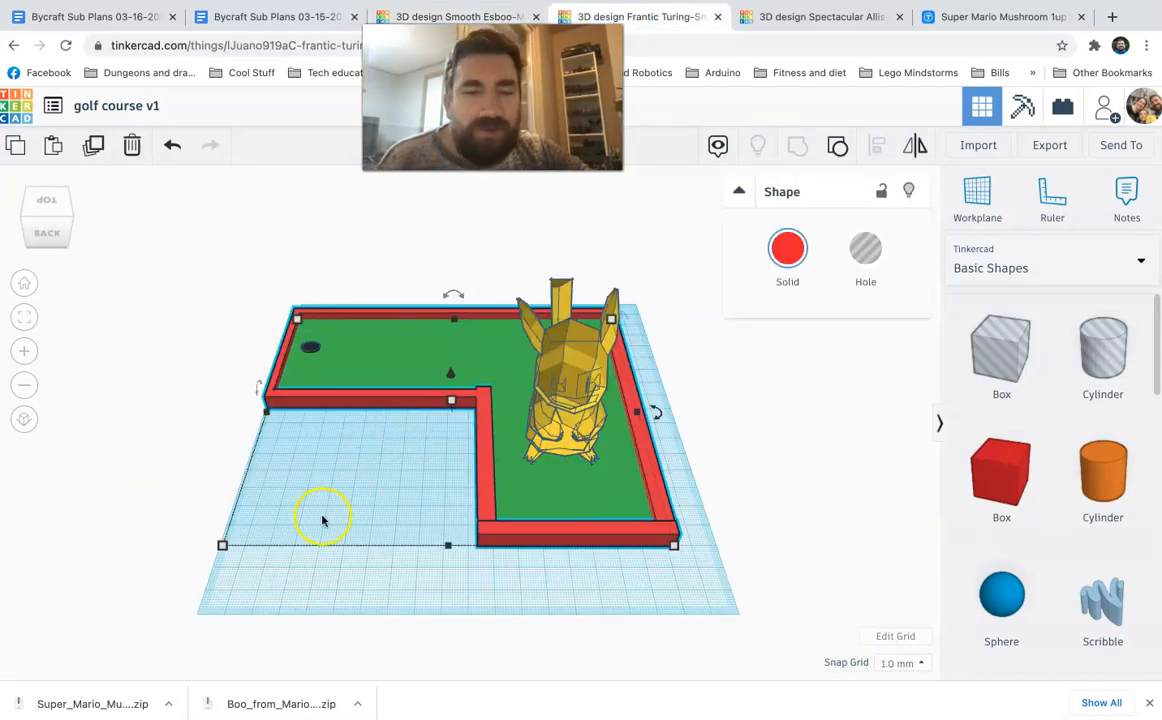
{"action": "mouse_move", "coordinate": [367, 395]}
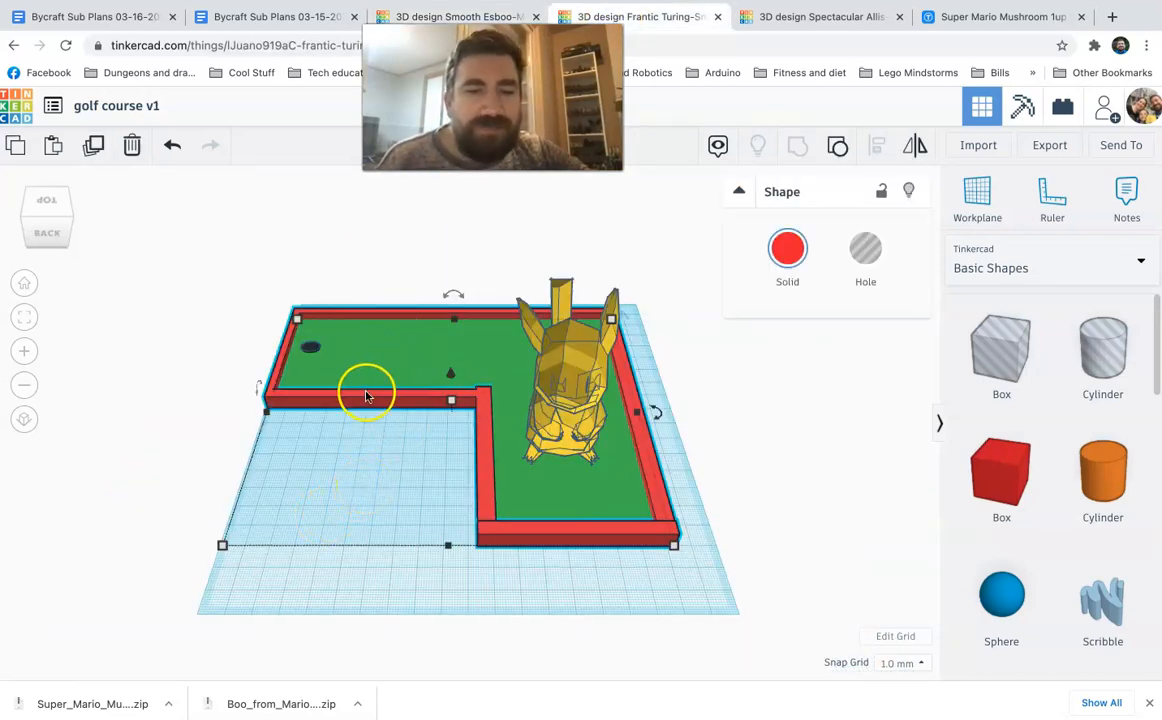
{"action": "mouse_move", "coordinate": [445, 432]}
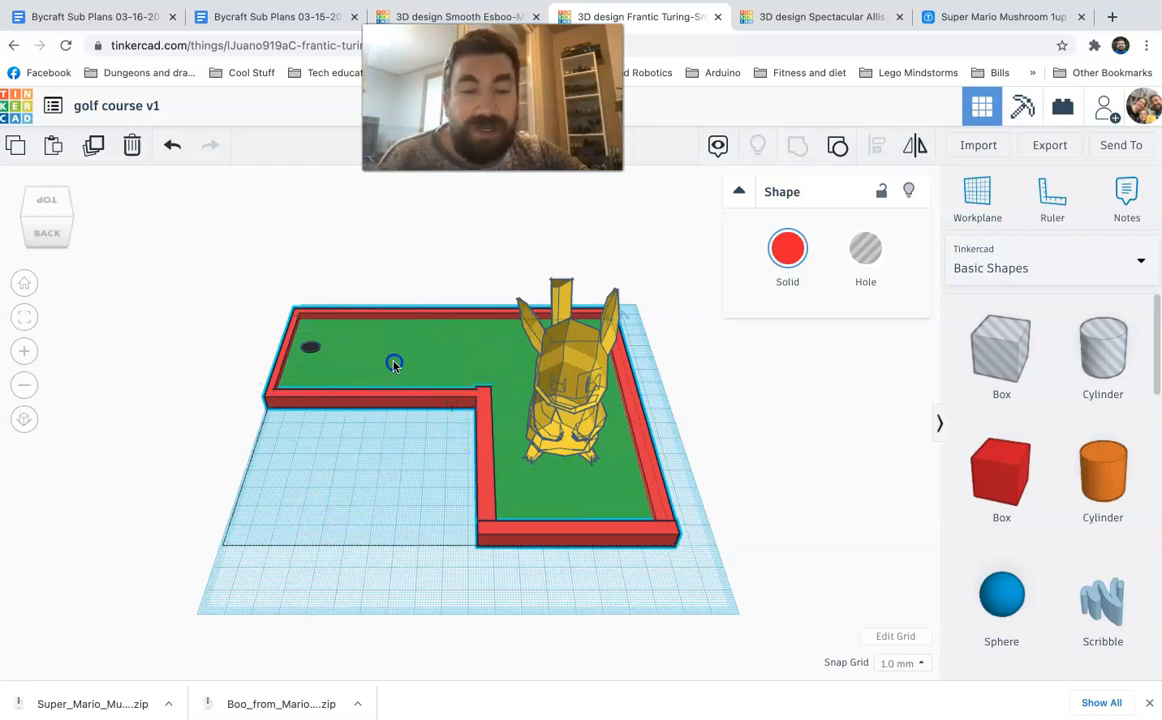
Step: Drag the course to a new workplane position and rotate to the Right view
{"action": "left_click", "coordinate": [393, 362]}
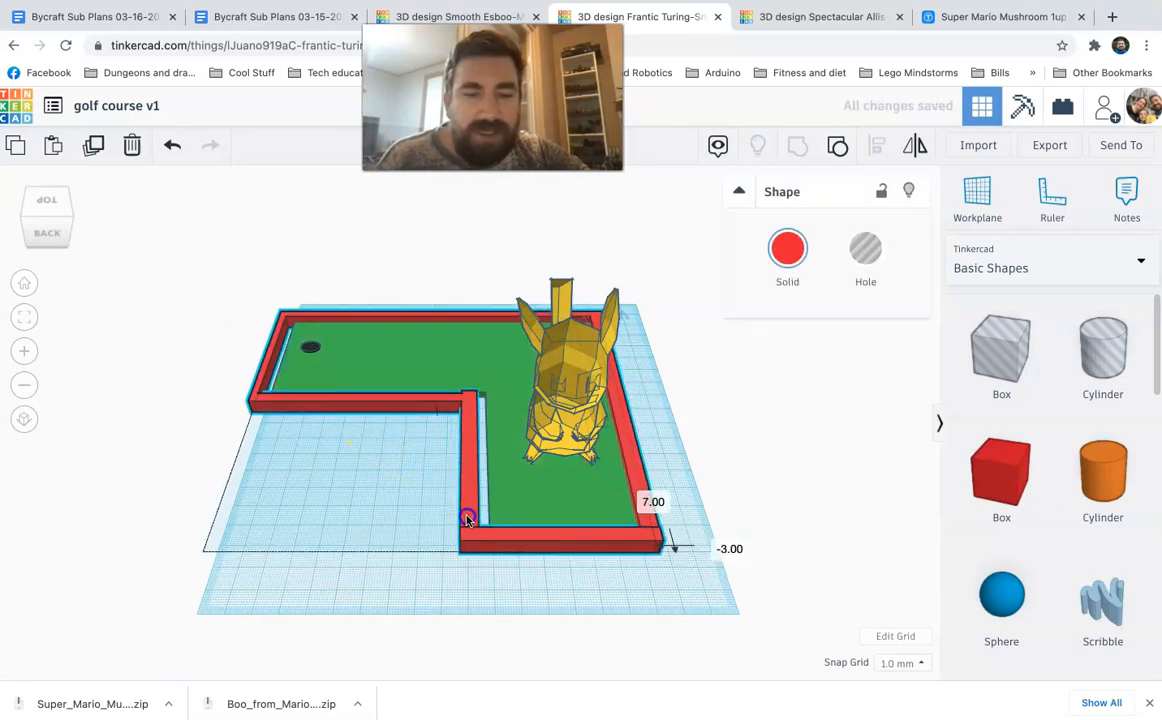
{"action": "left_click", "coordinate": [427, 605]}
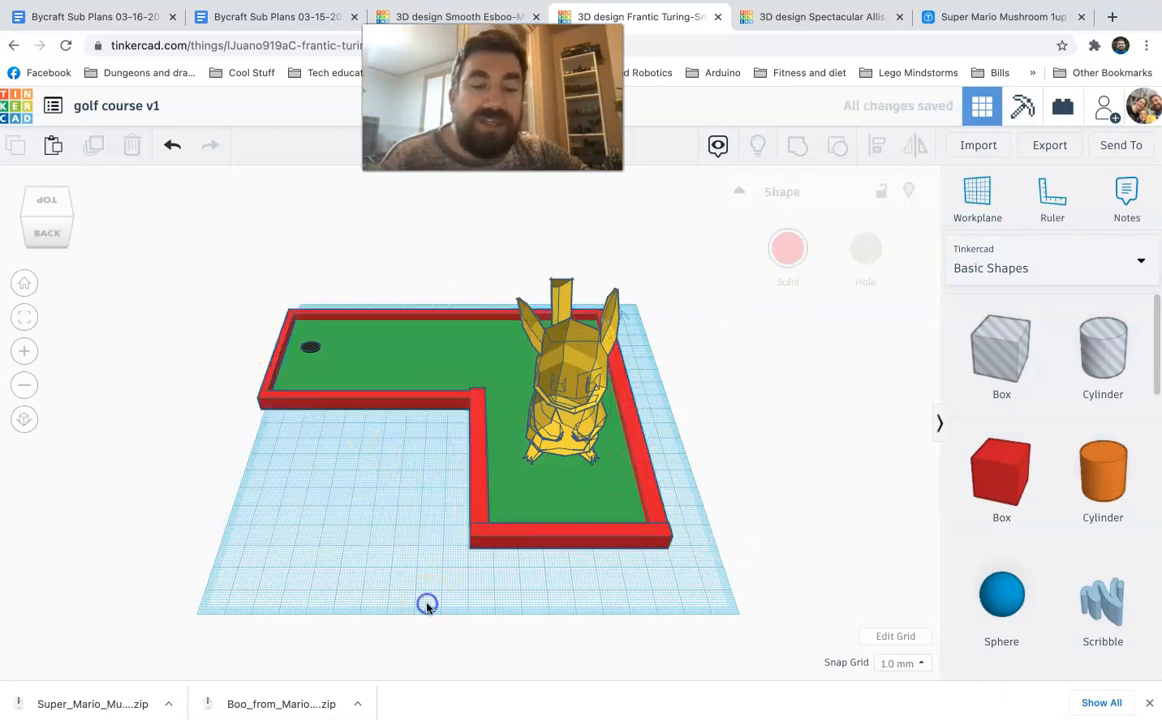
{"action": "left_click", "coordinate": [427, 603]}
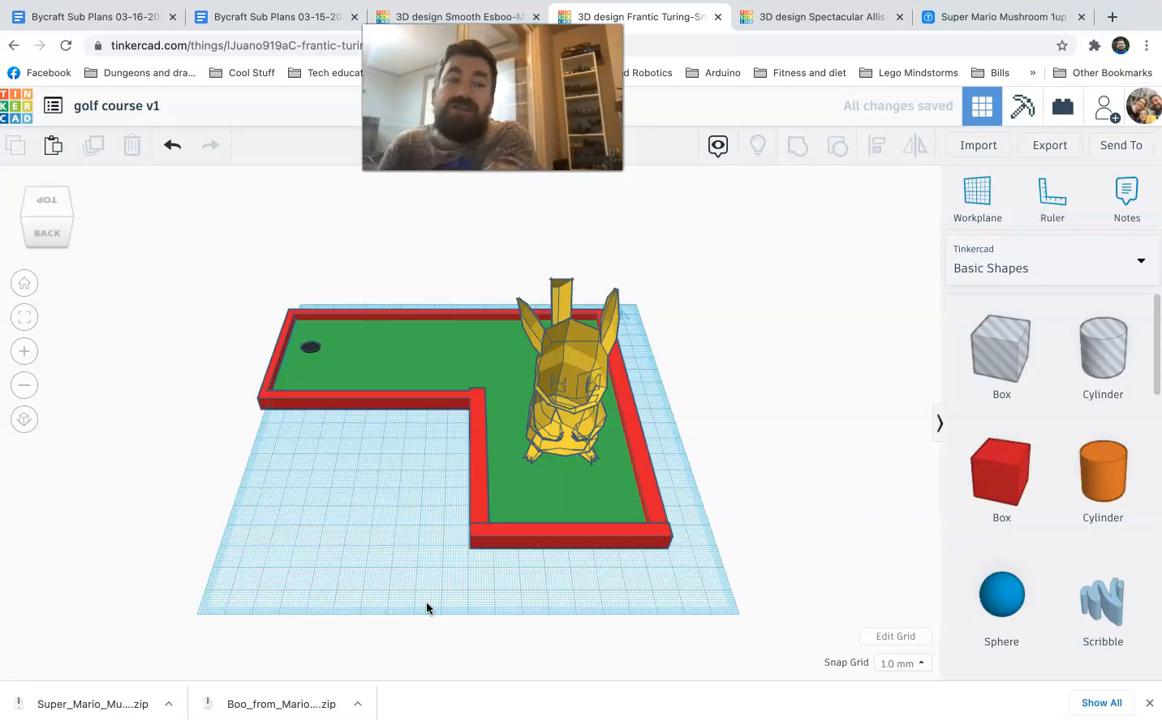
{"action": "mouse_move", "coordinate": [47, 217]}
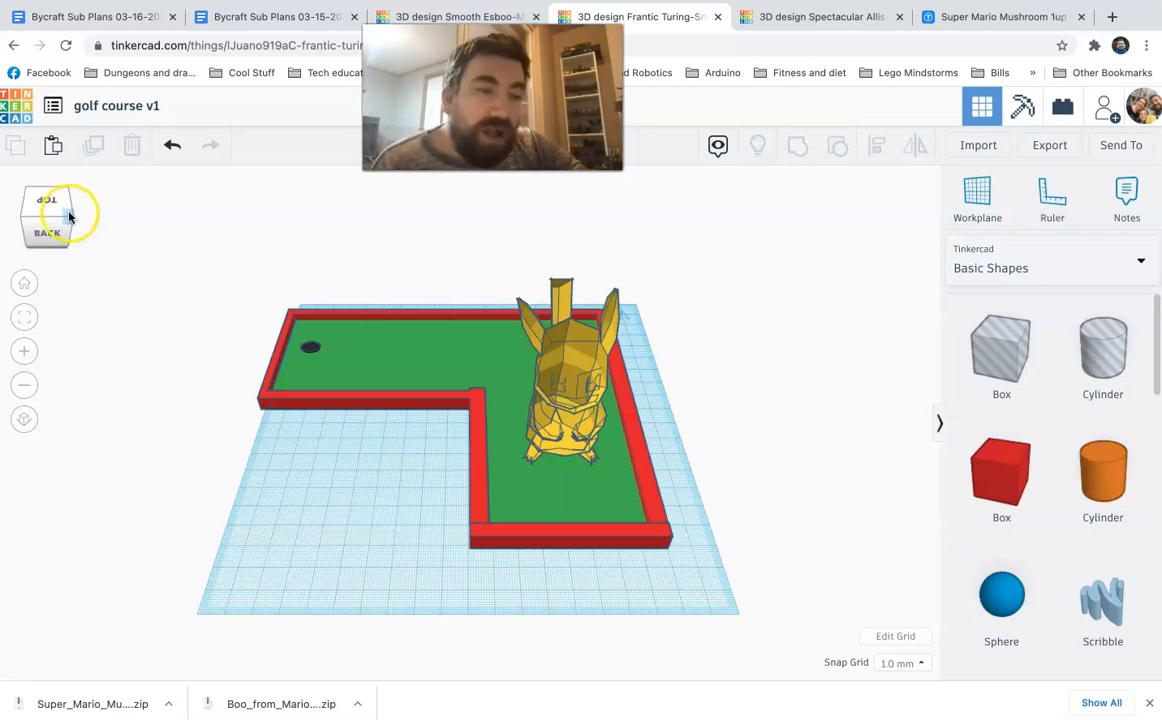
{"action": "left_click", "coordinate": [50, 215]}
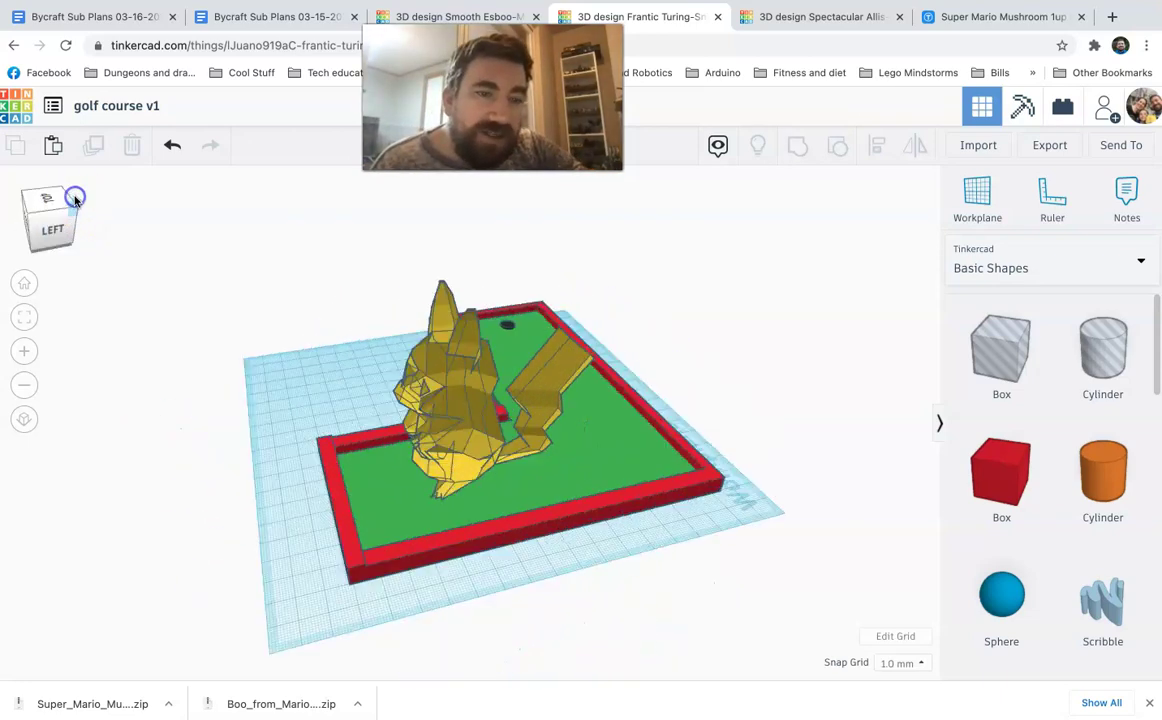
{"action": "left_click", "coordinate": [47, 205]}
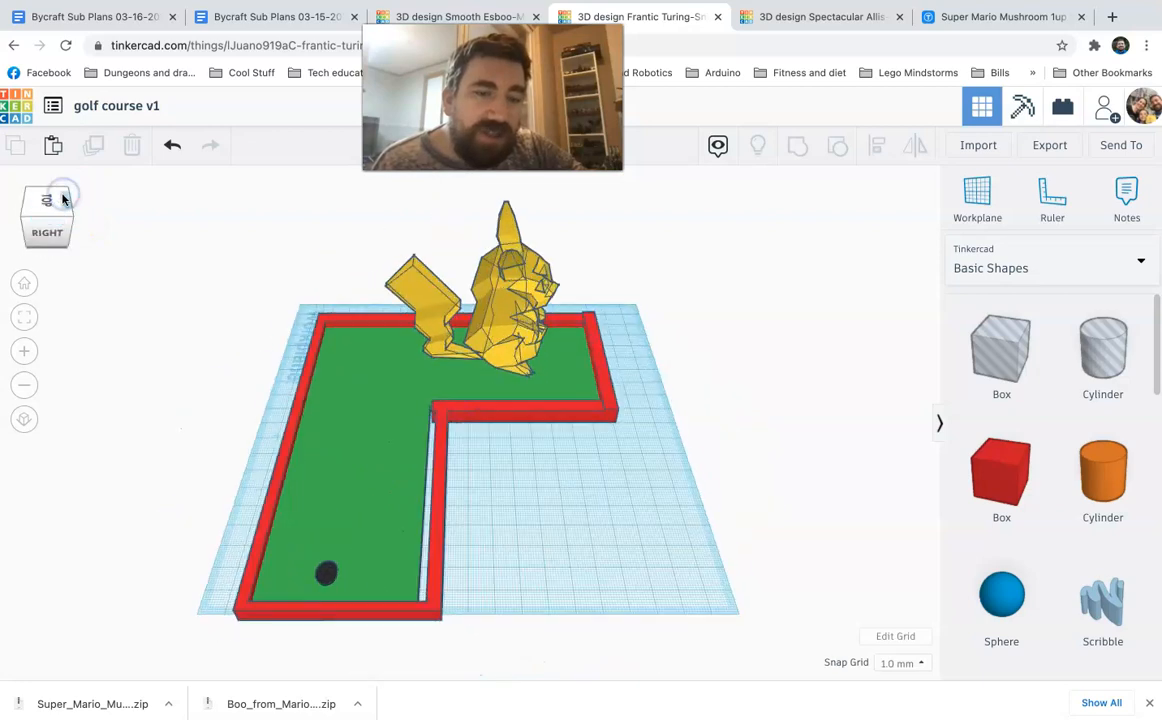
{"action": "mouse_move", "coordinate": [260, 345]}
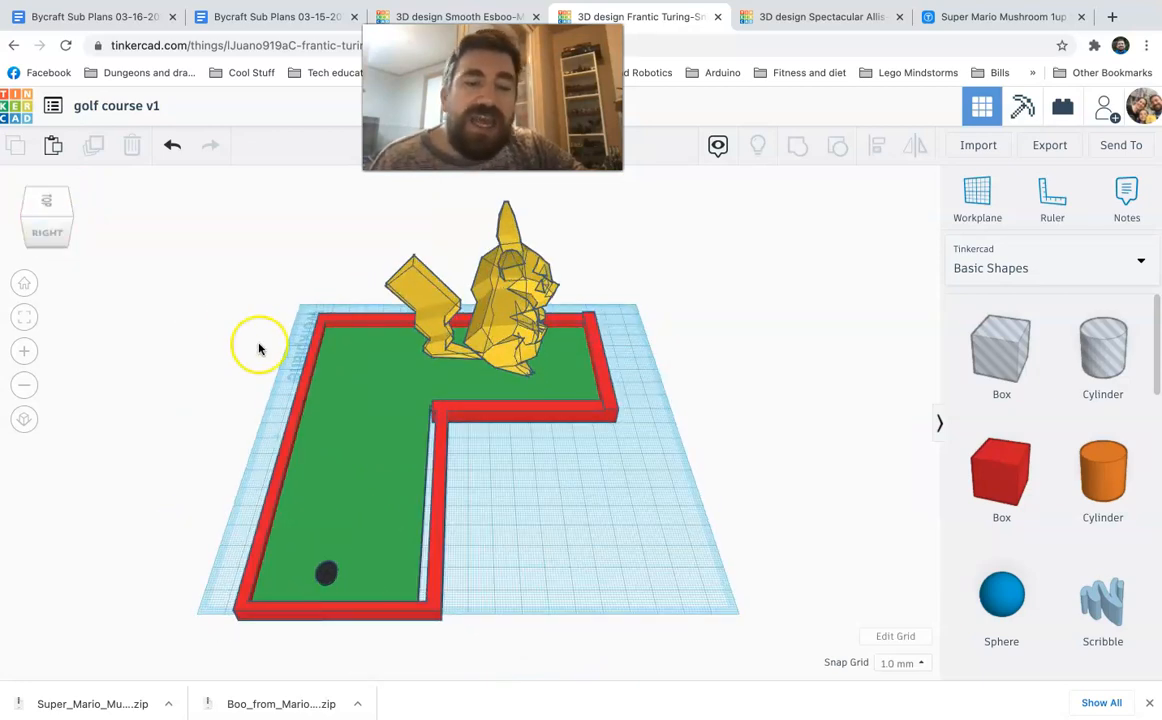
{"action": "mouse_move", "coordinate": [568, 443]}
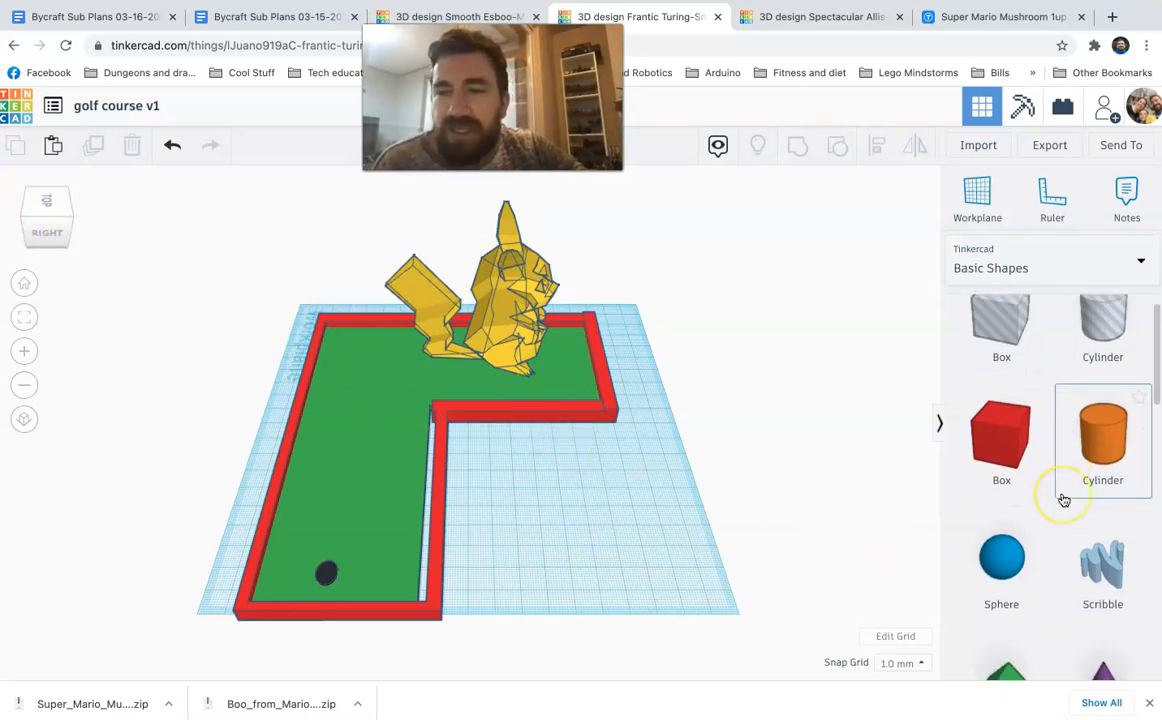
Step: Place a Wedge on the green near the hole, angle it and adjust its height
{"action": "scroll", "scroll_direction": "down", "scroll_amount": 3}
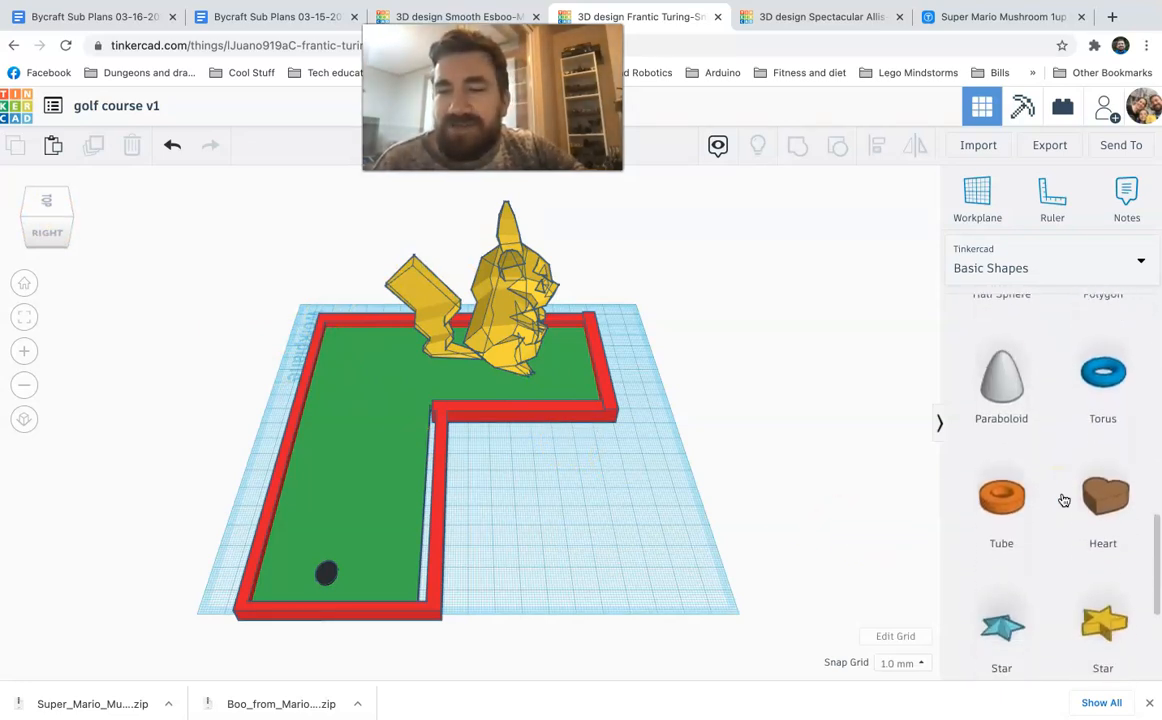
{"action": "scroll", "scroll_direction": "up", "scroll_amount": 3}
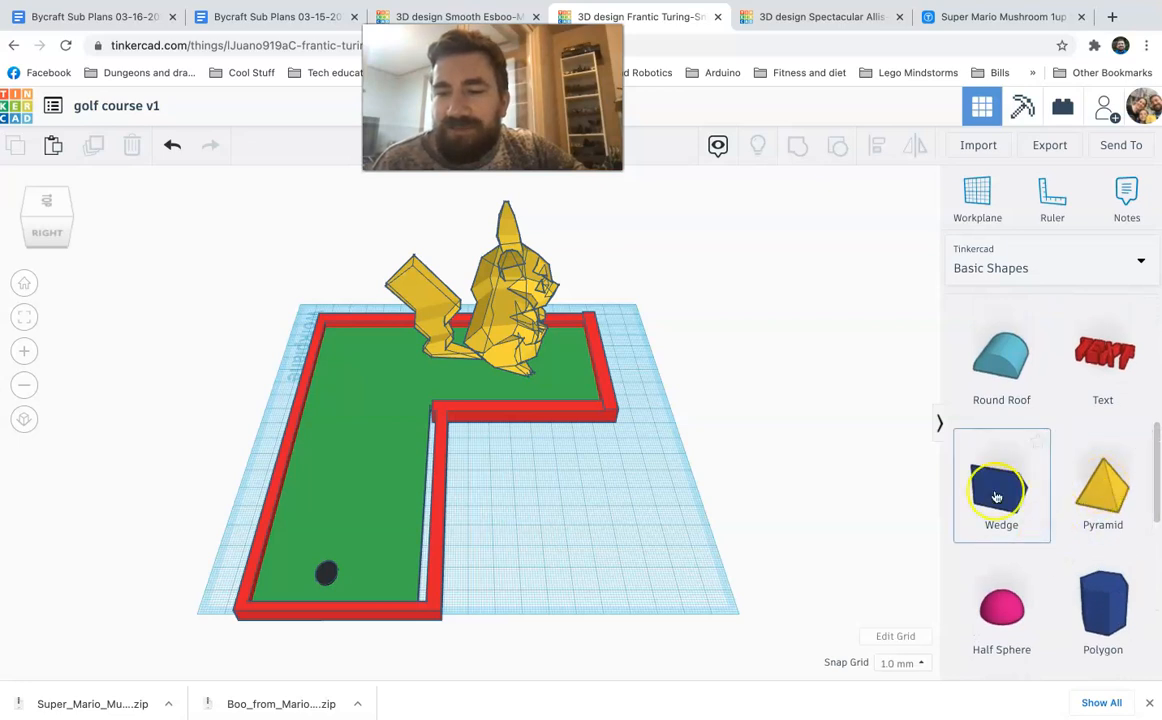
{"action": "left_click_drag", "start_coordinate": [1001, 490], "coordinate": [700, 480]}
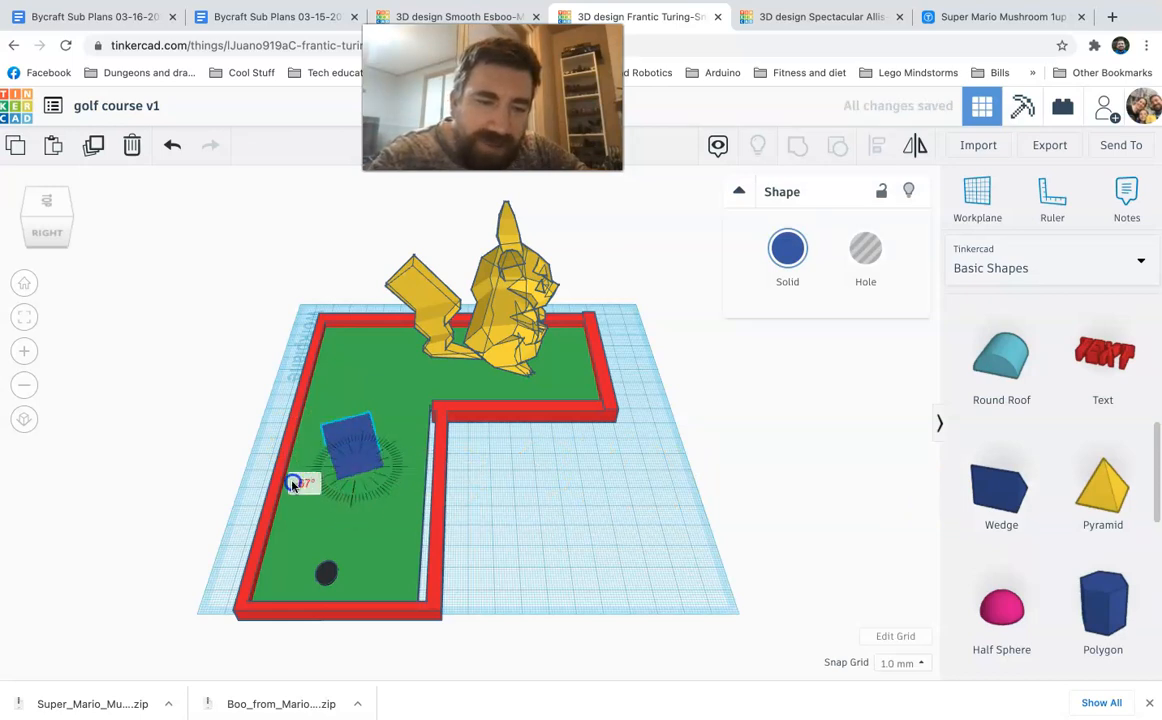
{"action": "left_click_drag", "start_coordinate": [305, 483], "coordinate": [288, 417]}
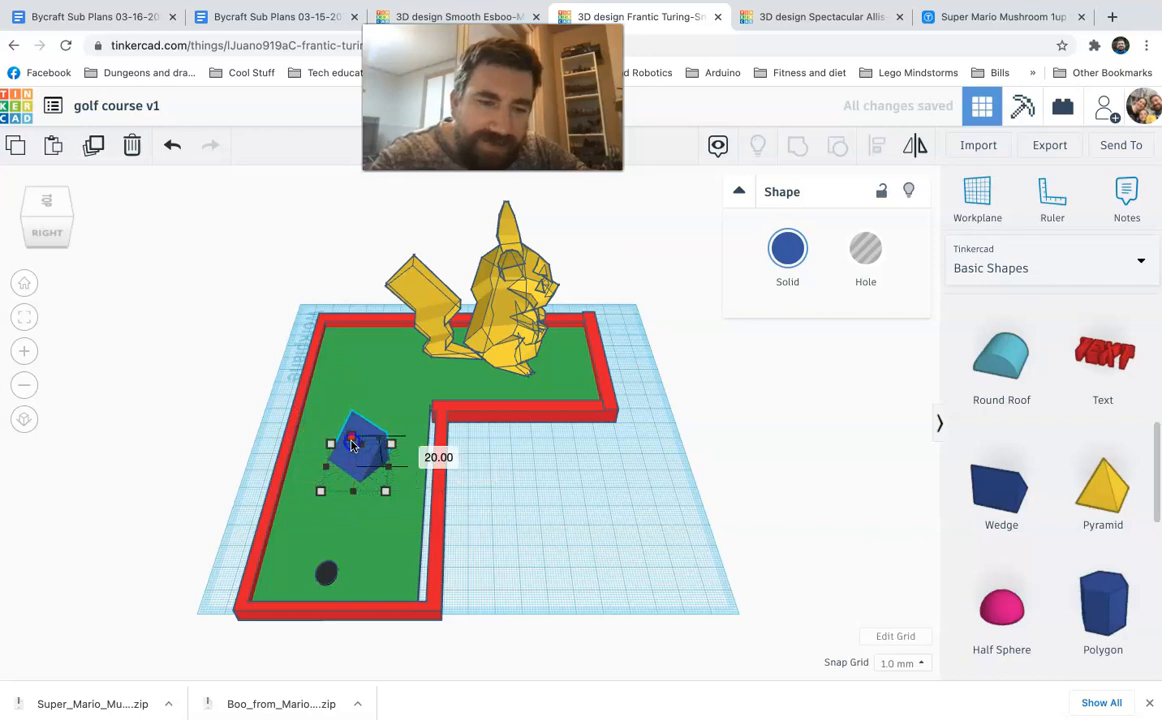
{"action": "left_click_drag", "start_coordinate": [352, 445], "coordinate": [320, 490]}
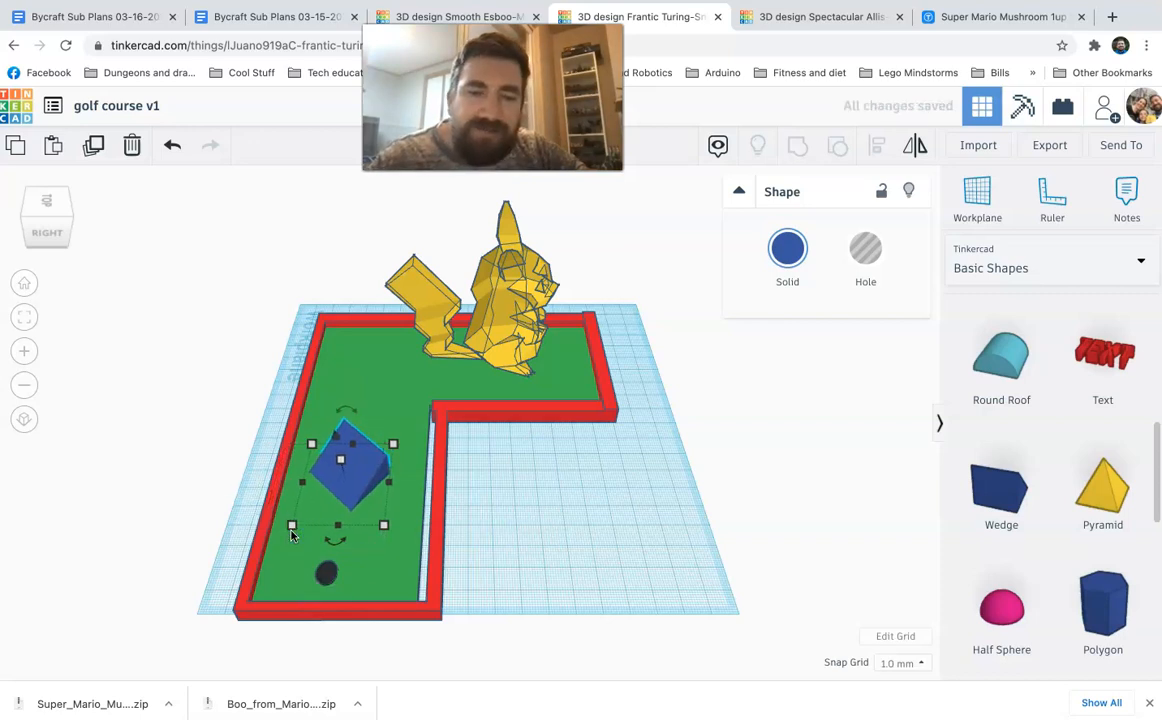
{"action": "scroll", "scroll_direction": "down", "scroll_amount": 3}
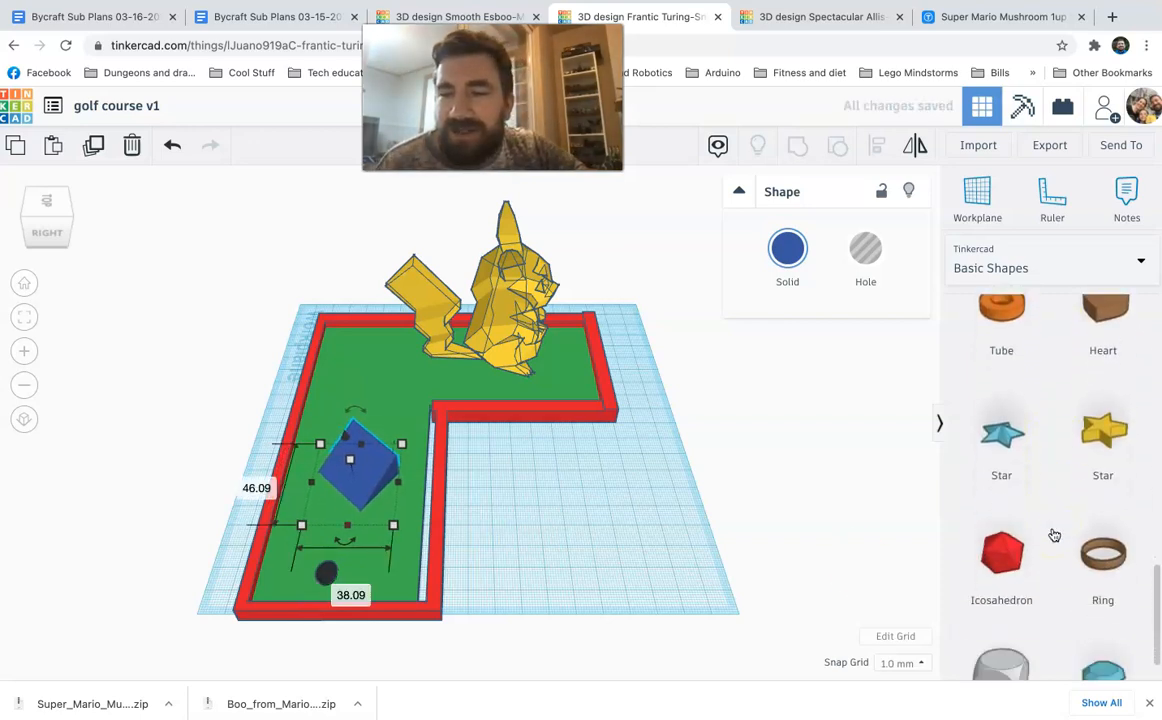
{"action": "scroll", "scroll_direction": "down", "scroll_amount": 3}
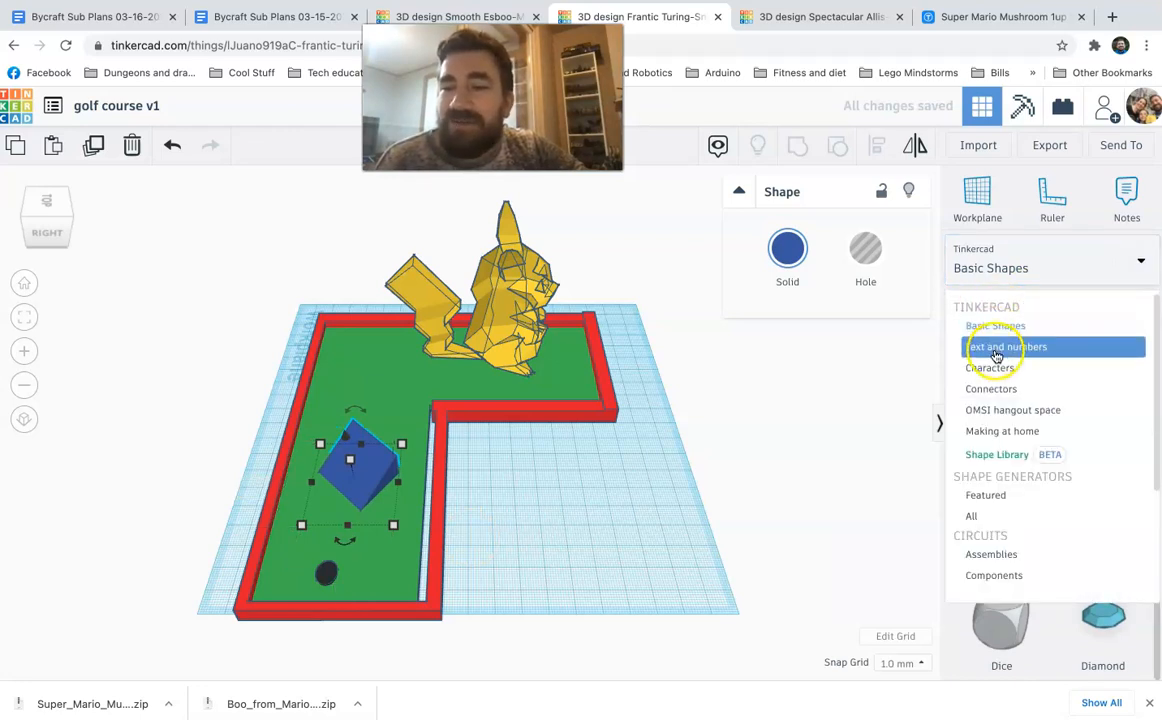
Step: Browse through the Characters shape collection
{"action": "left_click", "coordinate": [990, 367]}
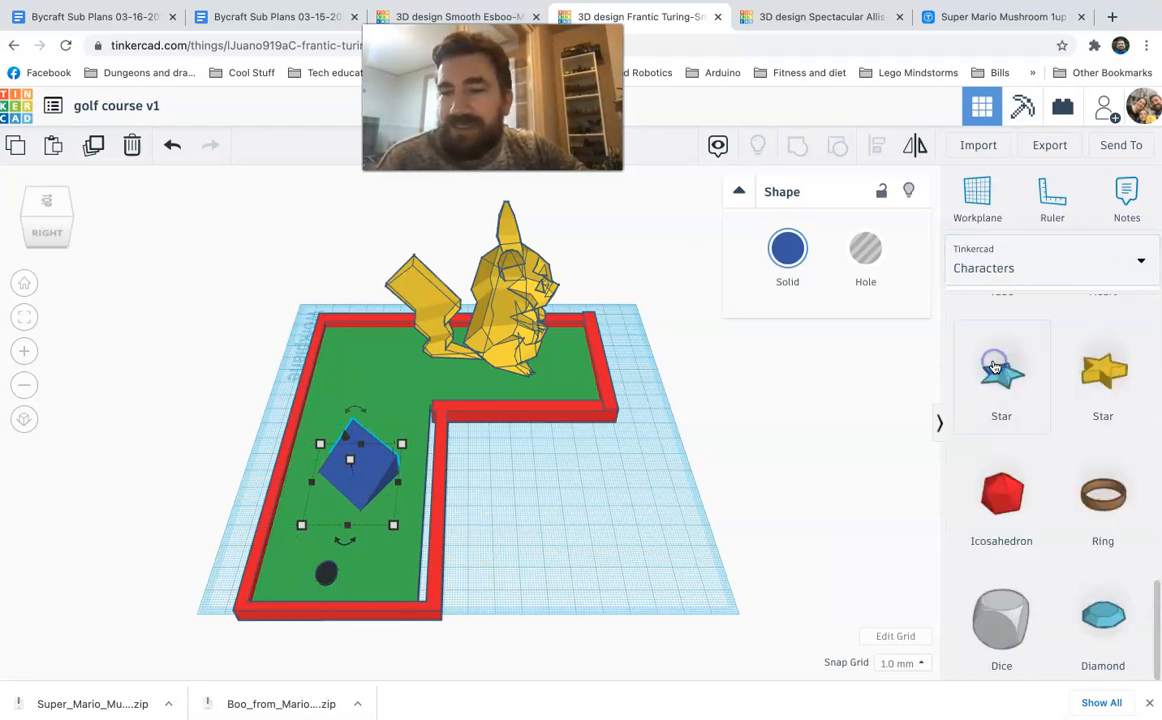
{"action": "scroll", "scroll_direction": "down", "scroll_amount": 3}
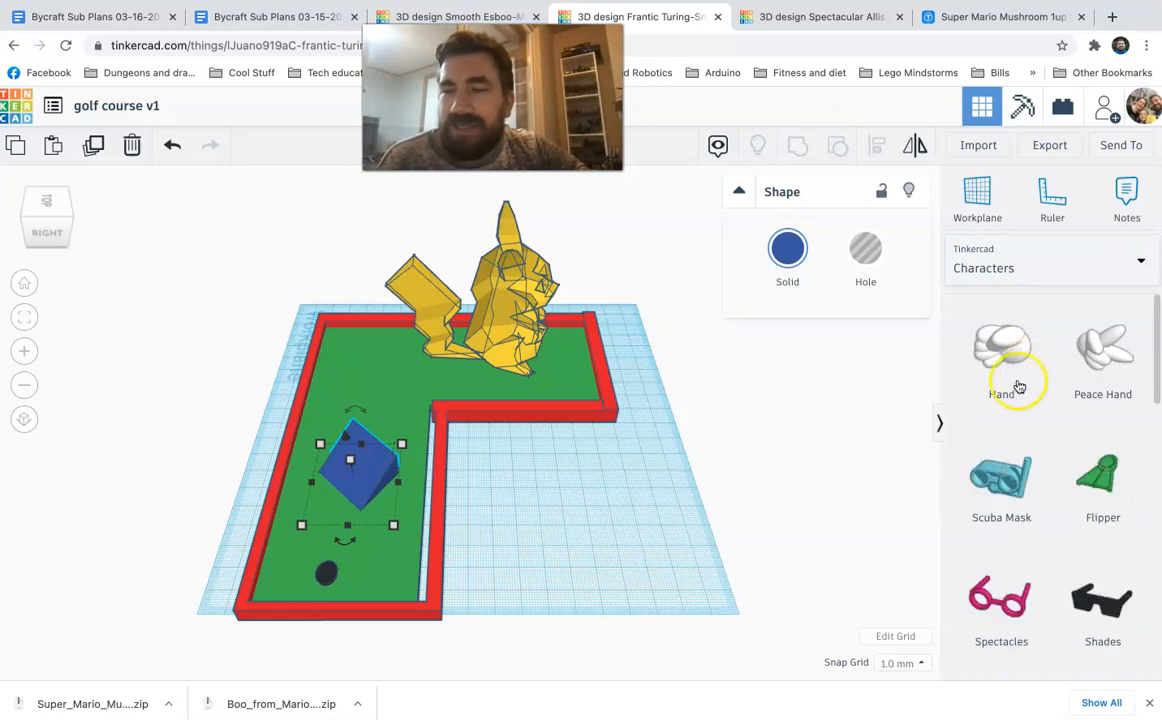
{"action": "scroll", "scroll_direction": "down", "scroll_amount": 3}
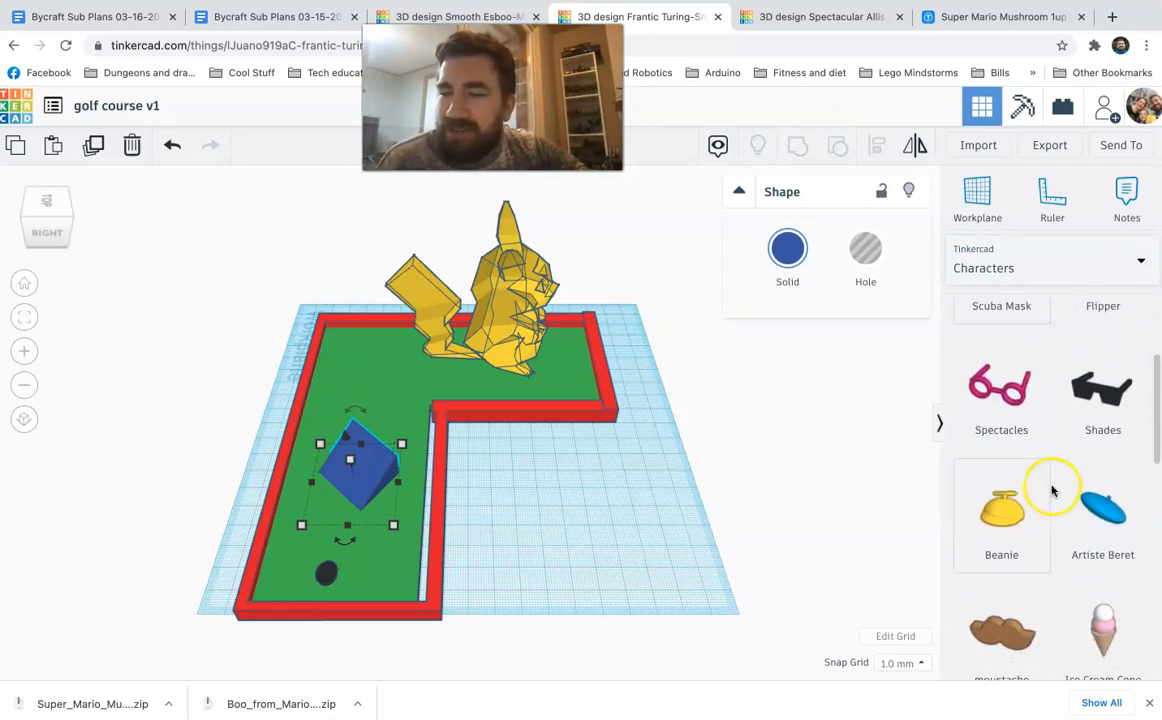
{"action": "scroll", "scroll_direction": "down", "scroll_amount": 3}
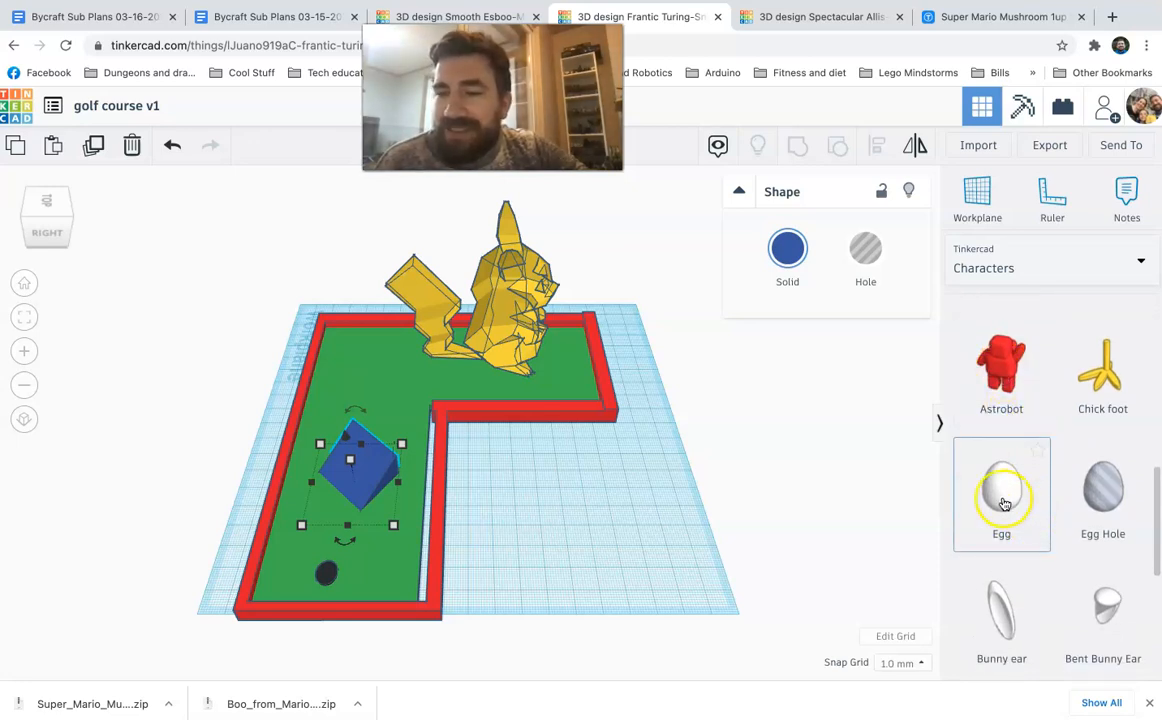
{"action": "scroll", "scroll_direction": "down", "scroll_amount": 3}
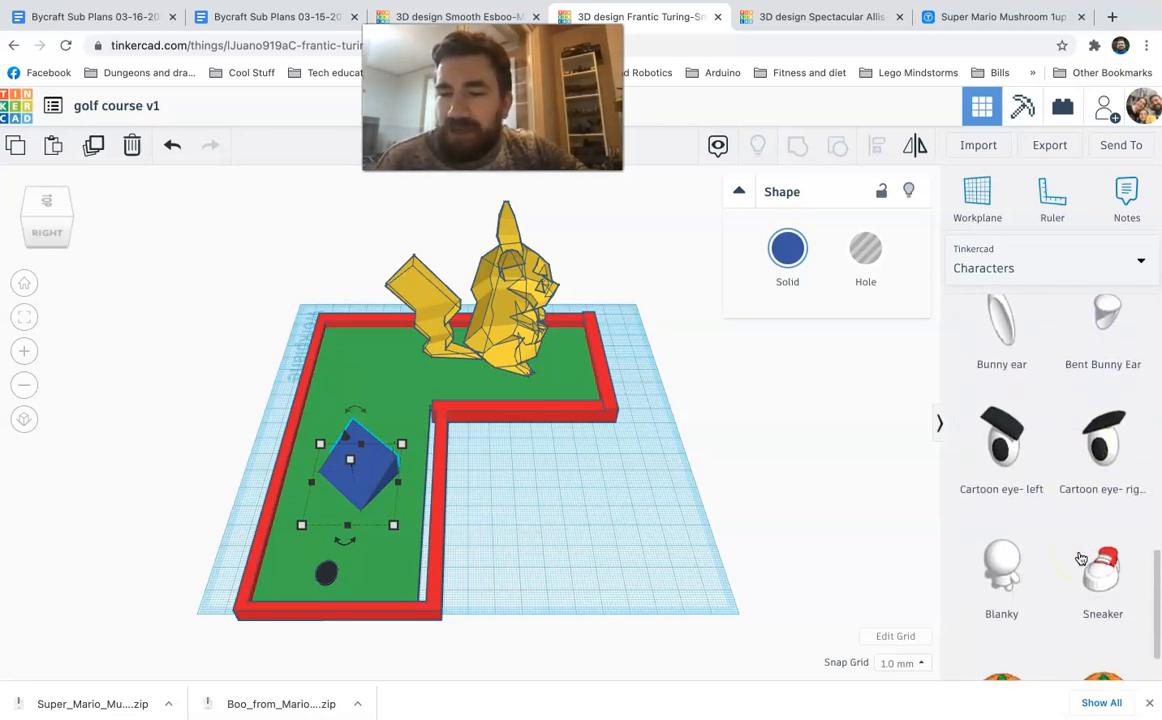
{"action": "scroll", "scroll_direction": "down", "scroll_amount": 3}
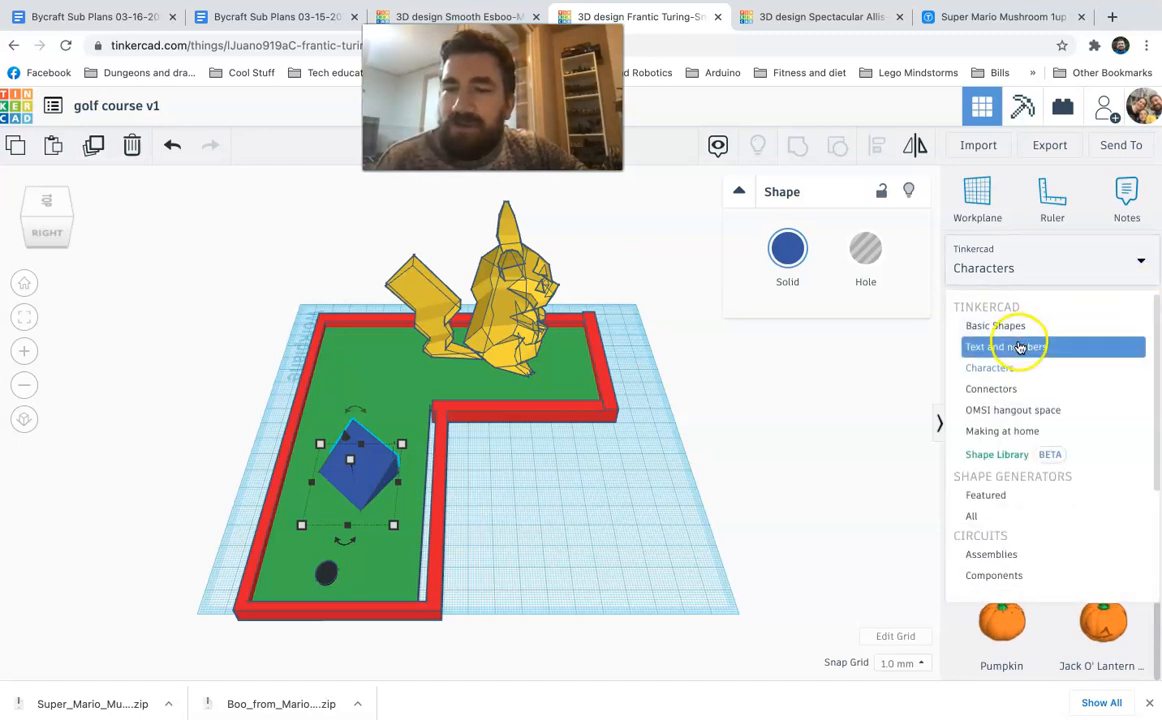
Step: Switch to the Text and numbers collection and scroll through the letters
{"action": "left_click", "coordinate": [1005, 346]}
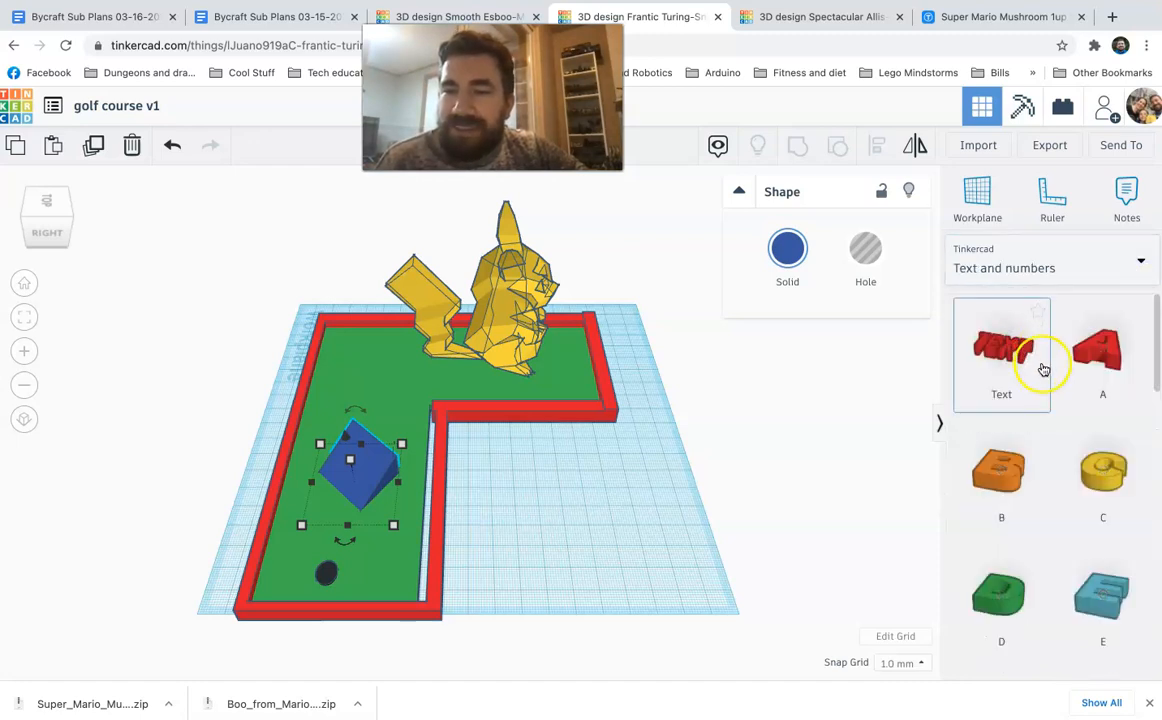
{"action": "scroll", "scroll_direction": "down", "scroll_amount": 3}
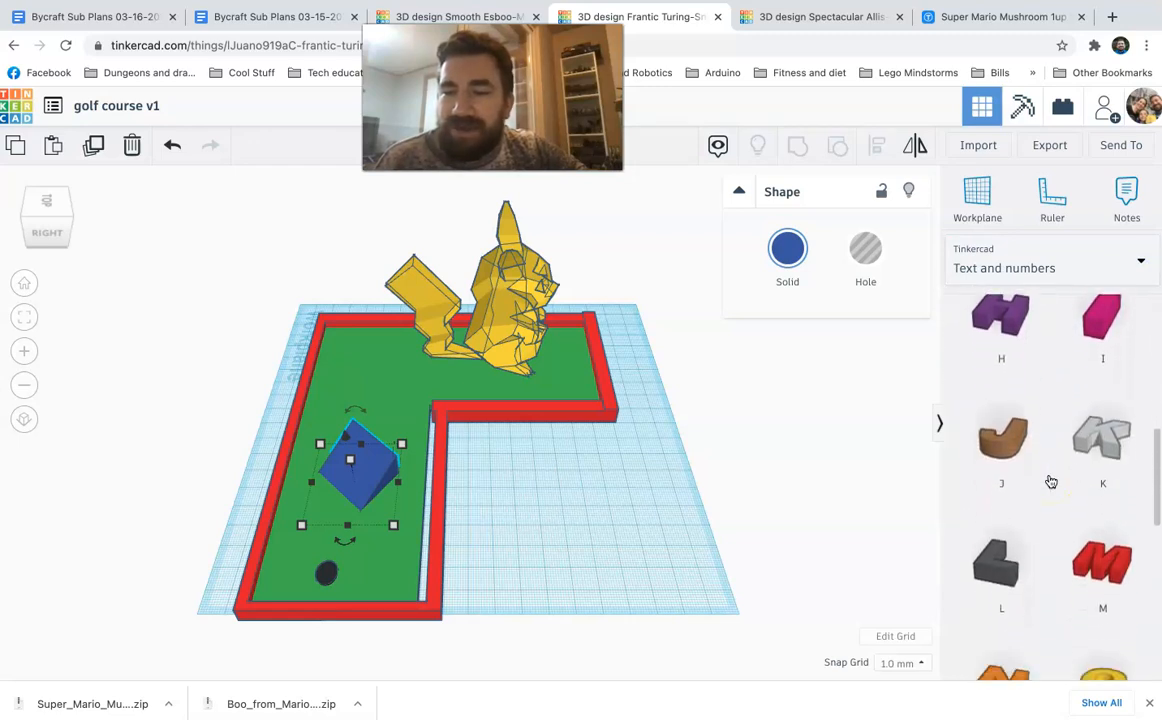
{"action": "scroll", "scroll_direction": "down", "scroll_amount": 3}
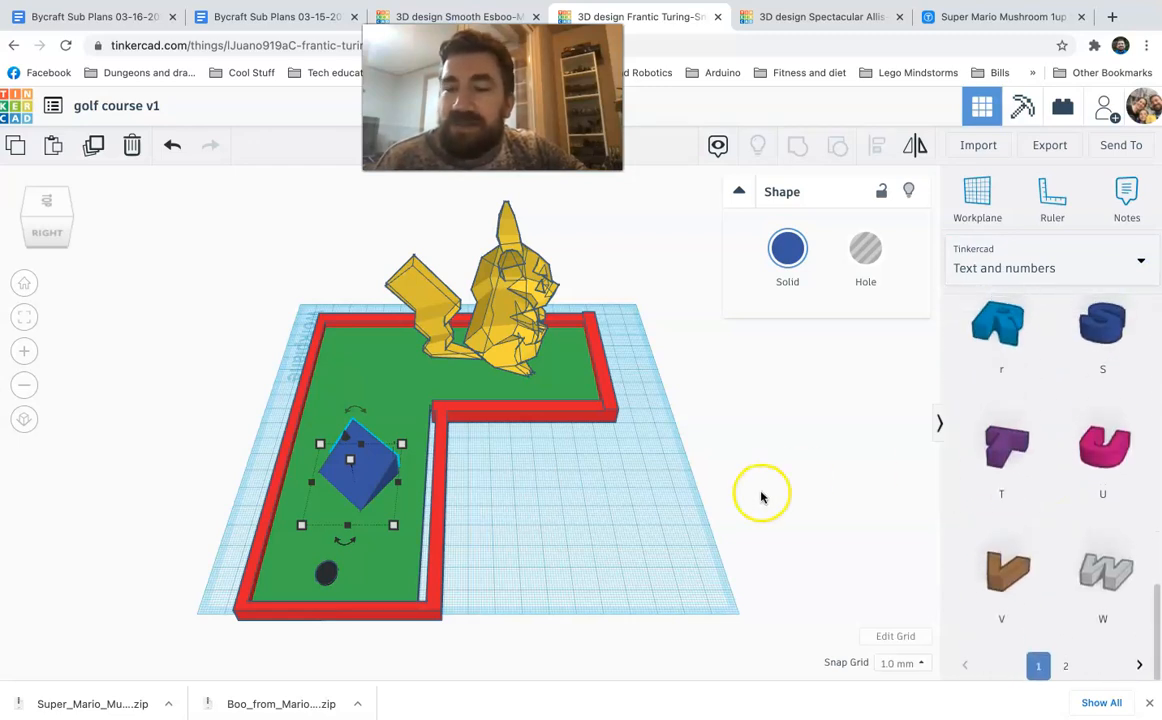
{"action": "mouse_move", "coordinate": [622, 543]}
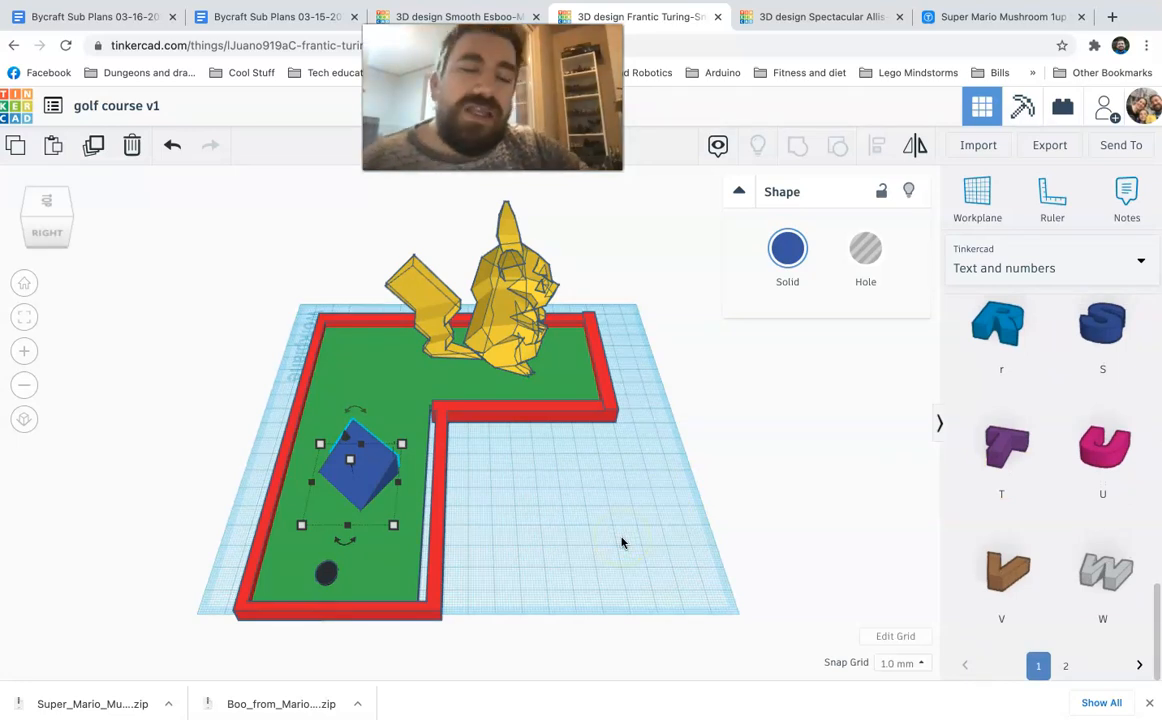
{"action": "mouse_move", "coordinate": [395, 397]}
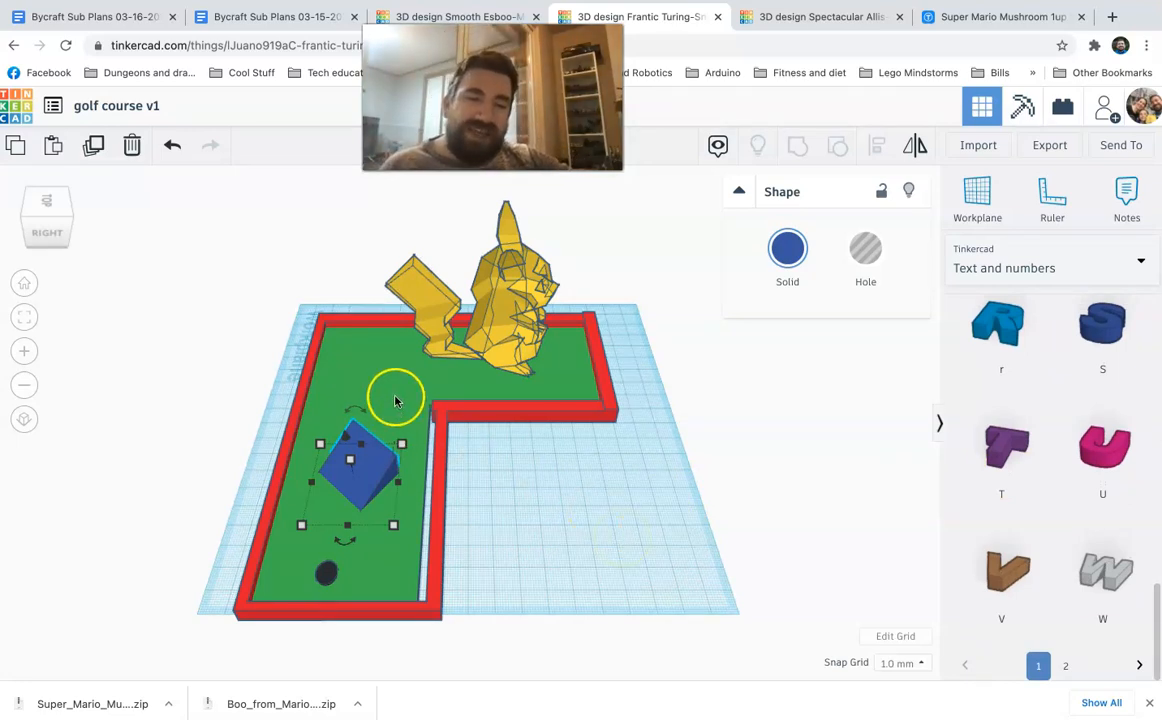